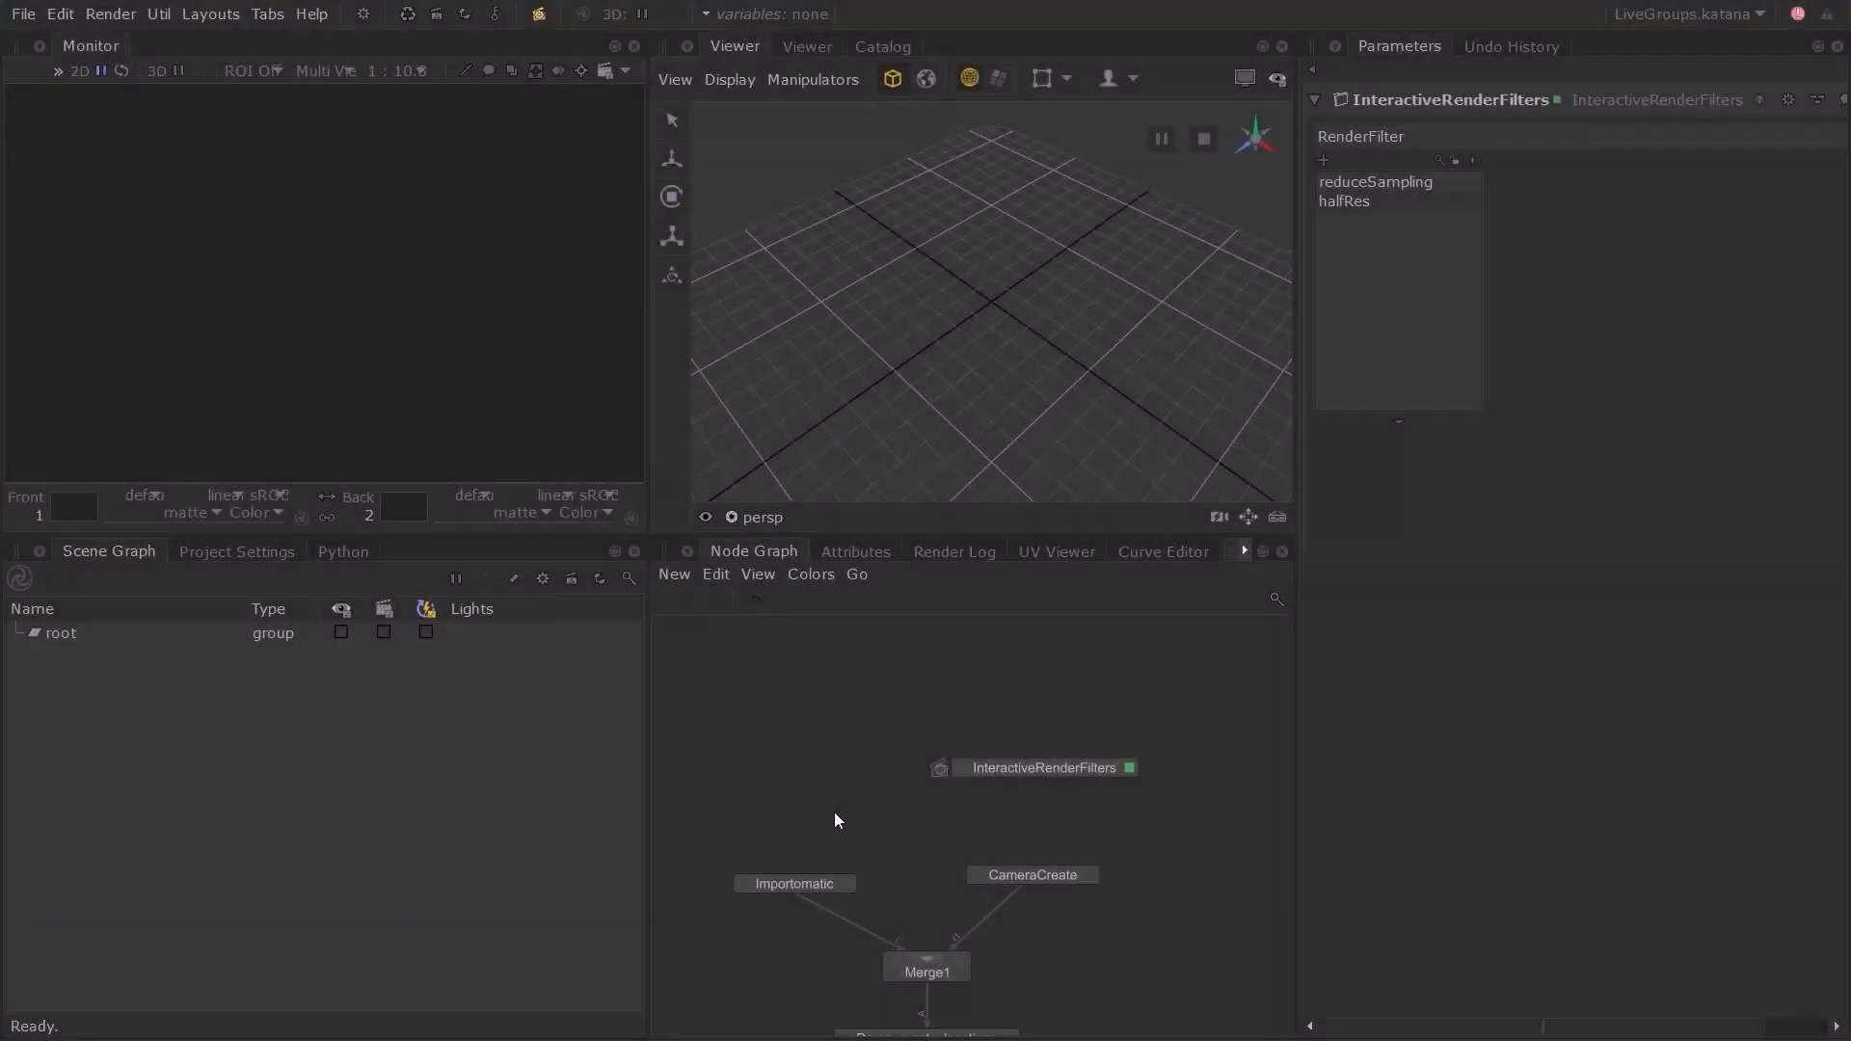
mouse_move(842, 811)
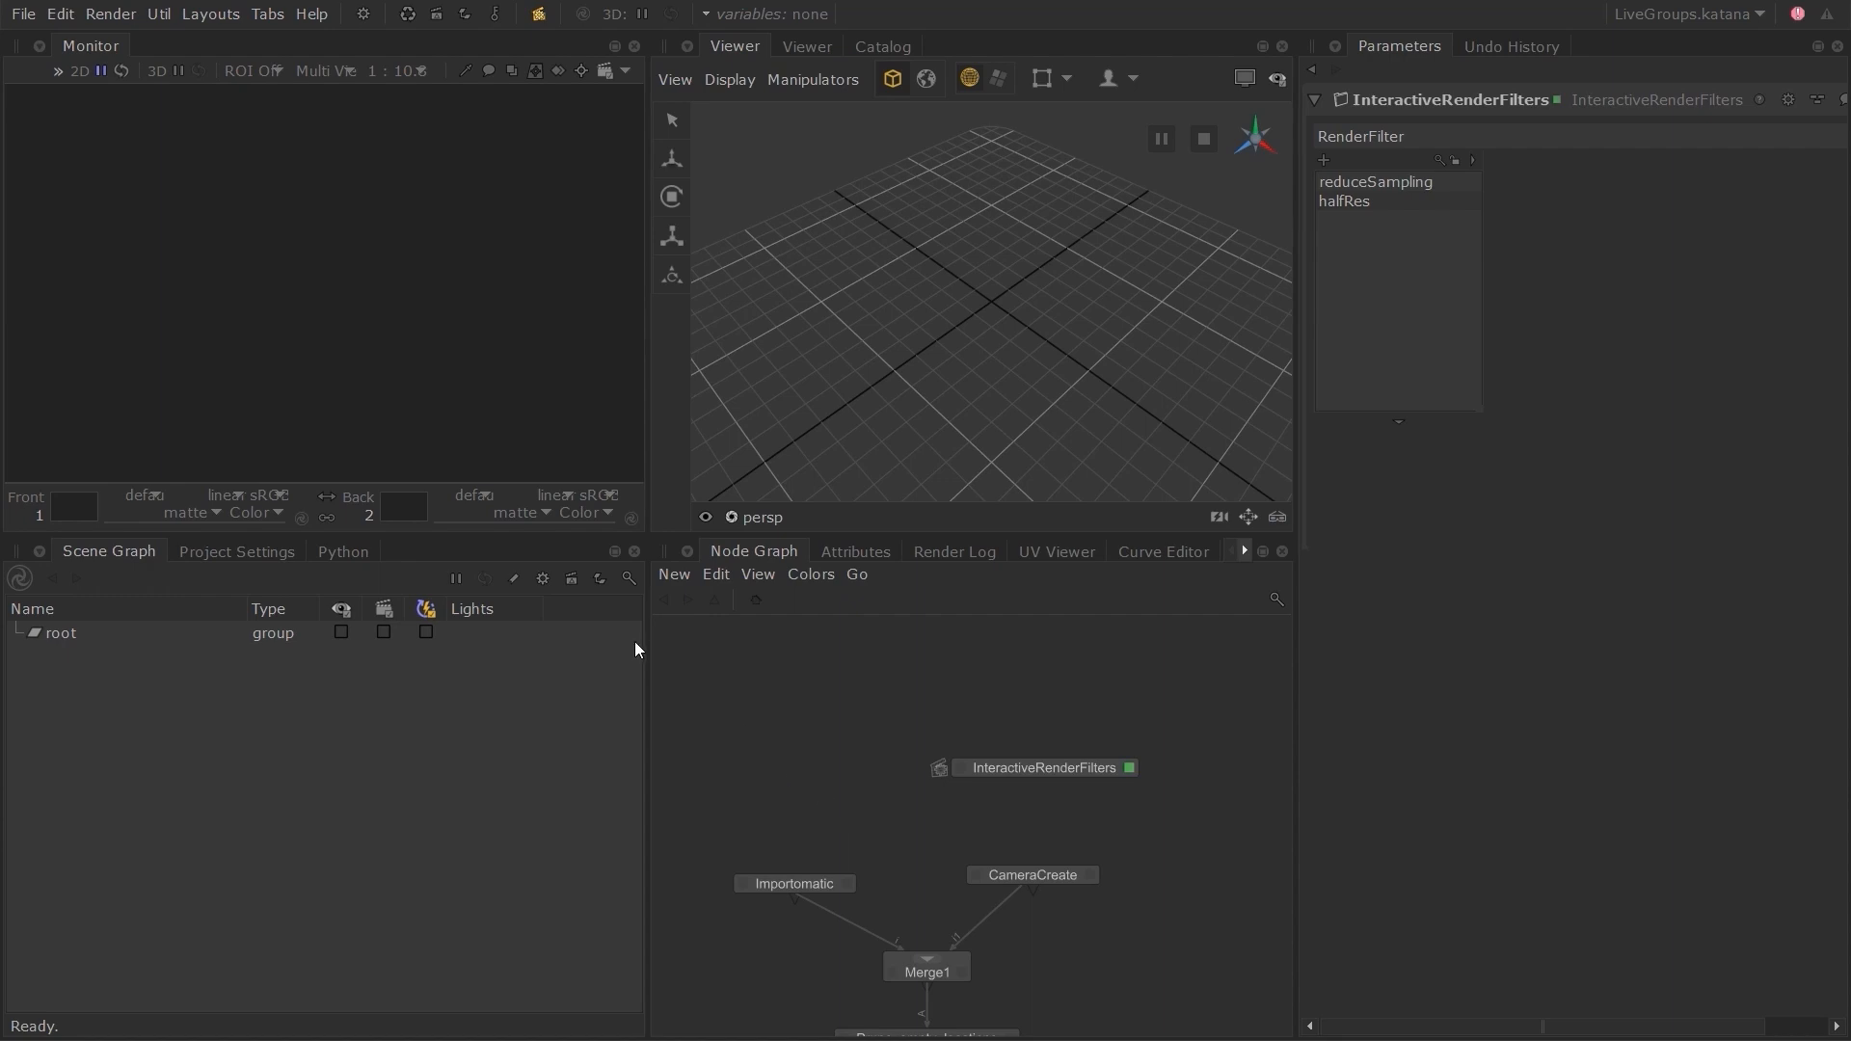
mouse_move(28, 69)
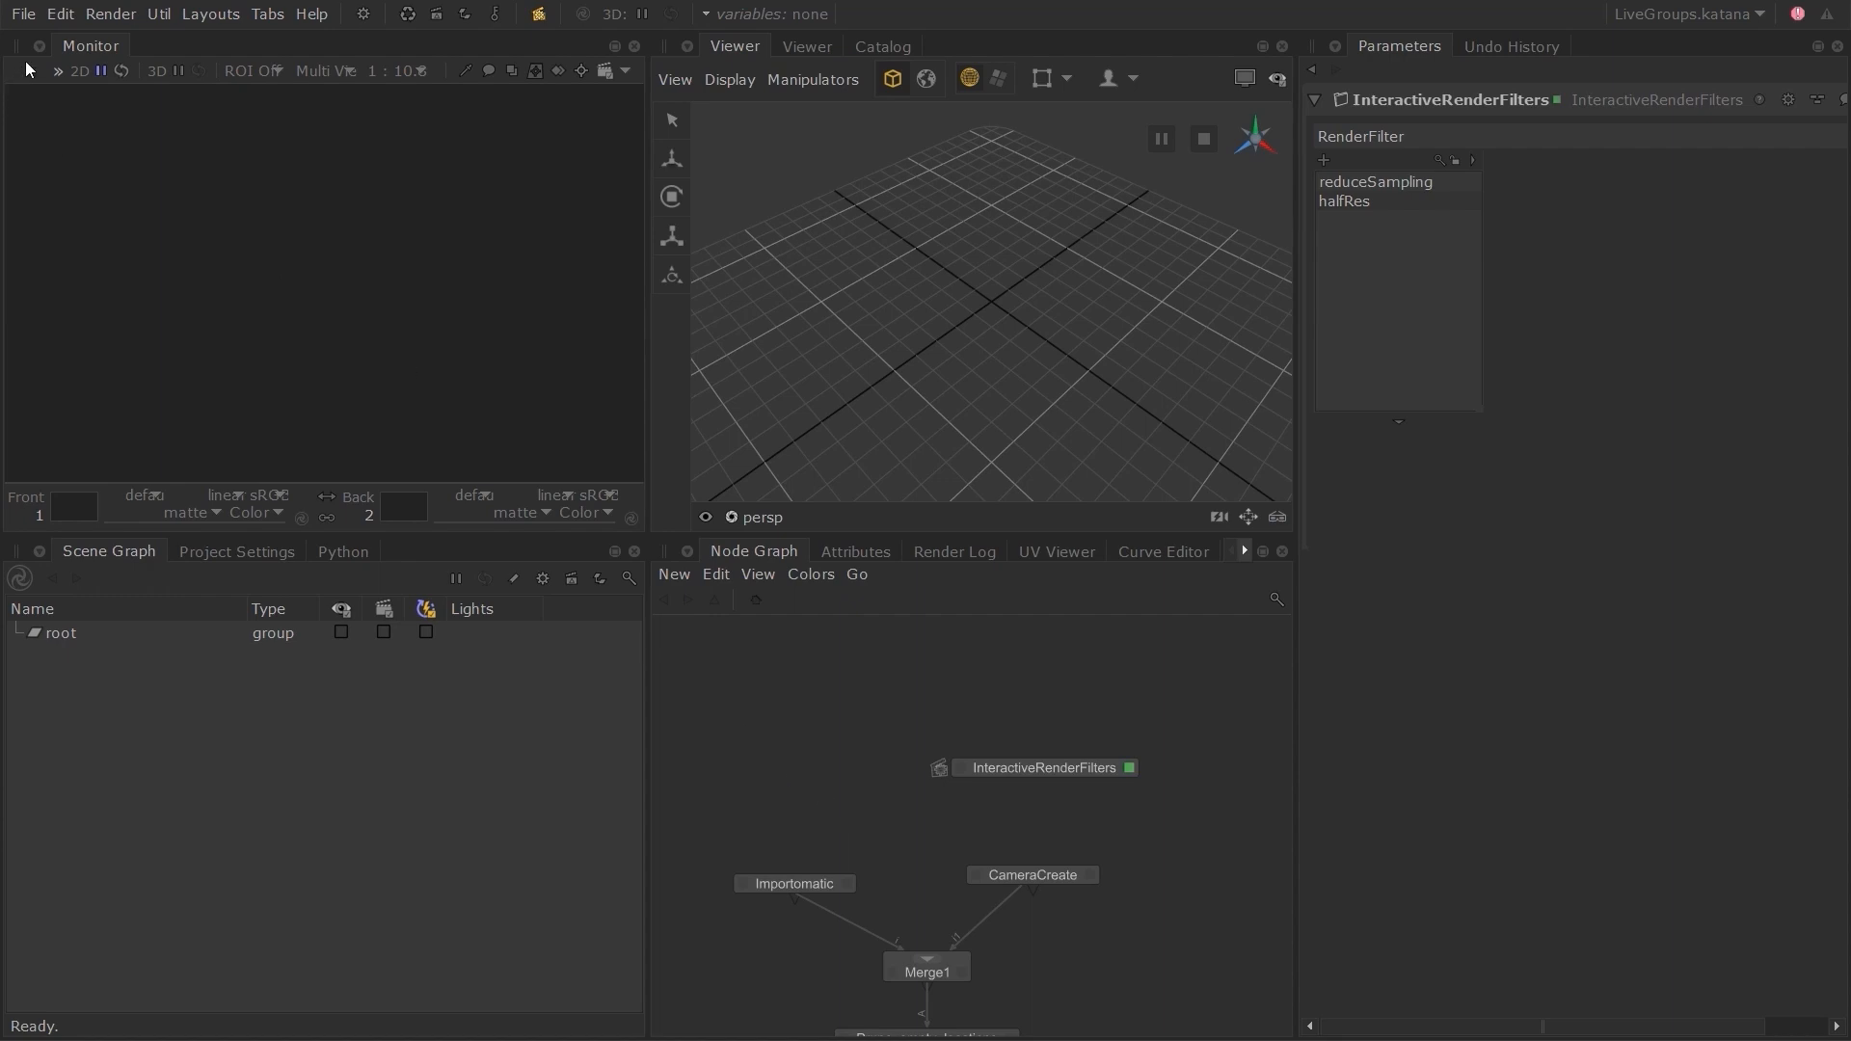
Wrap InteractiveRenderFilters in a new Group1 node and open Group1 to view its contents.
click(21, 13)
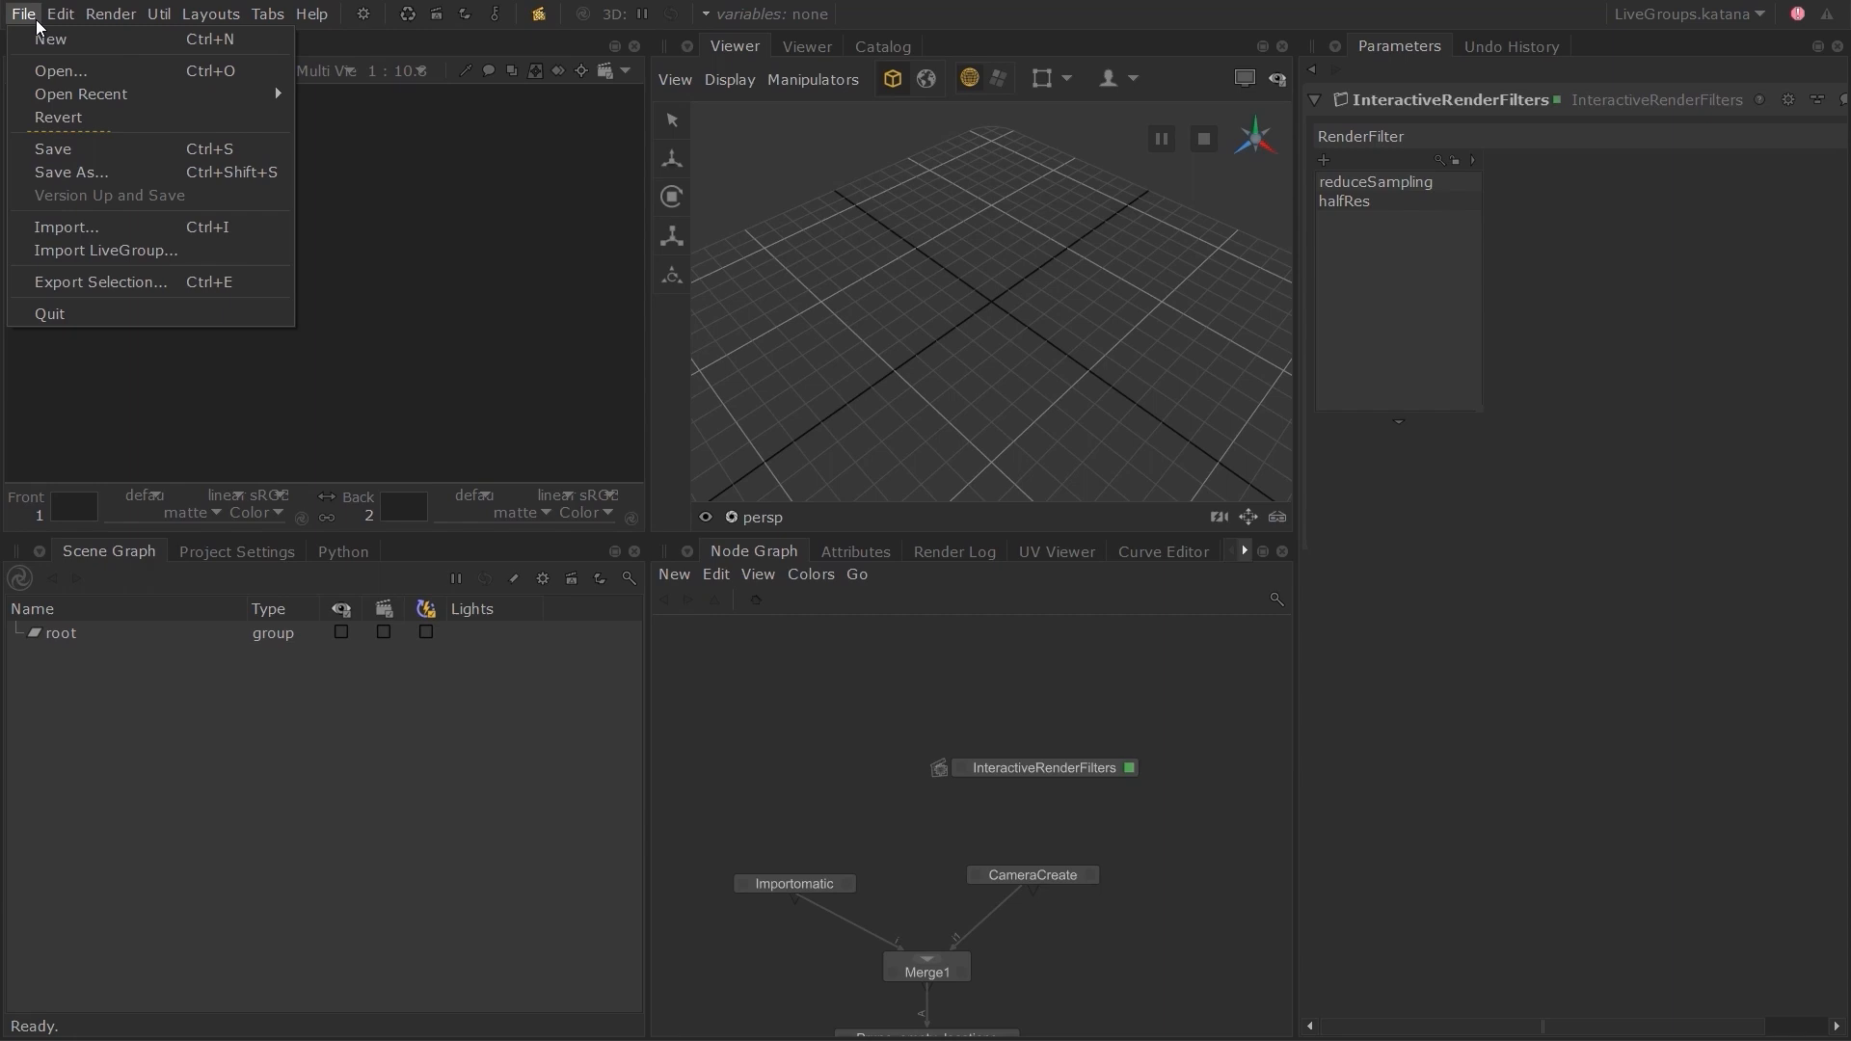
mouse_move(159, 173)
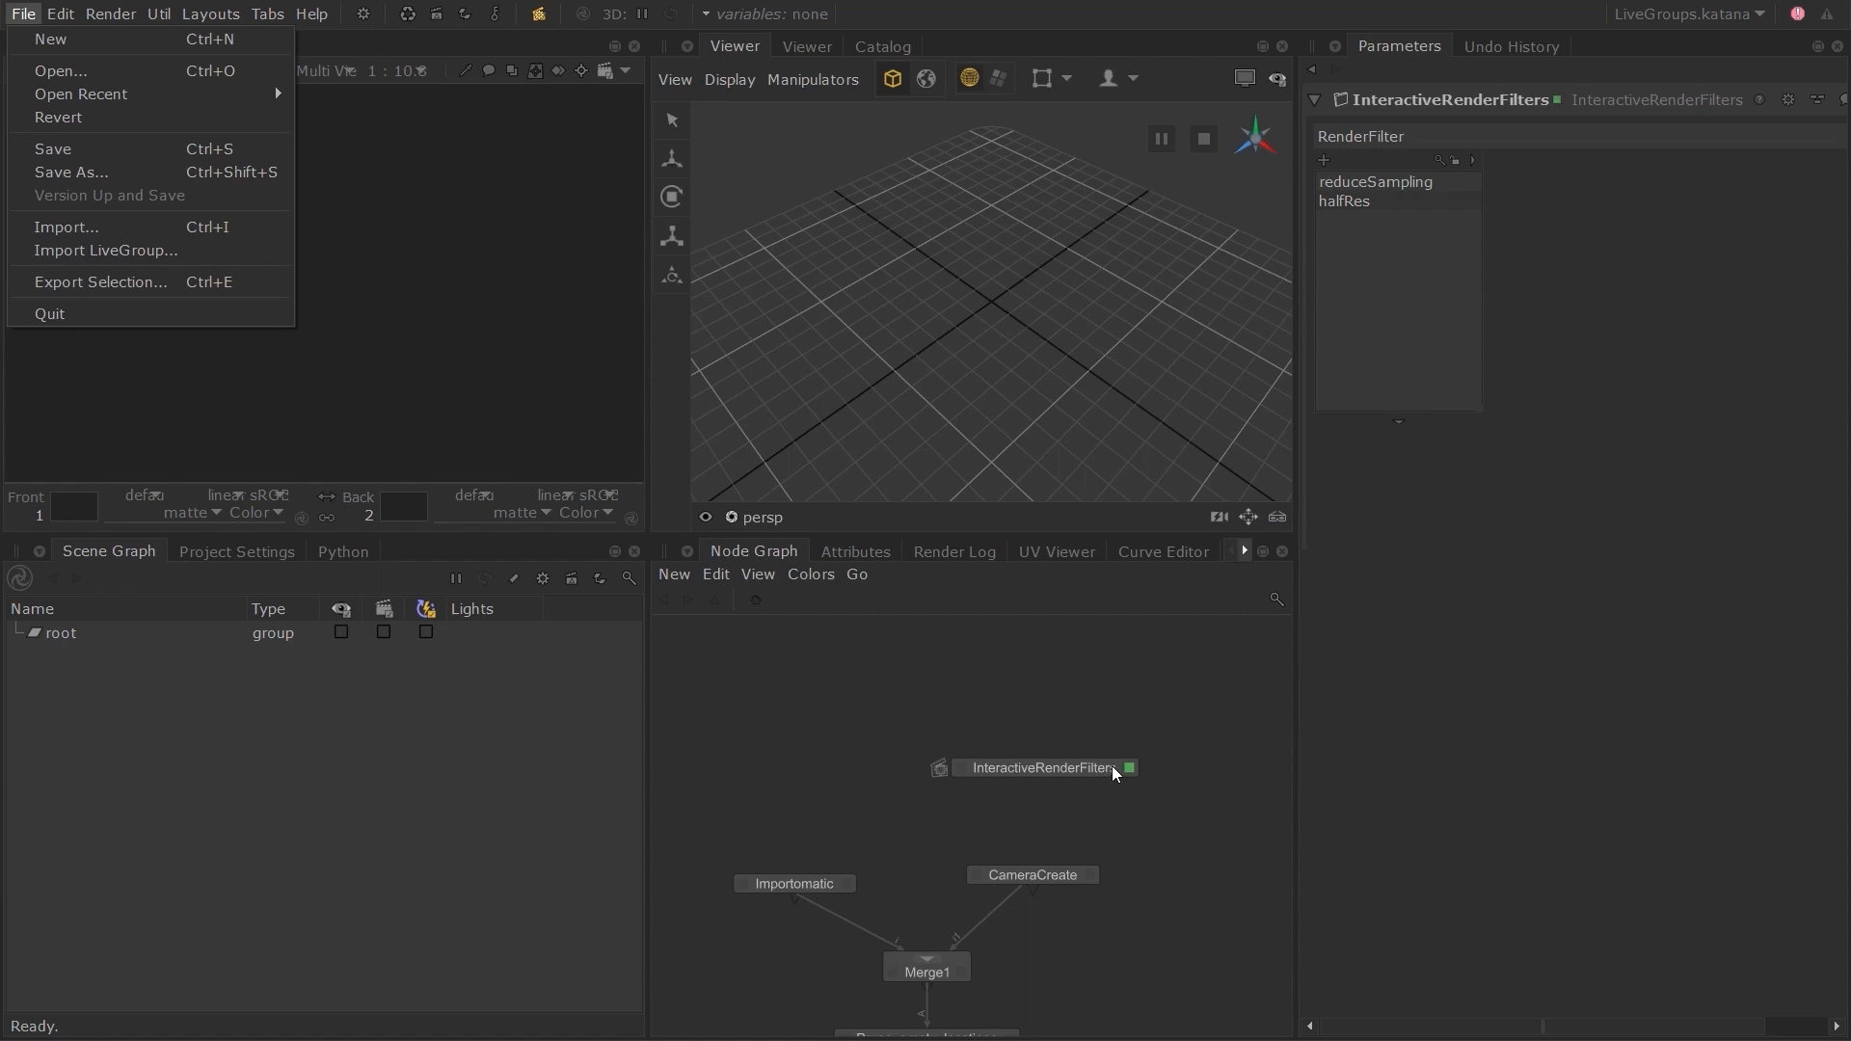
click(21, 13)
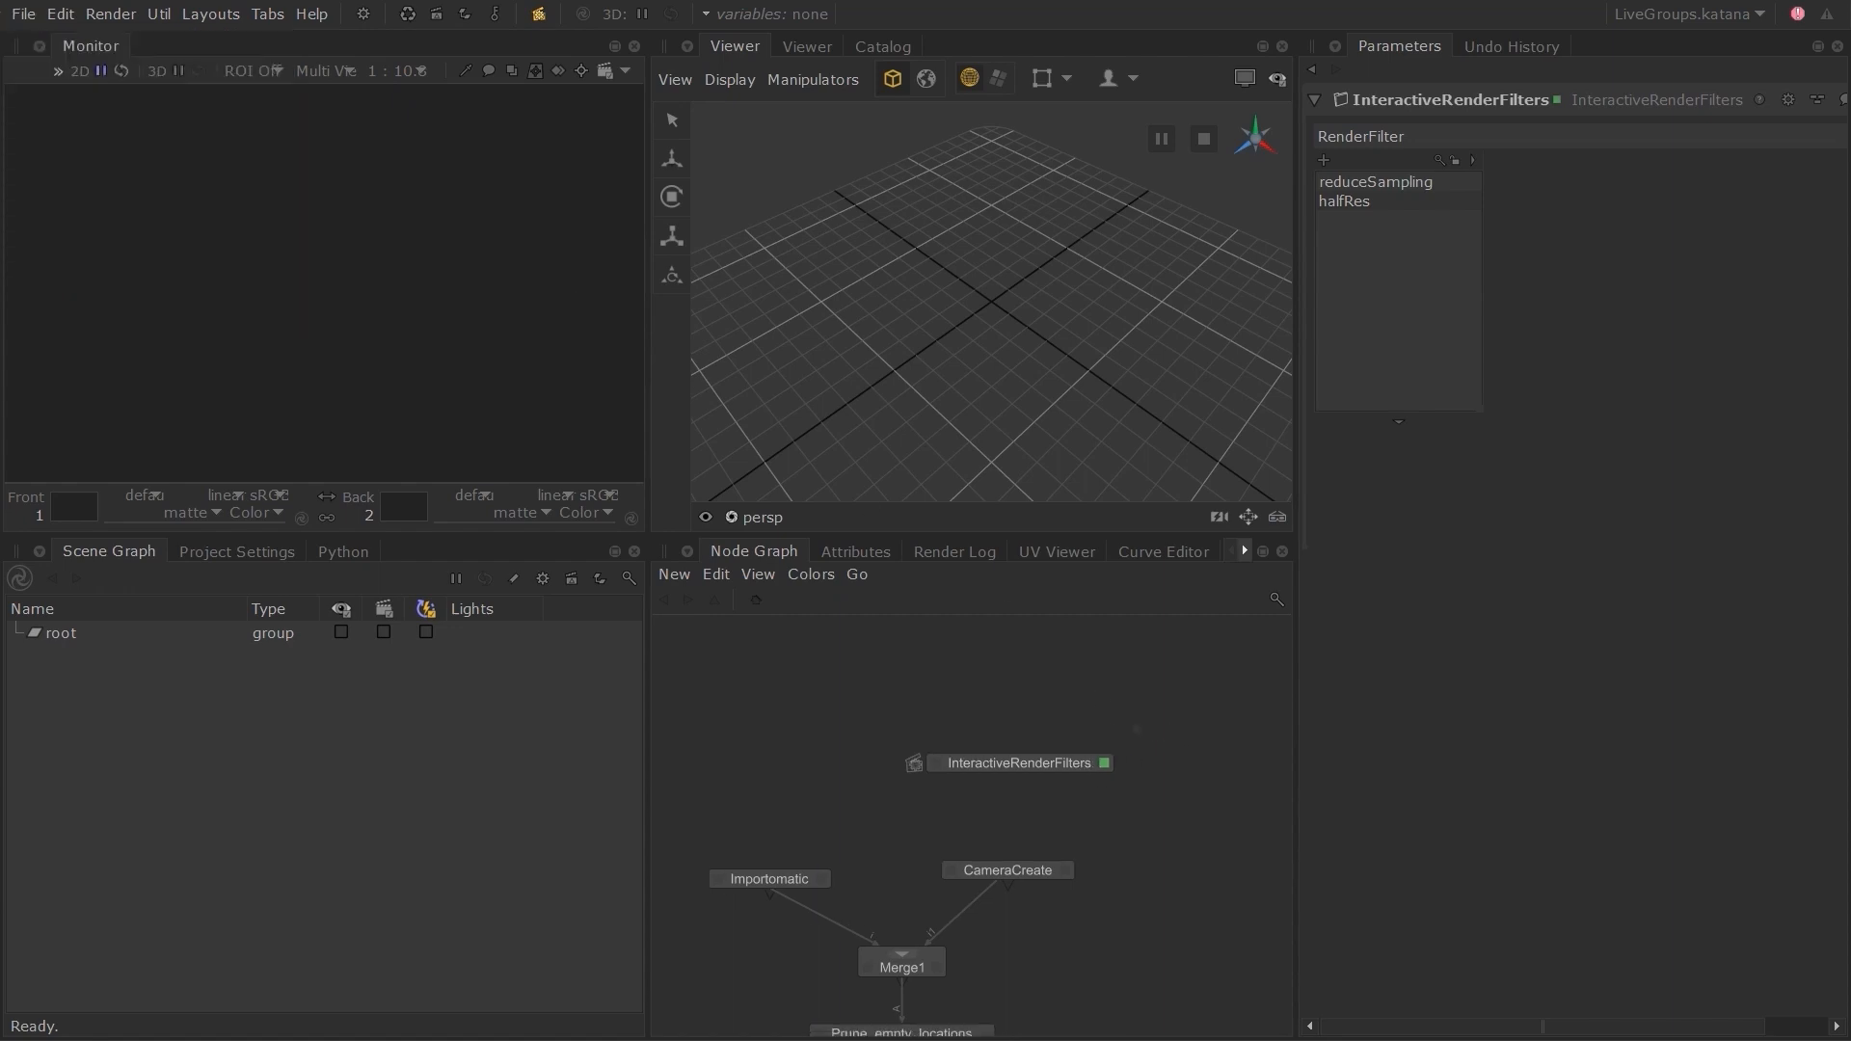
mouse_move(1137, 729)
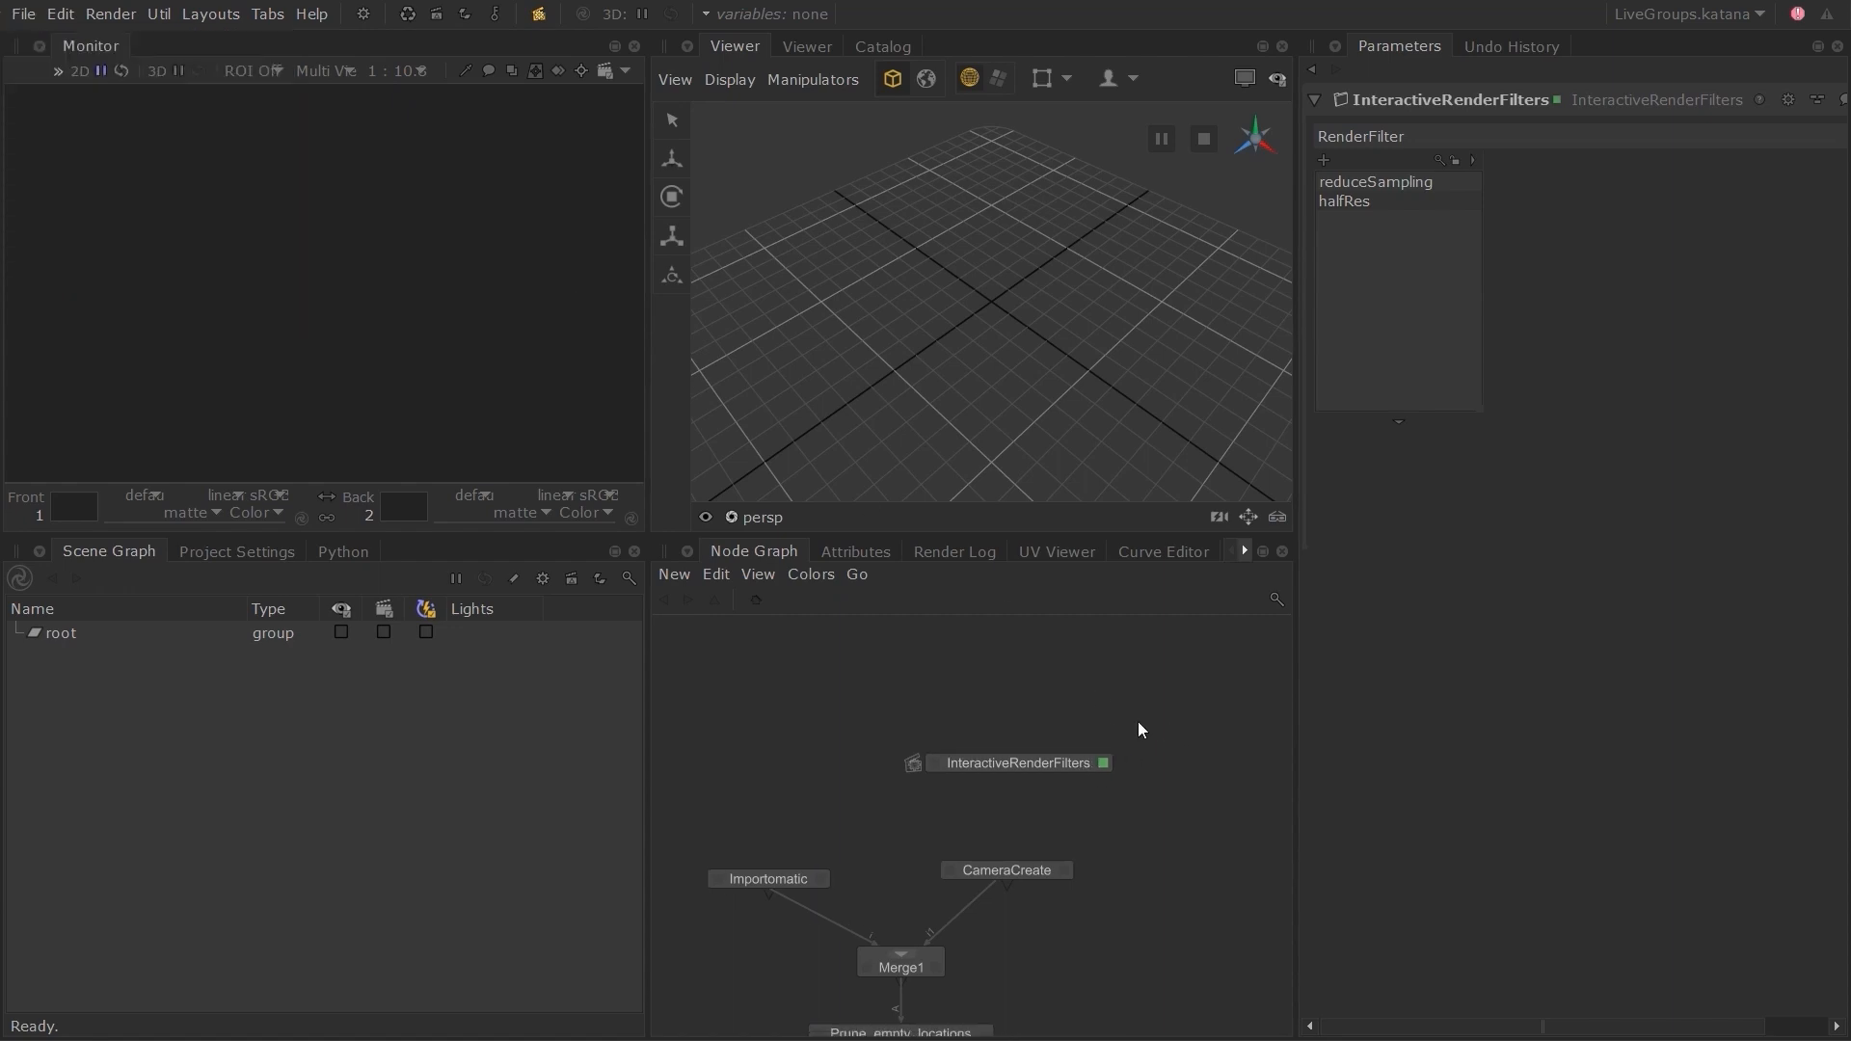
mouse_move(1177, 811)
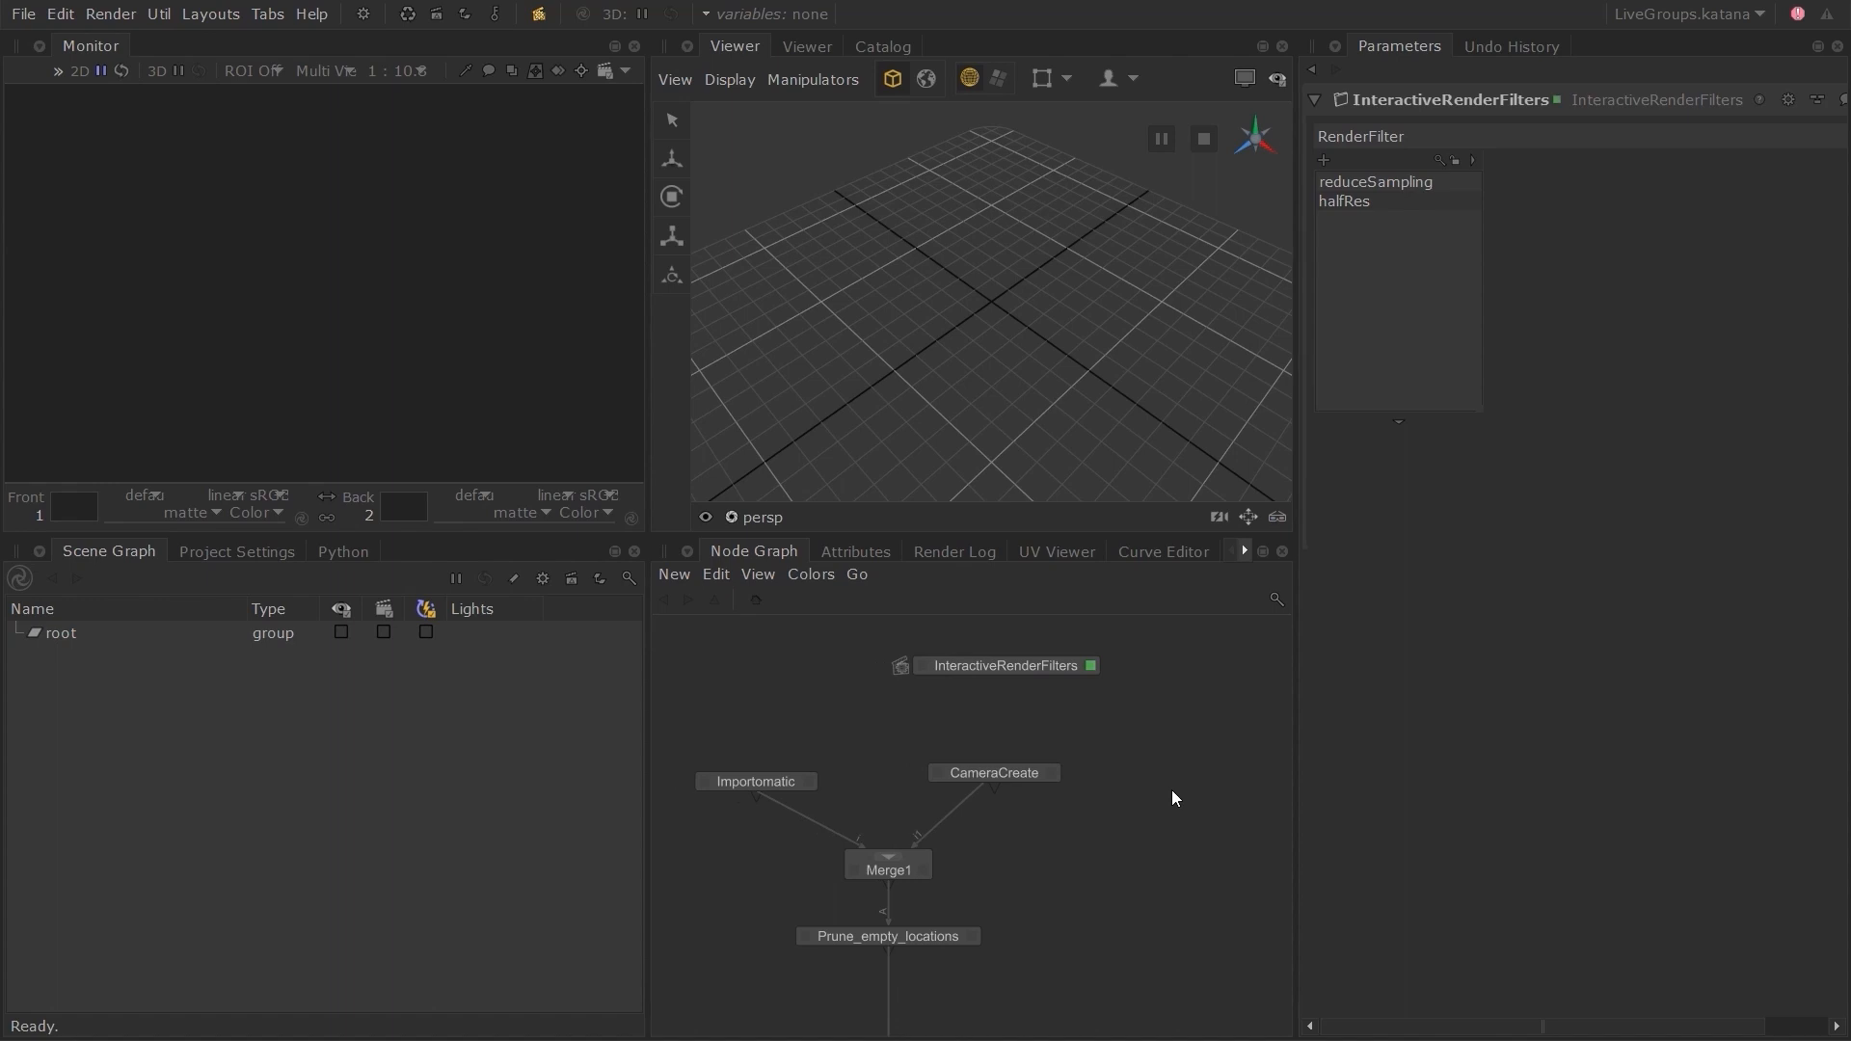
mouse_move(1167, 791)
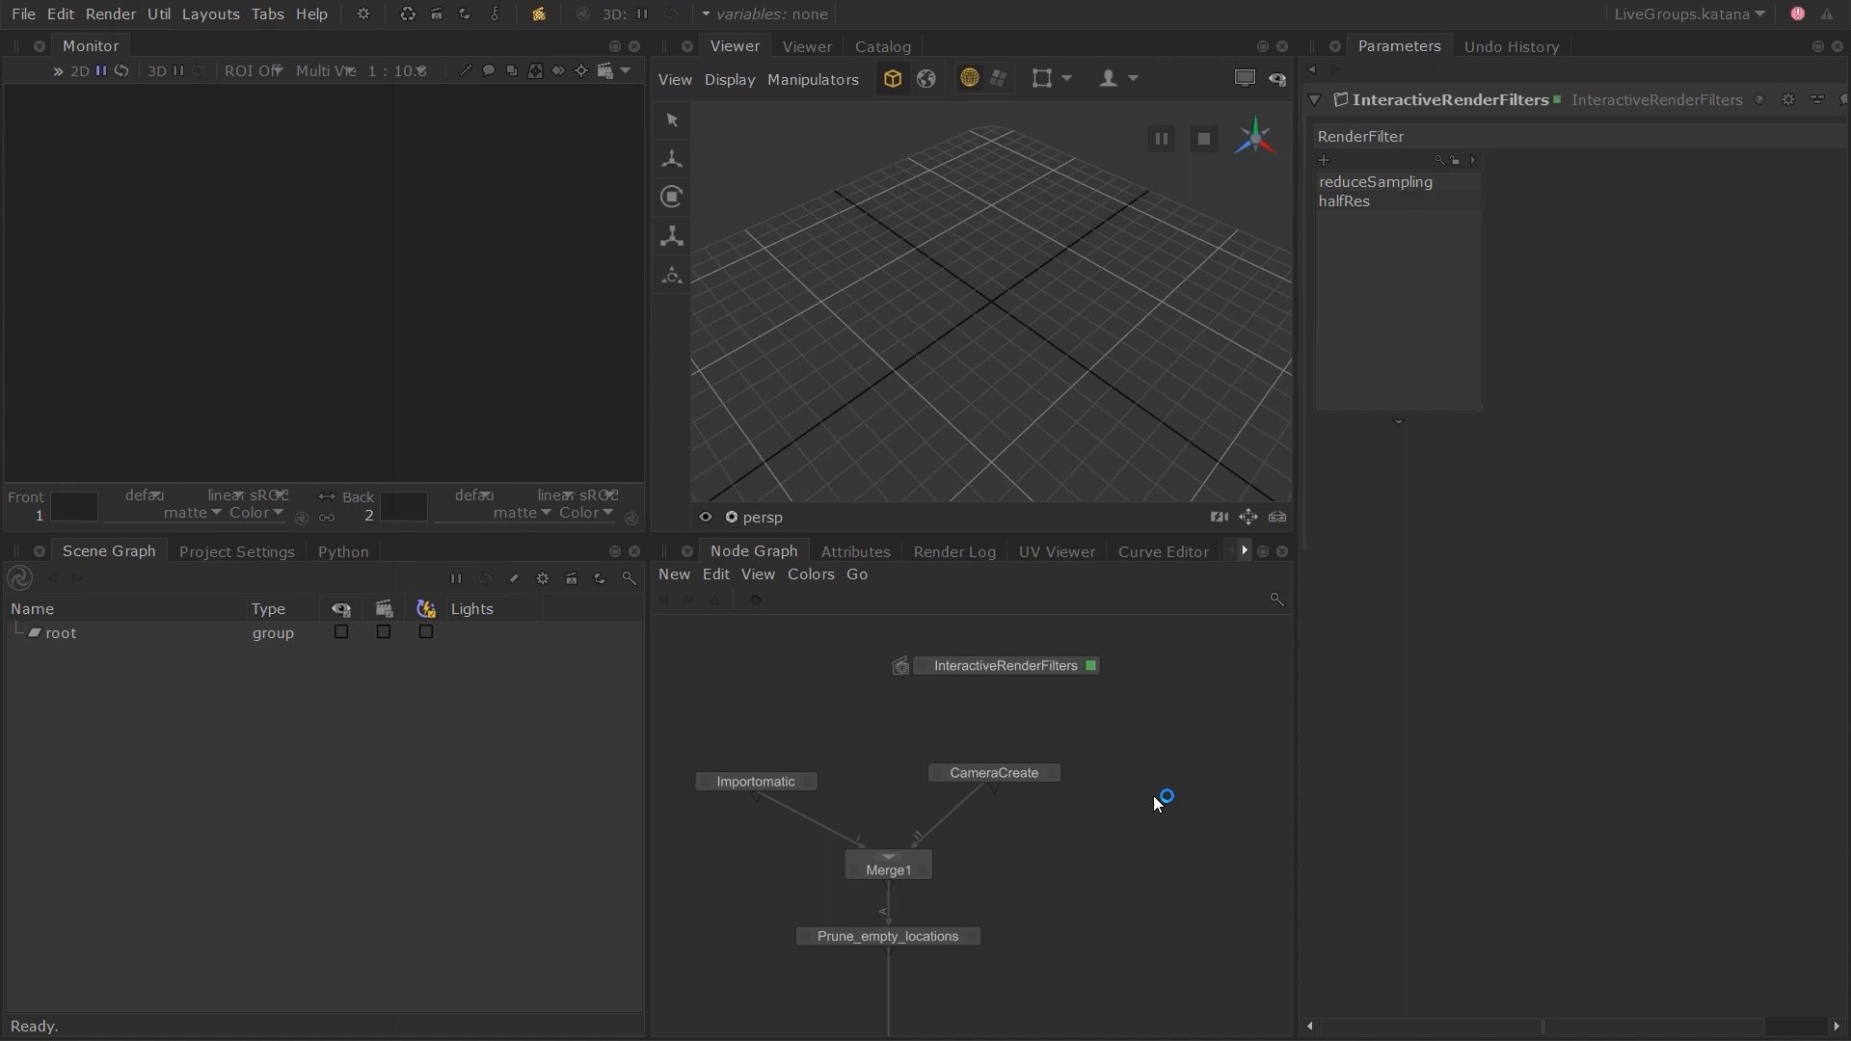
mouse_move(1140, 763)
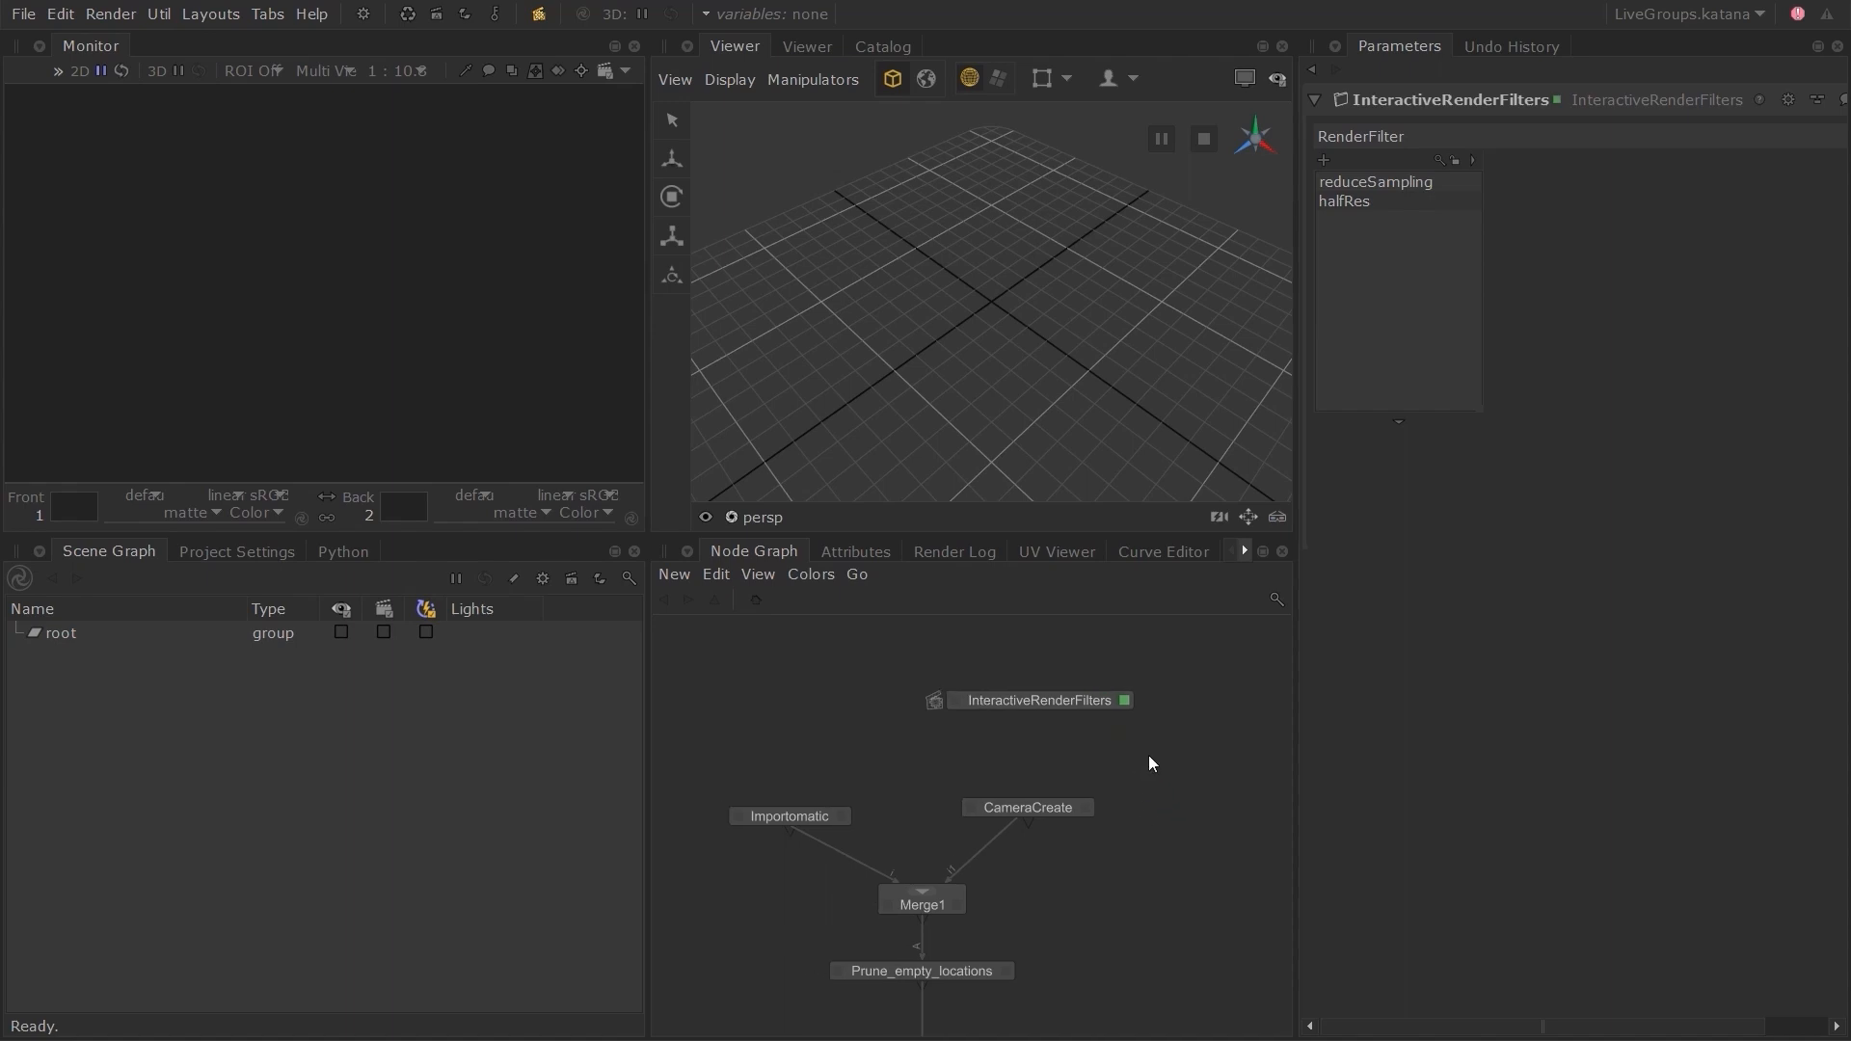
mouse_move(1134, 761)
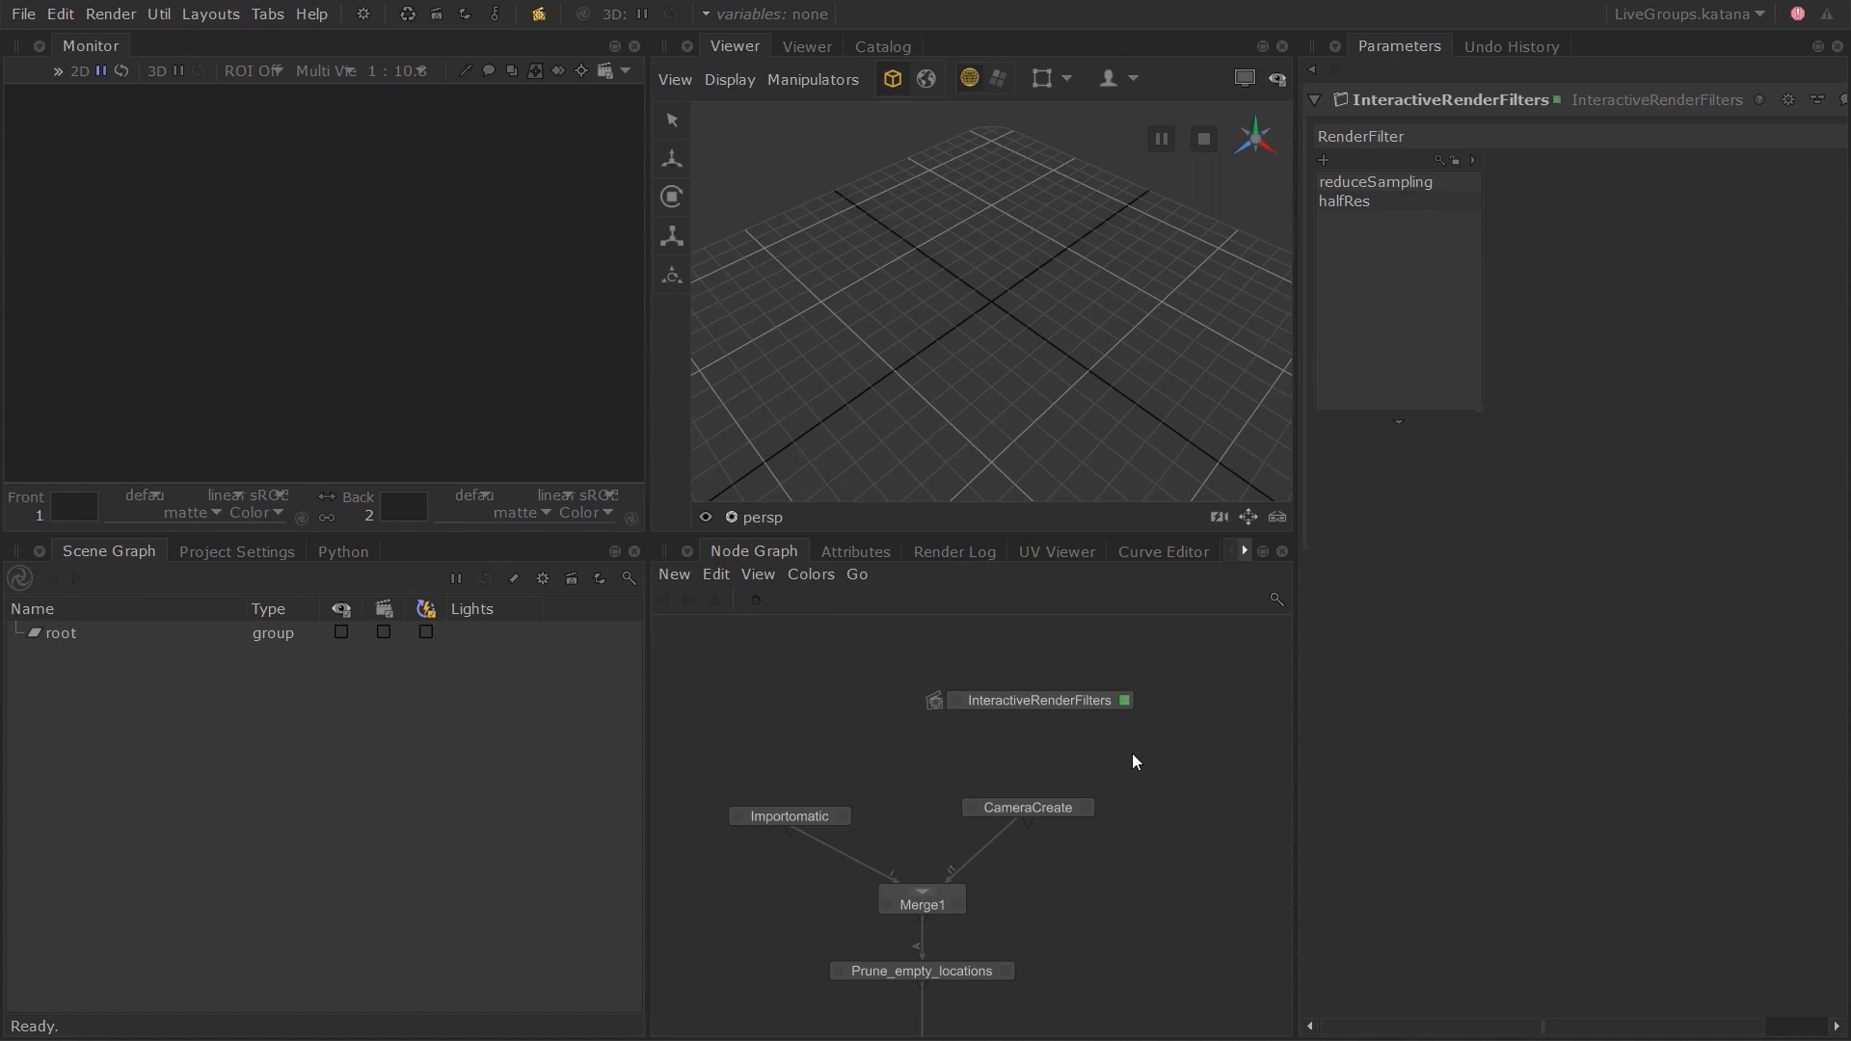
mouse_move(1166, 757)
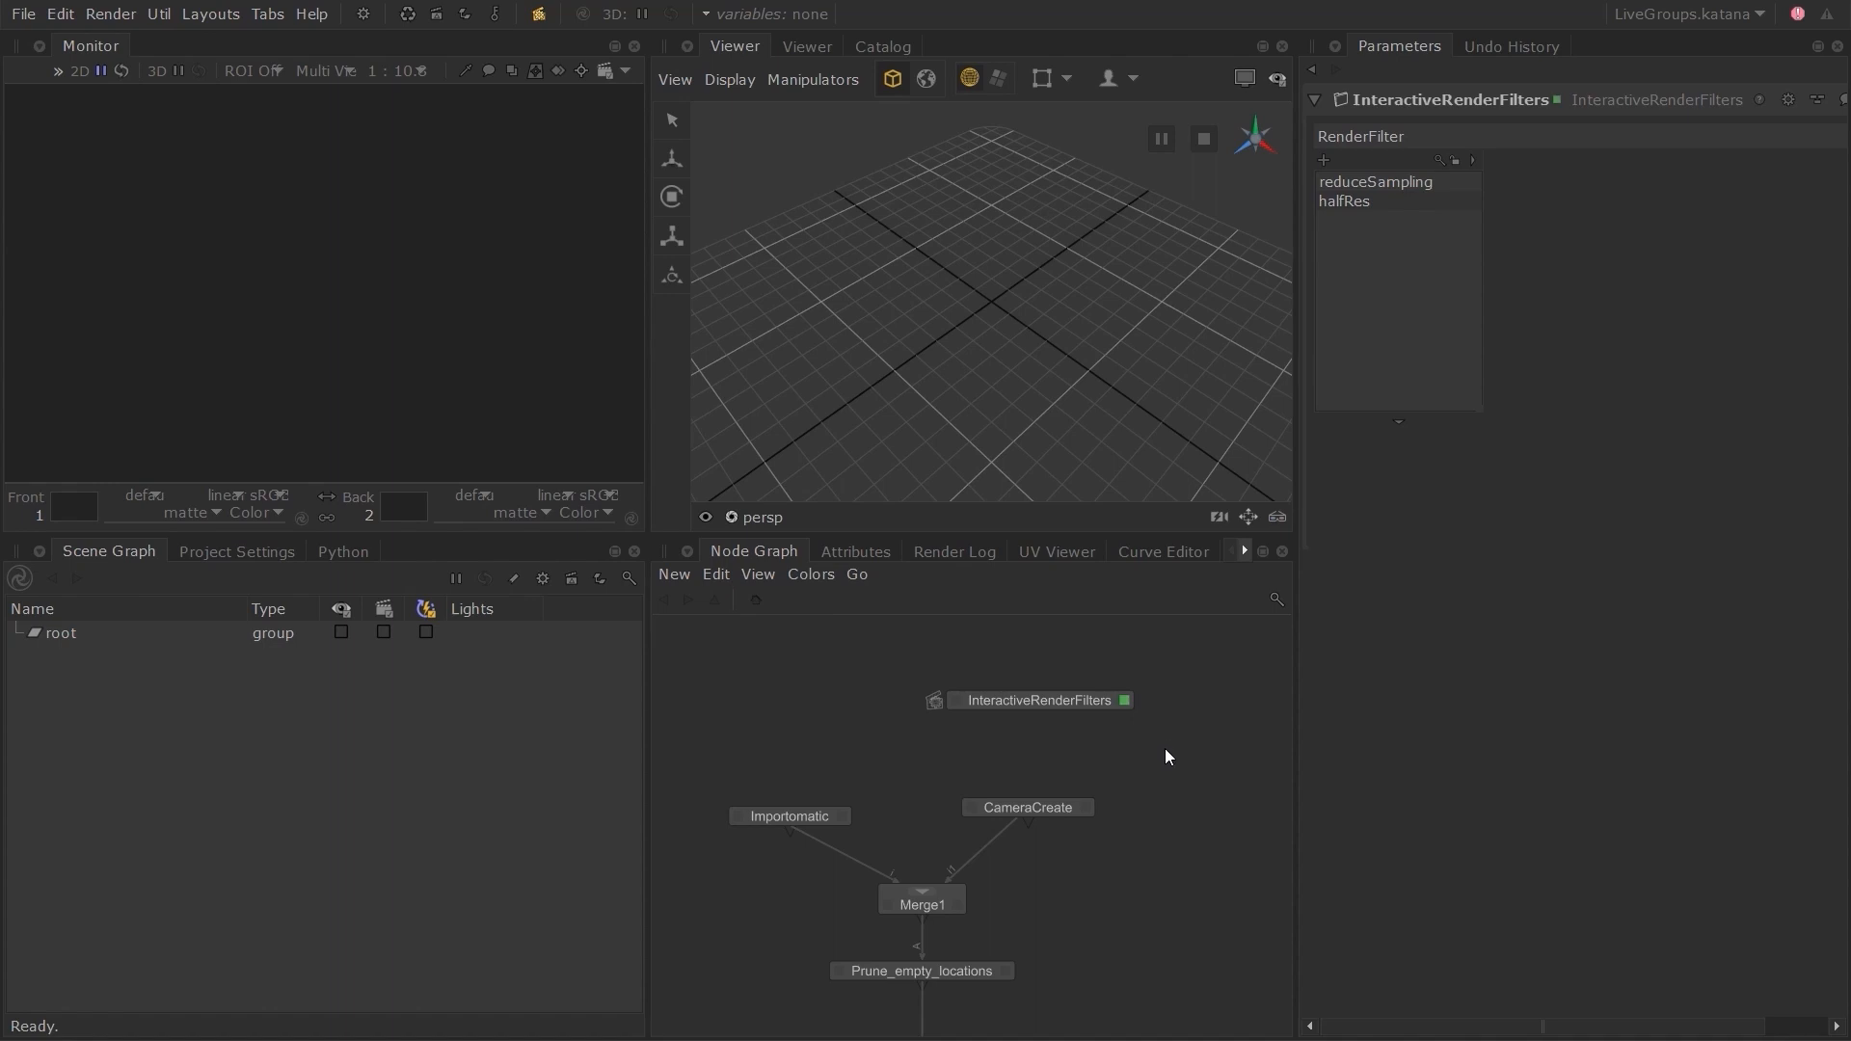
mouse_move(936, 672)
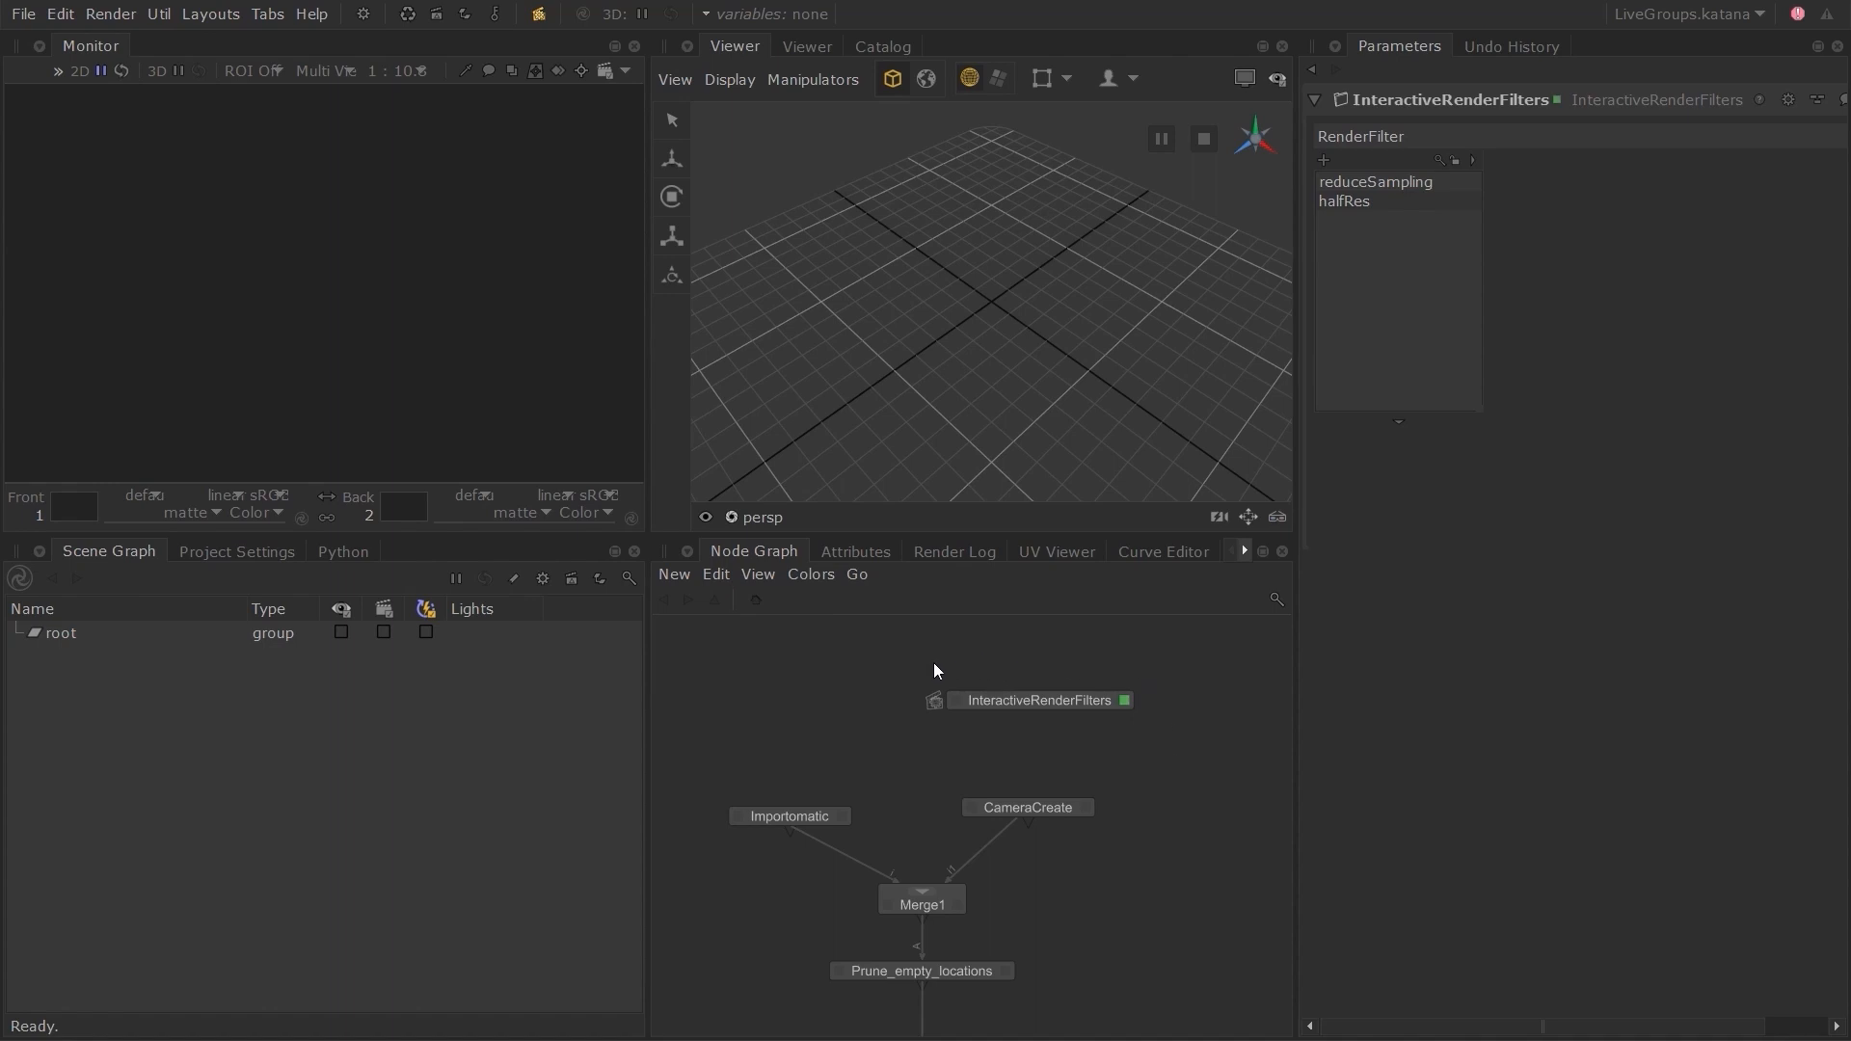
mouse_move(913, 663)
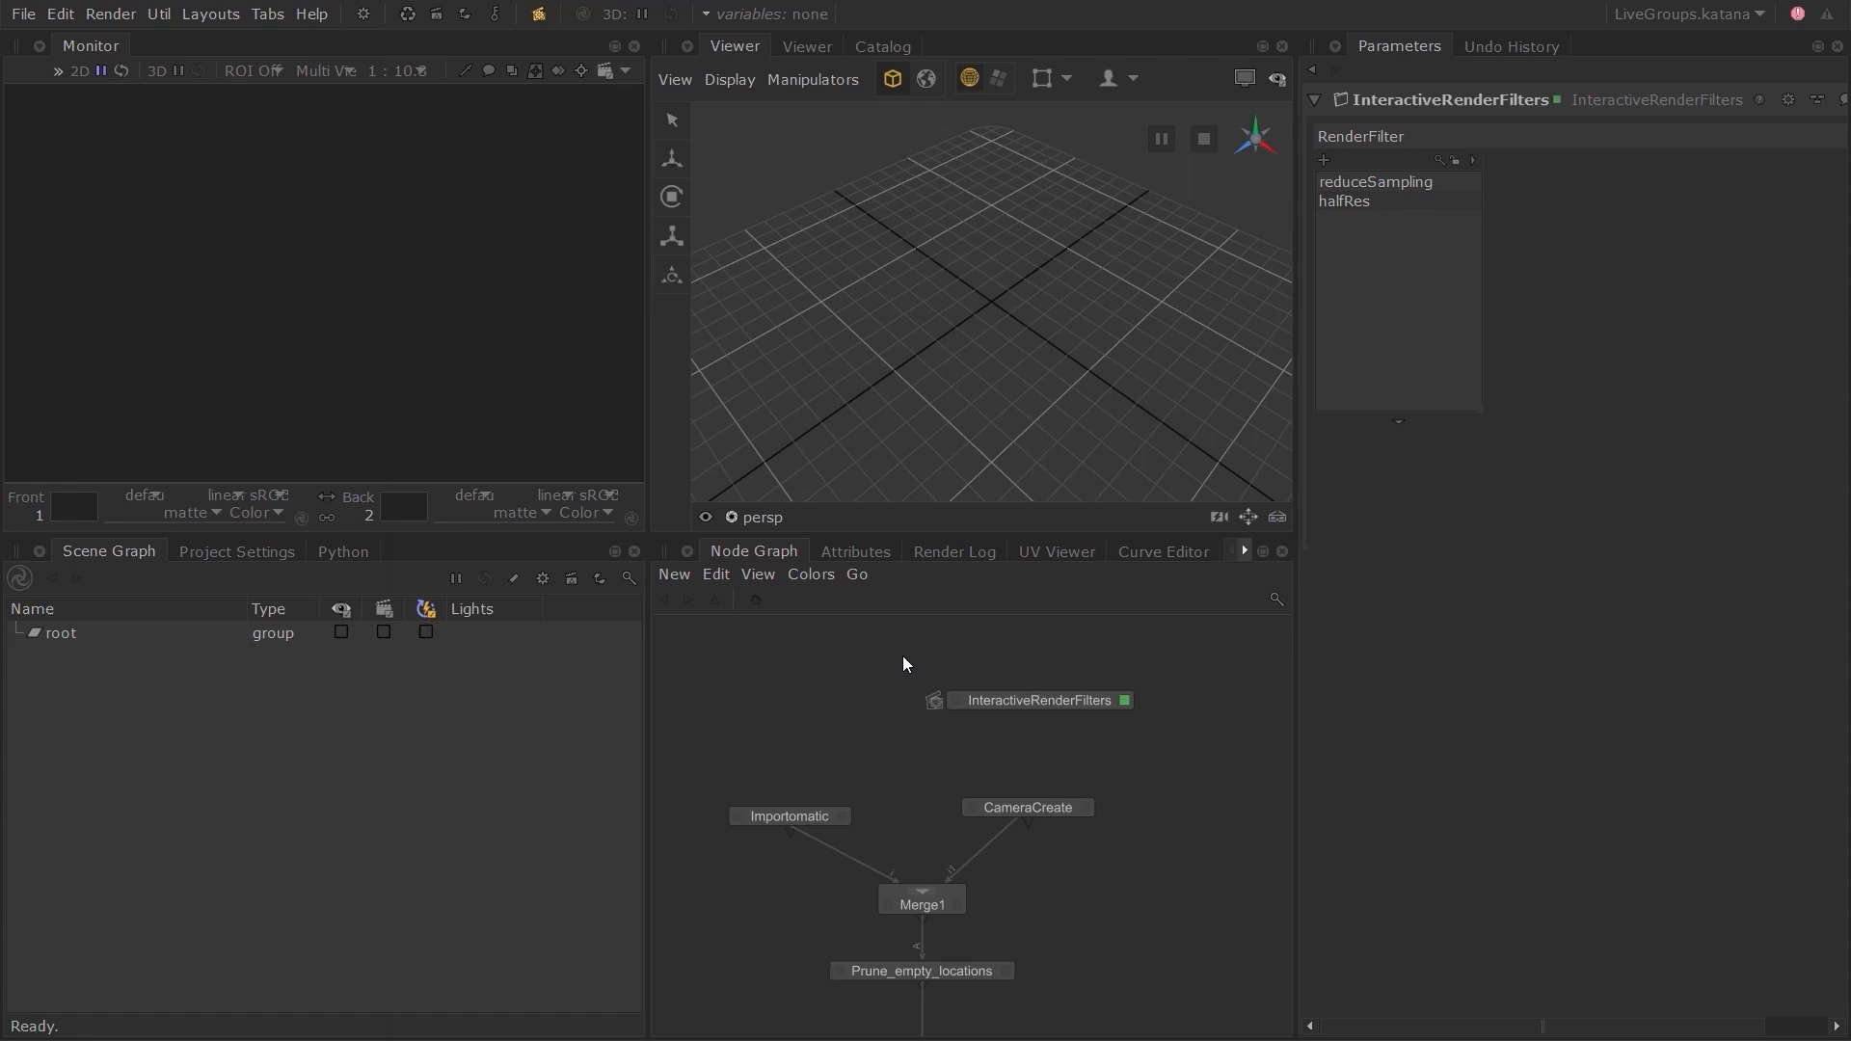
key(g)
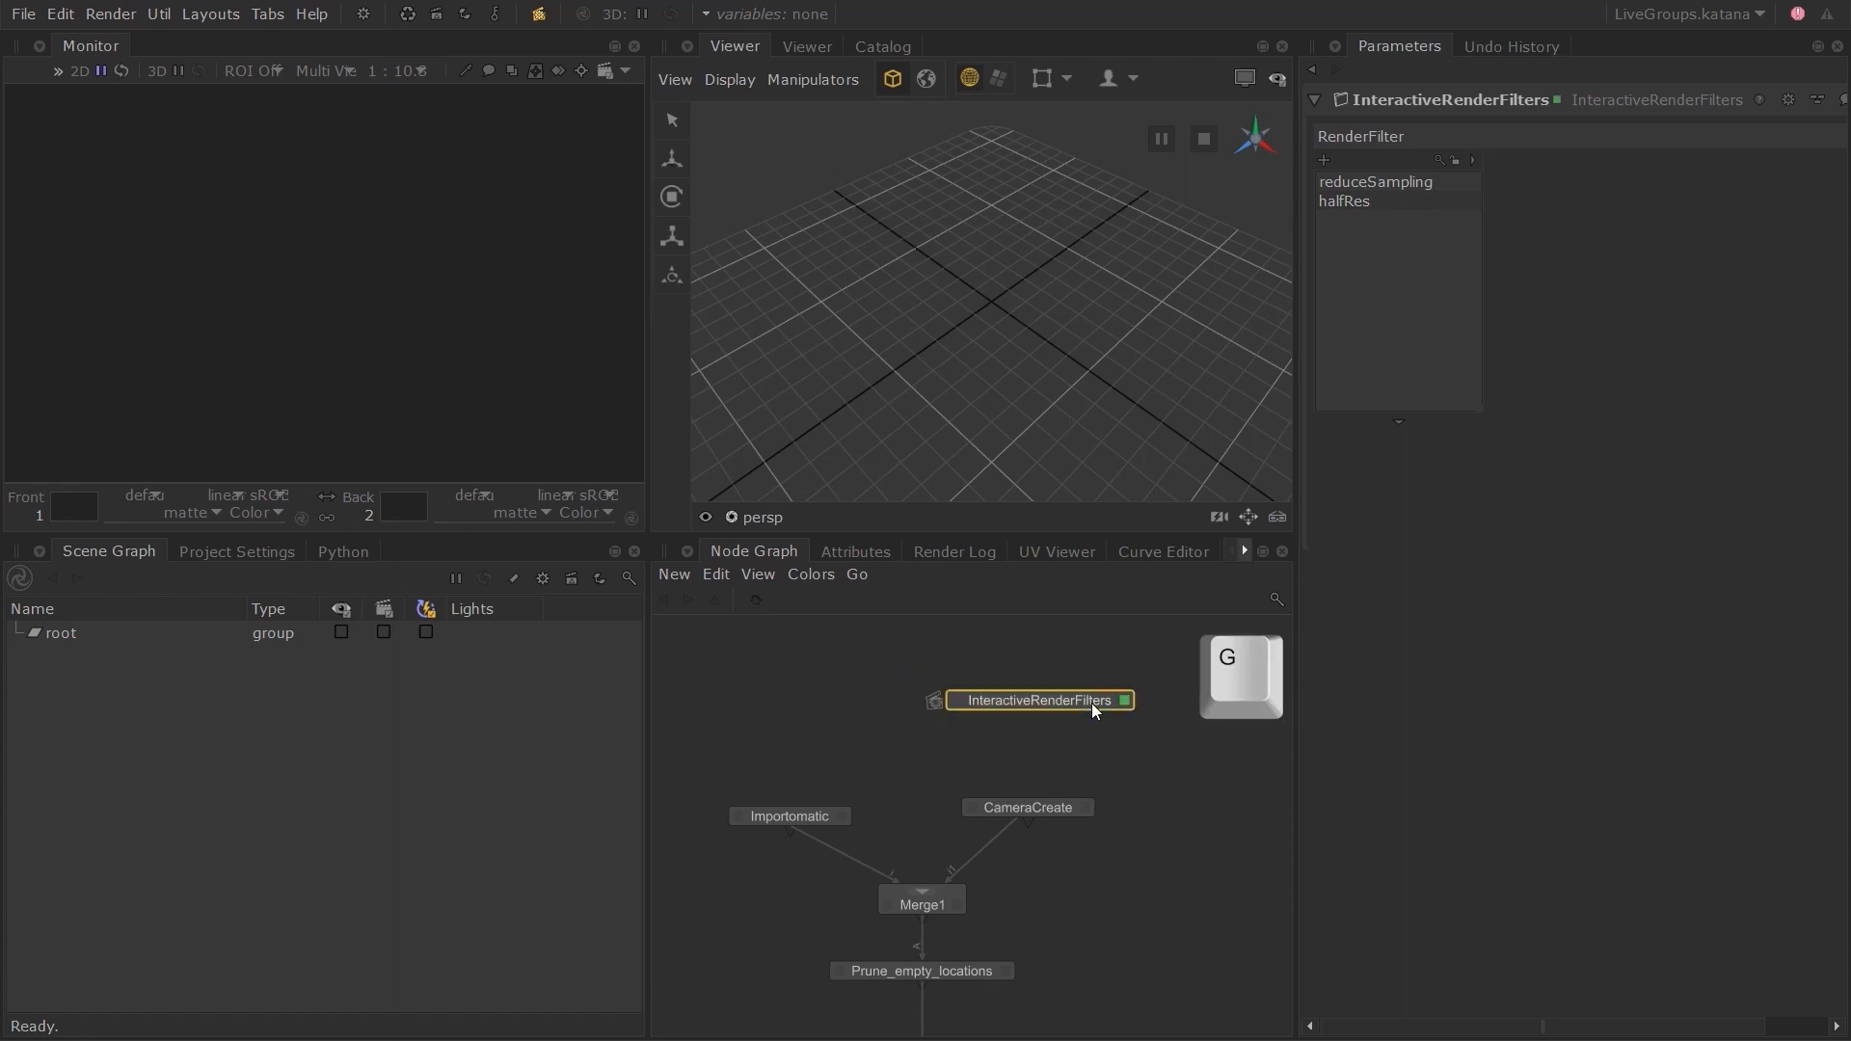
key(g)
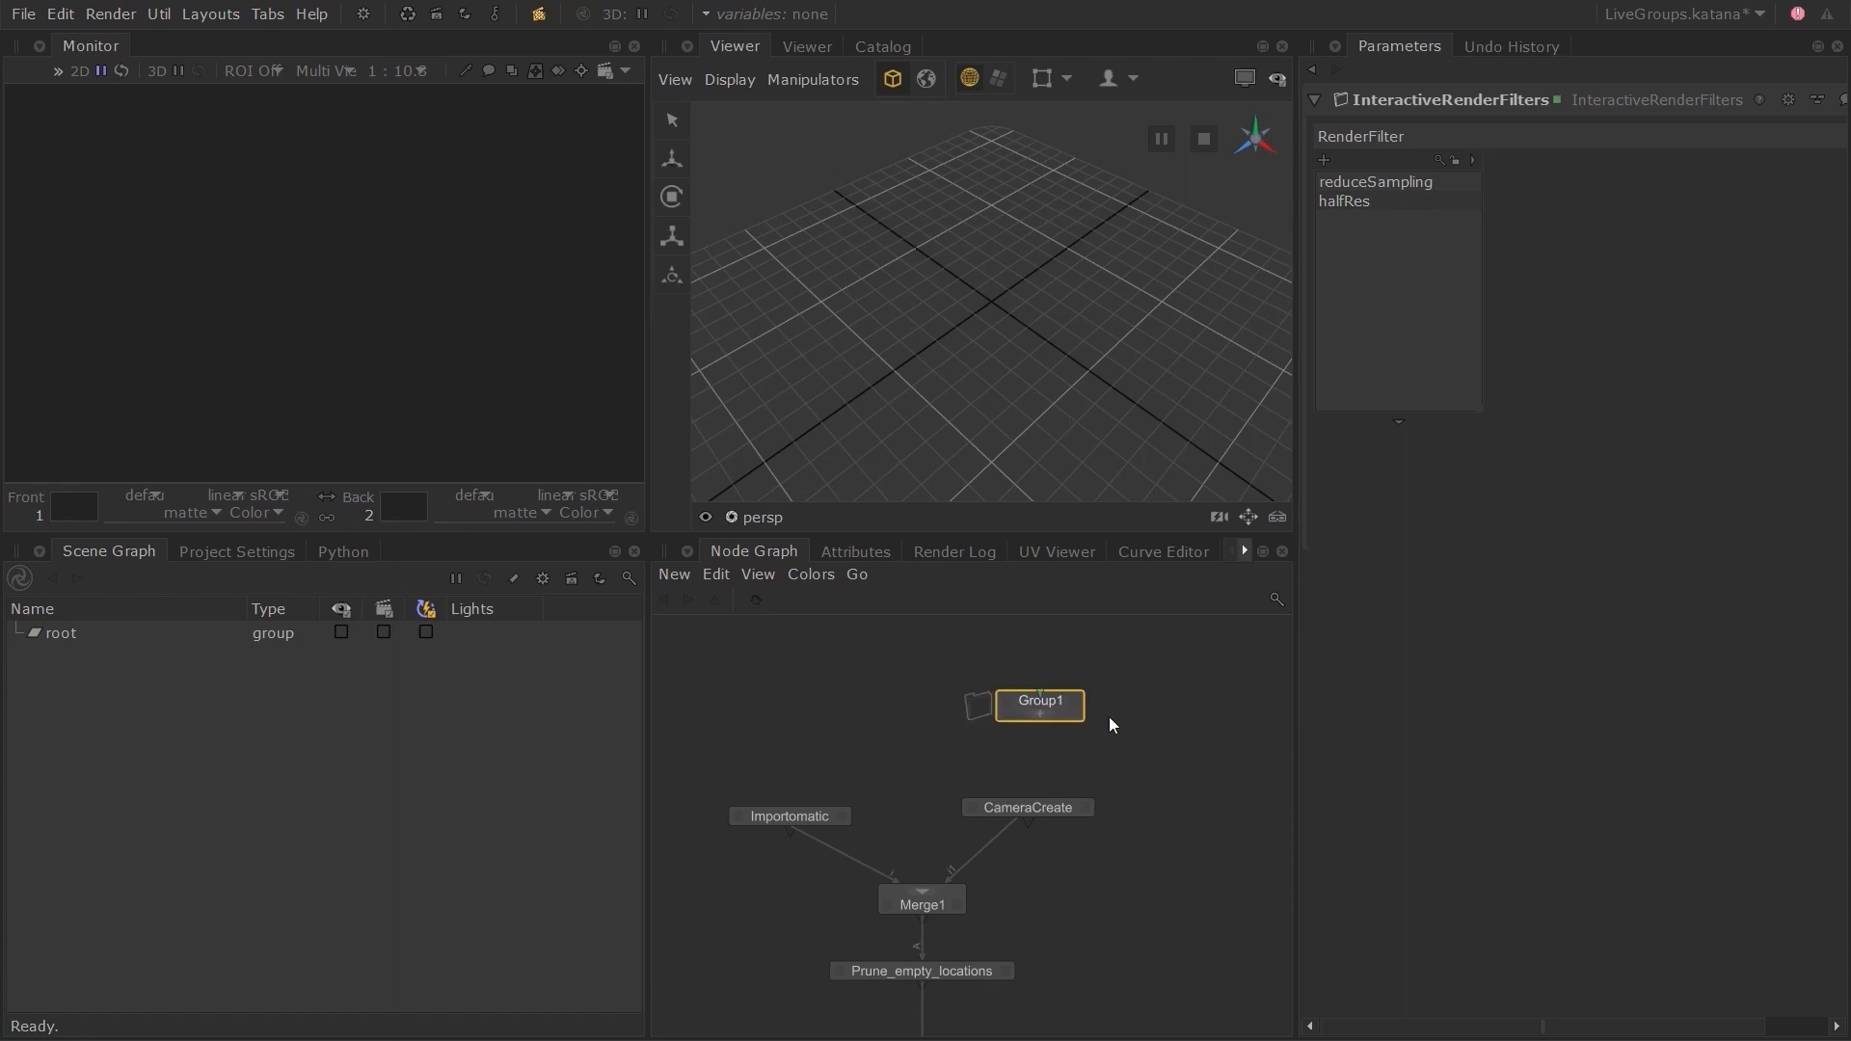
double_click(1037, 700)
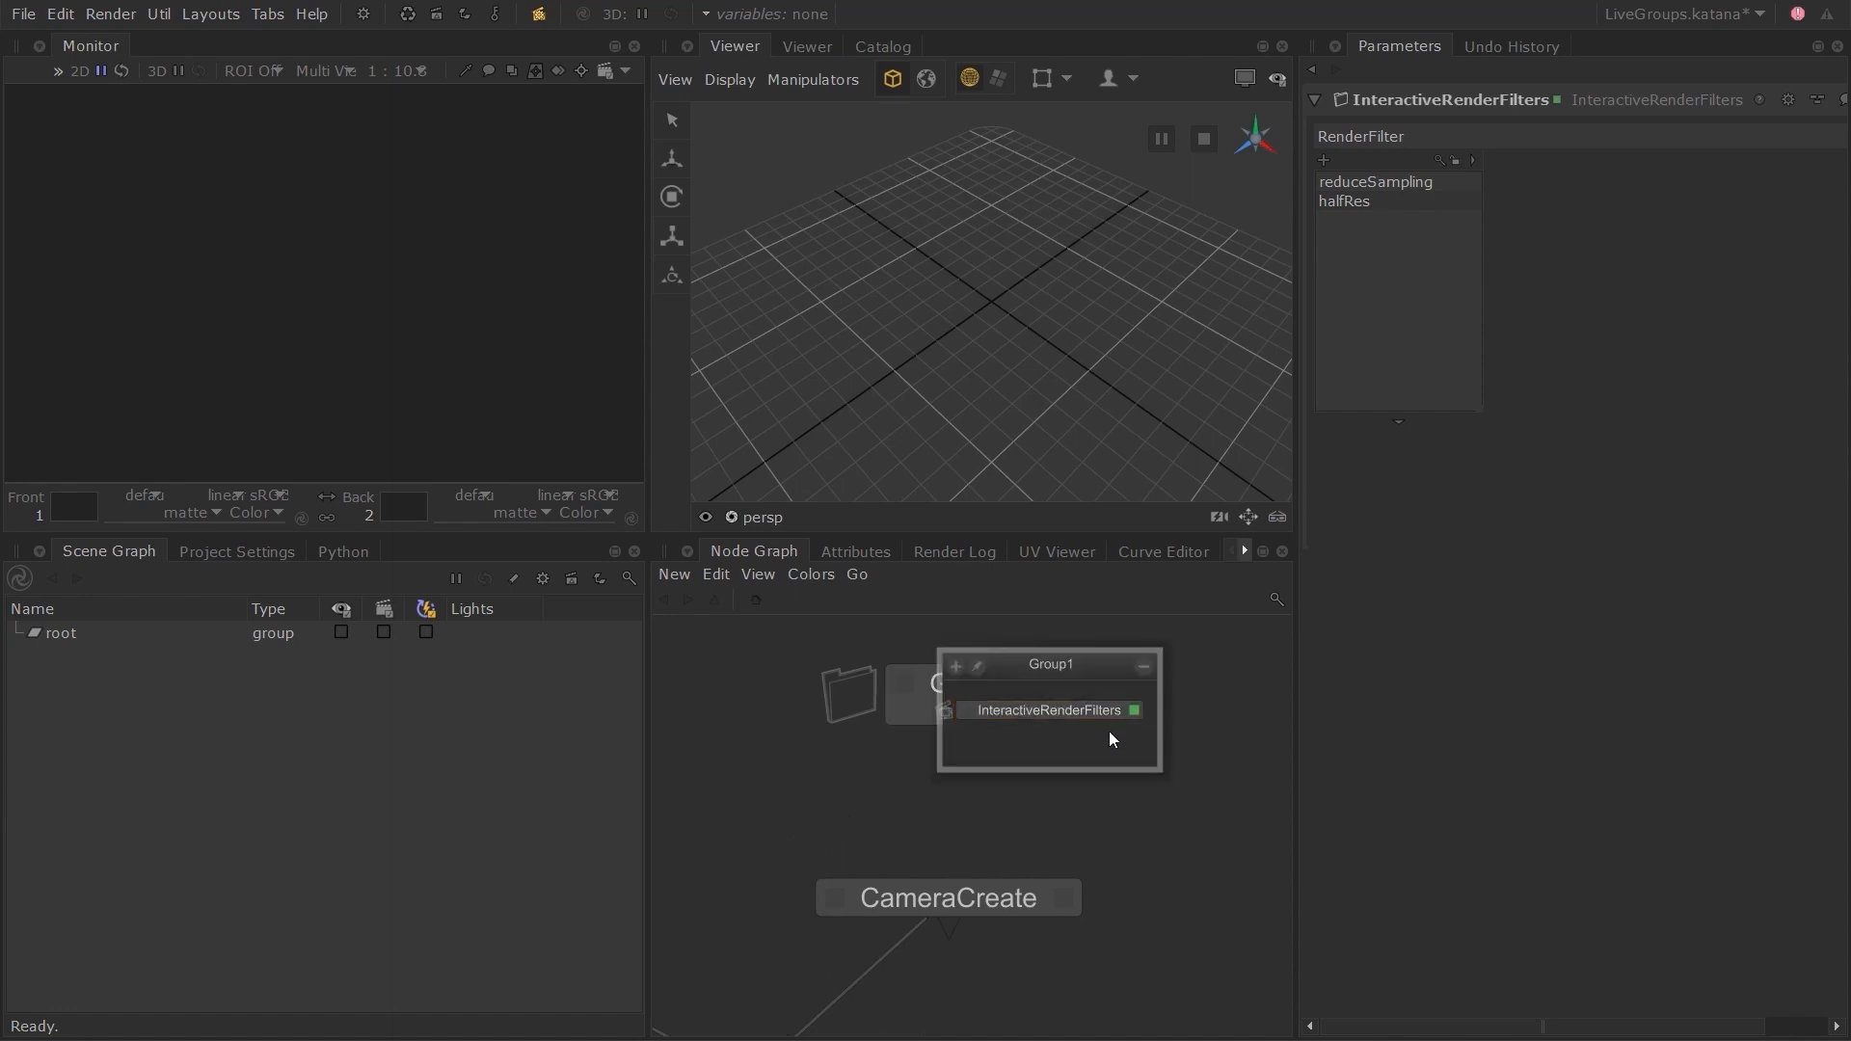
mouse_move(1114, 735)
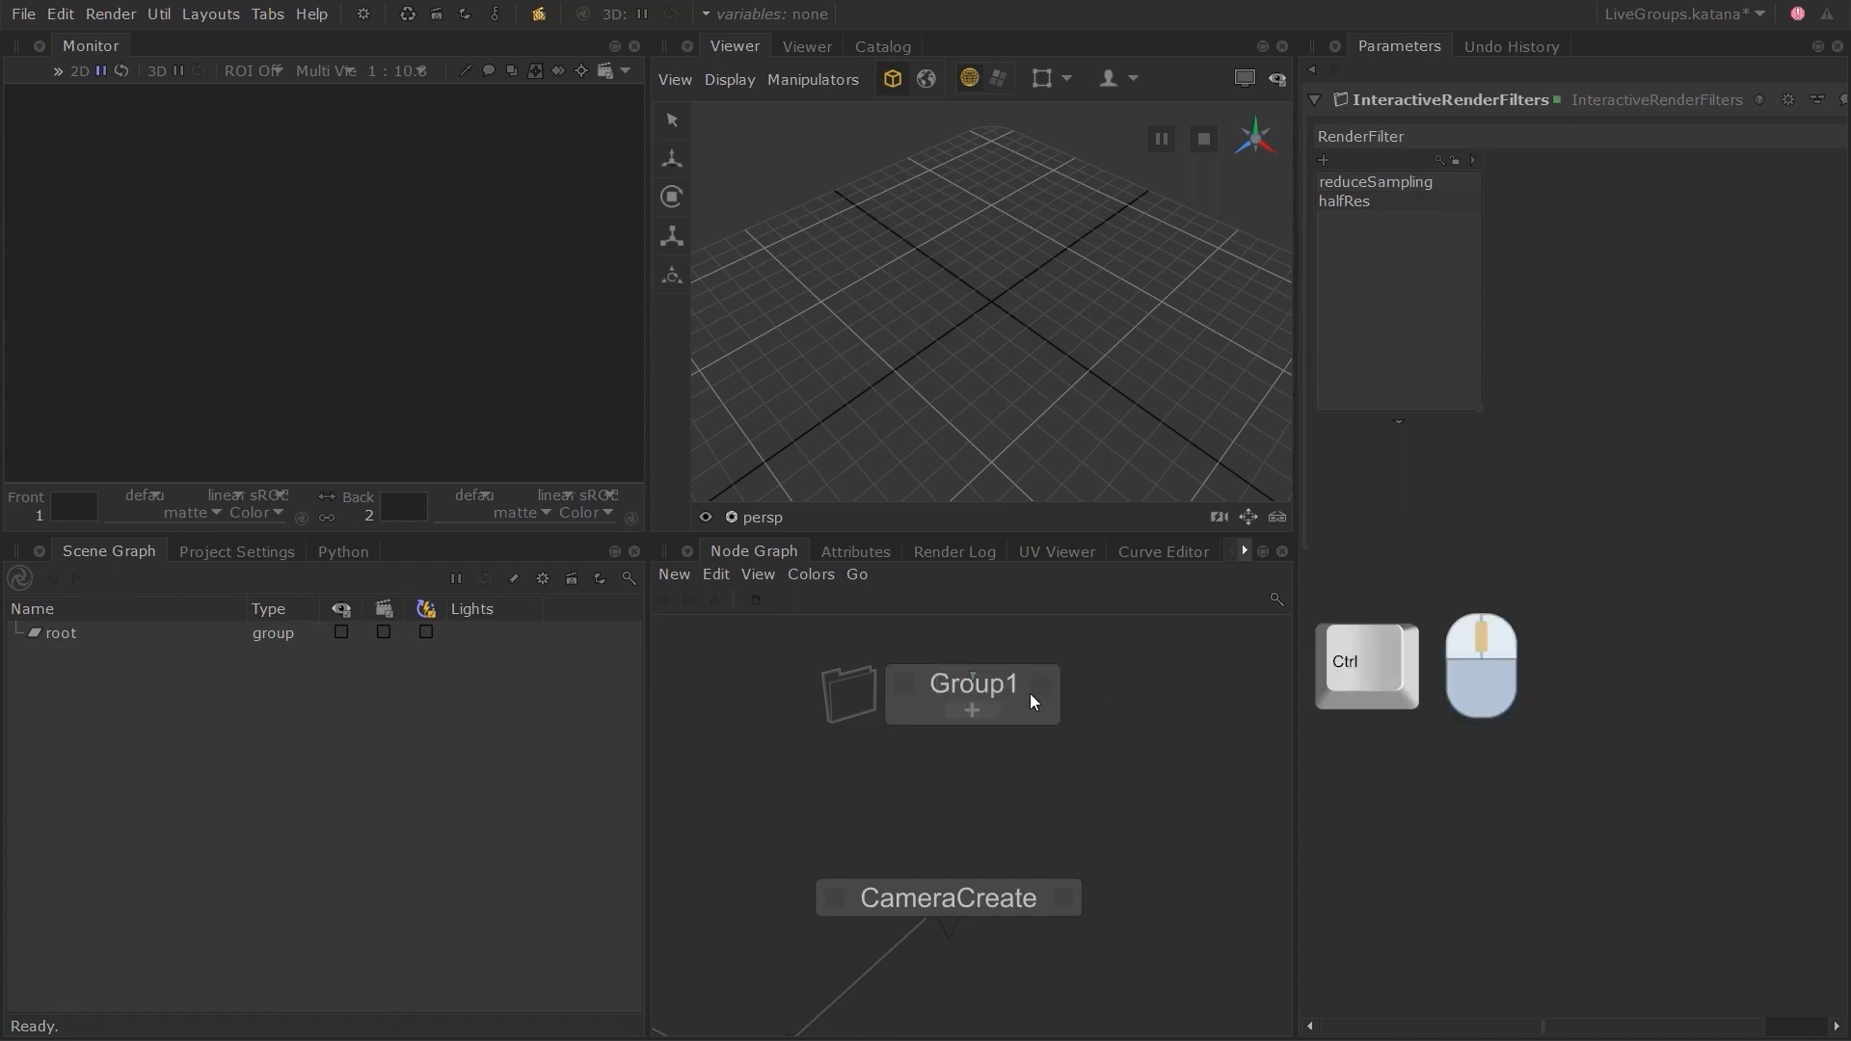
double_click(973, 683)
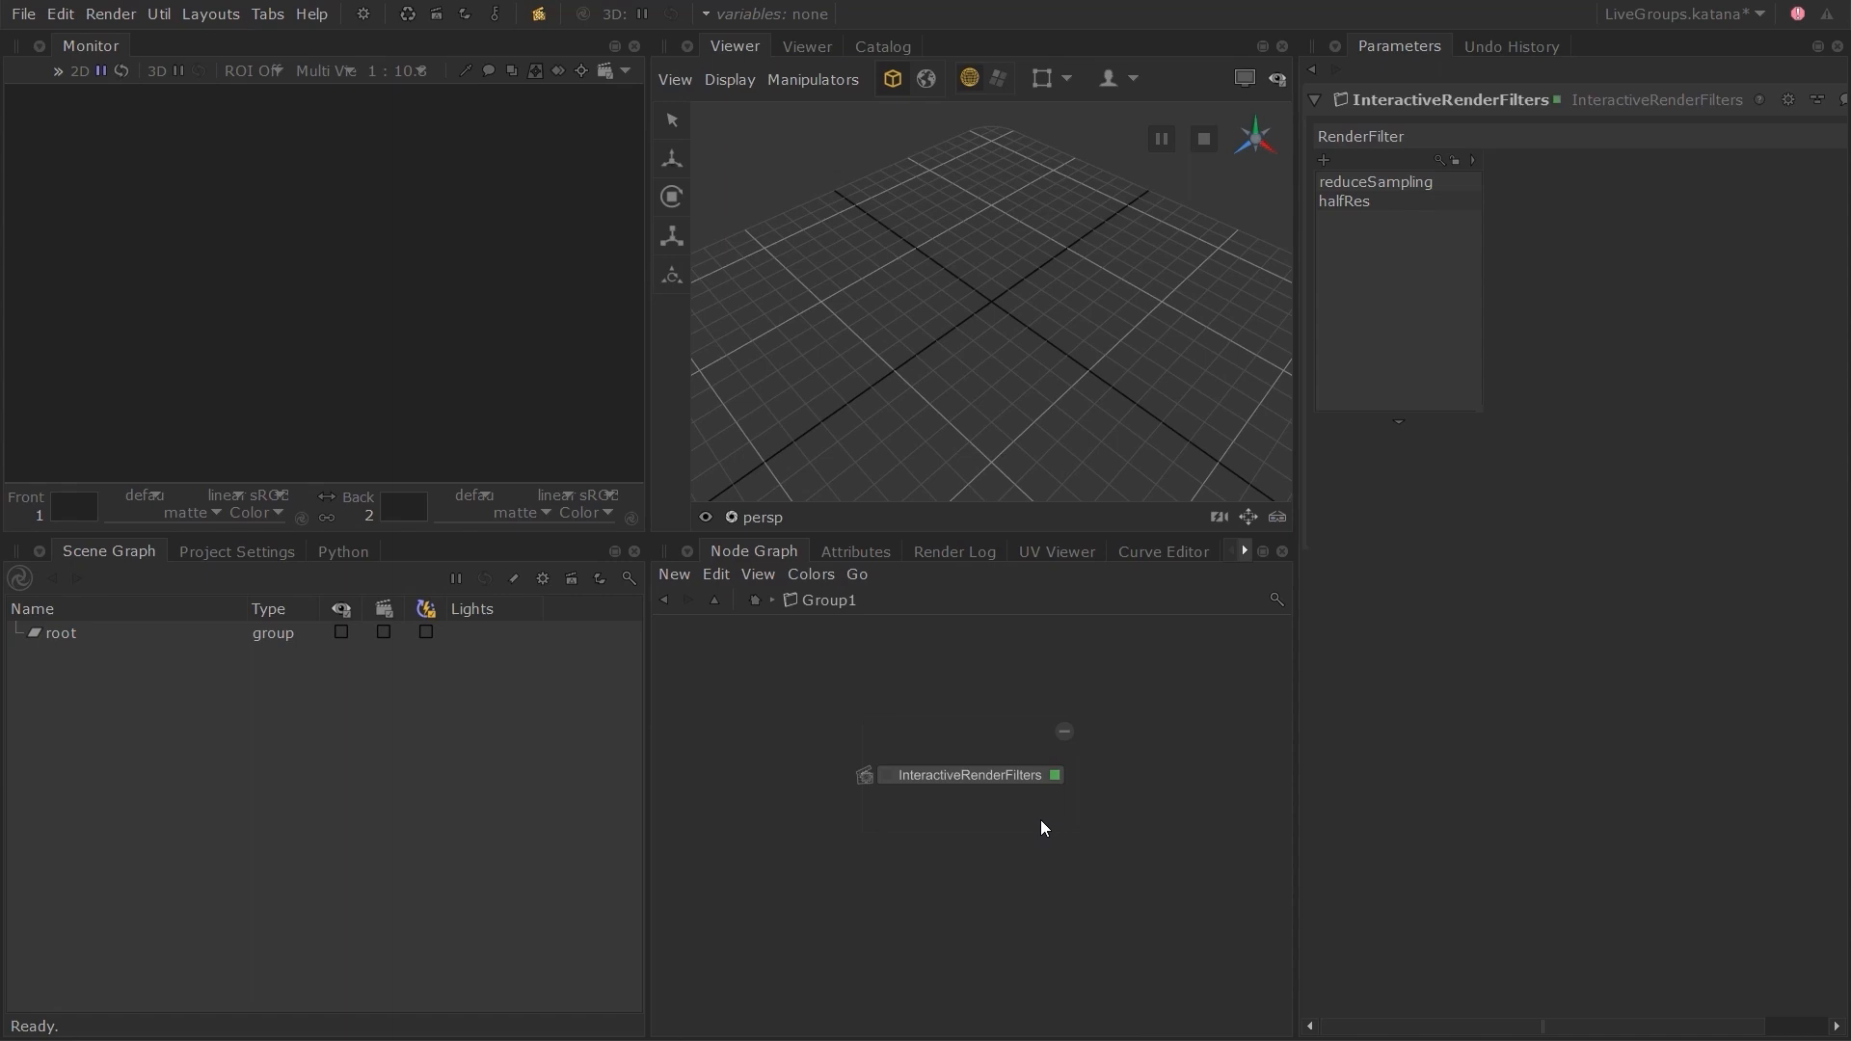
mouse_move(1043, 819)
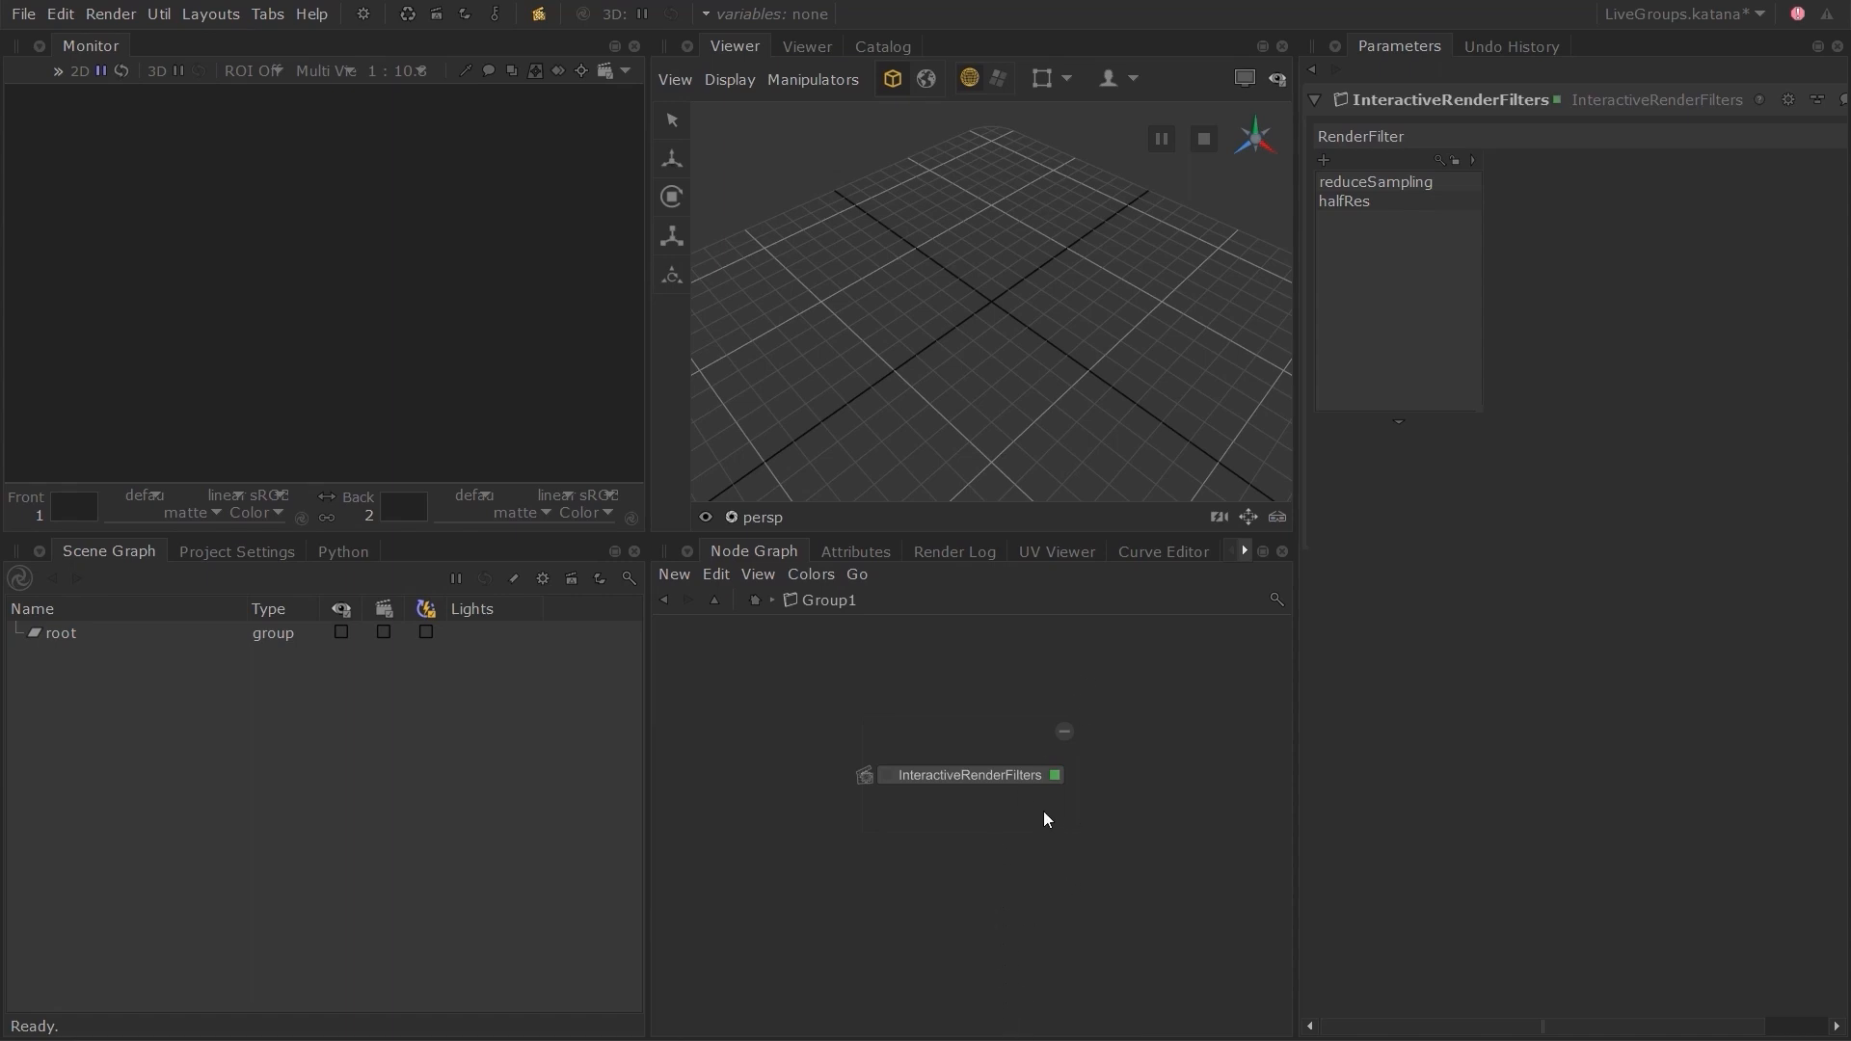
mouse_move(995, 822)
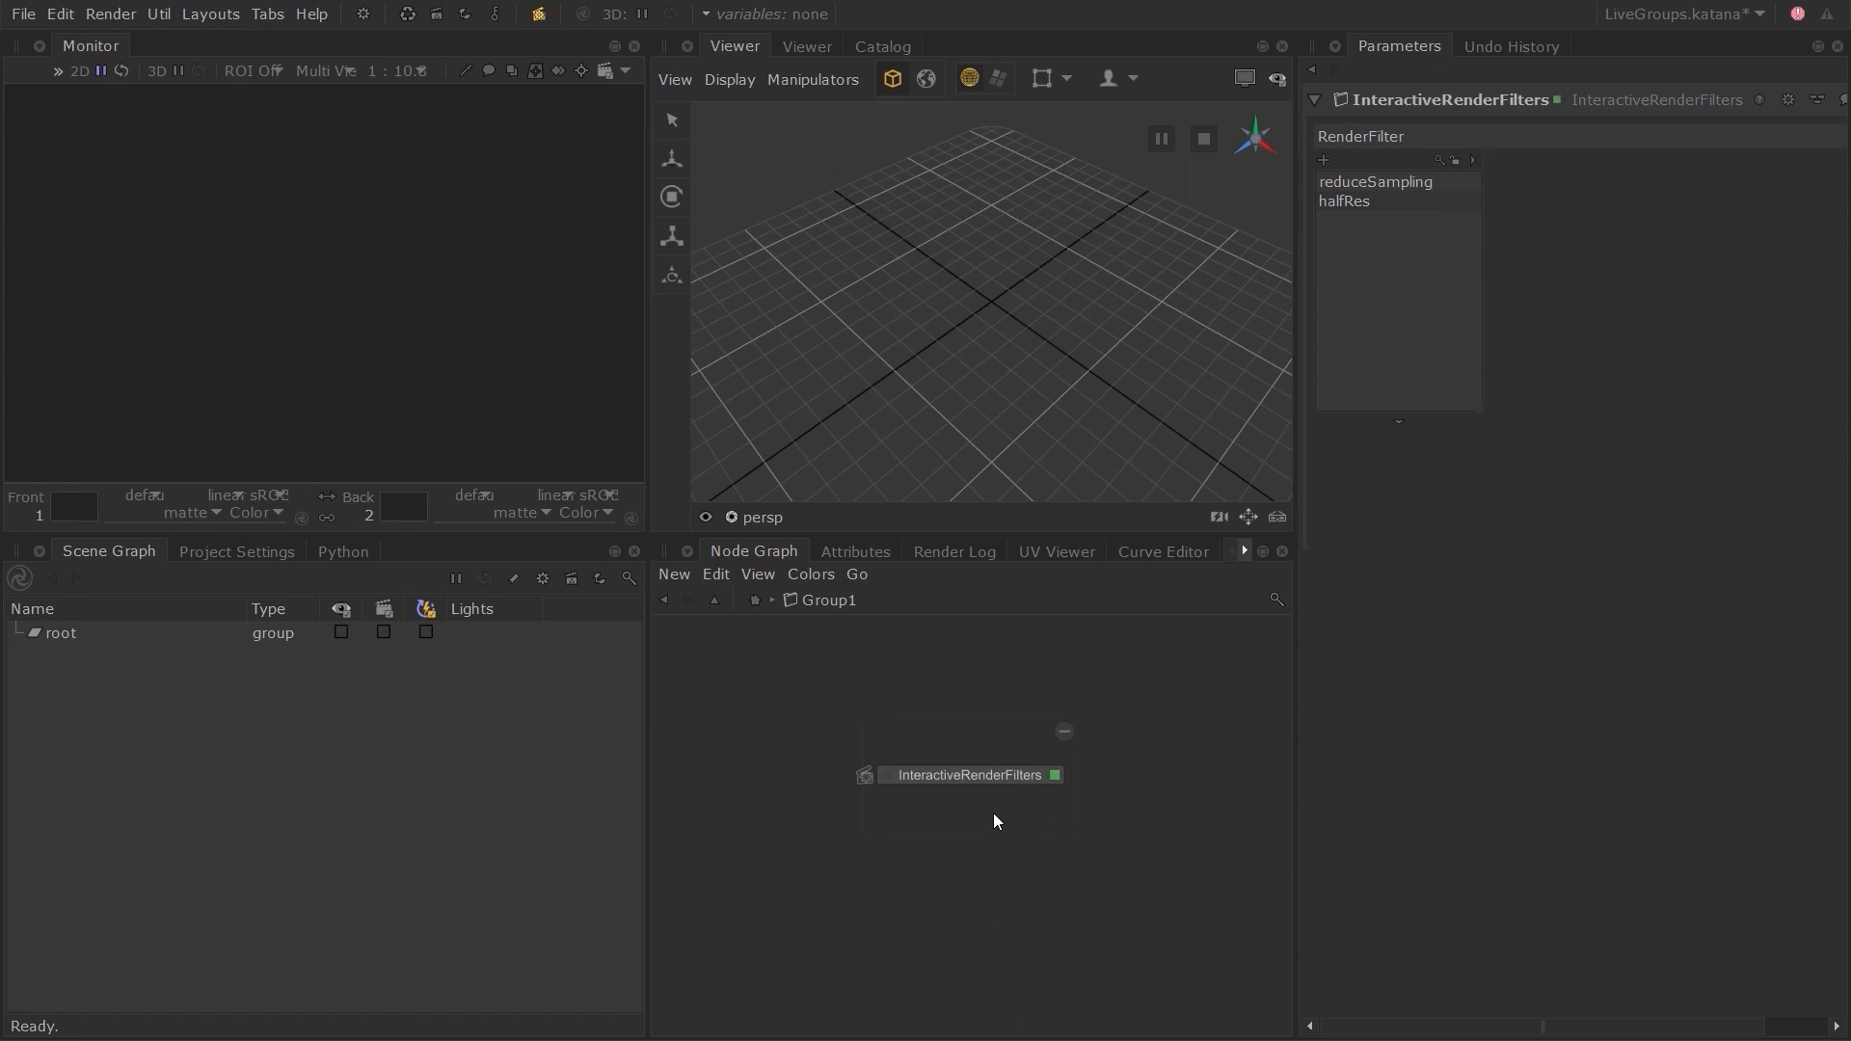
mouse_move(1001, 842)
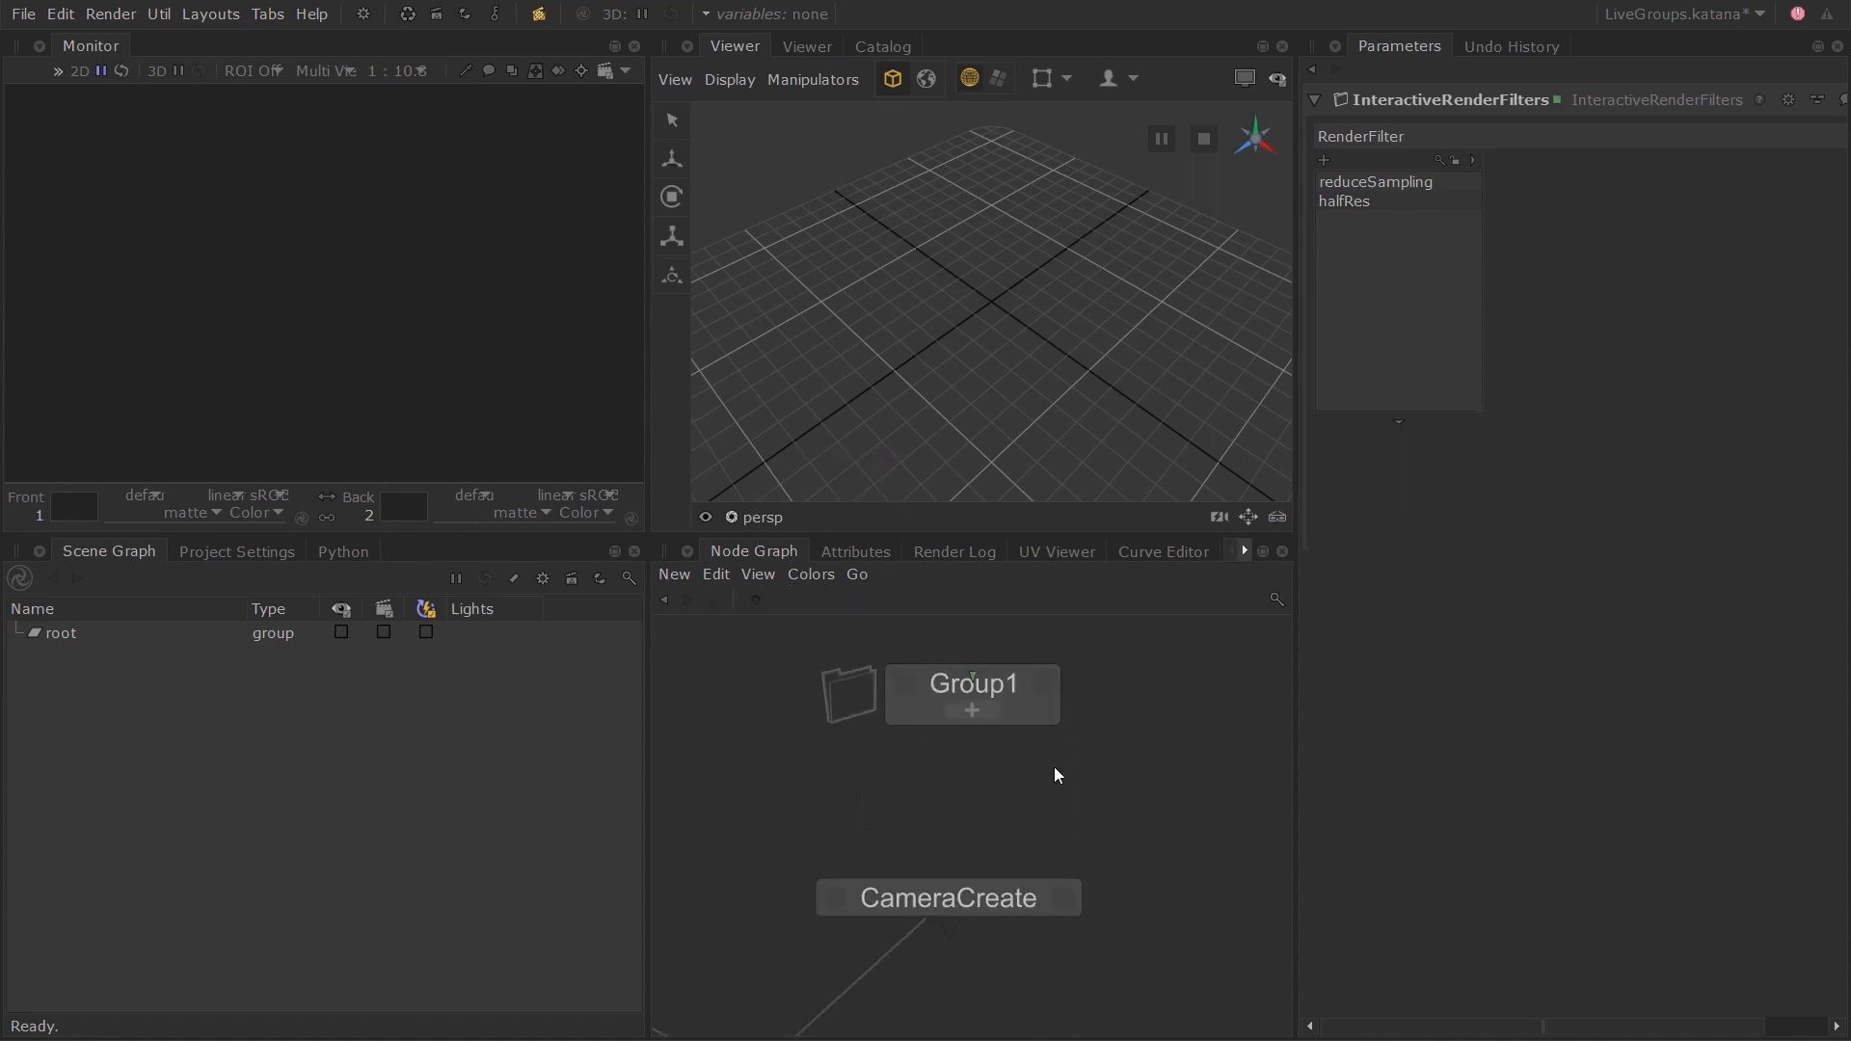
Rename Group1 to Interactiverenderfilters_grp and show its Convert to LiveGroup option.
click(971, 693)
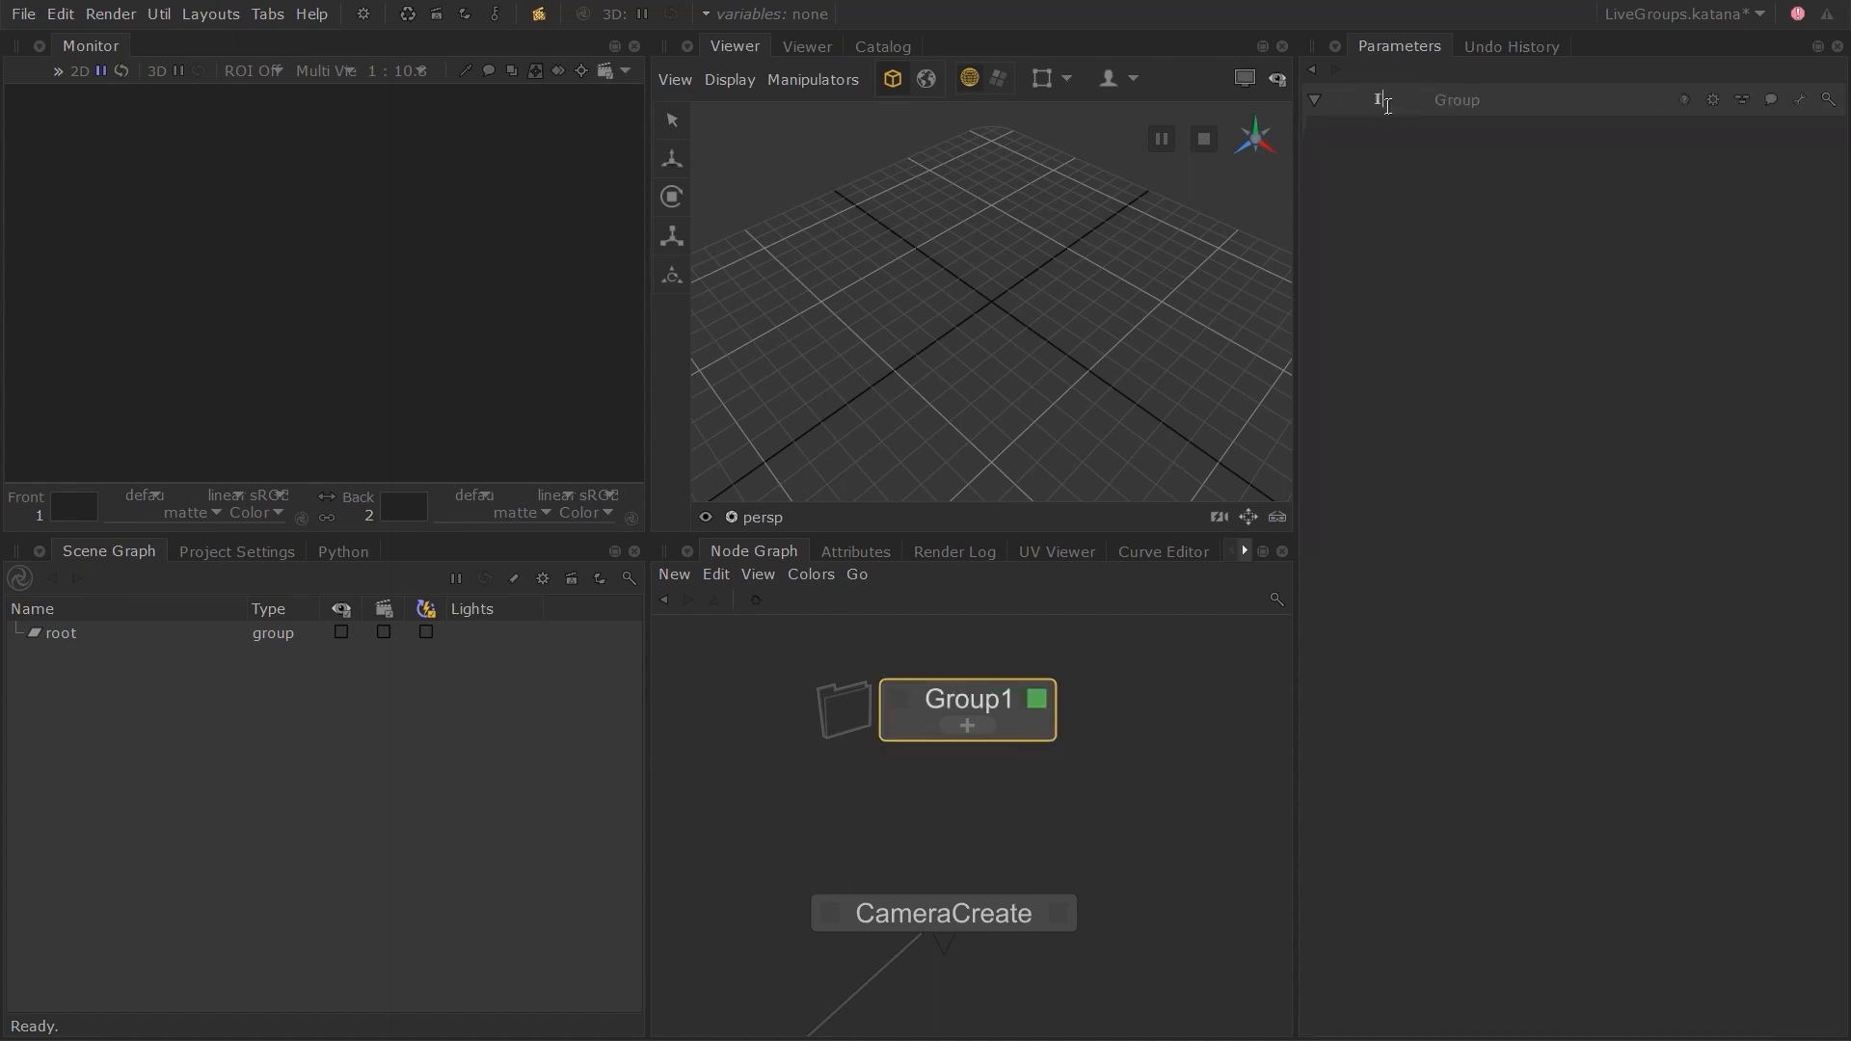
text(activerenderfilters_grp)
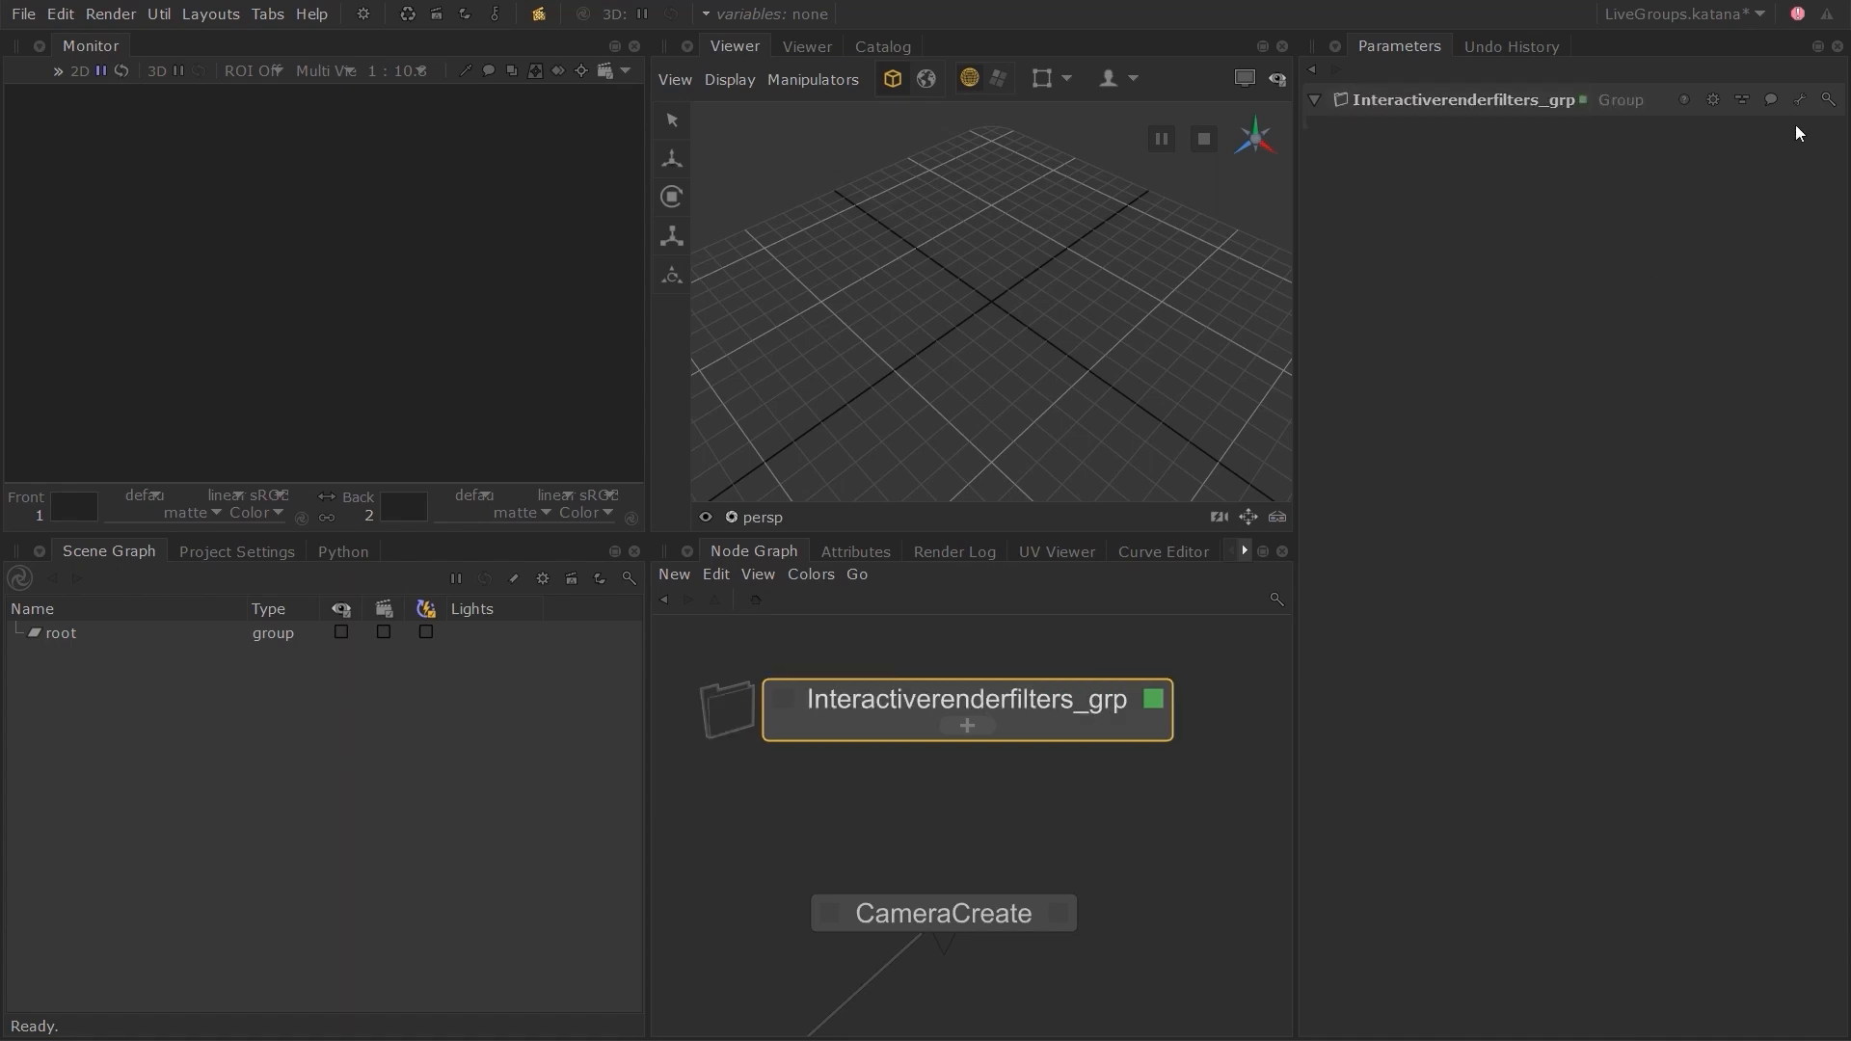
click(1799, 99)
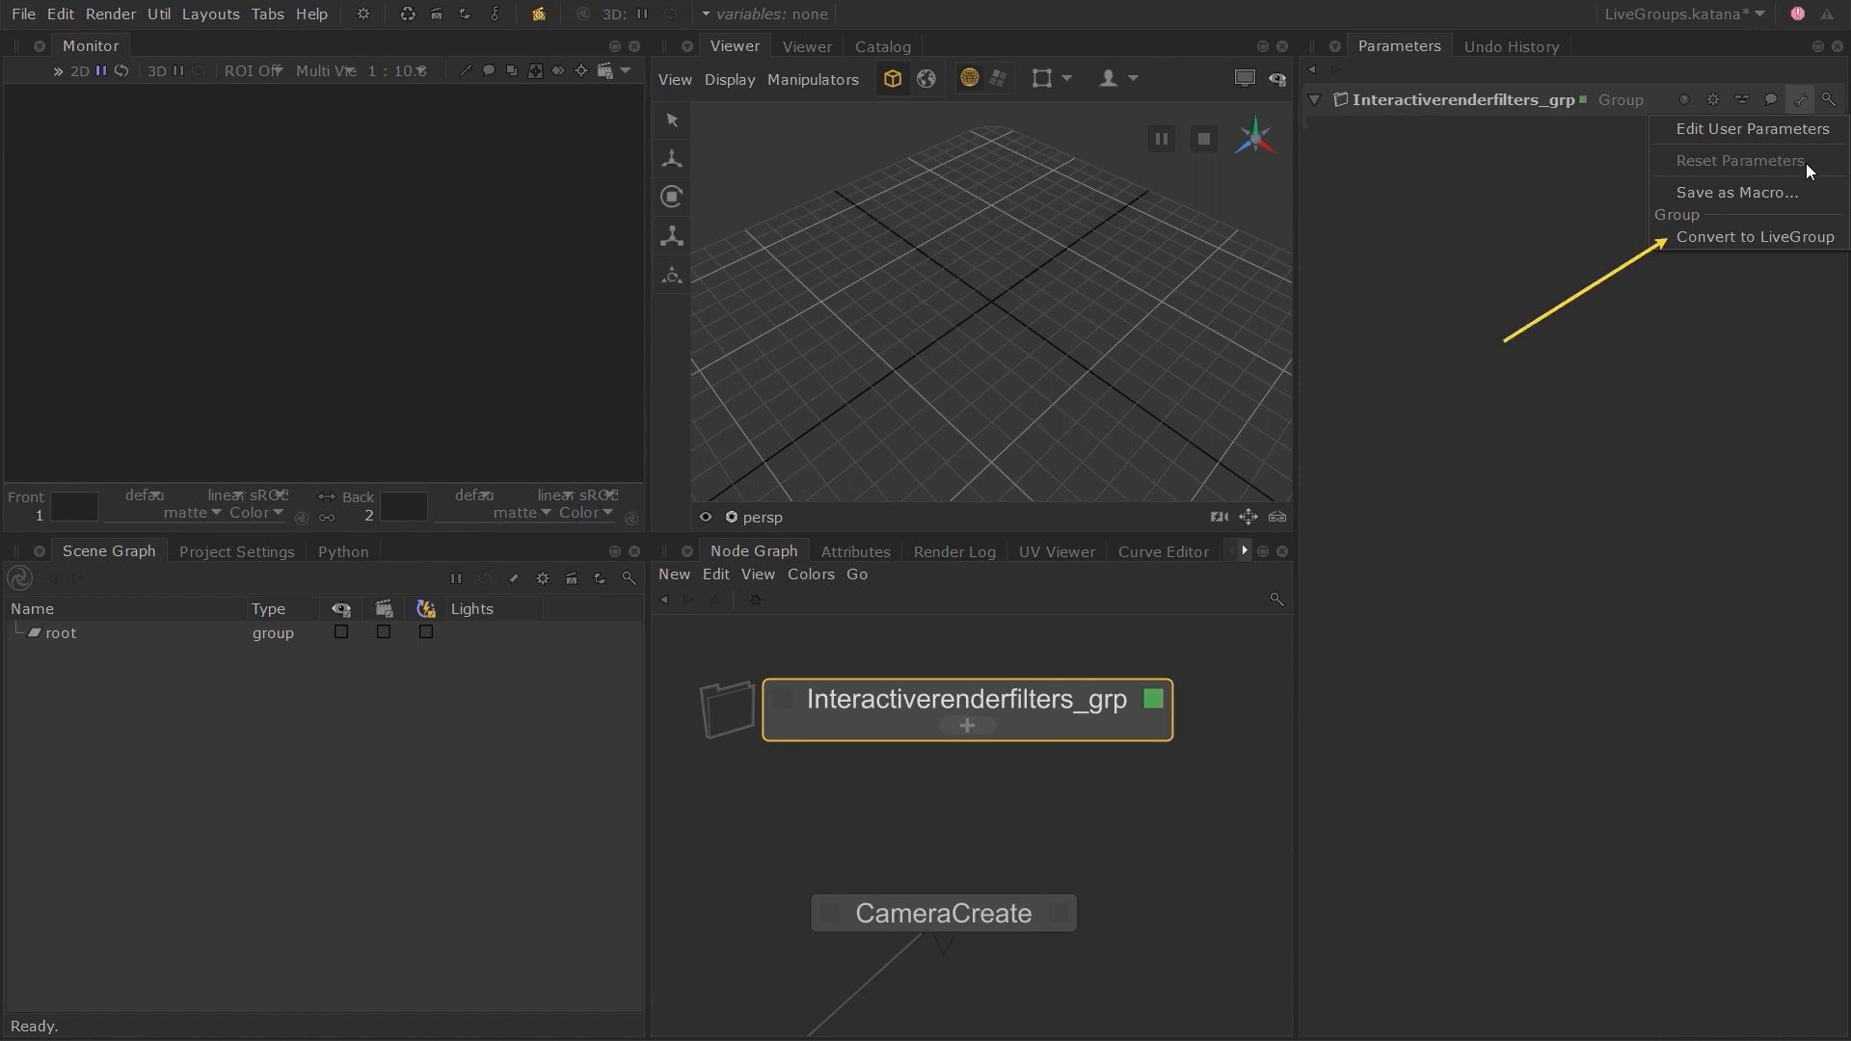
click(1756, 237)
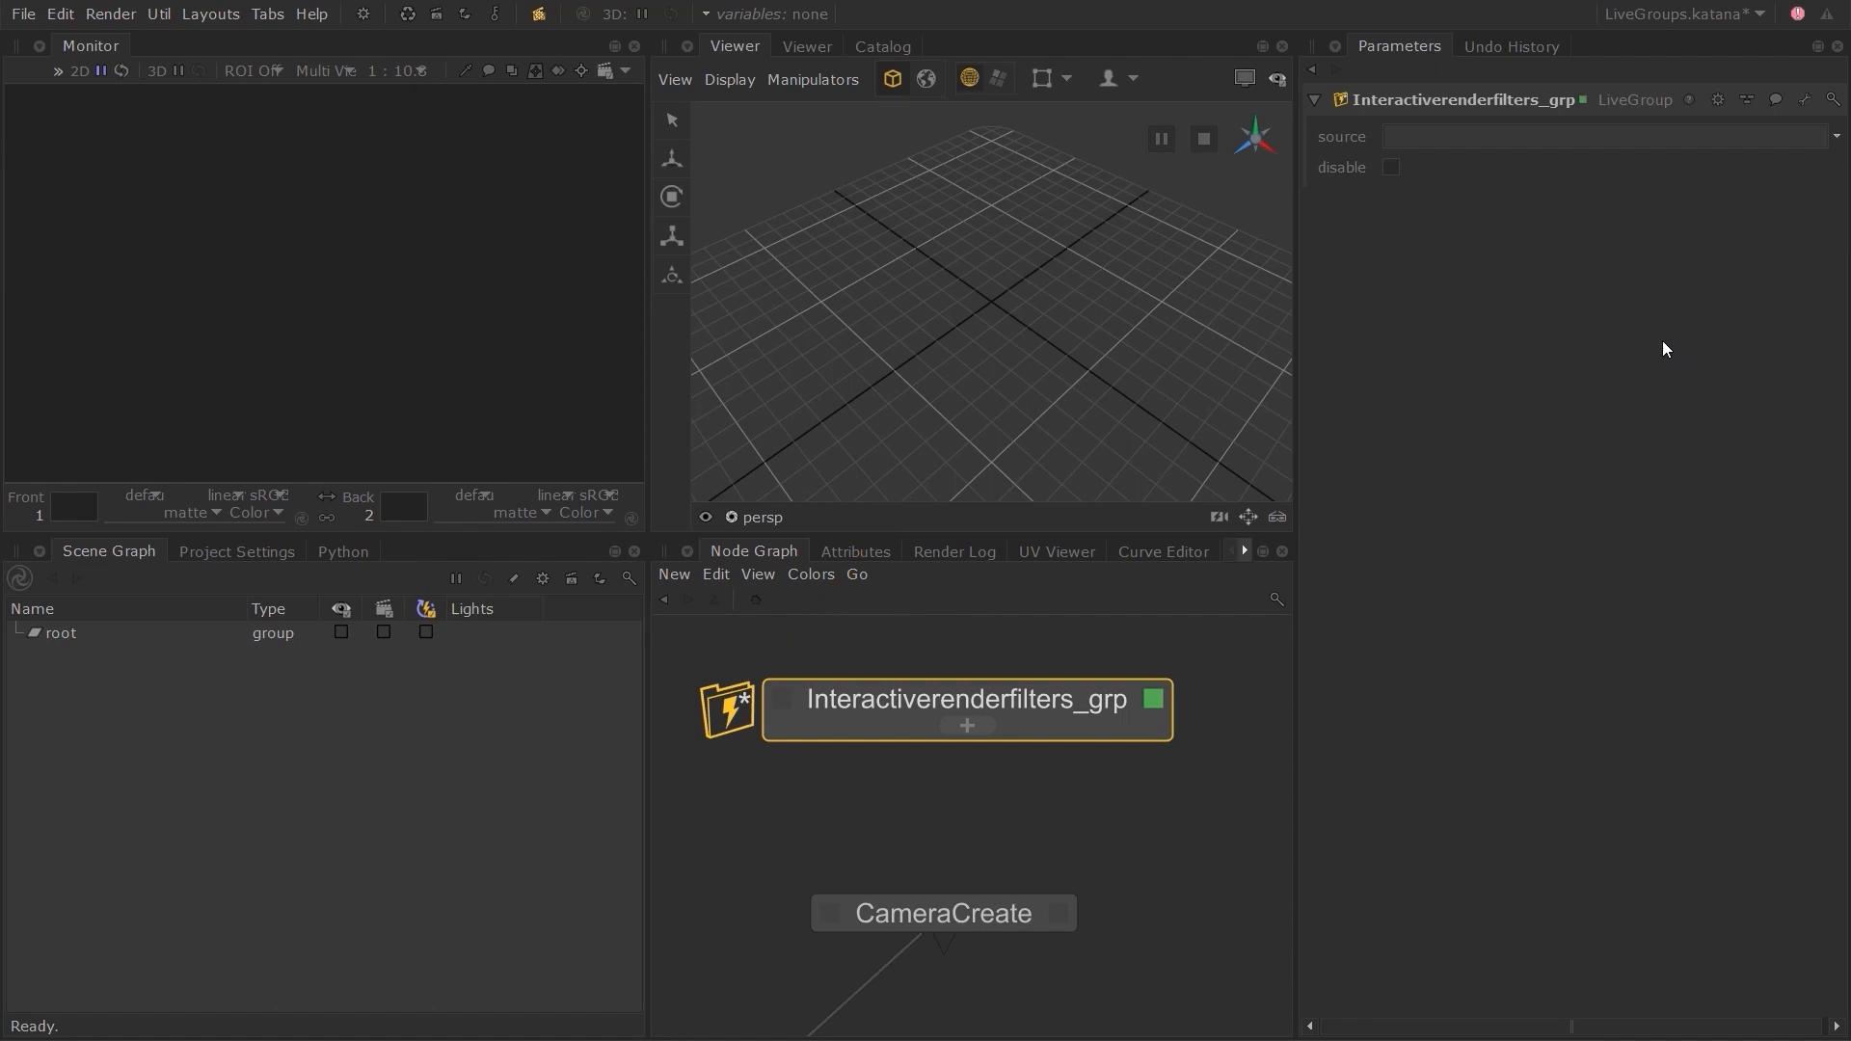
mouse_move(735, 759)
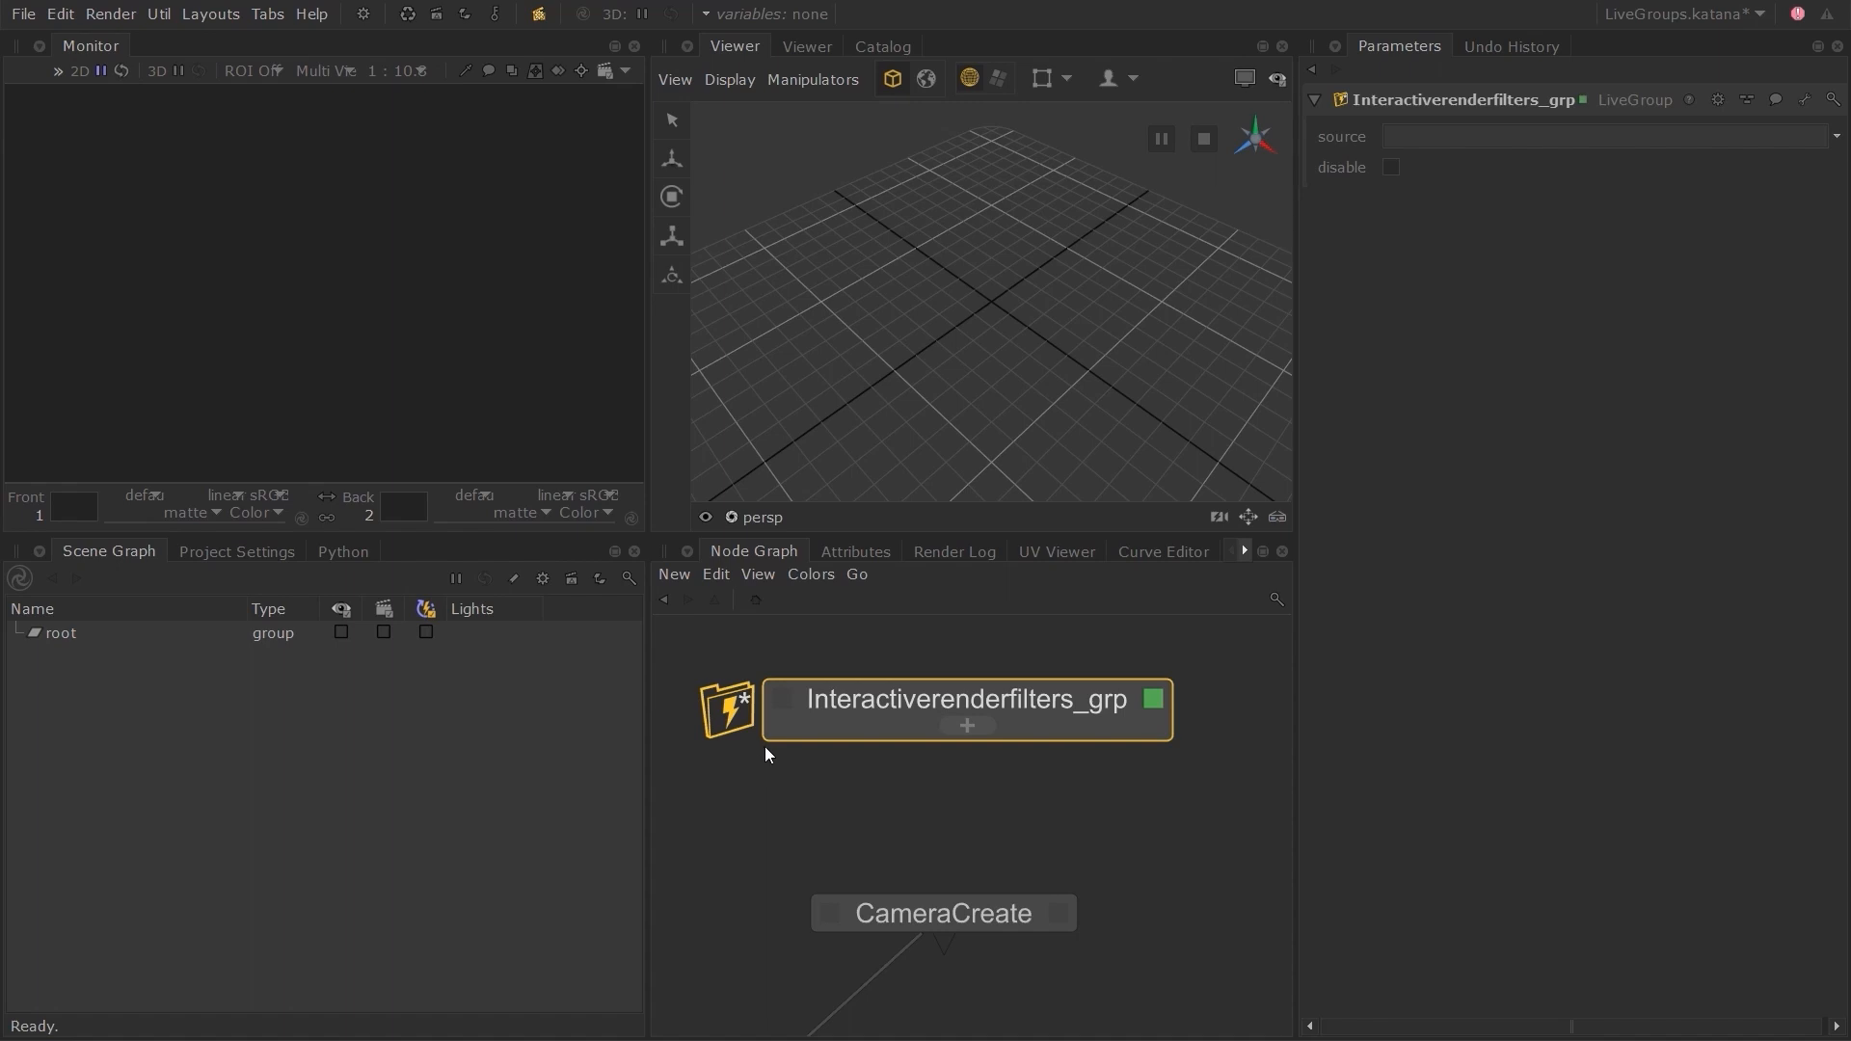
mouse_move(762, 762)
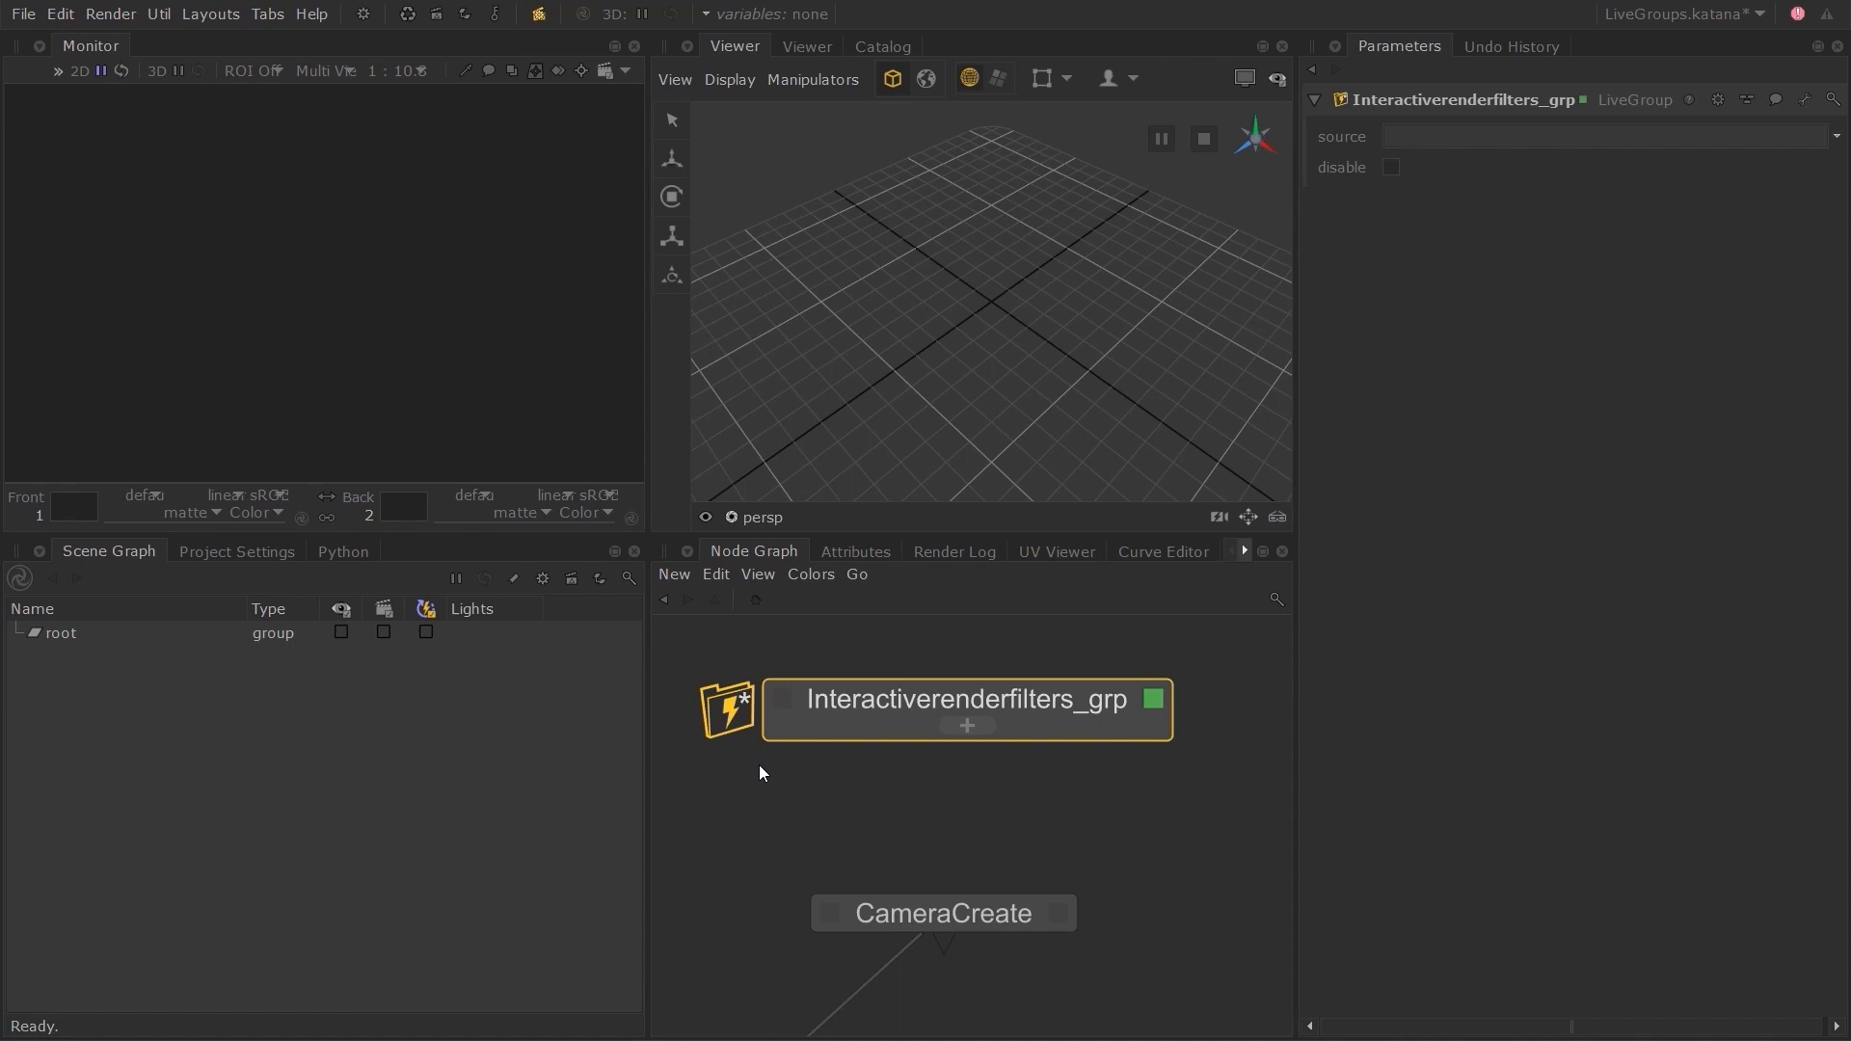
mouse_move(787, 778)
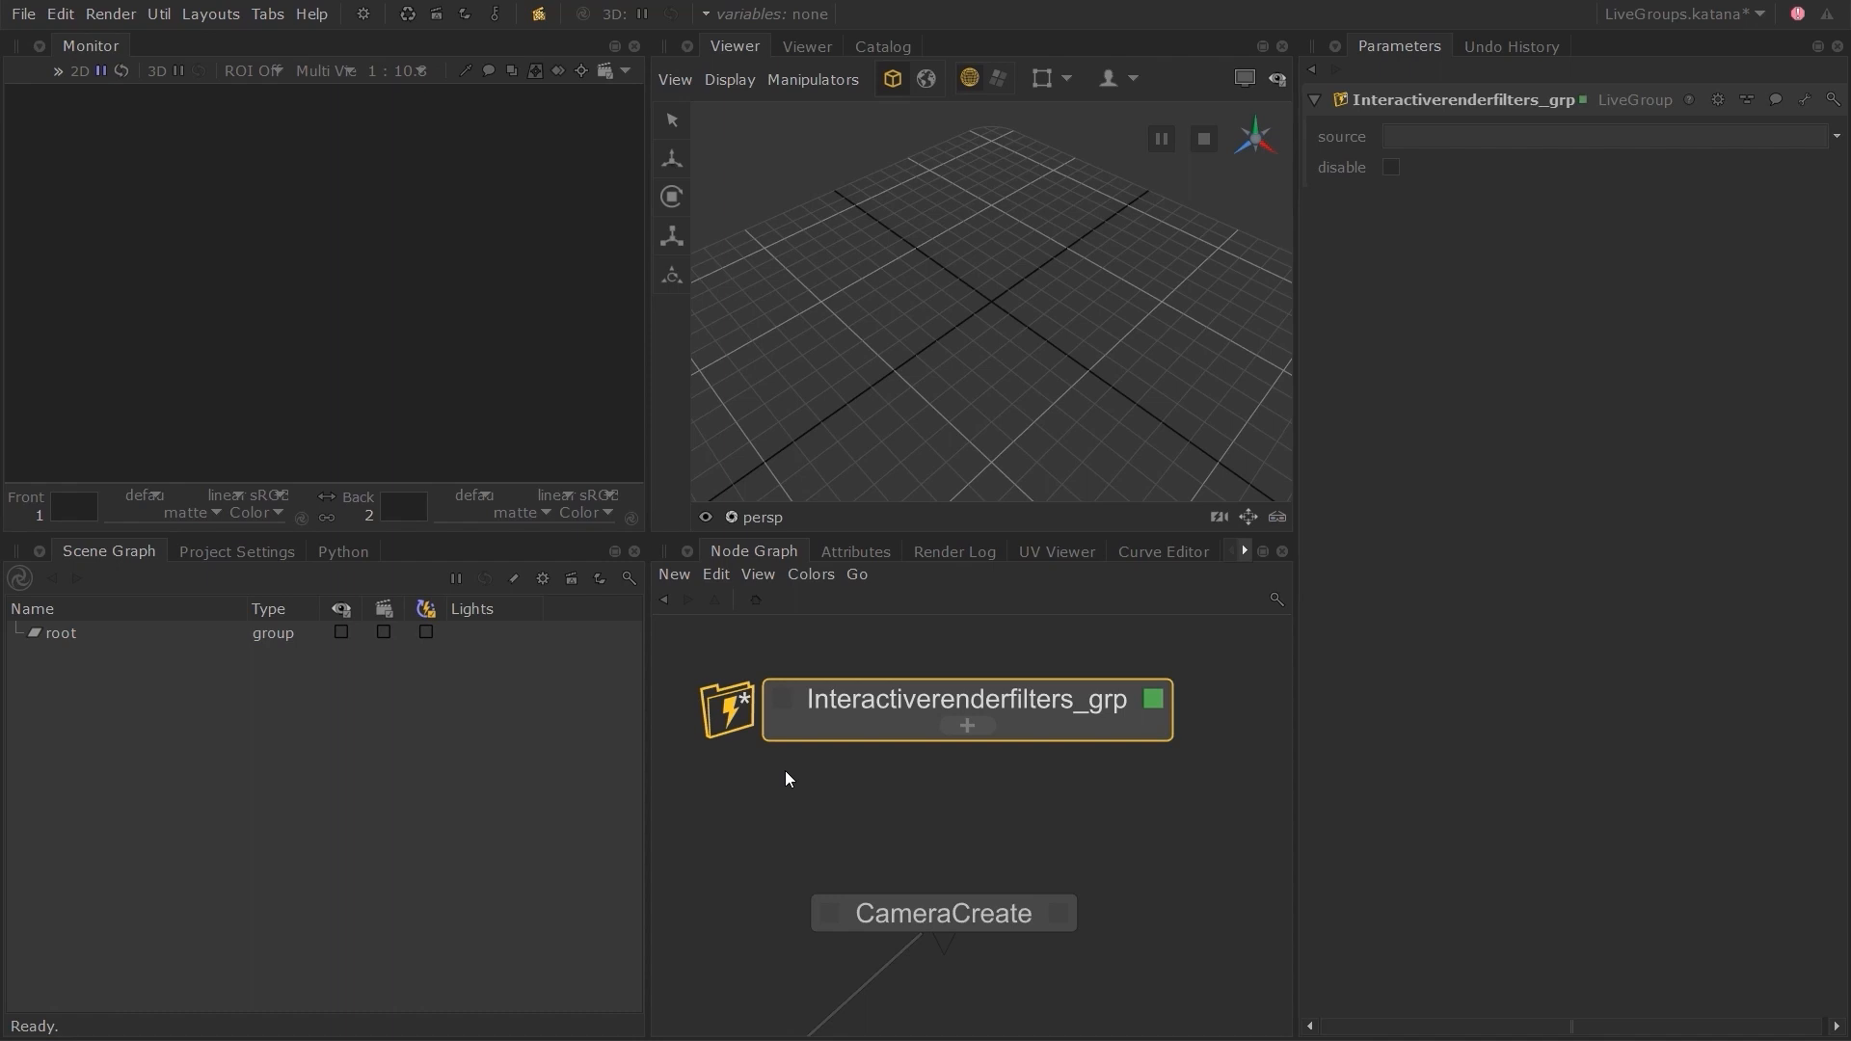
mouse_move(791, 782)
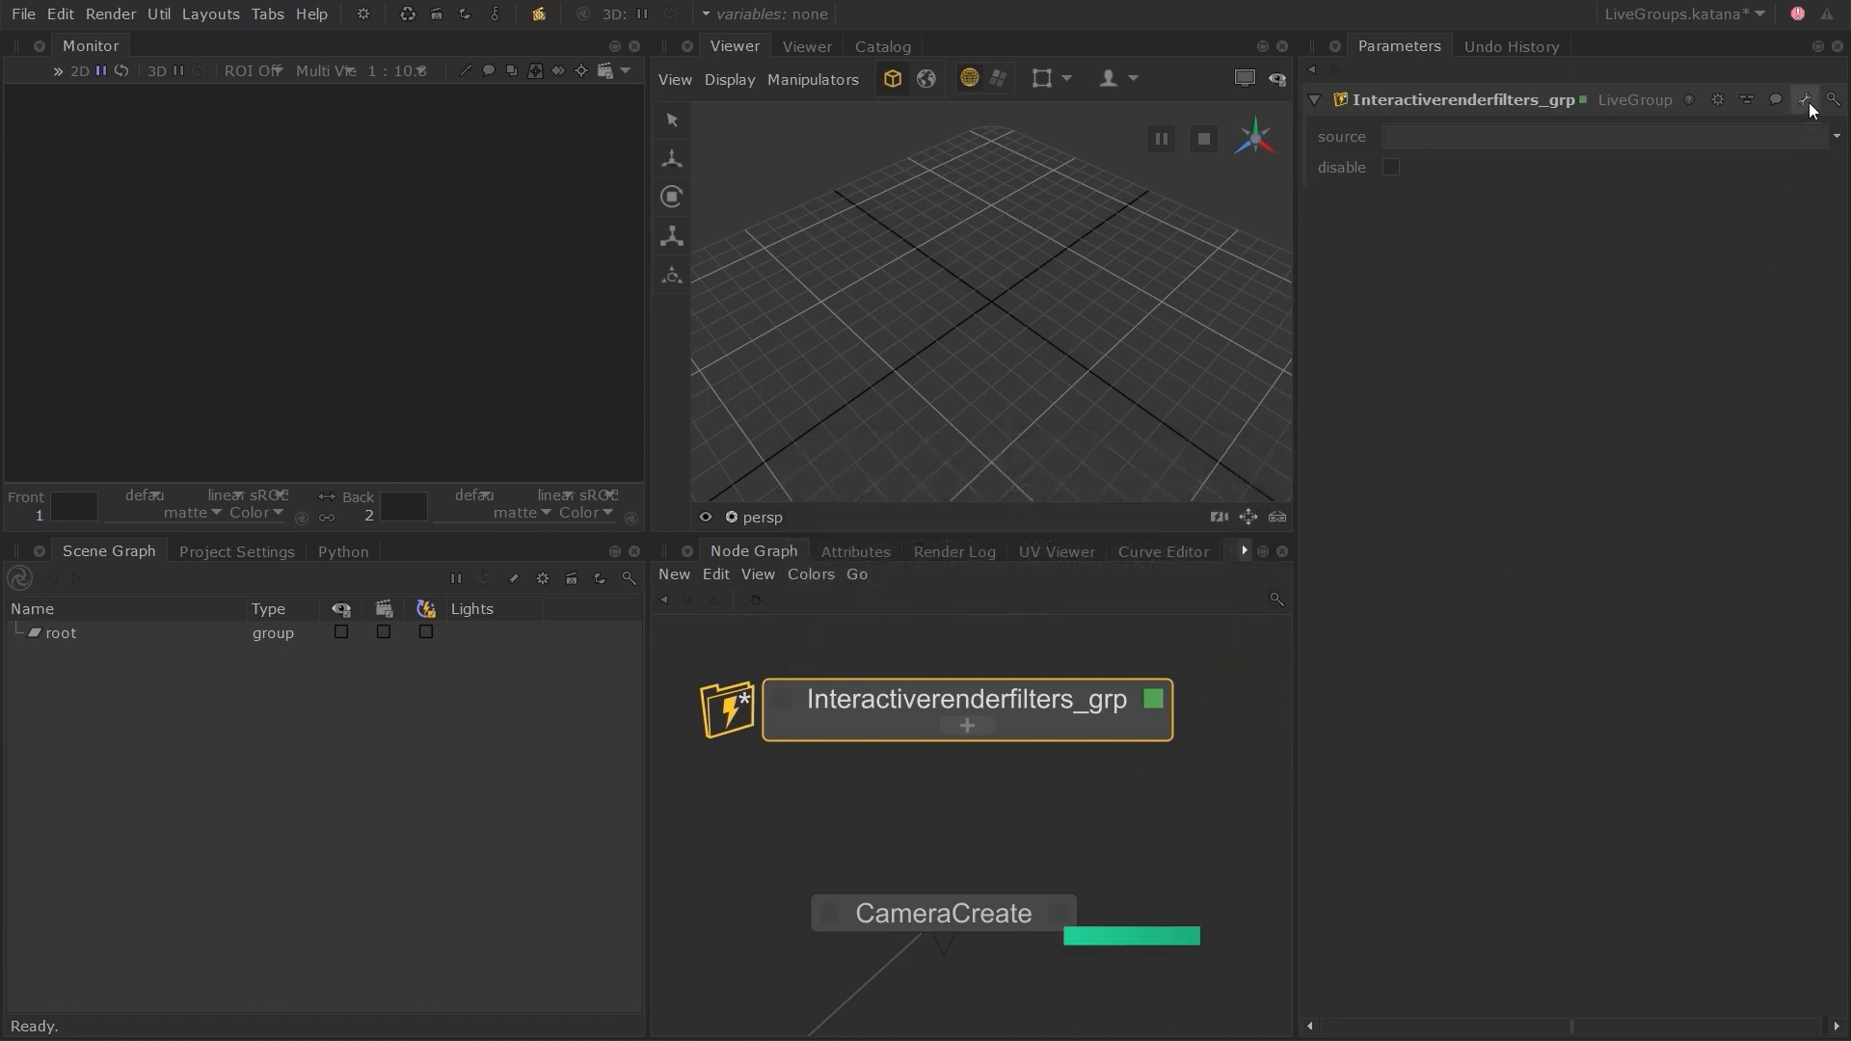
Publish and finish editing the group as LiveGroups/InteractiveRenderFilters.
click(1805, 99)
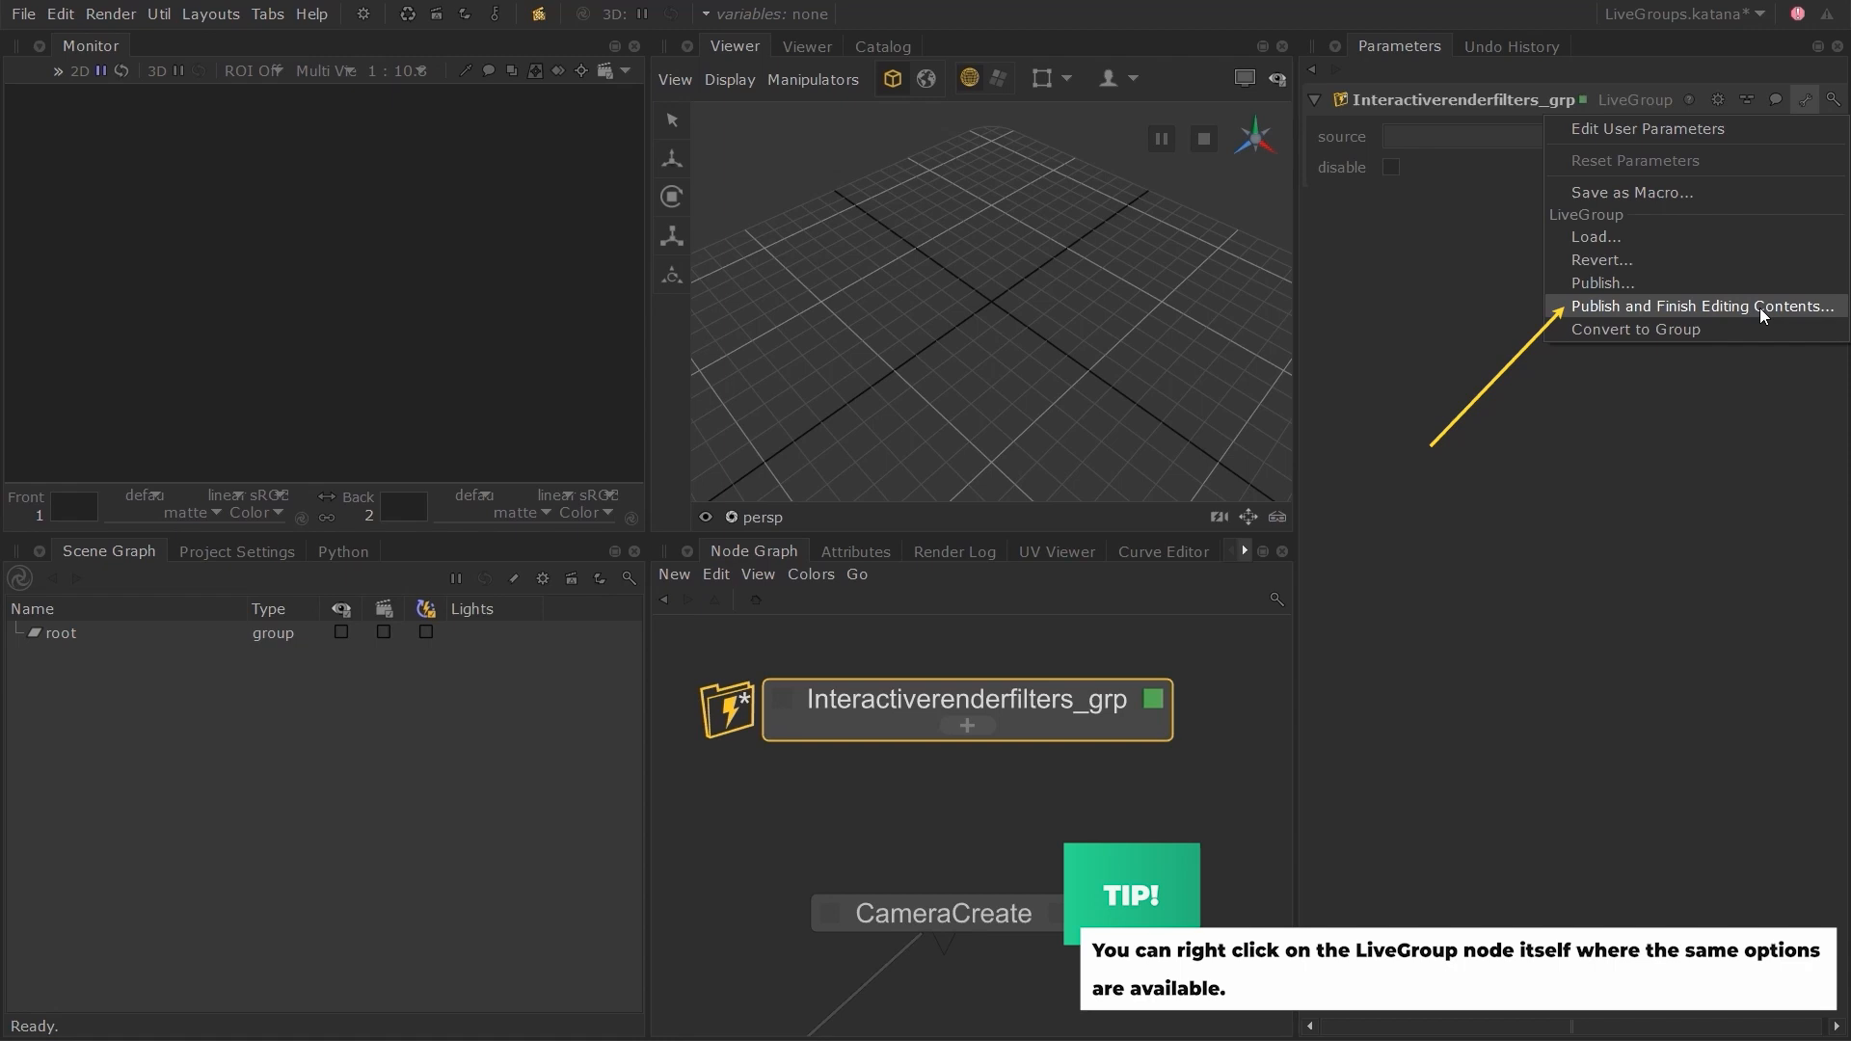
click(1699, 305)
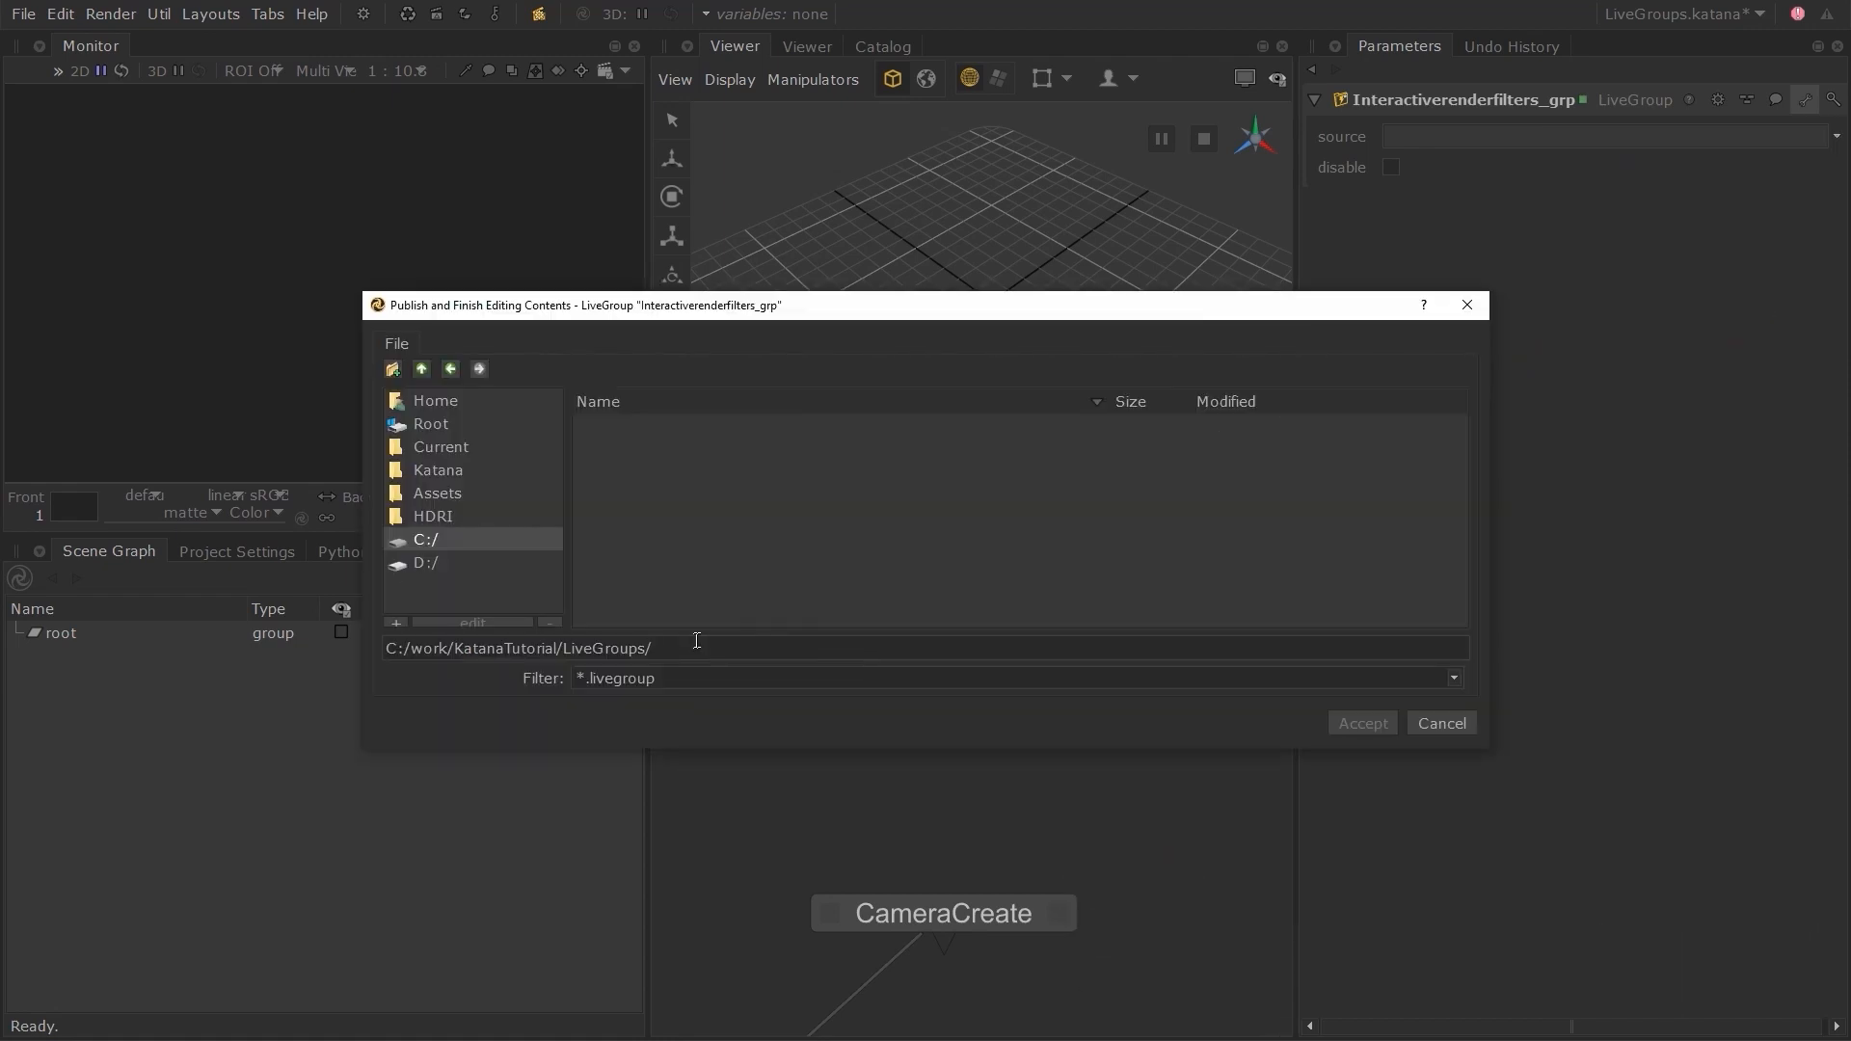
text(InteractiveRenderFilters)
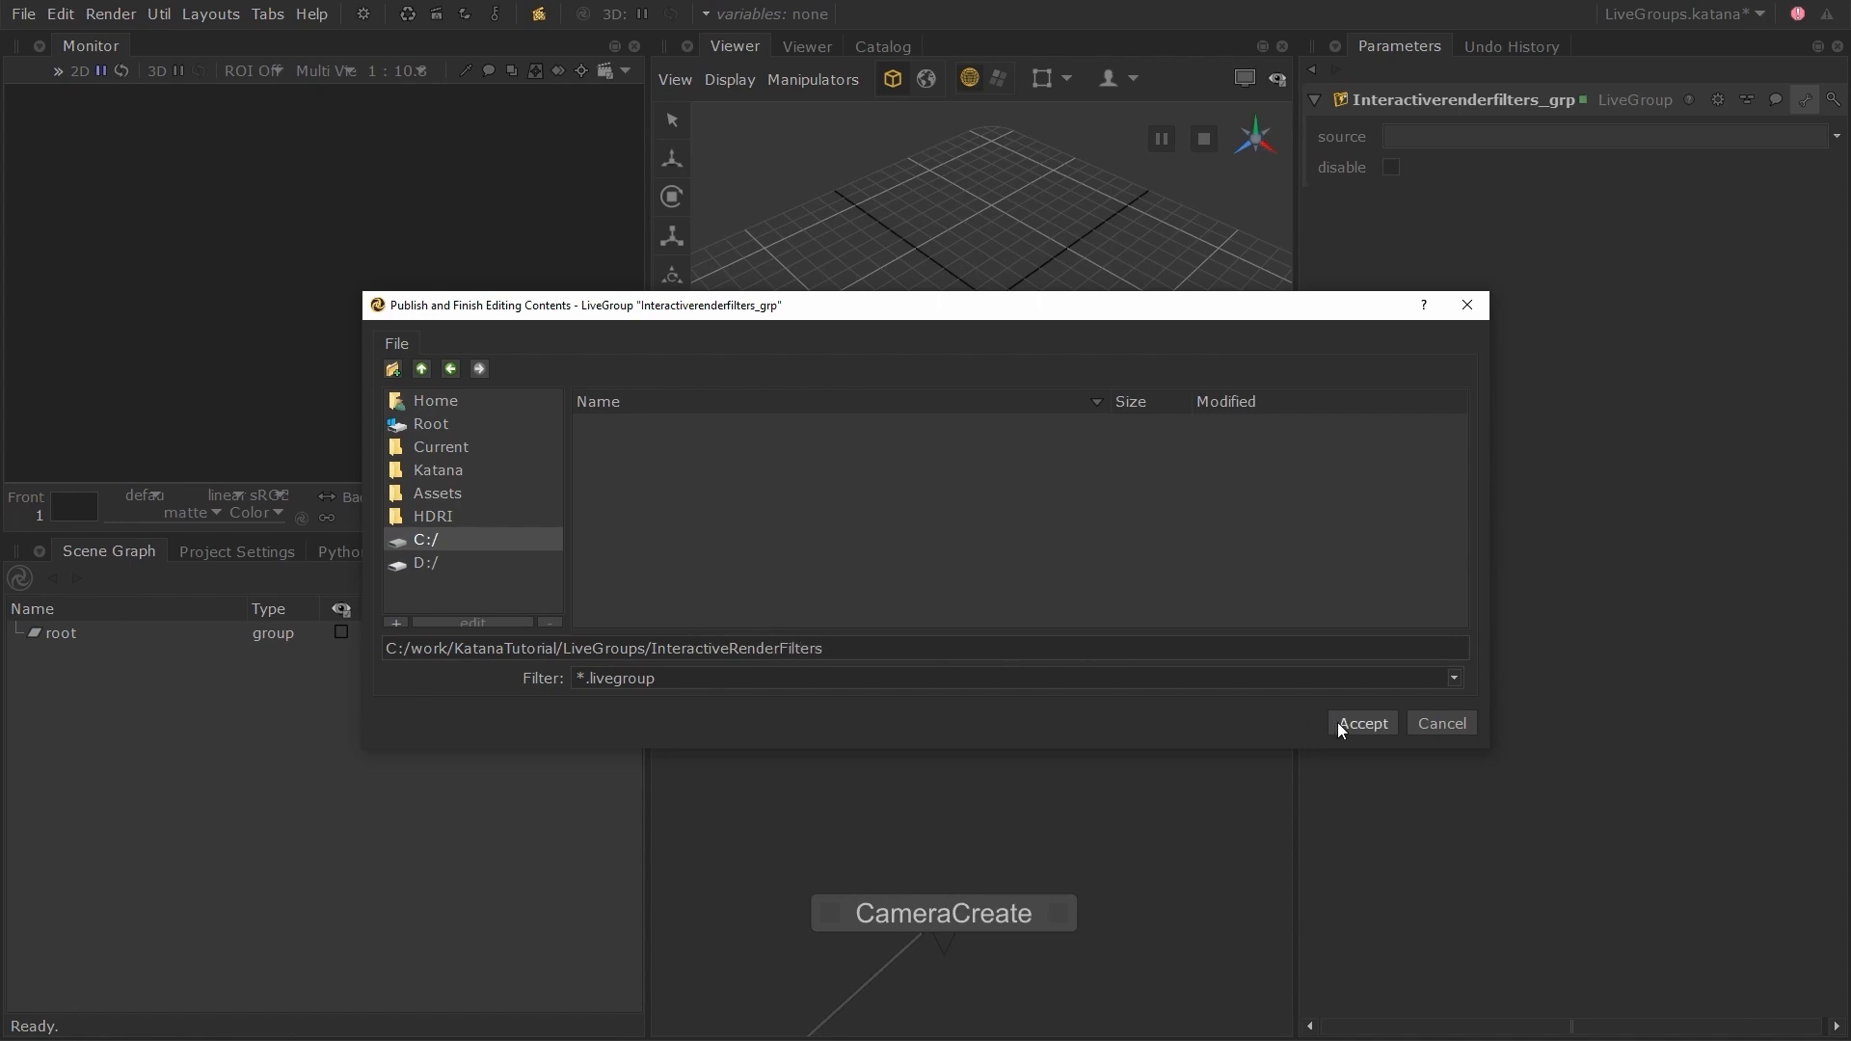
click(1361, 722)
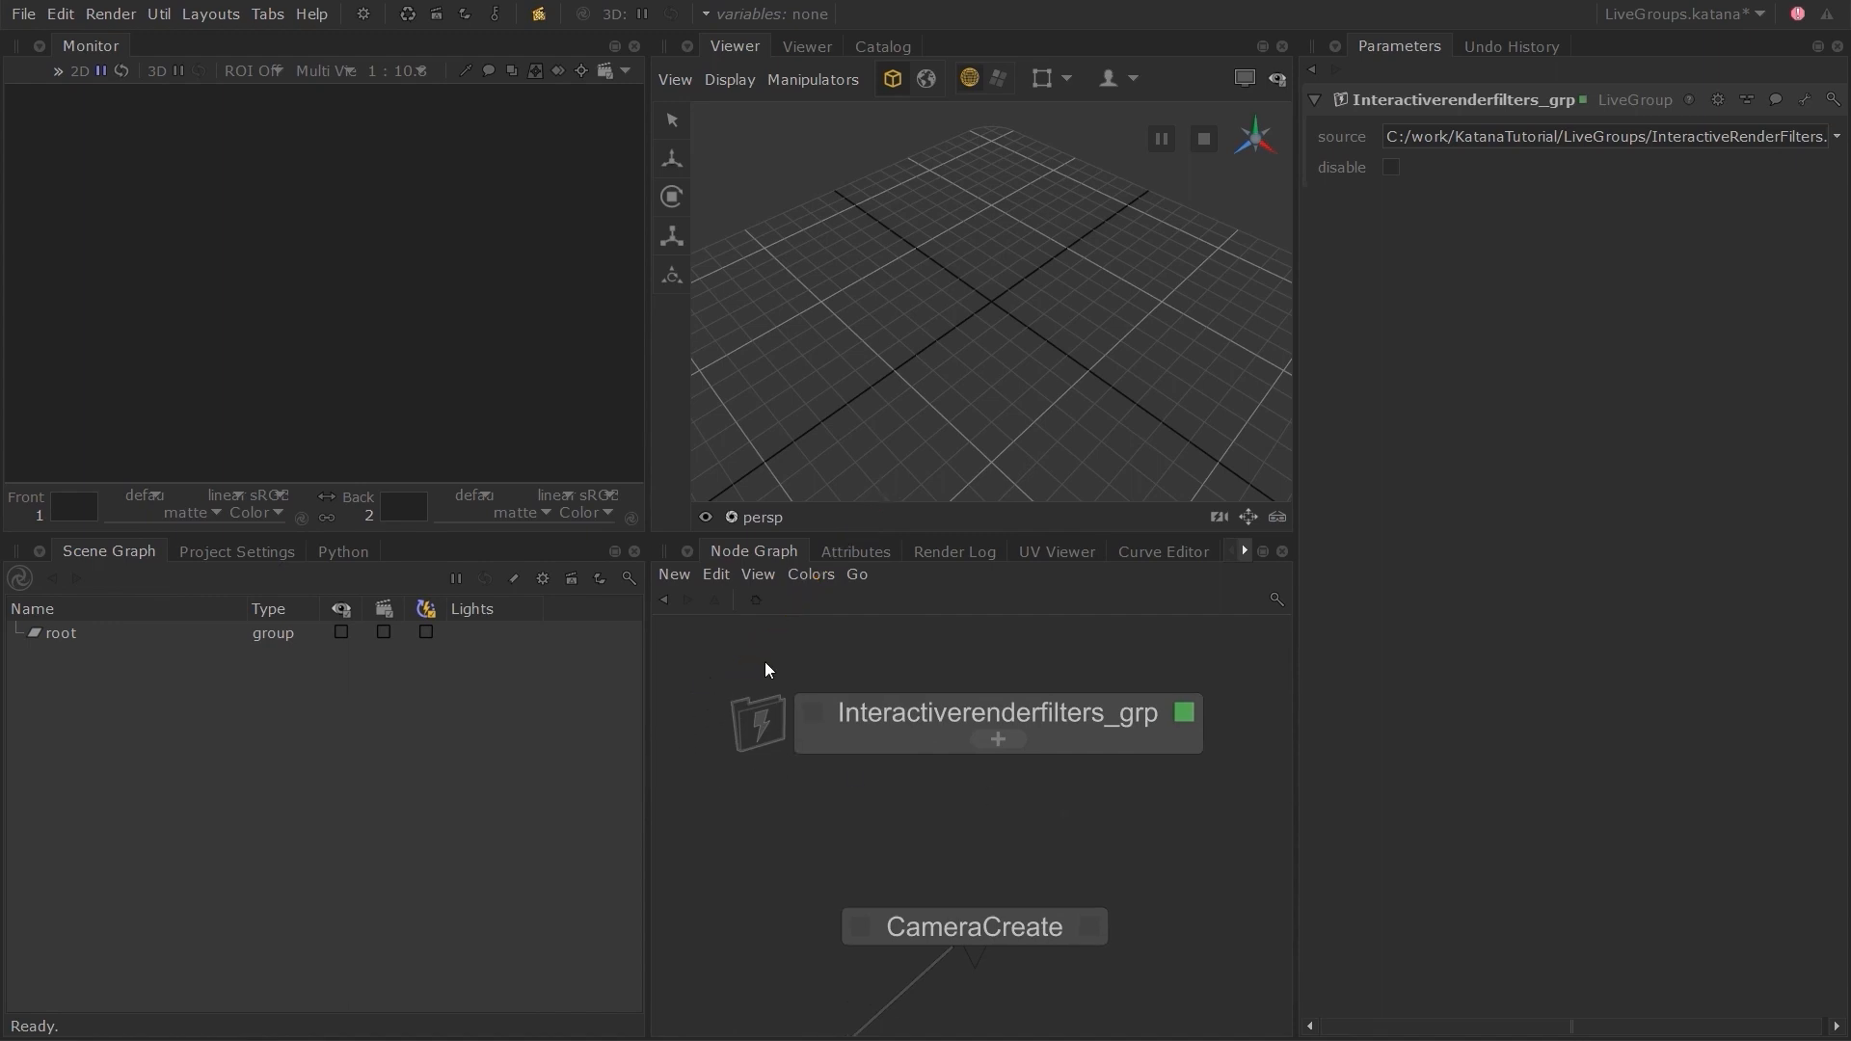
mouse_move(829, 797)
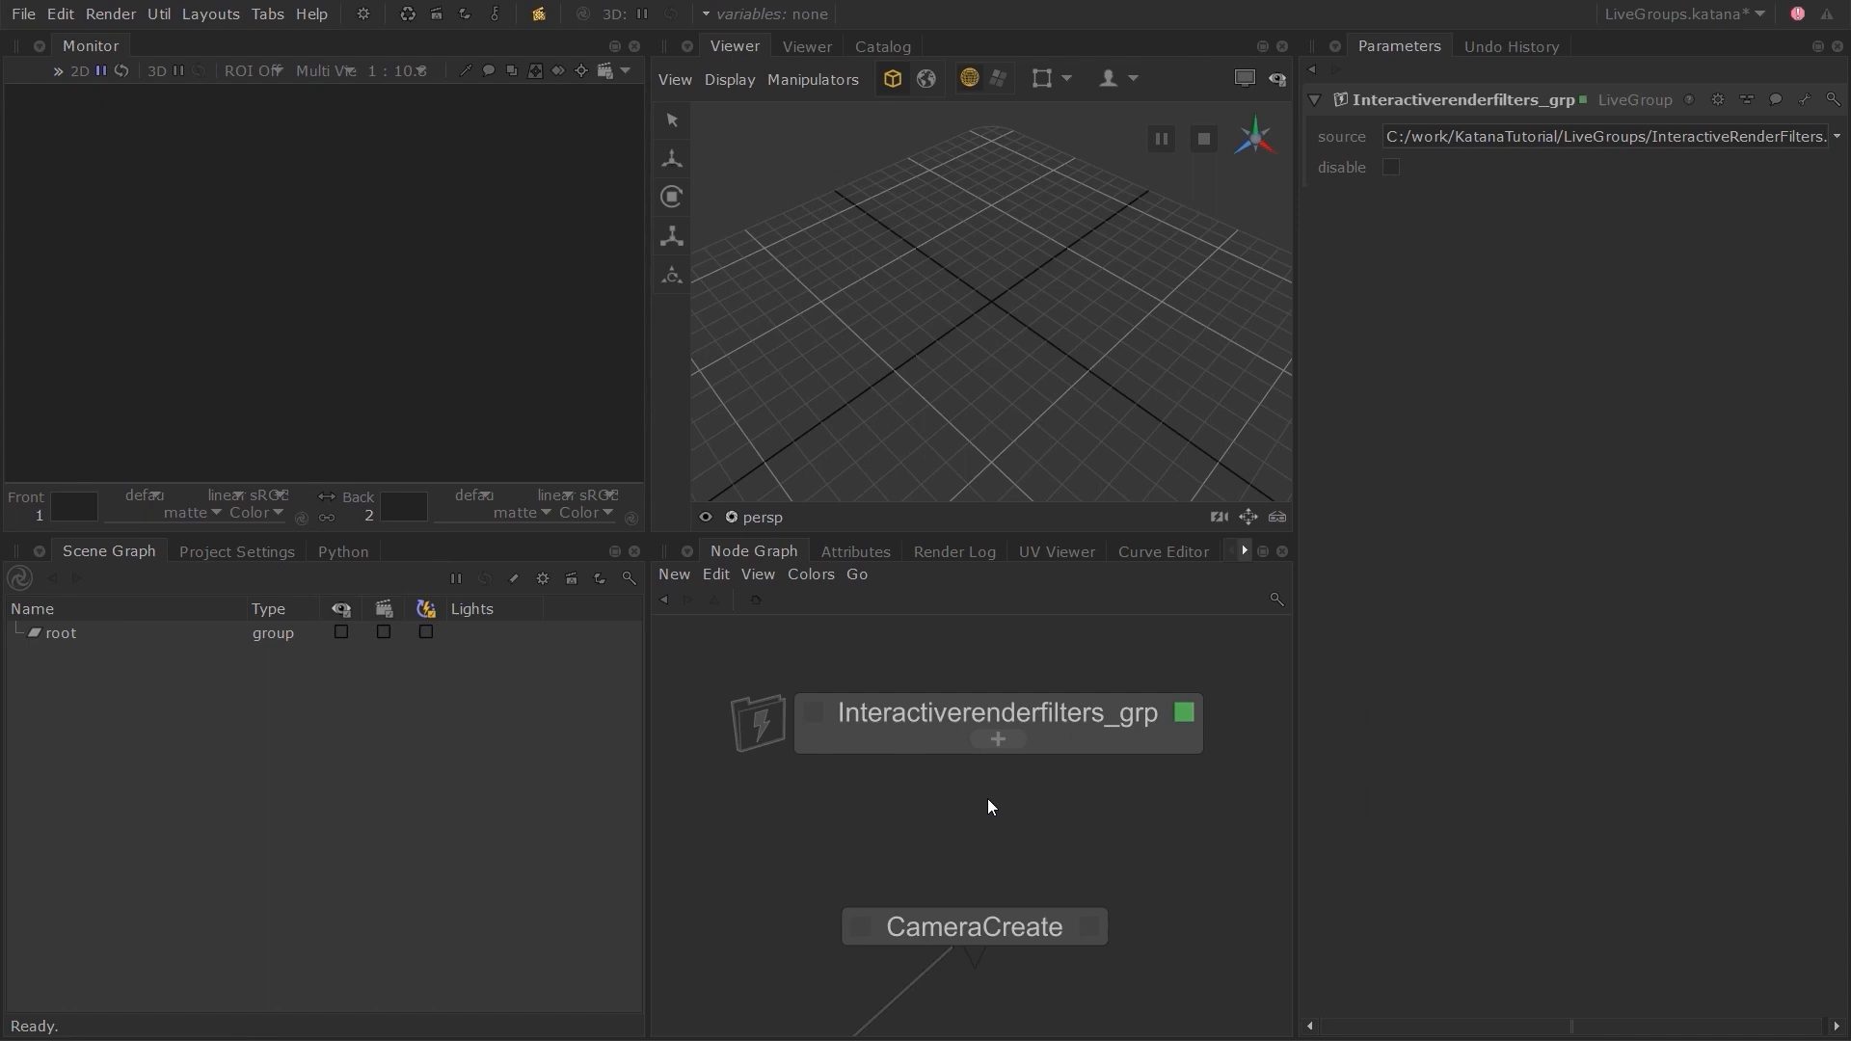
mouse_move(969, 848)
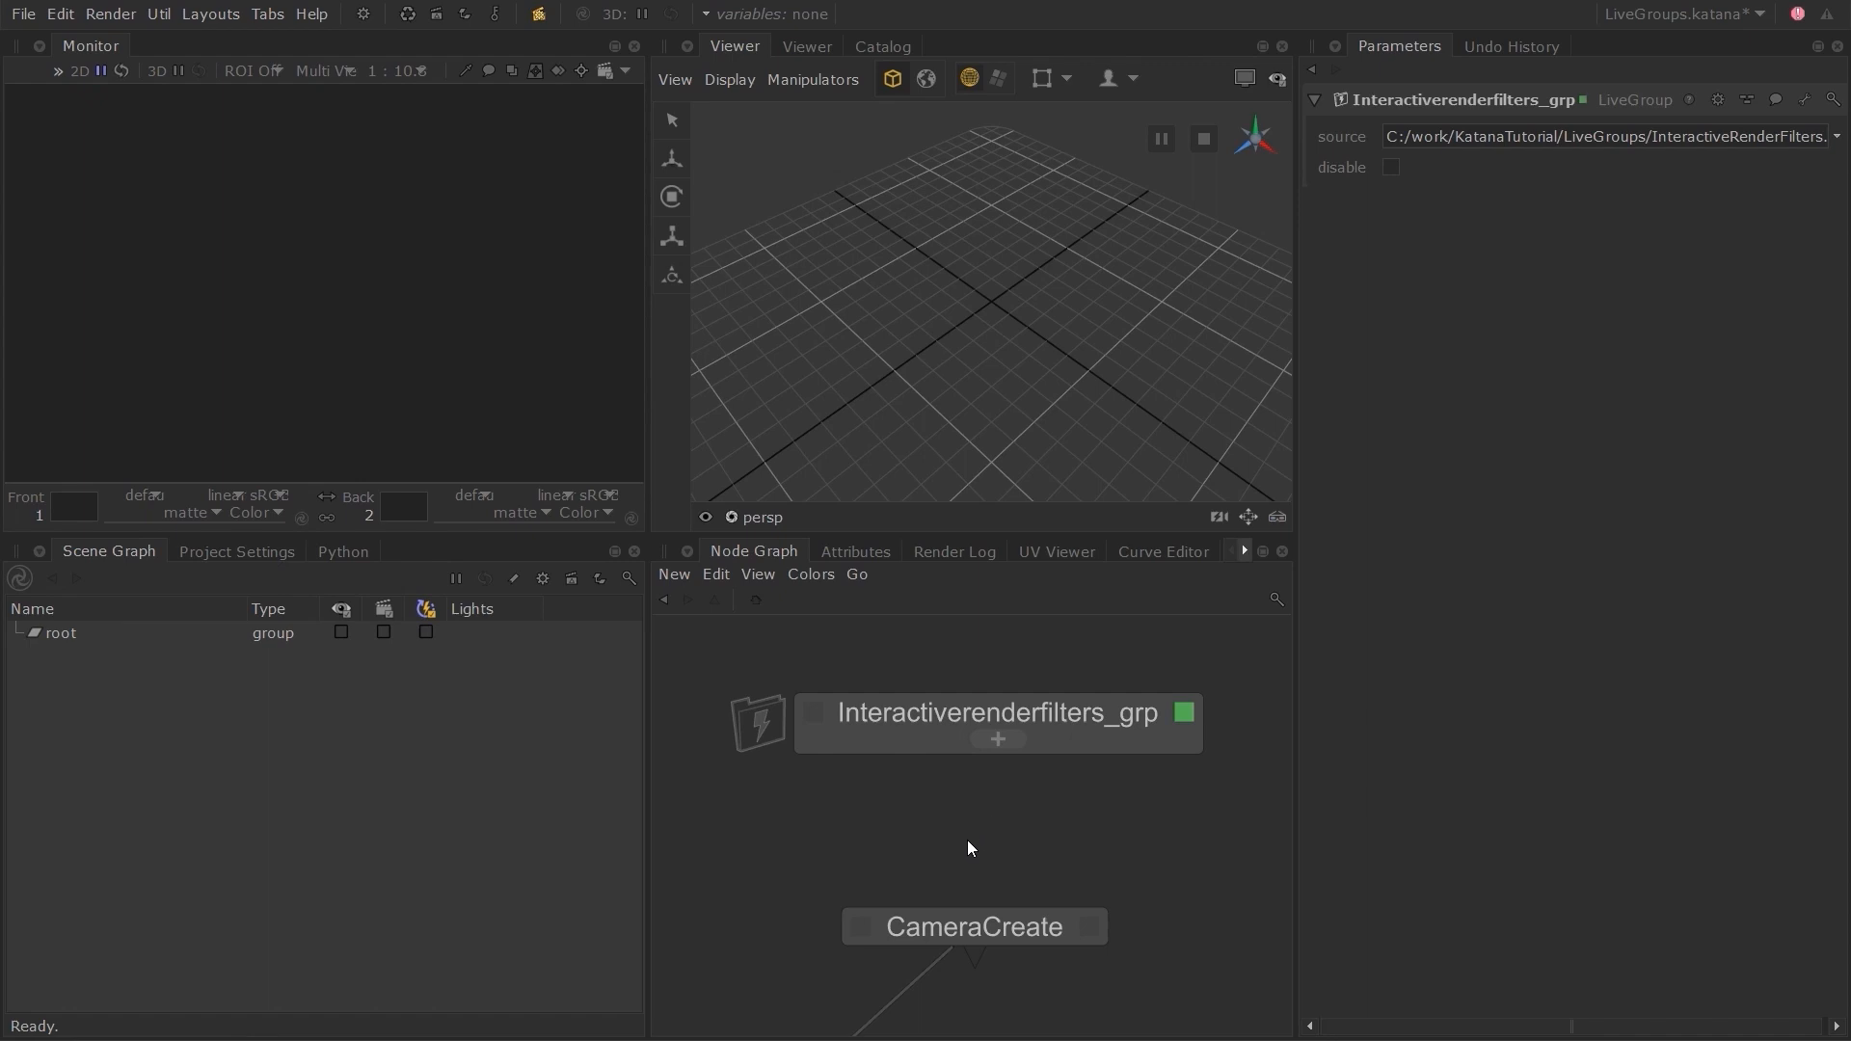
mouse_move(988, 815)
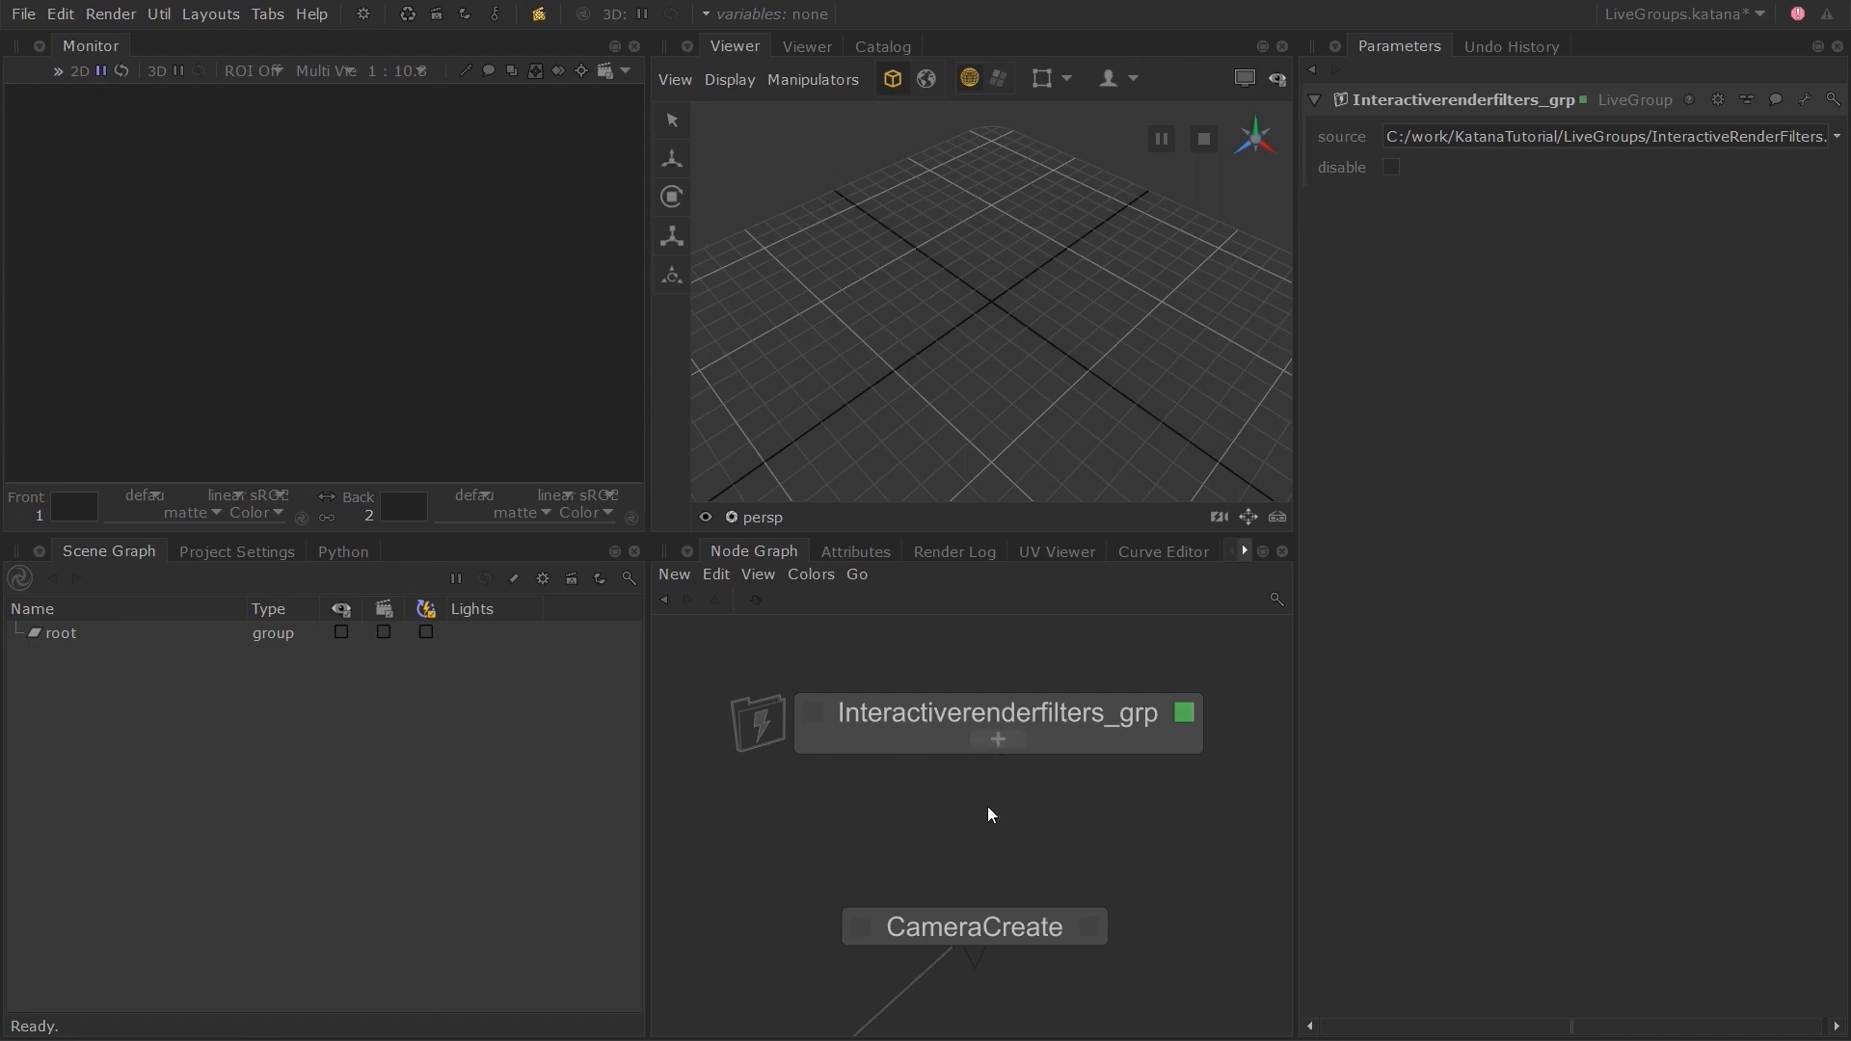
mouse_move(1063, 787)
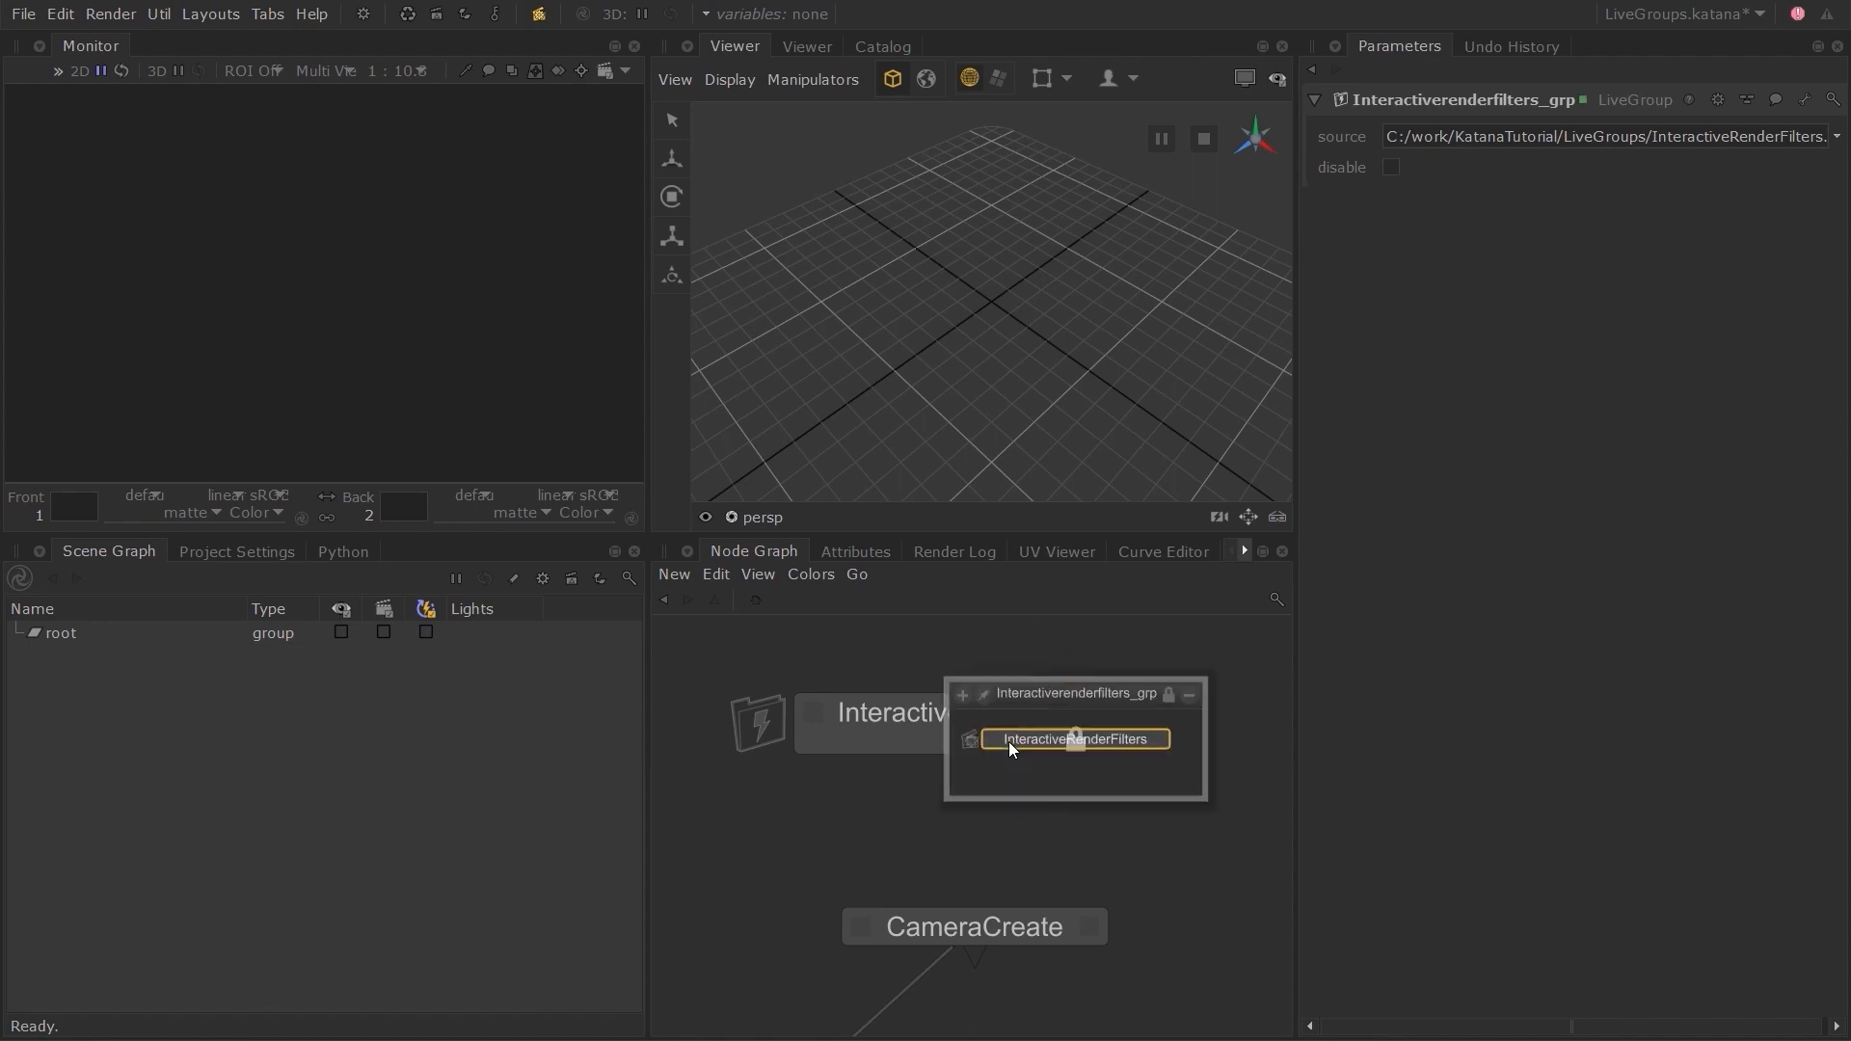
mouse_move(1062, 767)
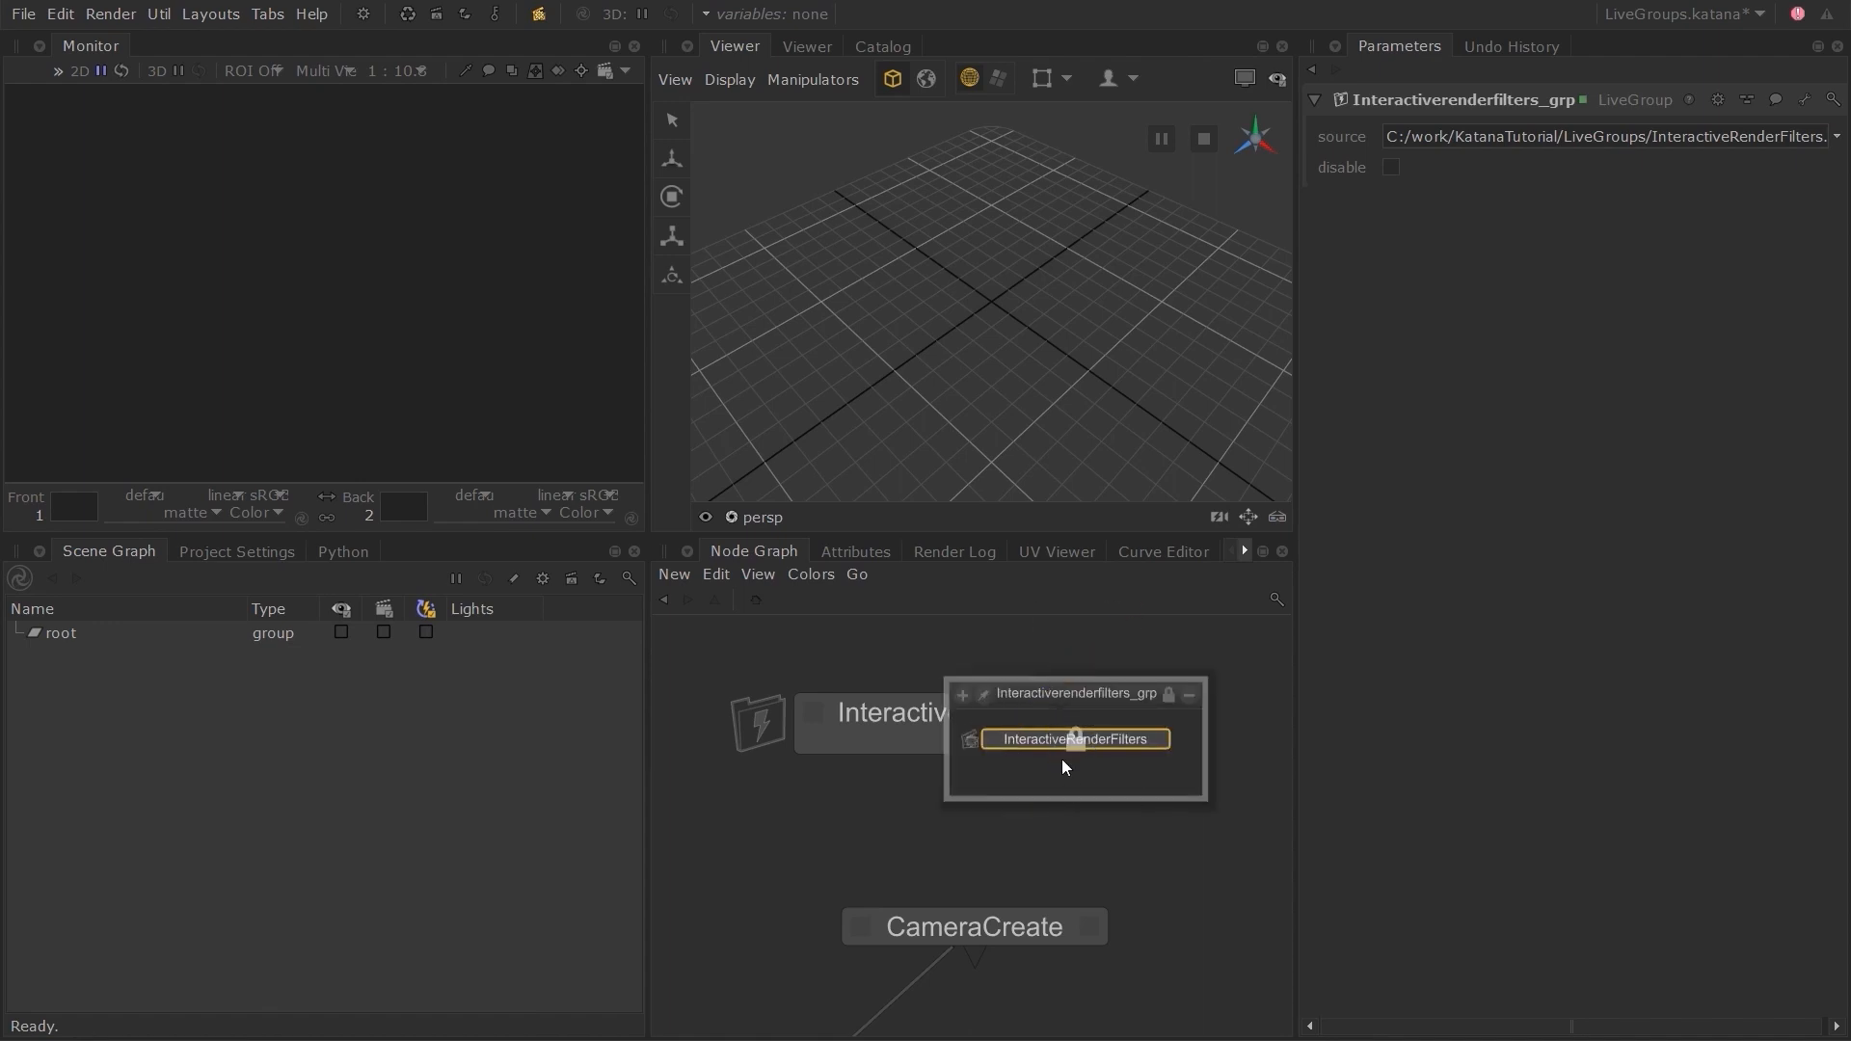
mouse_move(1167, 754)
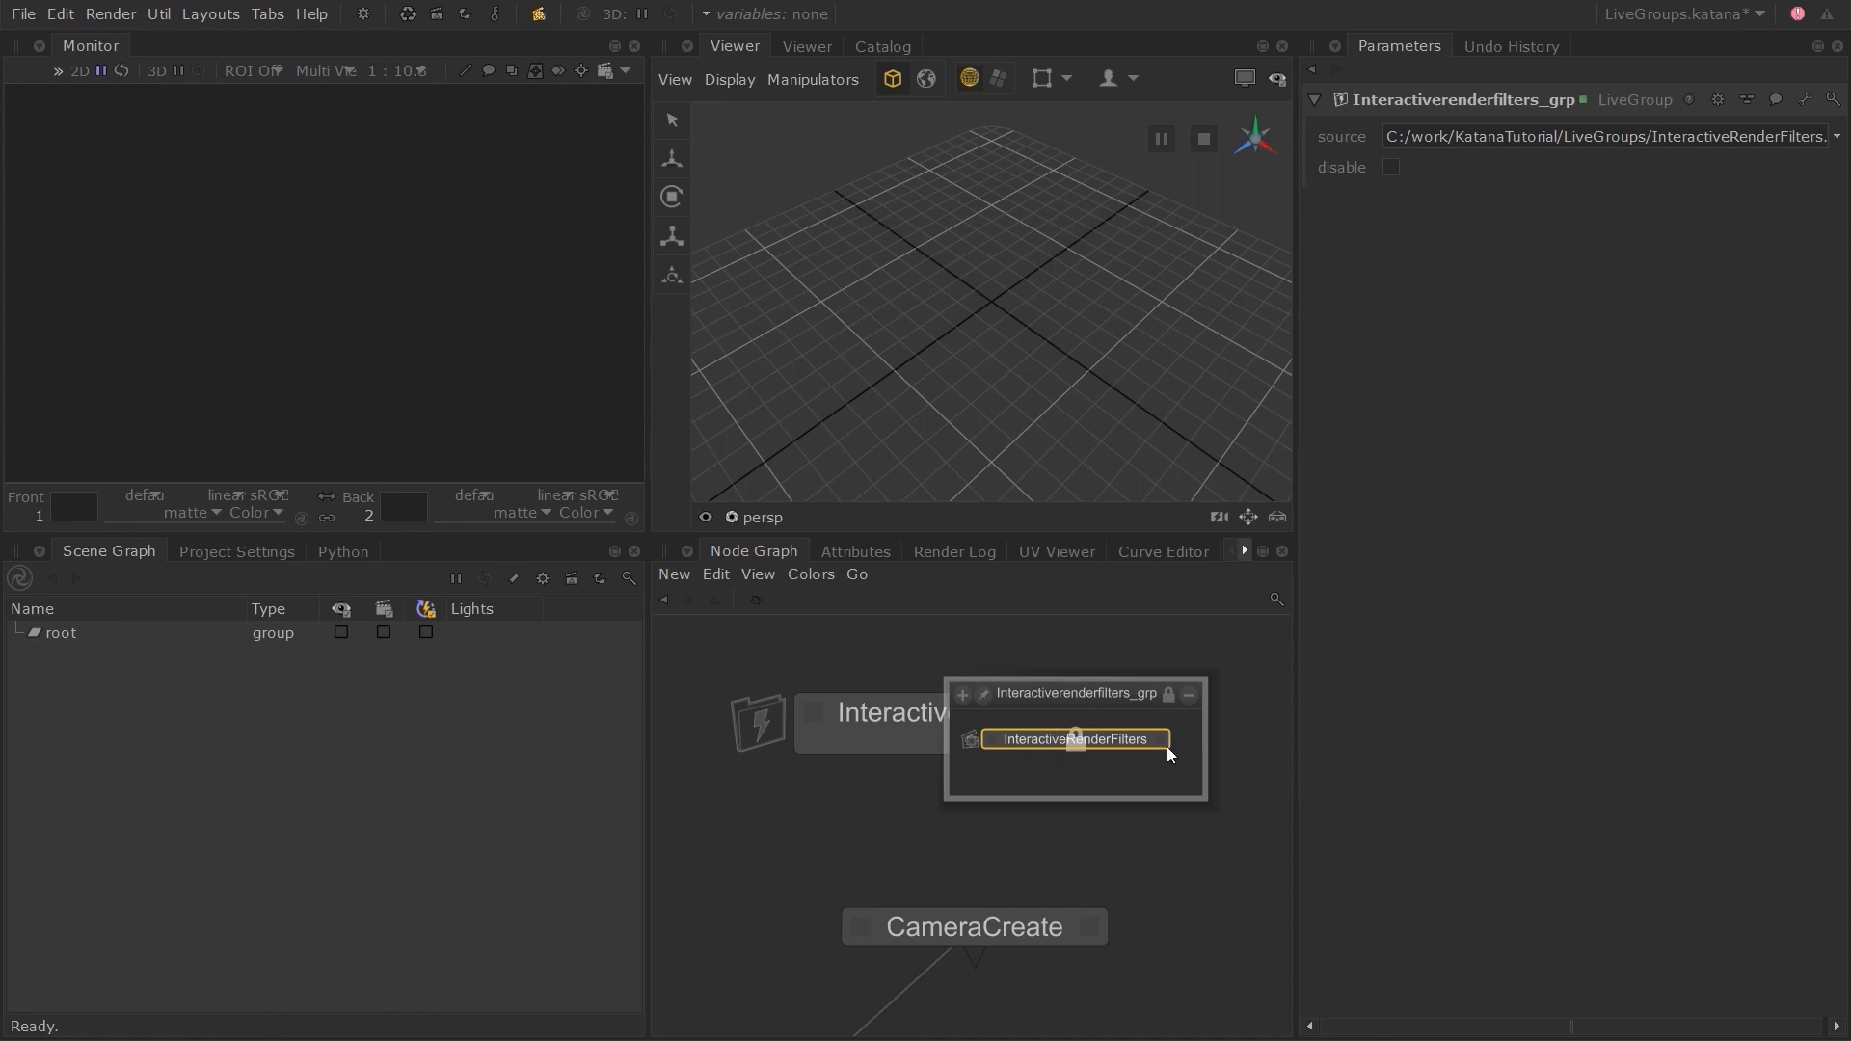
mouse_move(1184, 742)
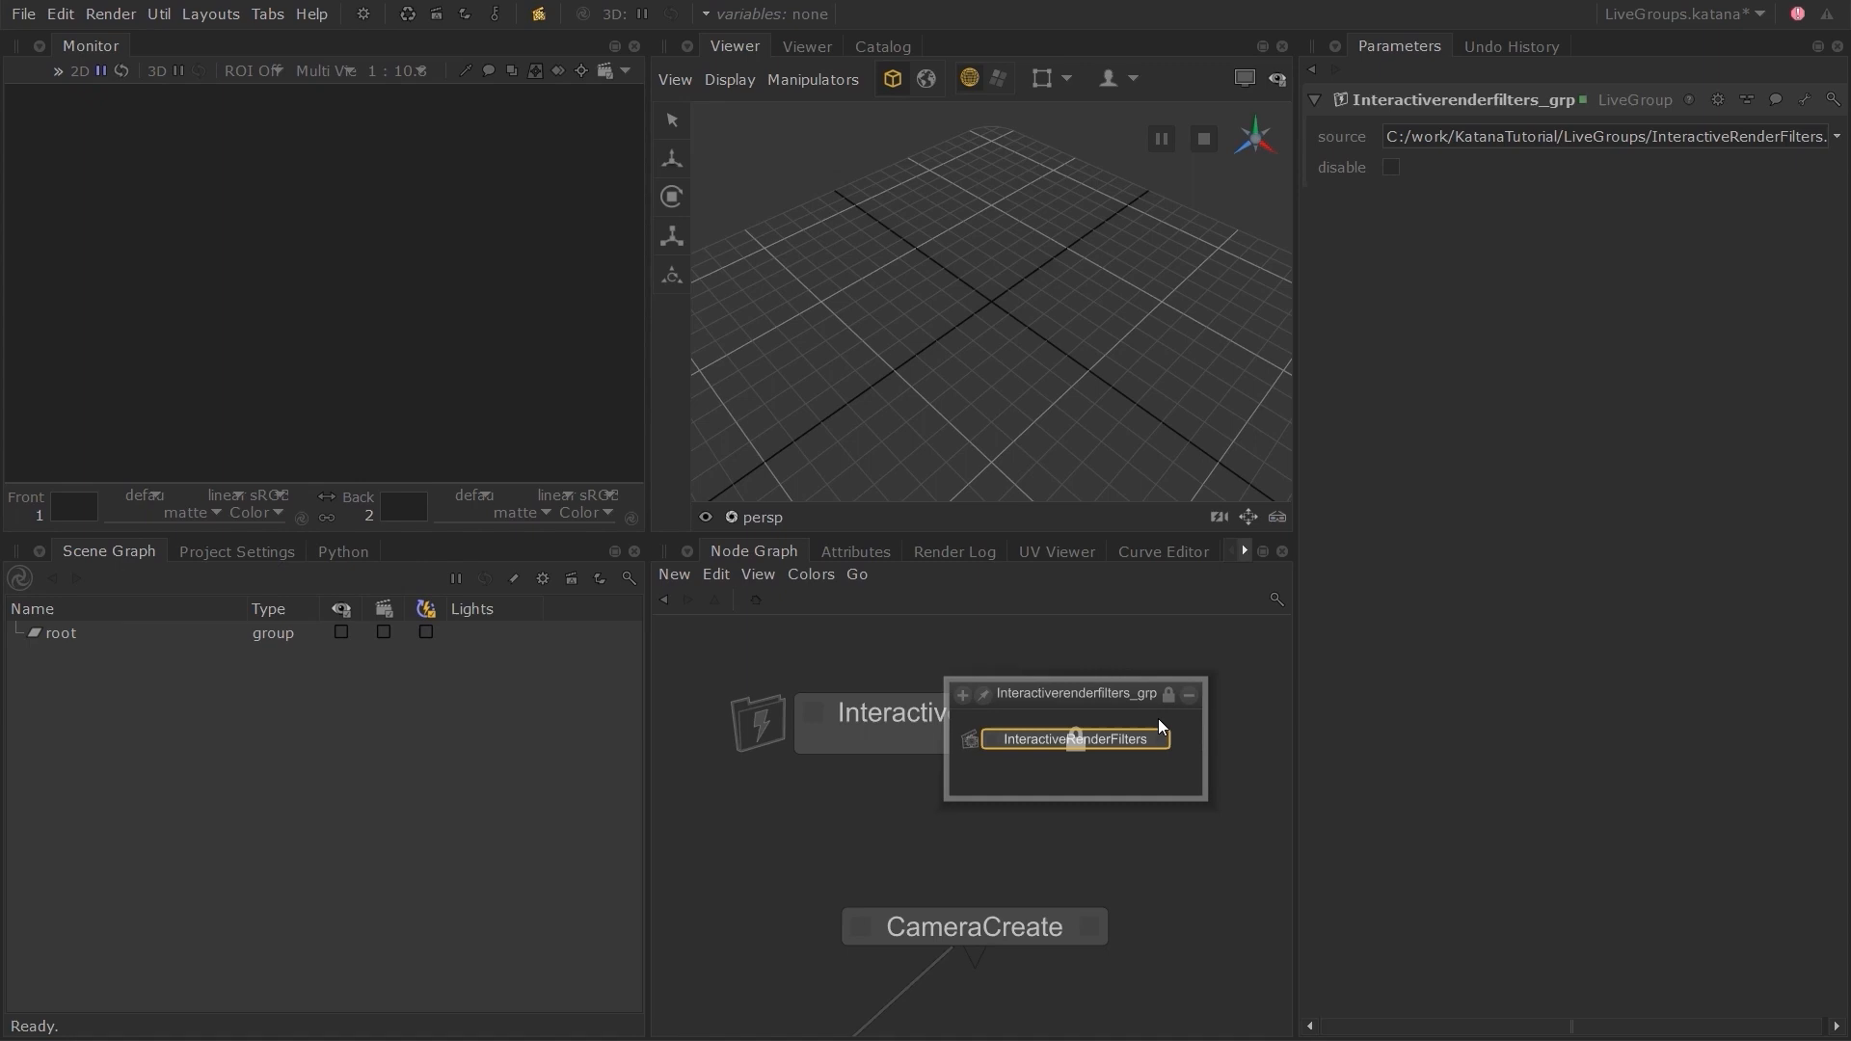
Make the LiveGroup's contents editable, then revert it to its locked published state.
click(1805, 100)
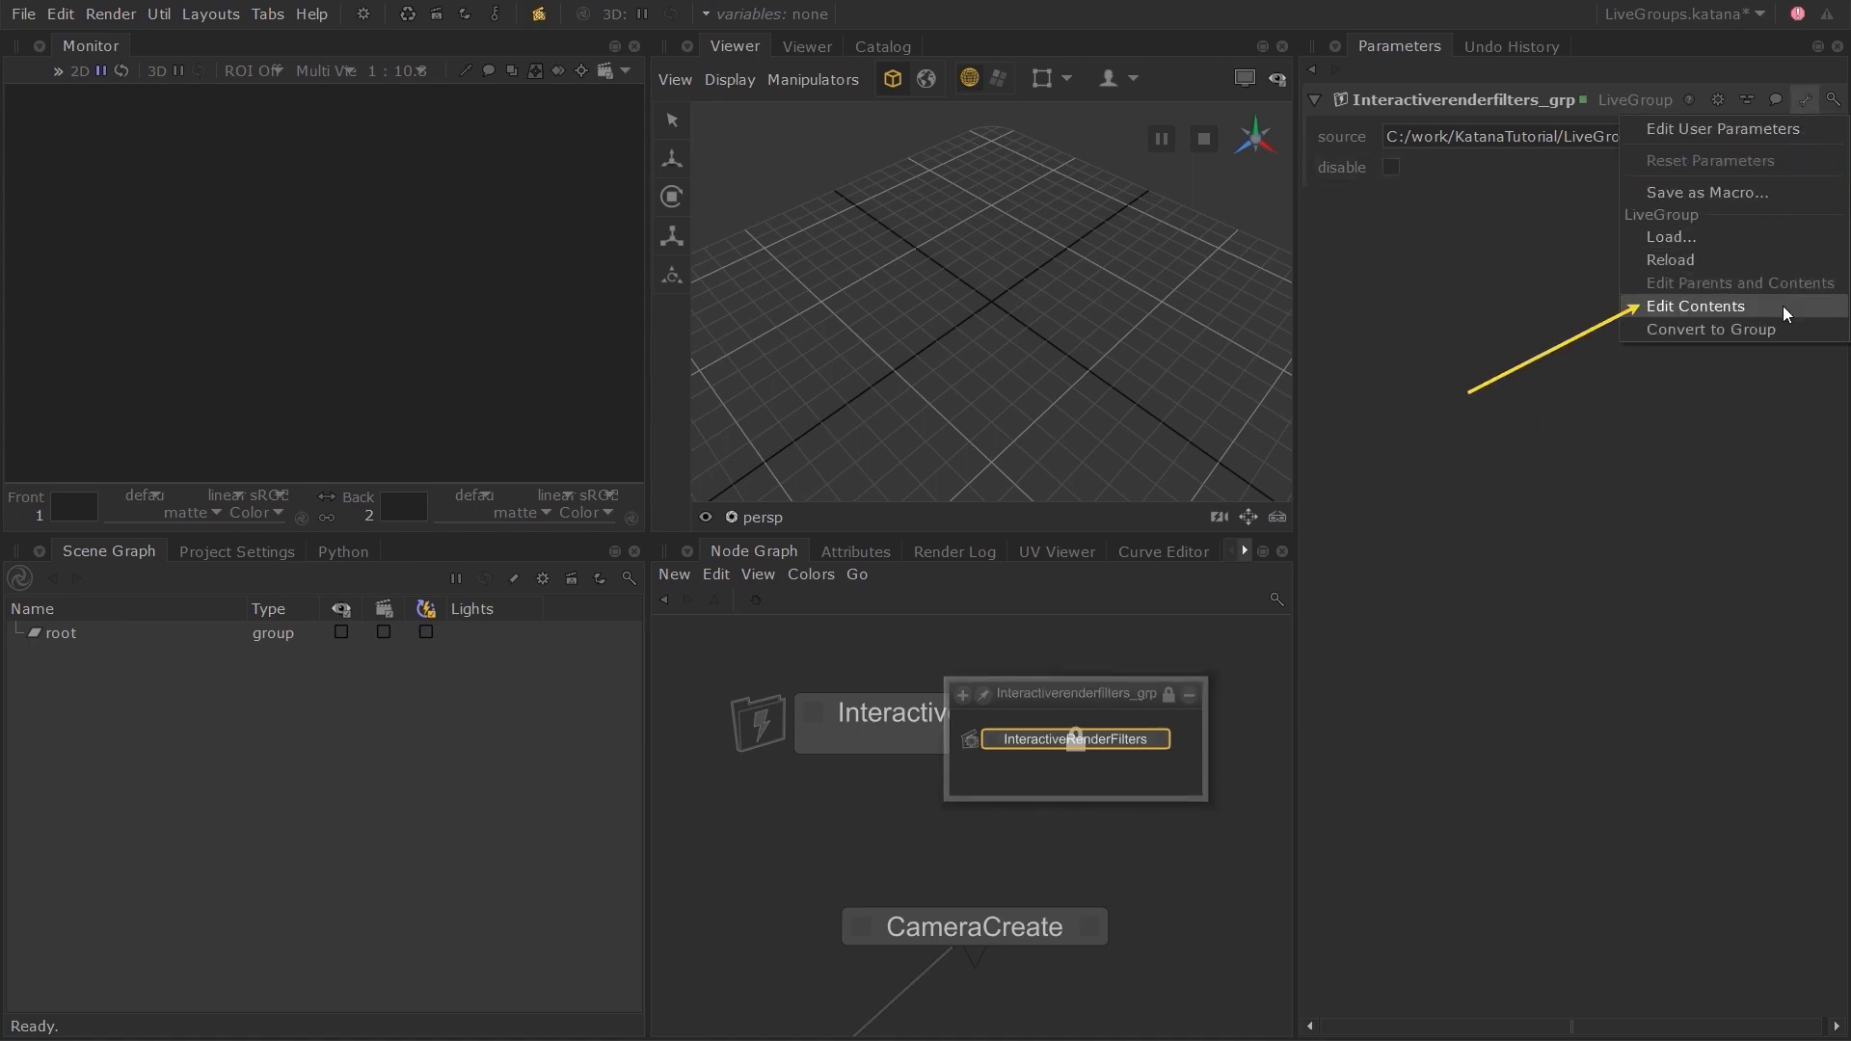
click(1695, 306)
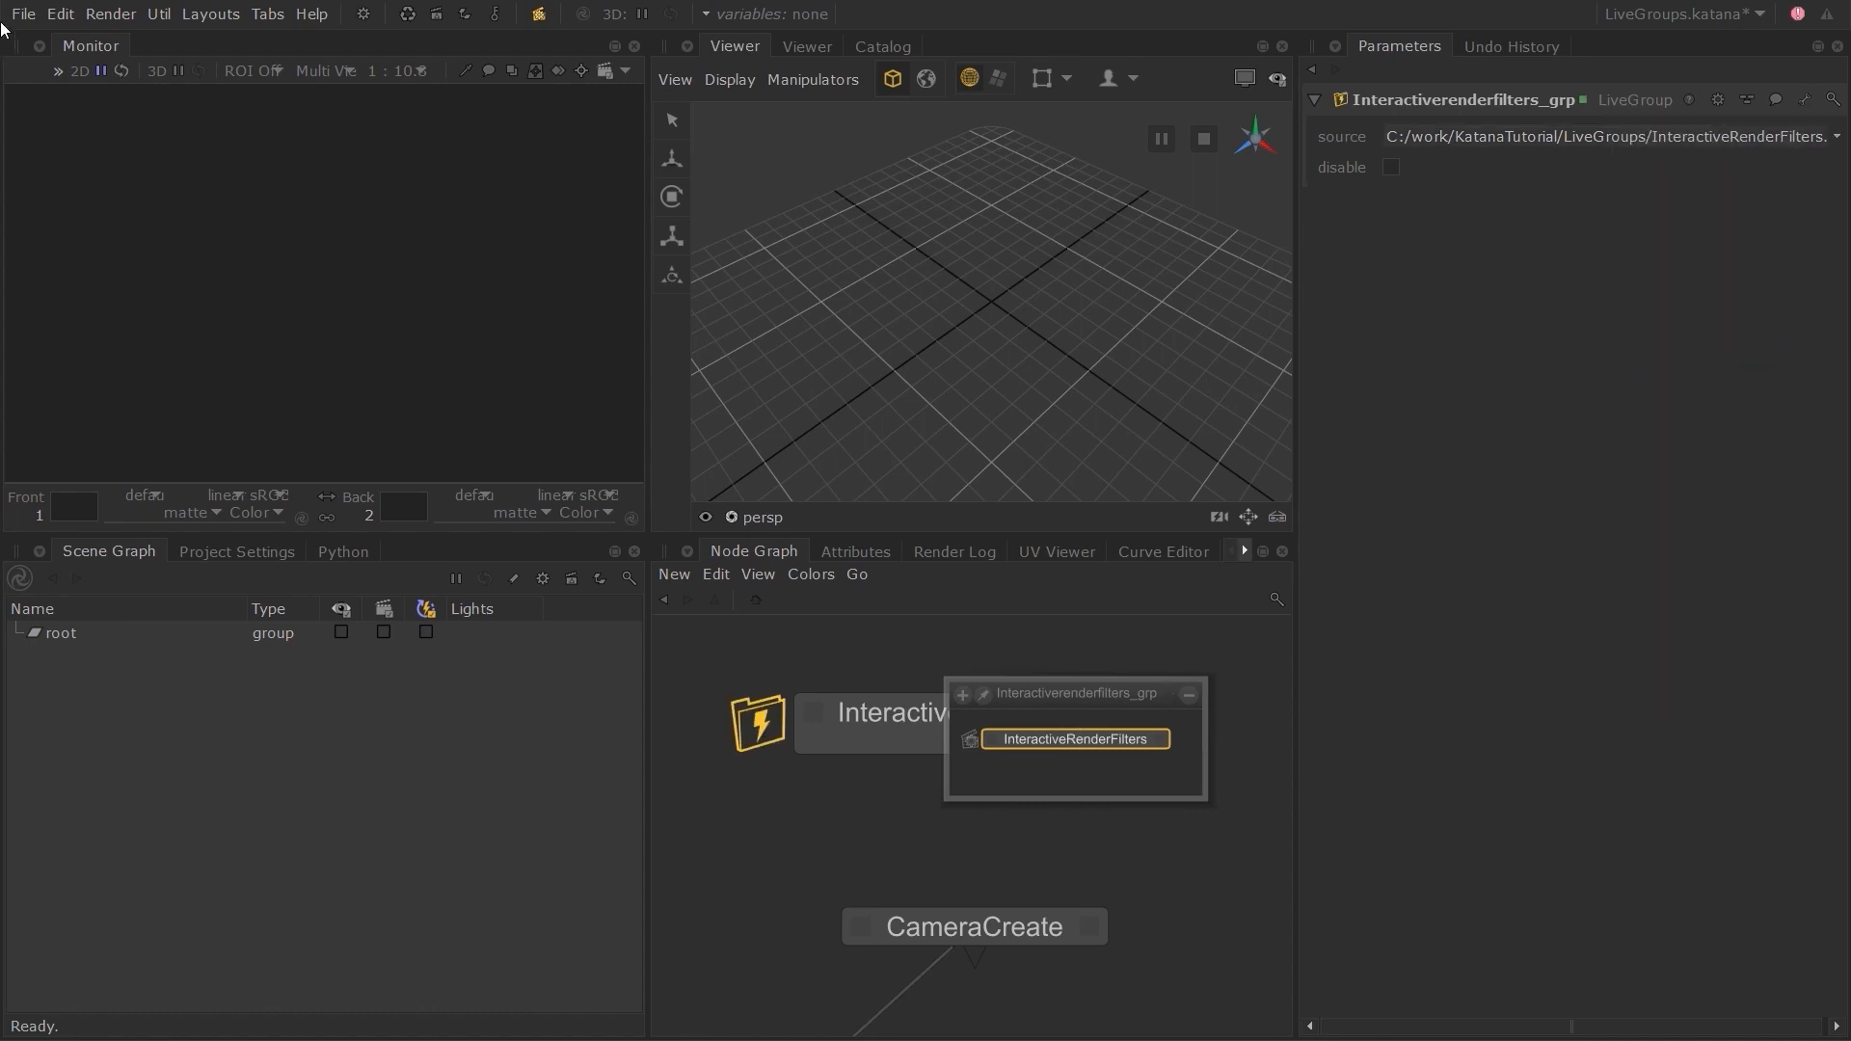
mouse_move(750, 780)
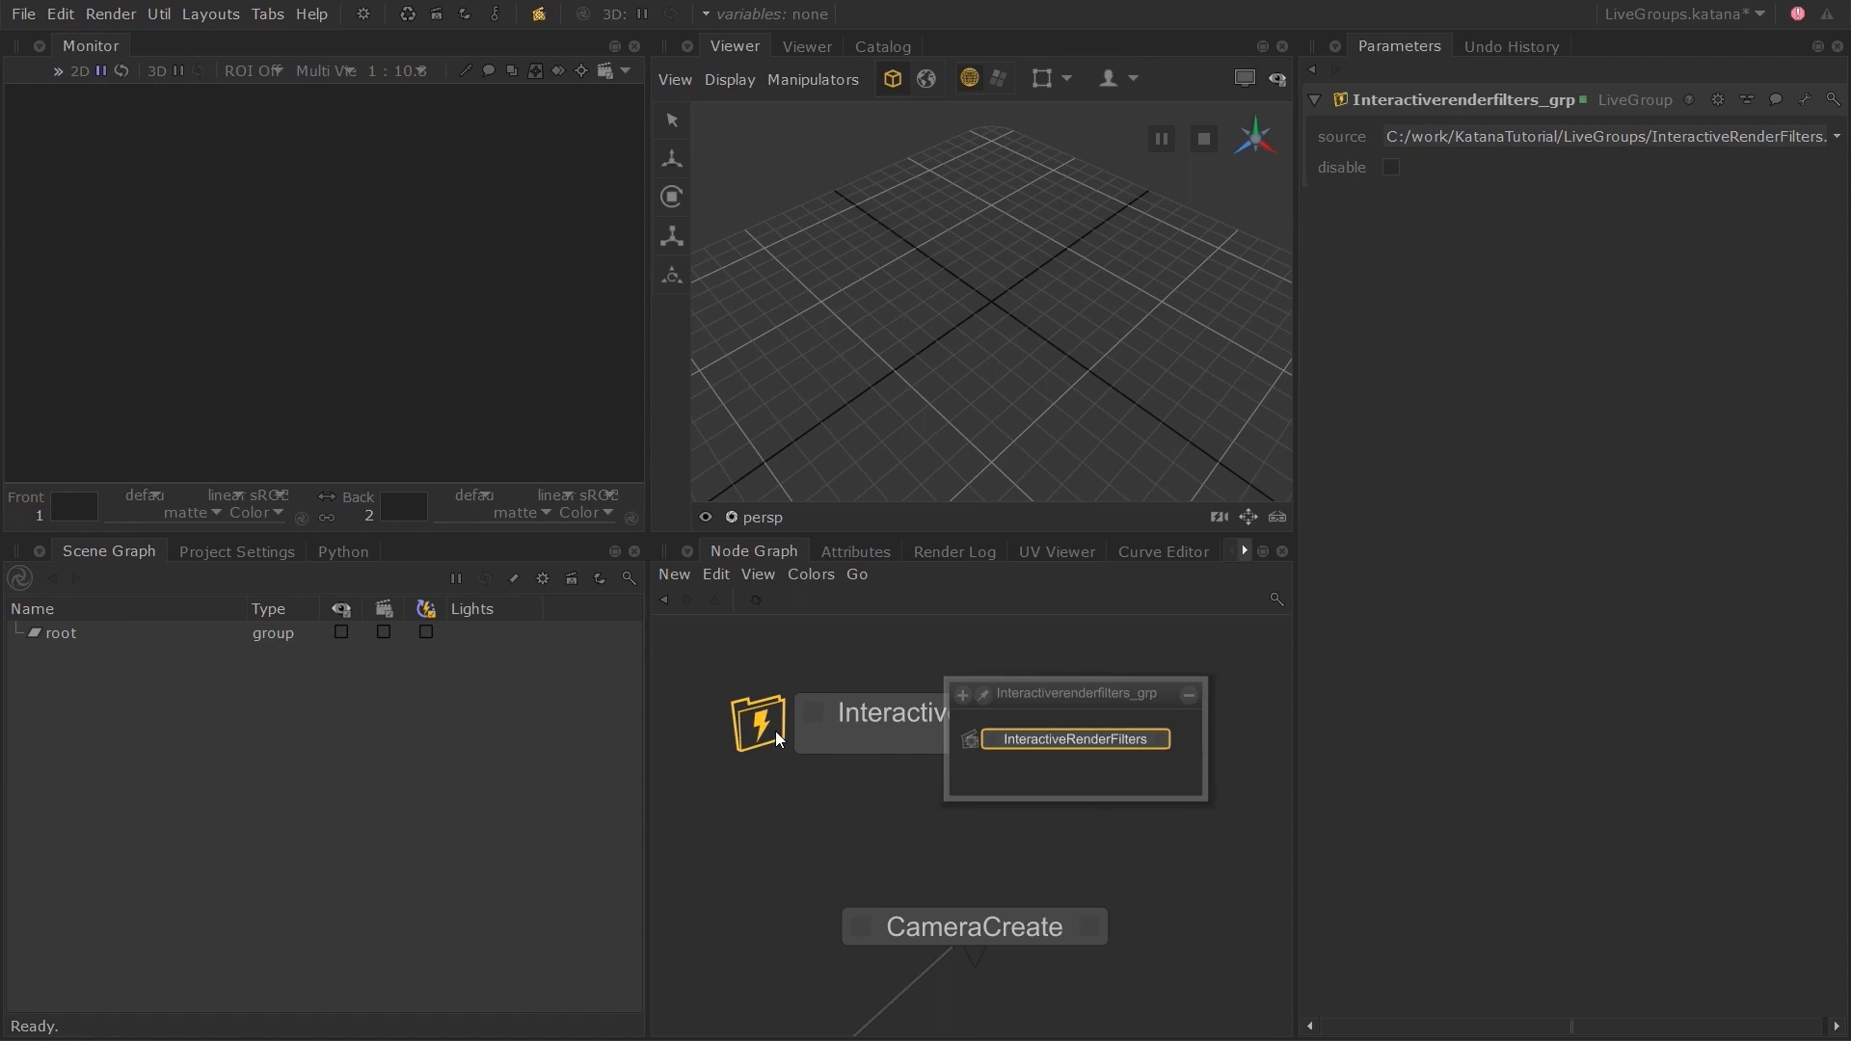
mouse_move(1098, 751)
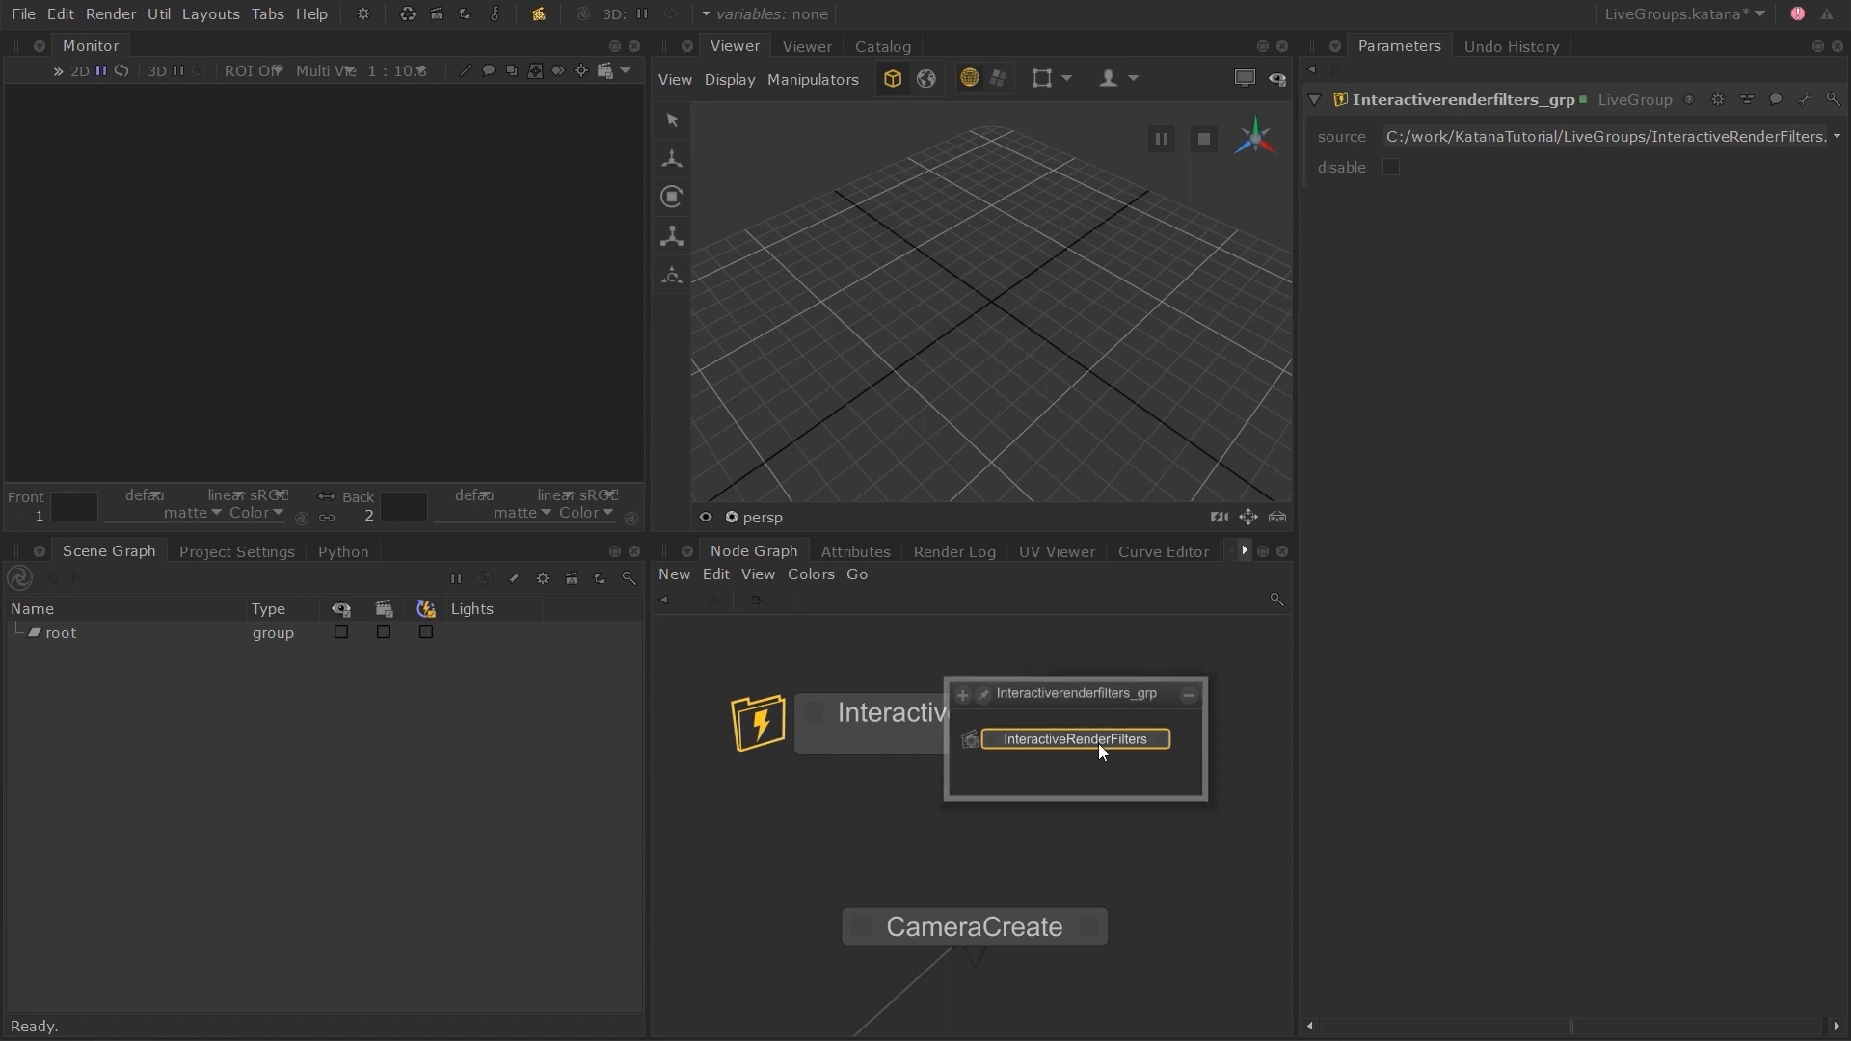
mouse_move(1086, 744)
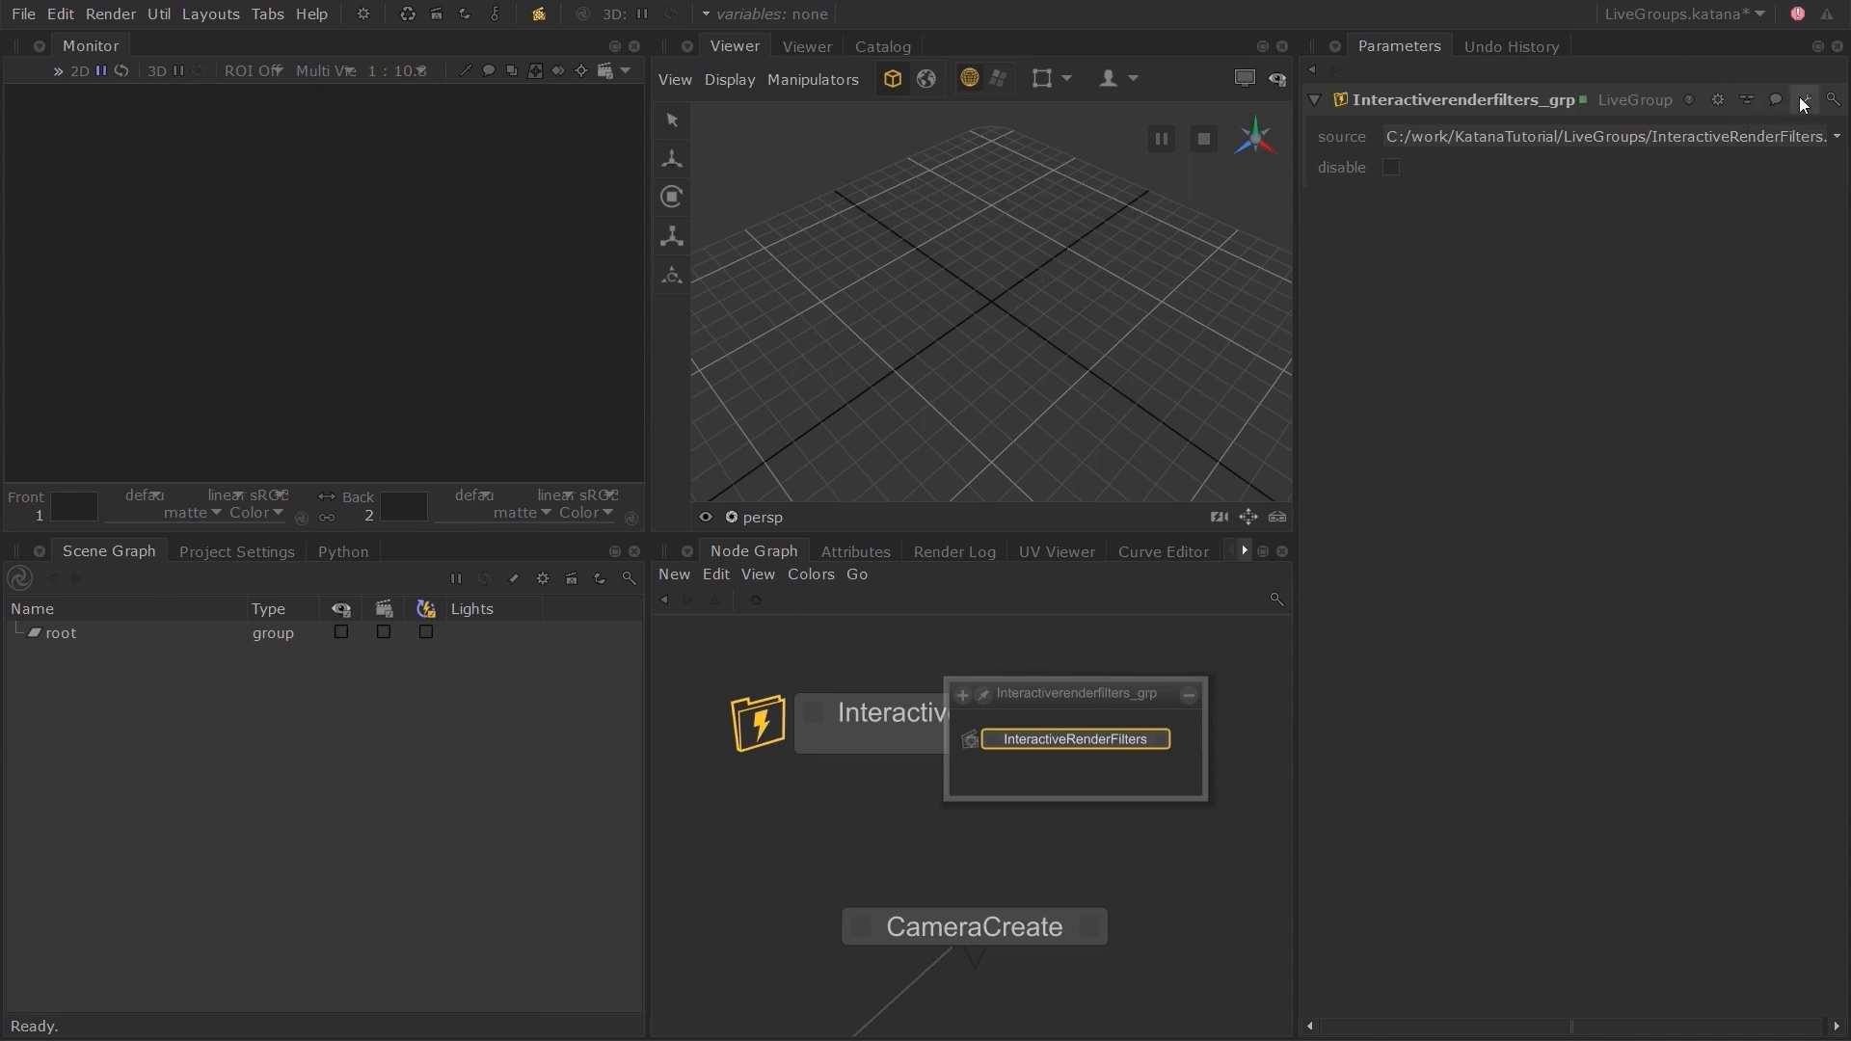
click(1803, 100)
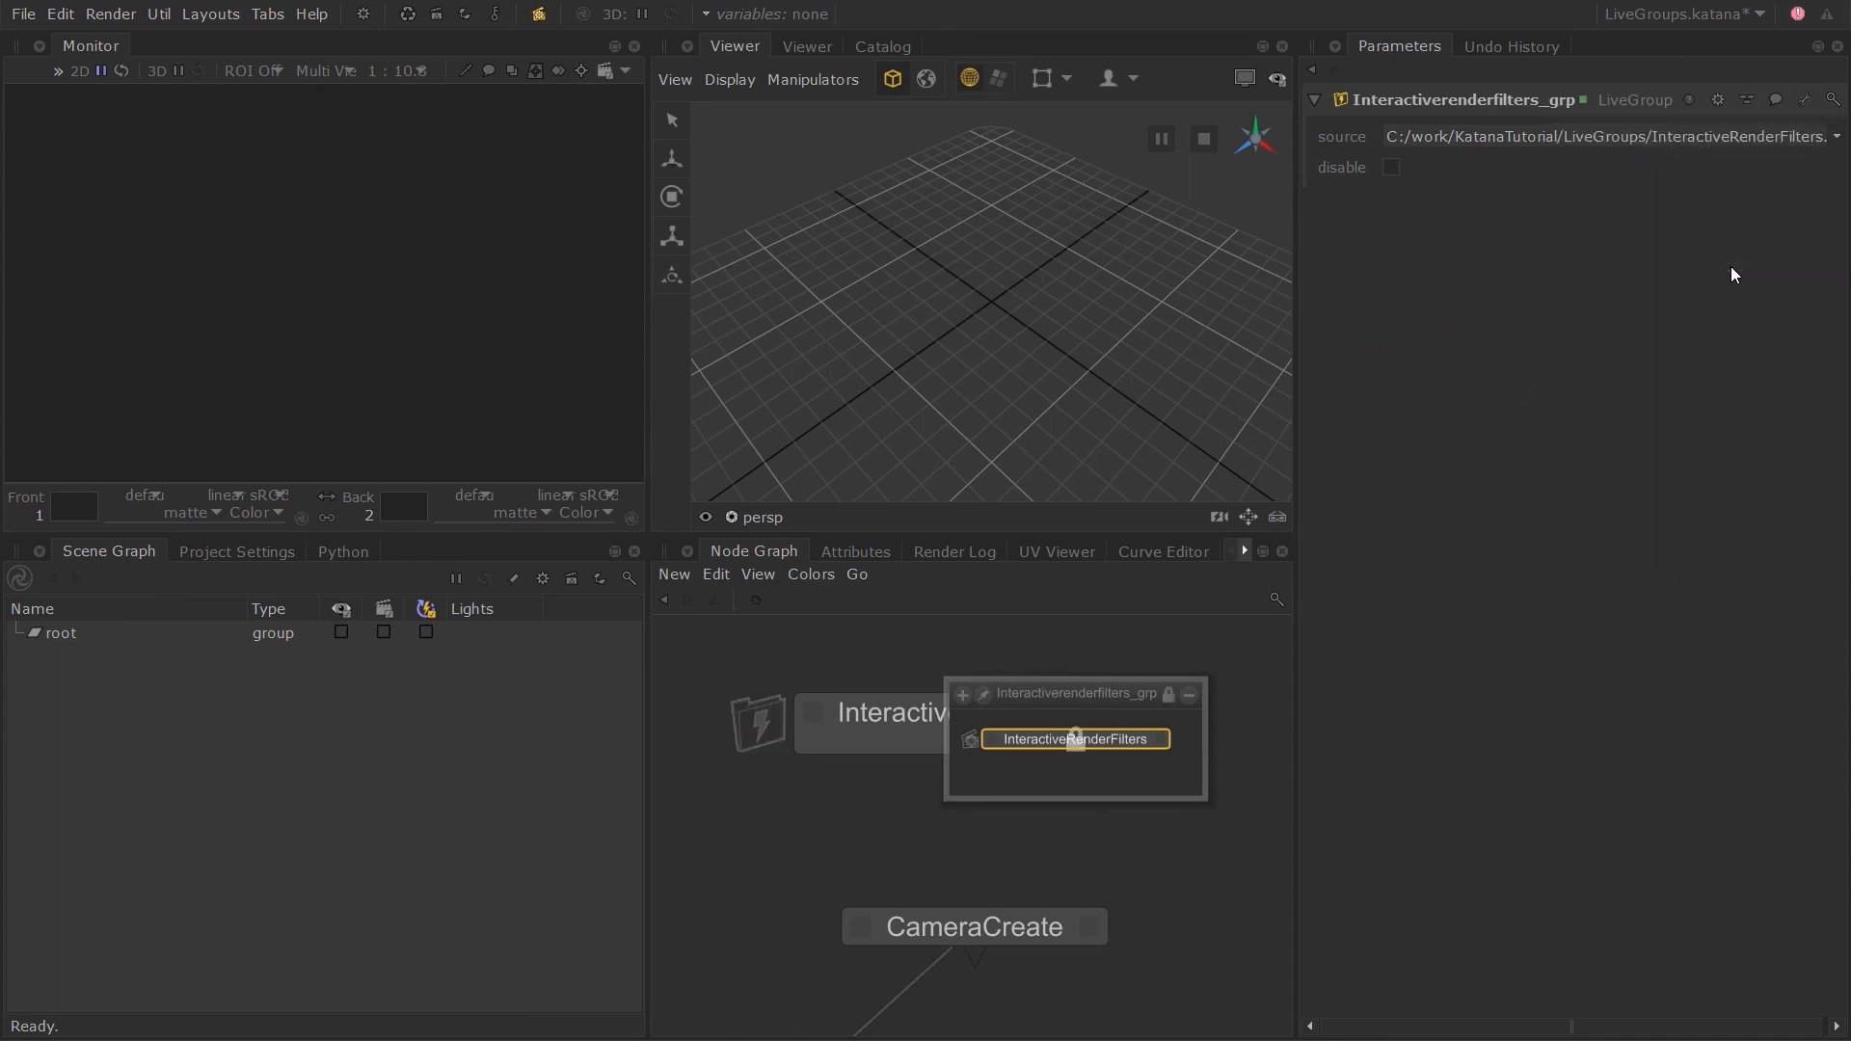
mouse_move(1462, 773)
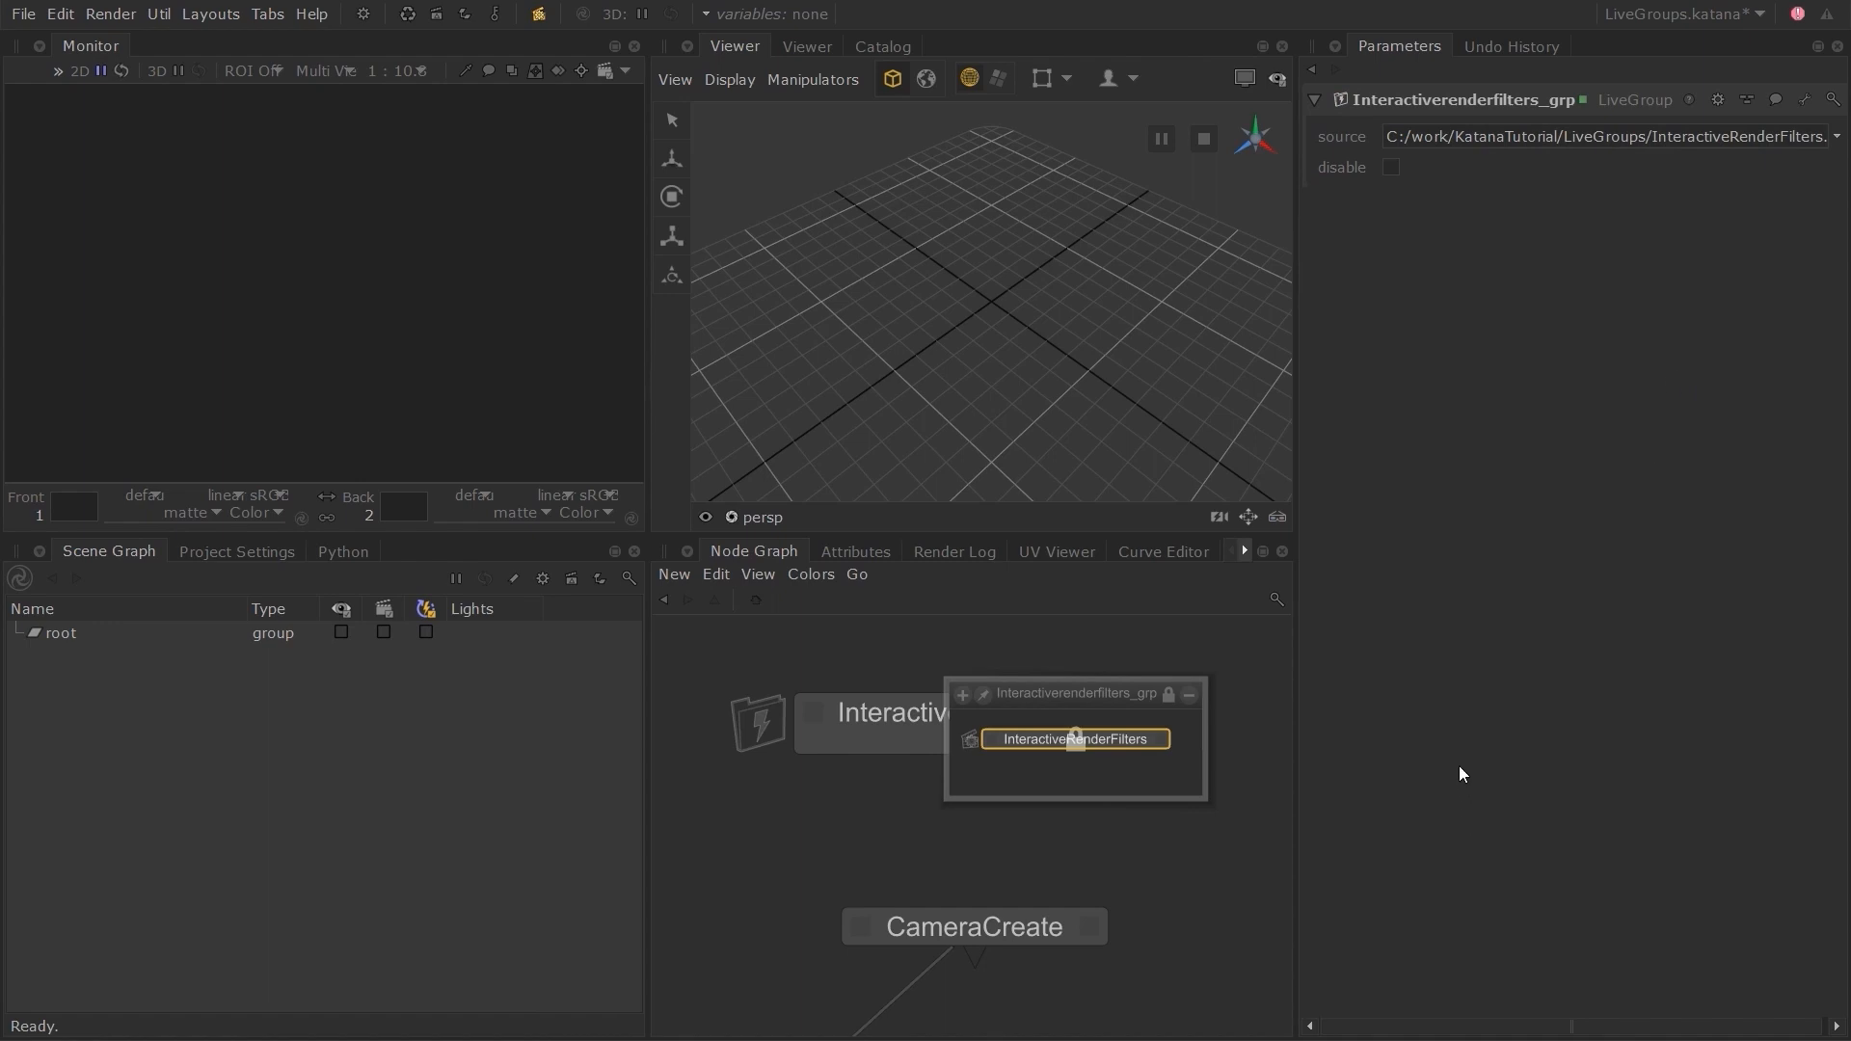
mouse_move(1261, 720)
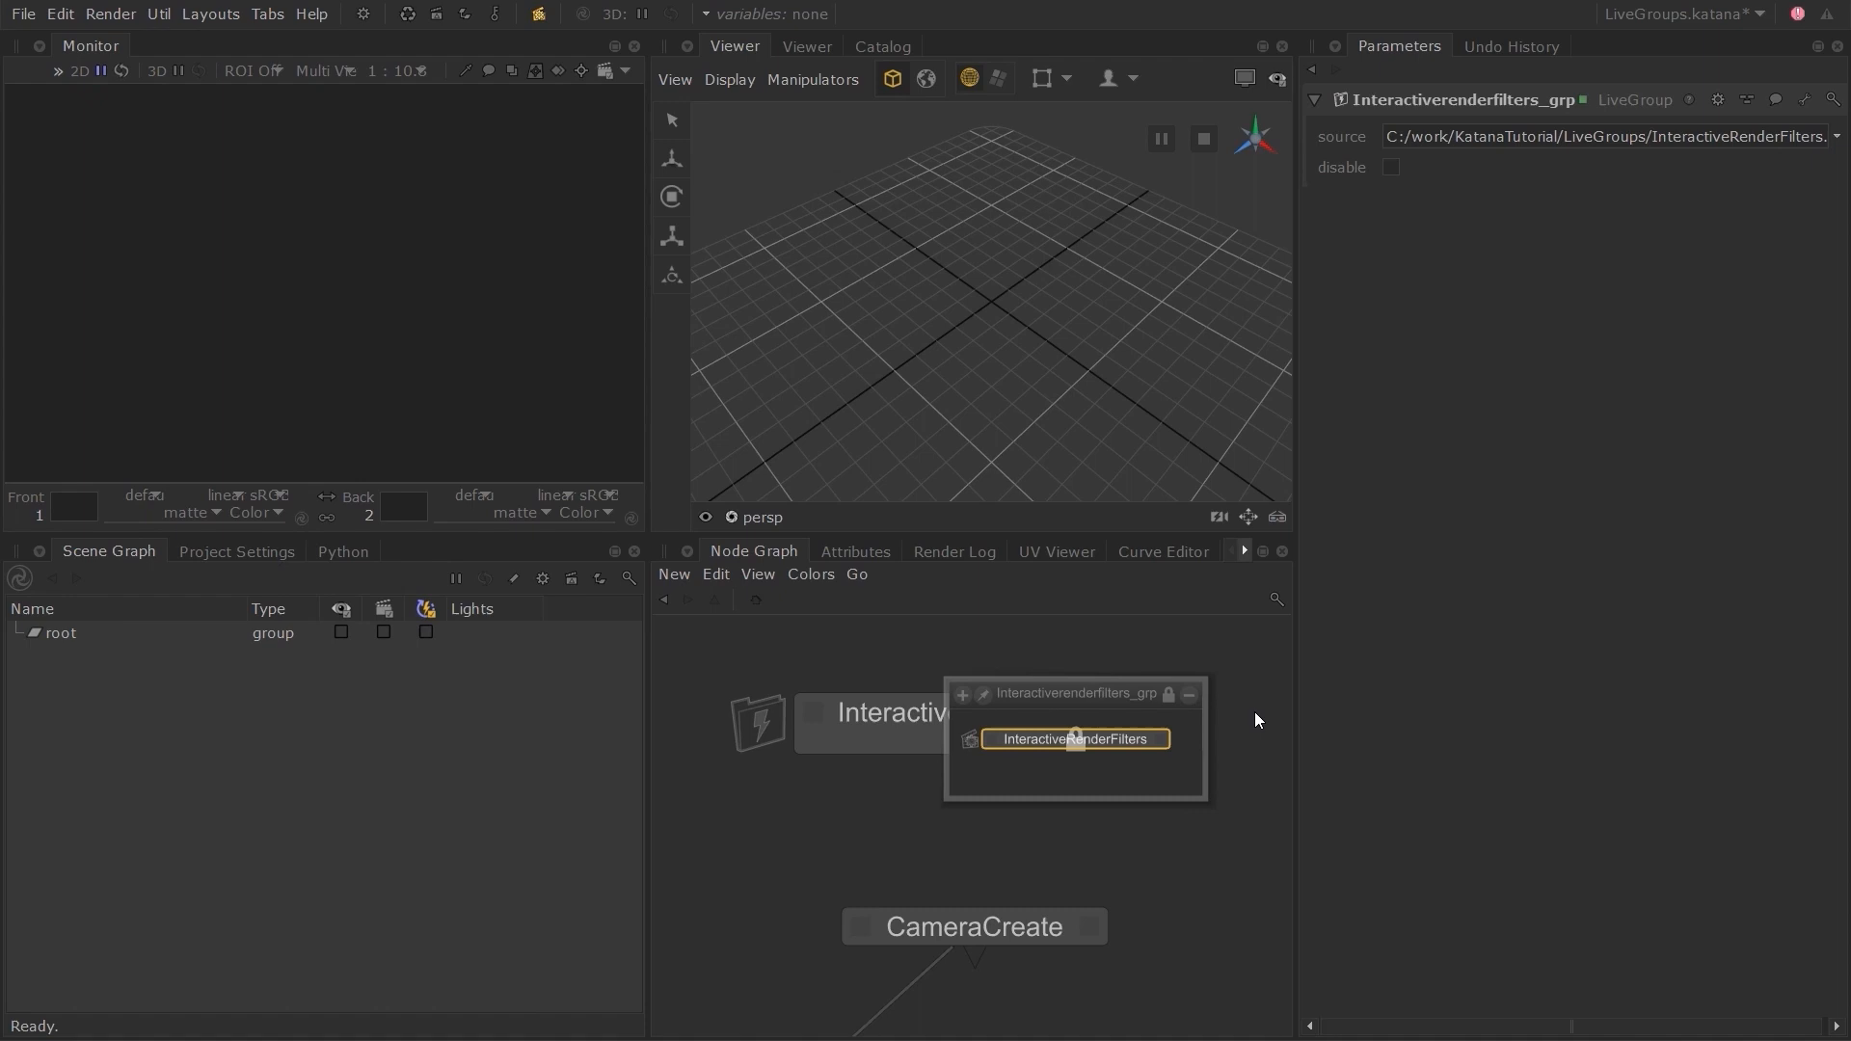
mouse_move(1237, 740)
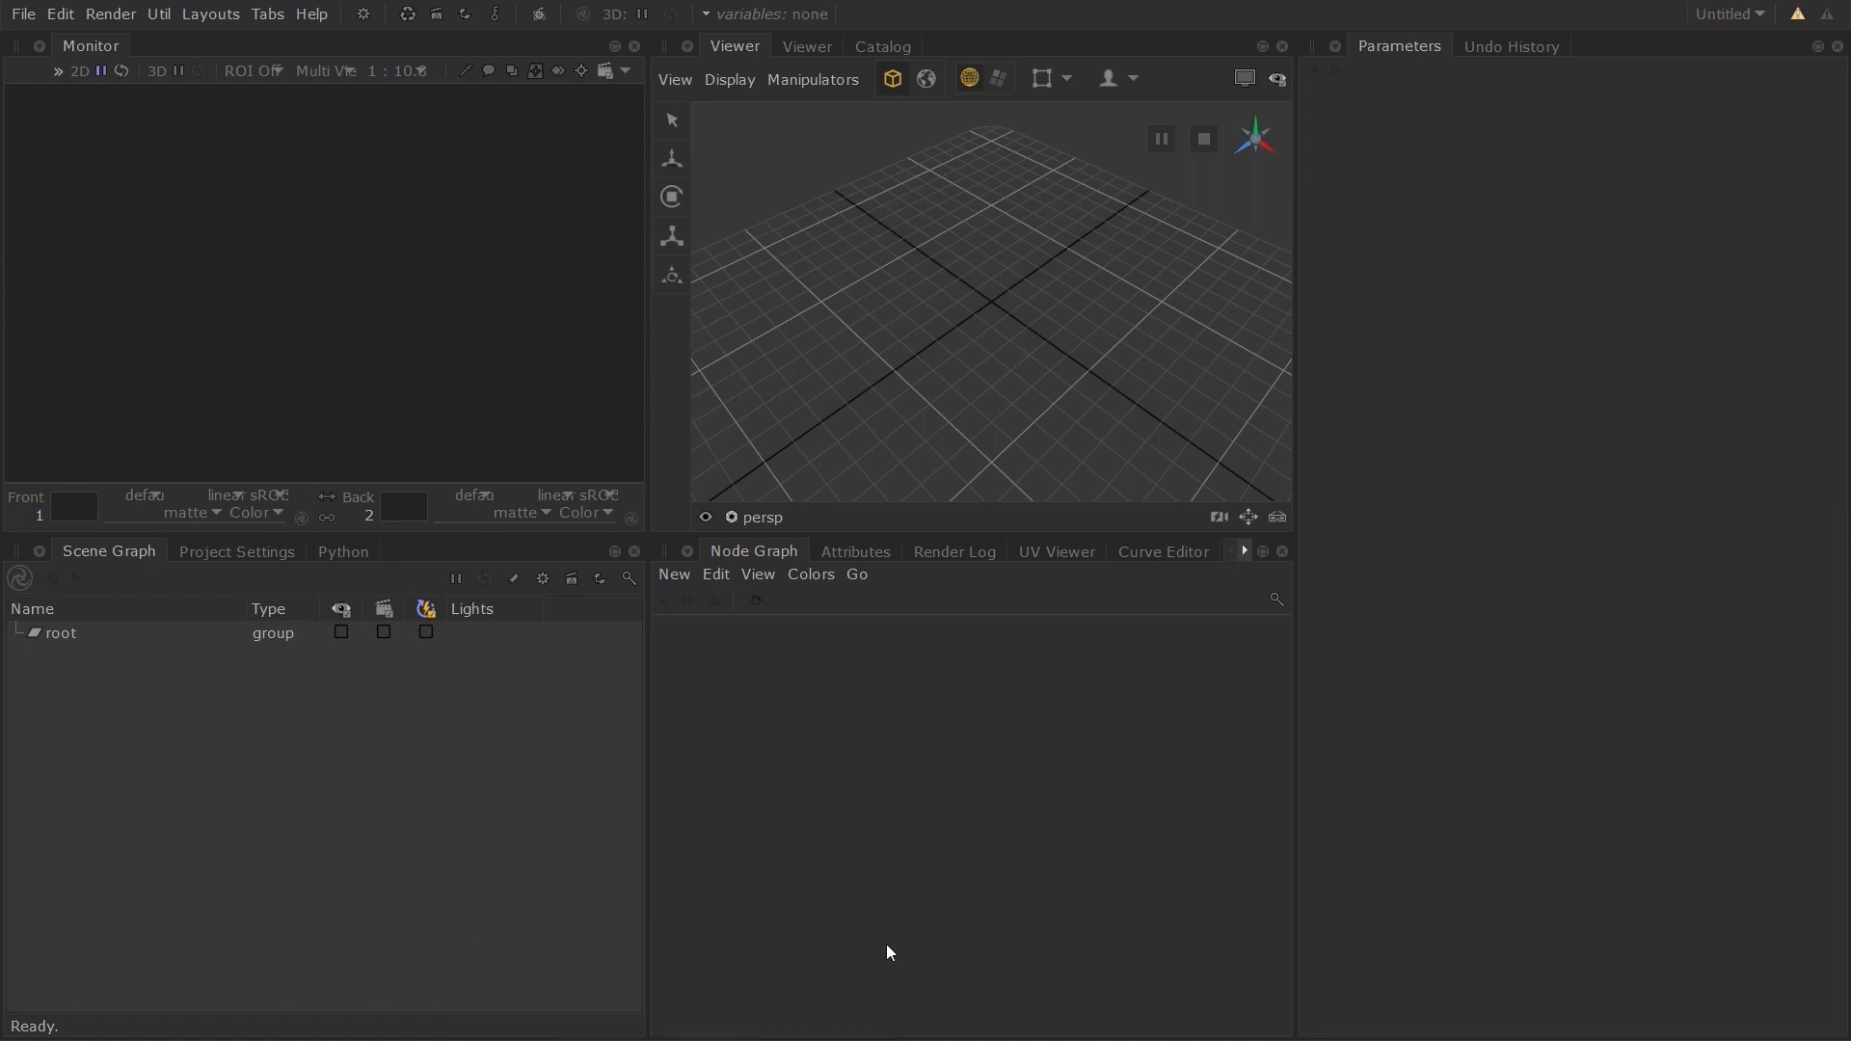
mouse_move(950, 800)
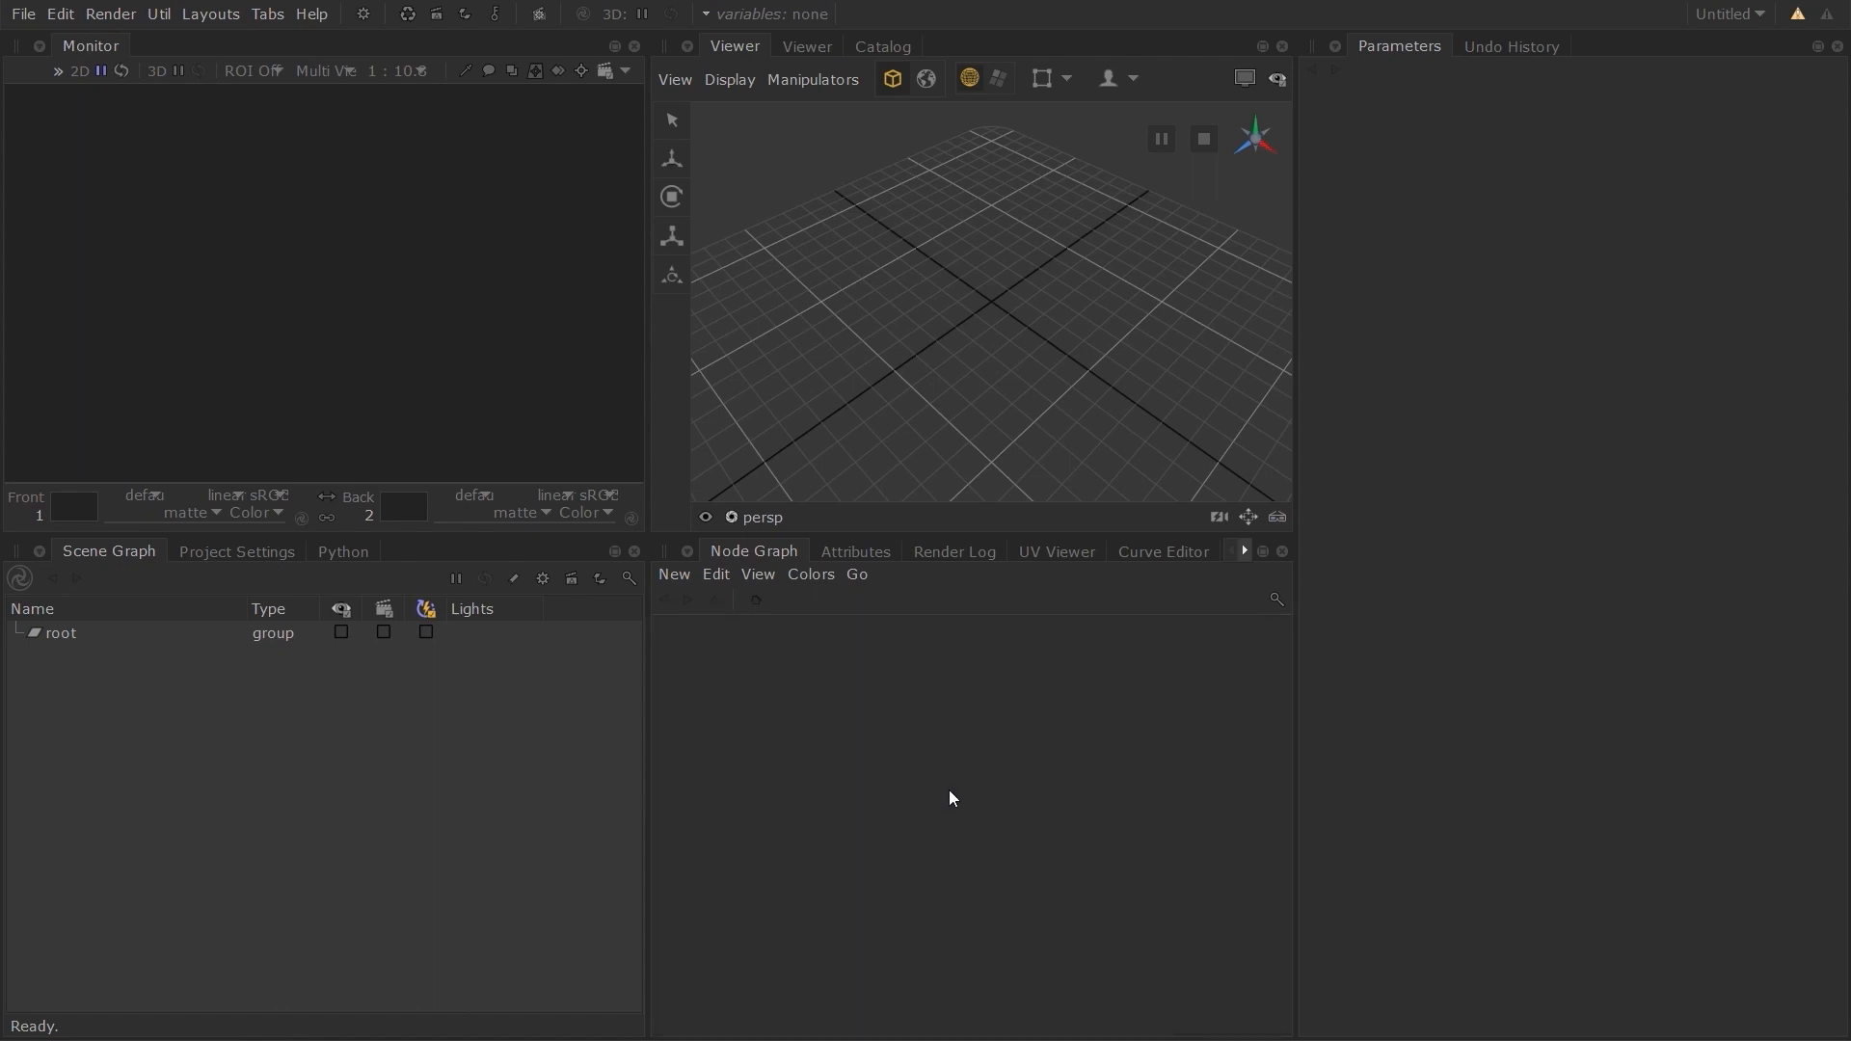
Import InteractiveRenderFilters.livegroup from the LiveGroups folder into the new session.
click(21, 12)
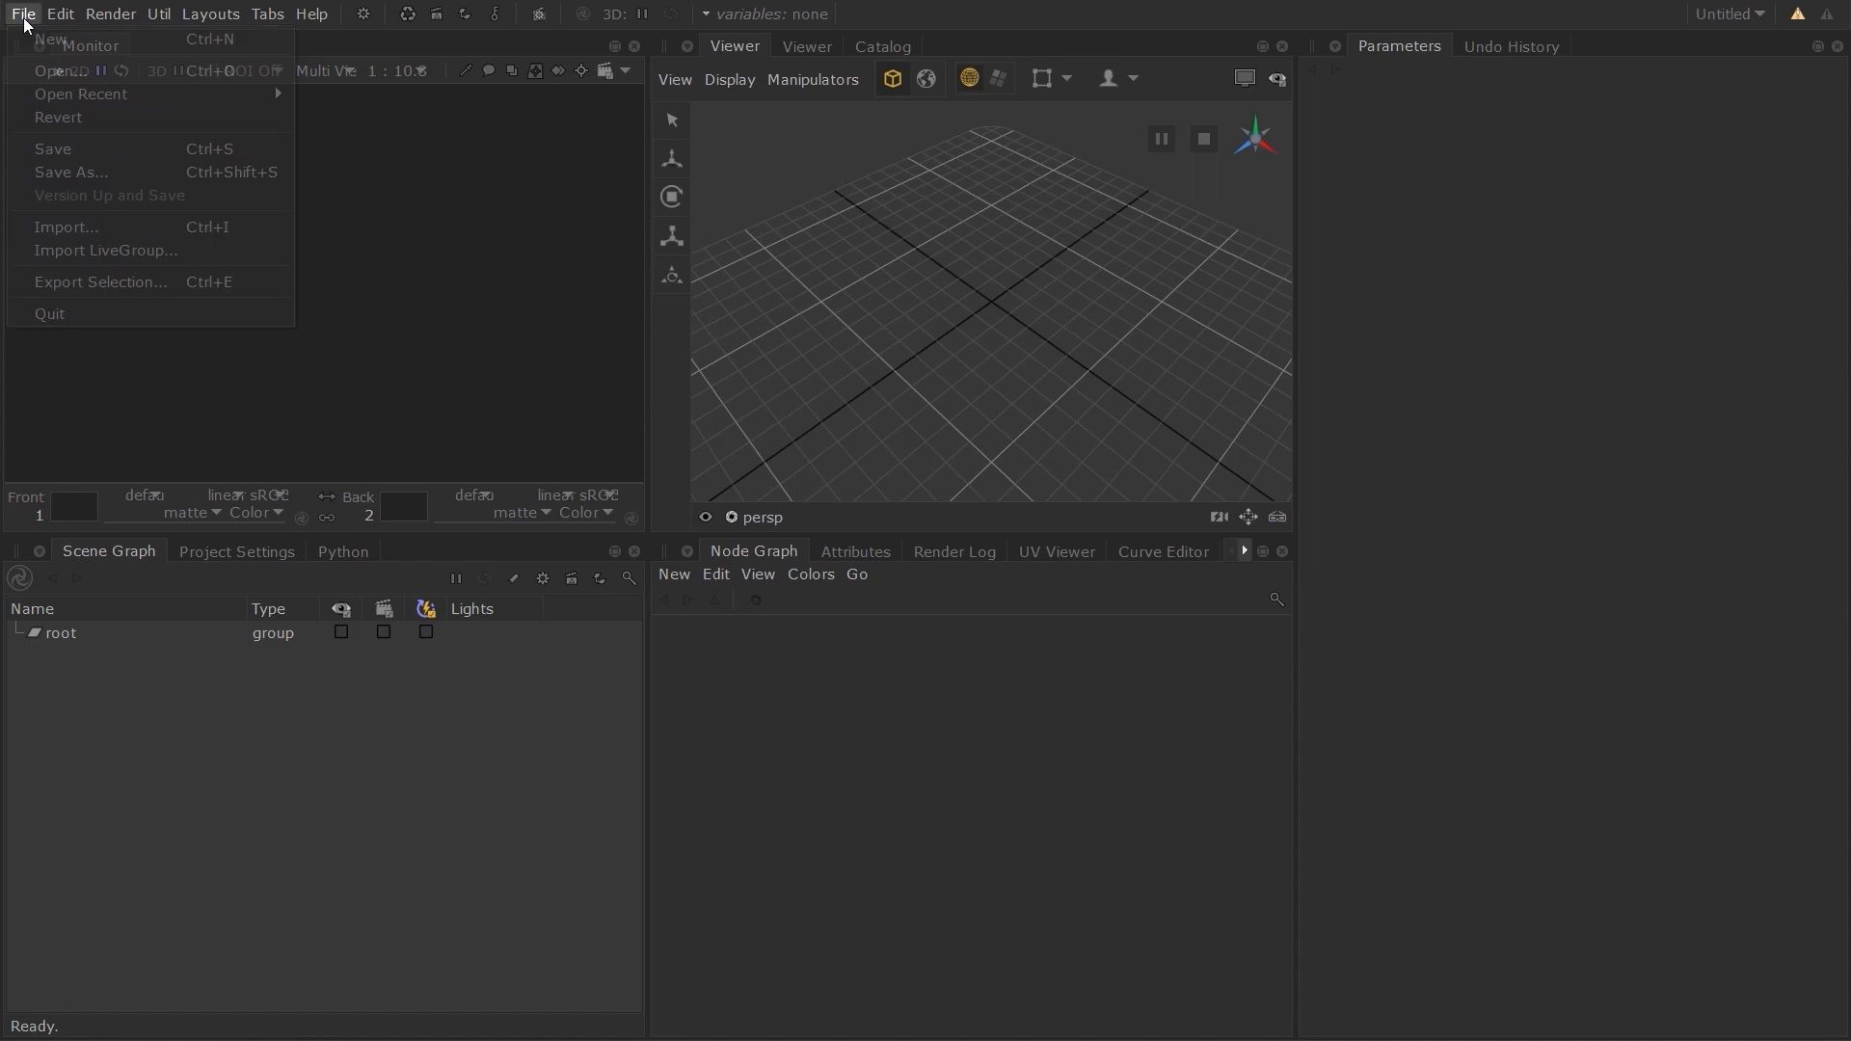
mouse_move(106, 249)
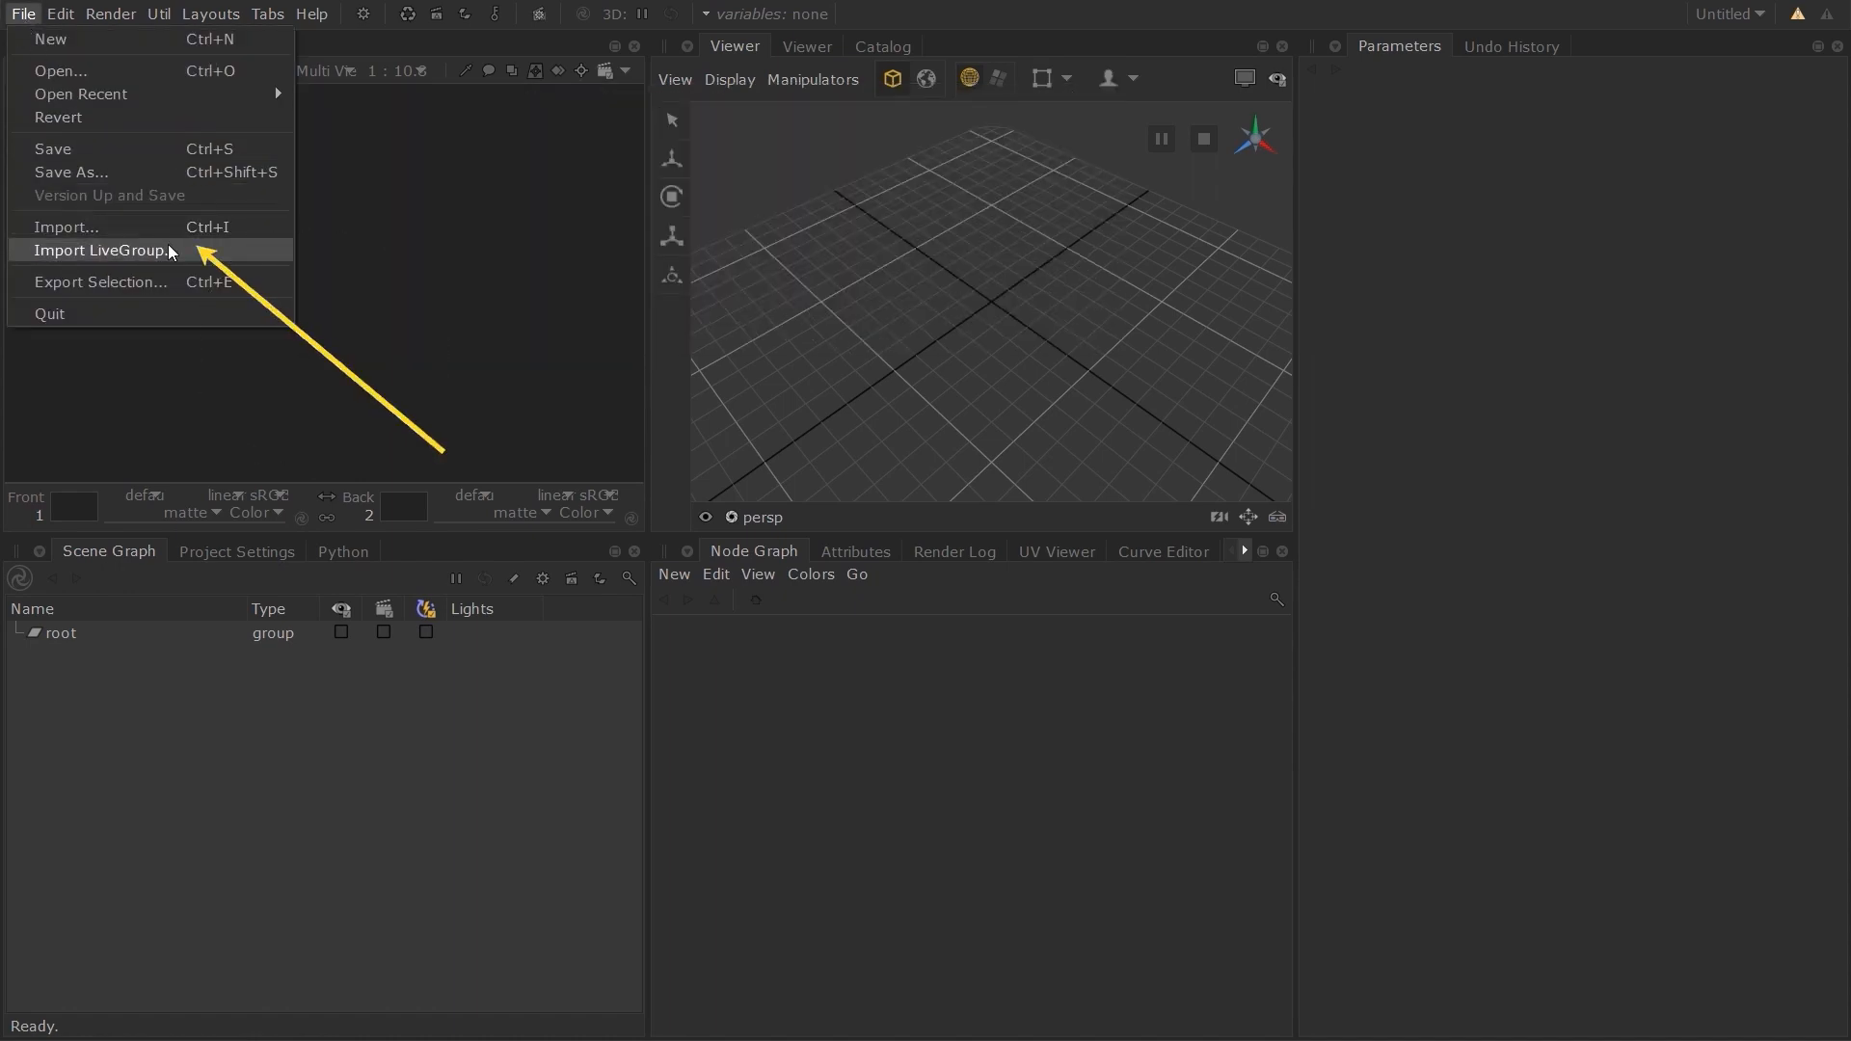
click(101, 251)
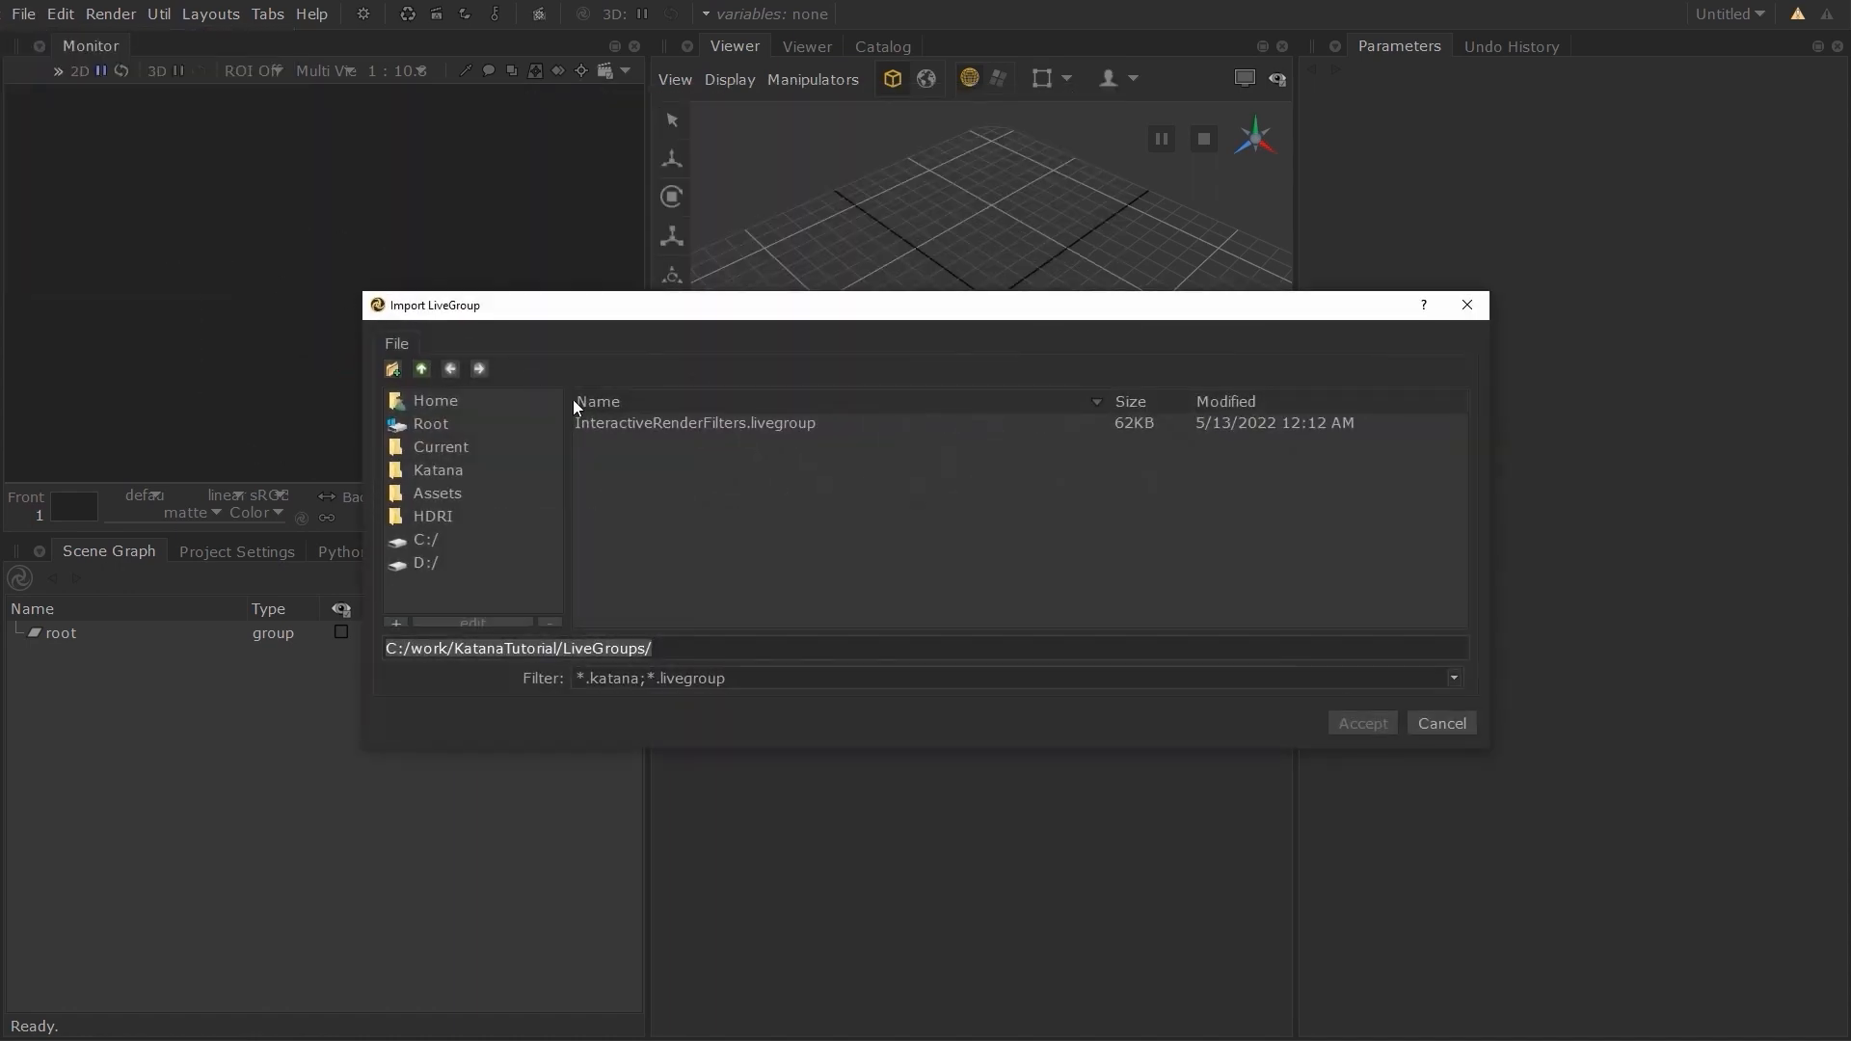
click(431, 424)
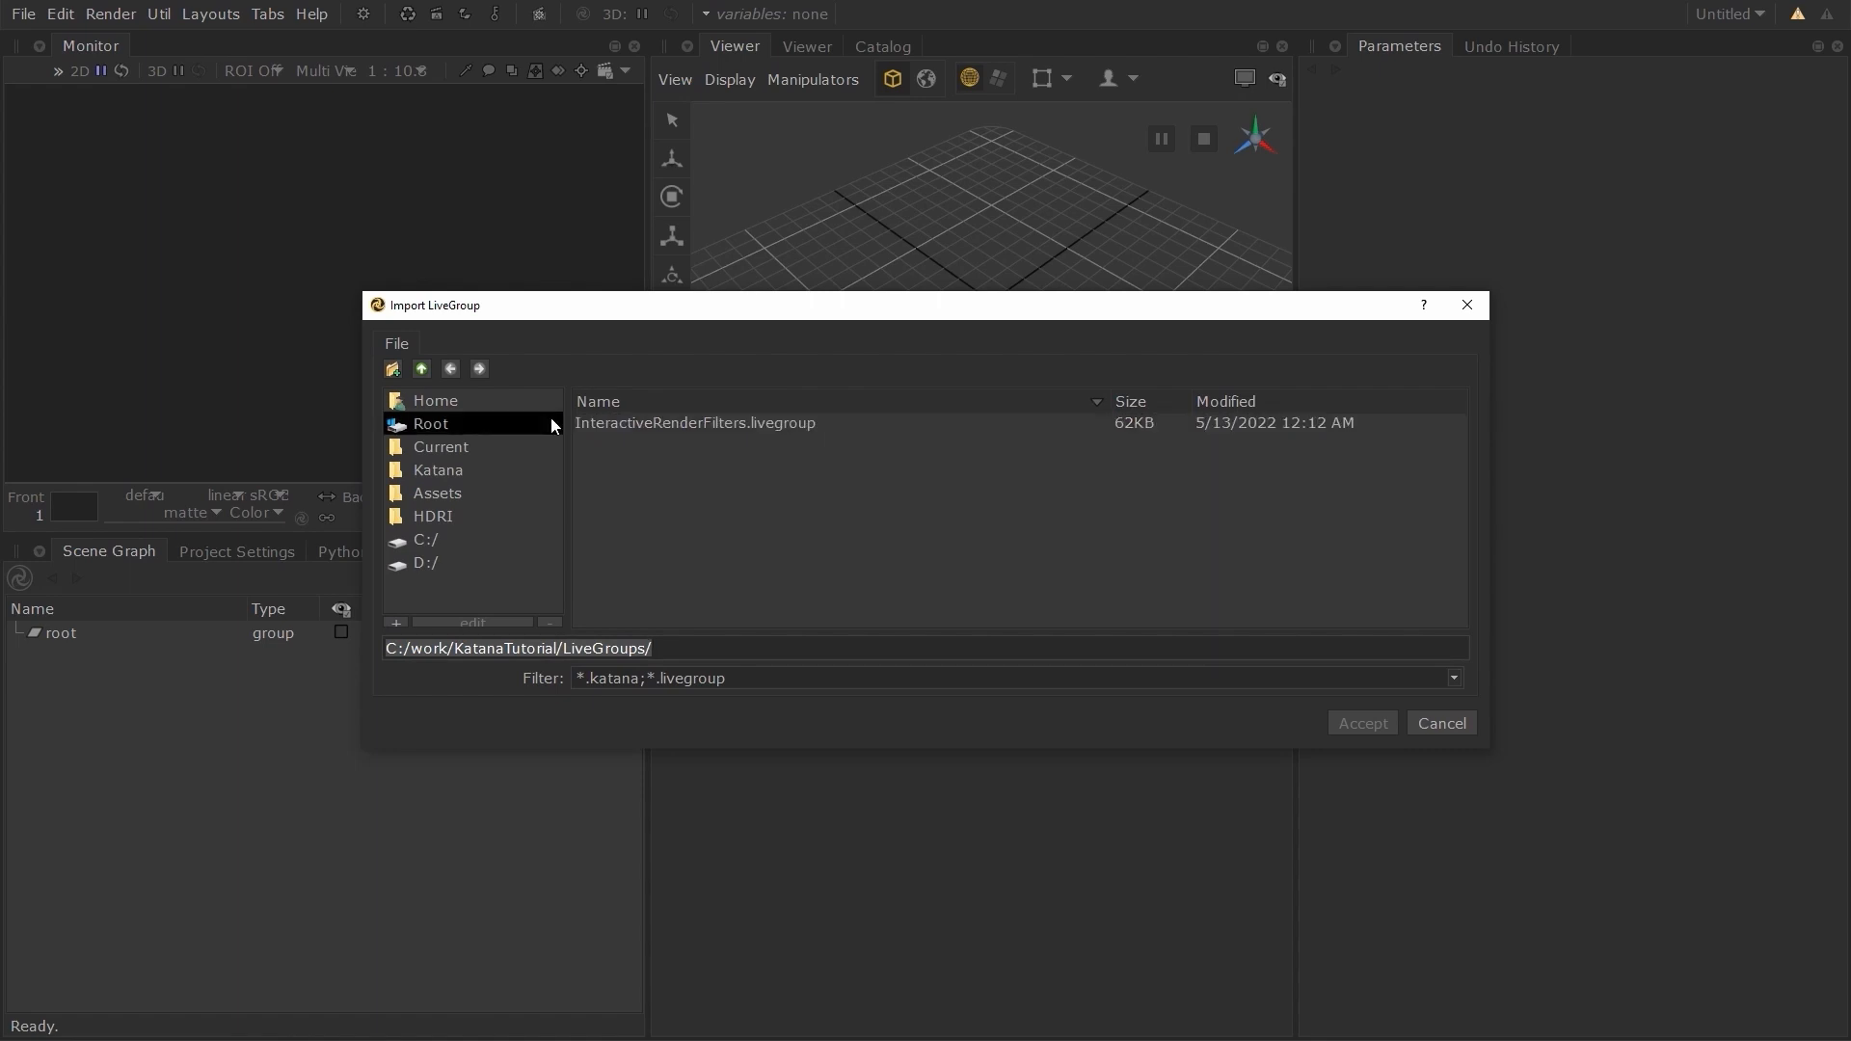
click(694, 423)
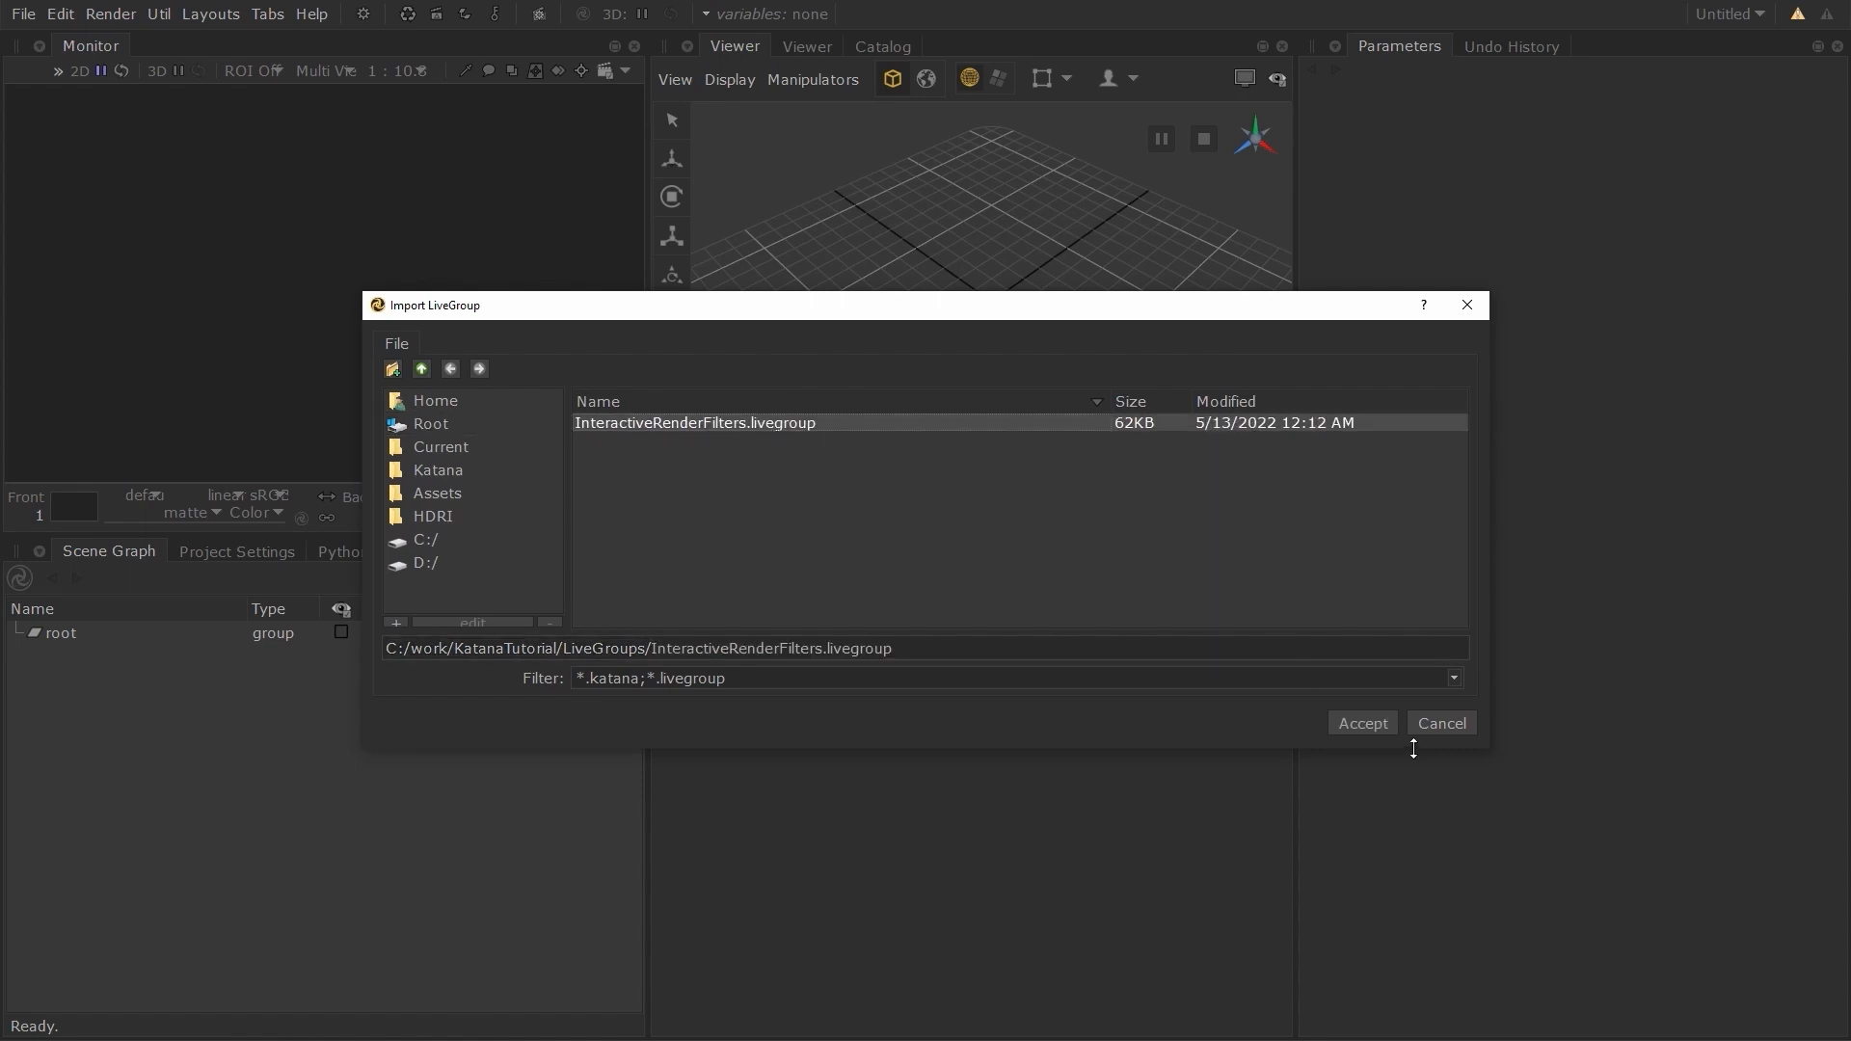
click(1360, 722)
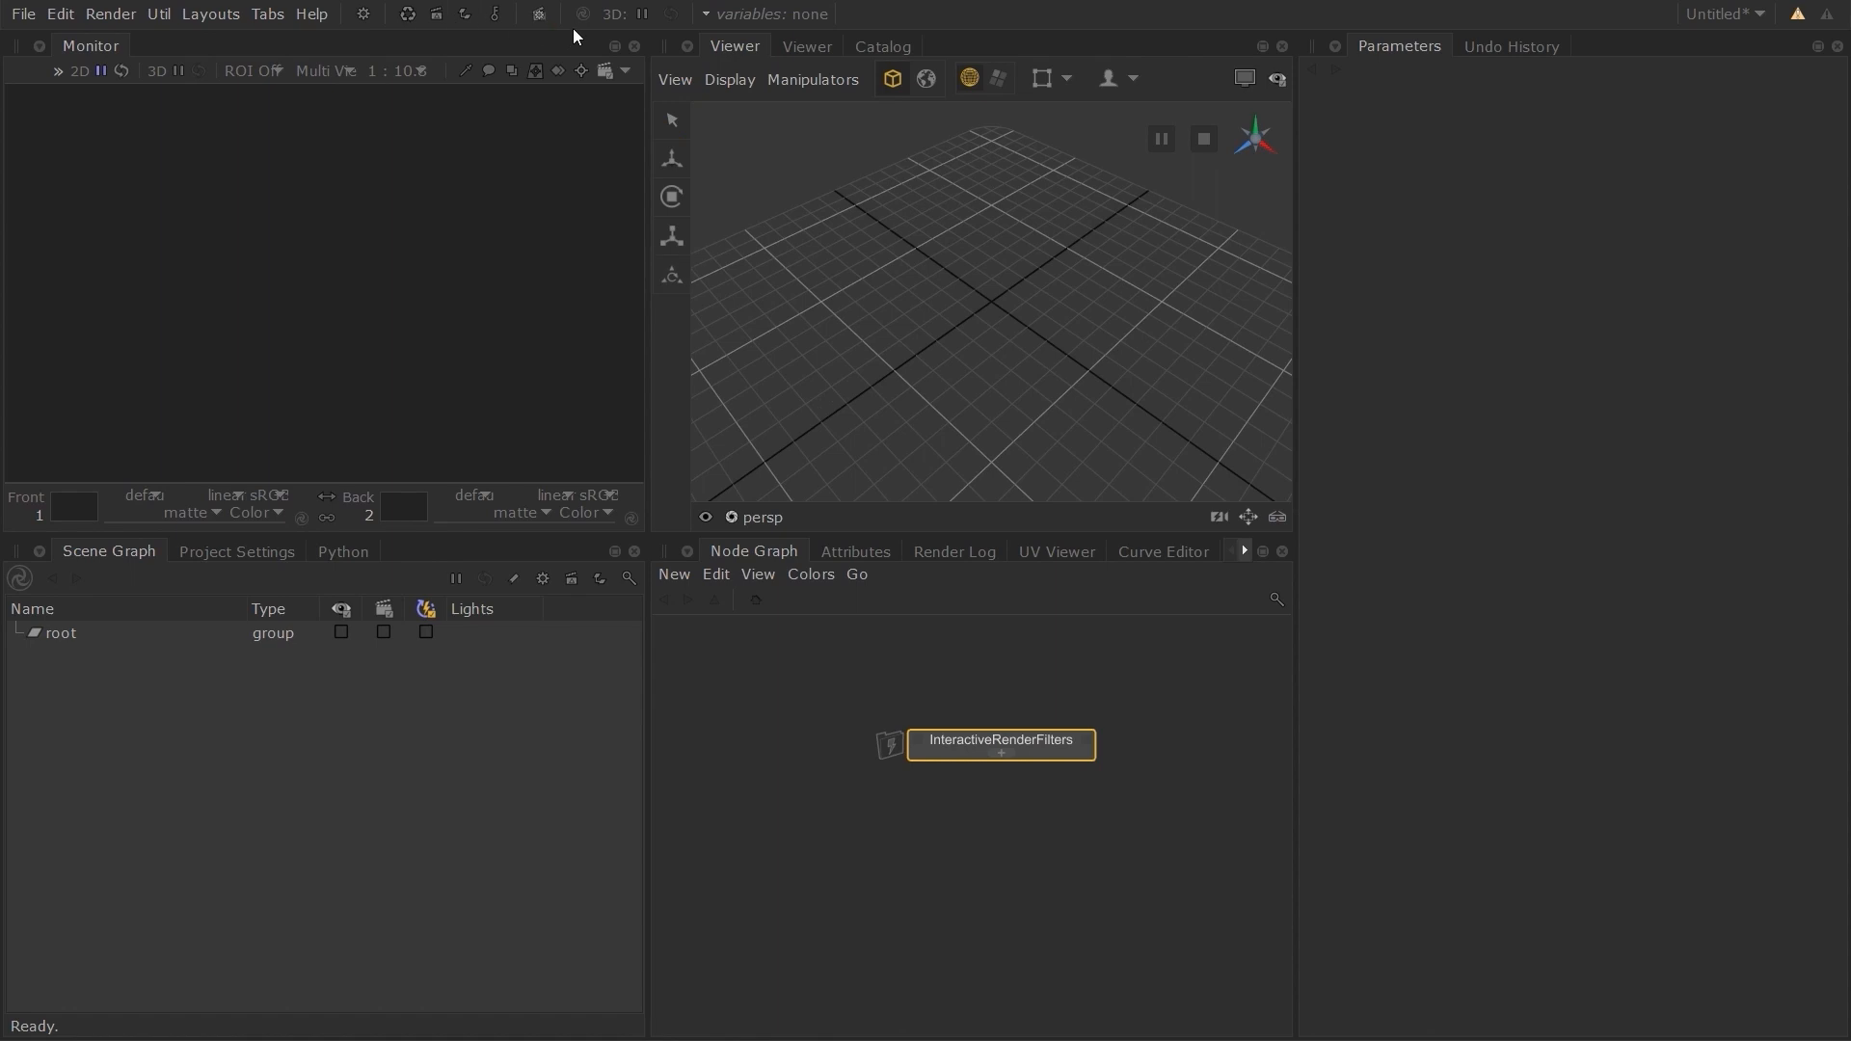
Show the interactive render filters list offering reduceSampling and halfRes.
click(538, 13)
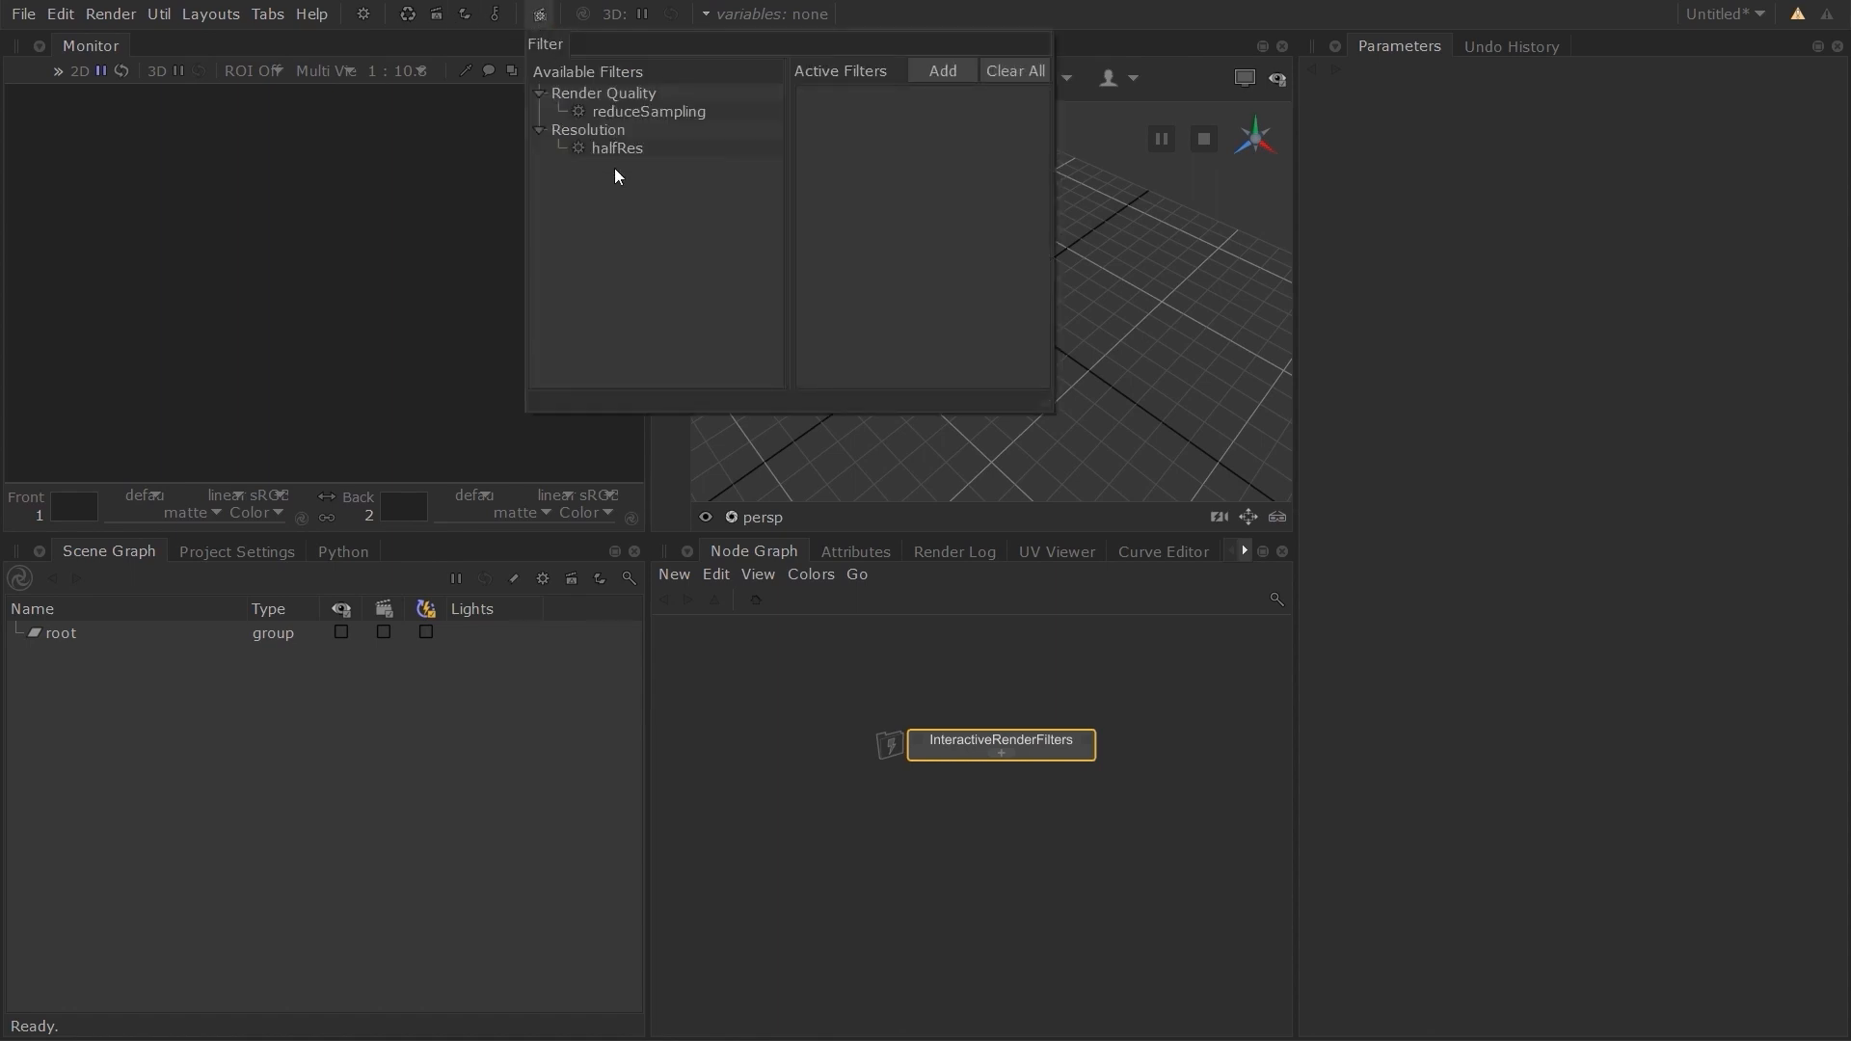
mouse_move(741, 196)
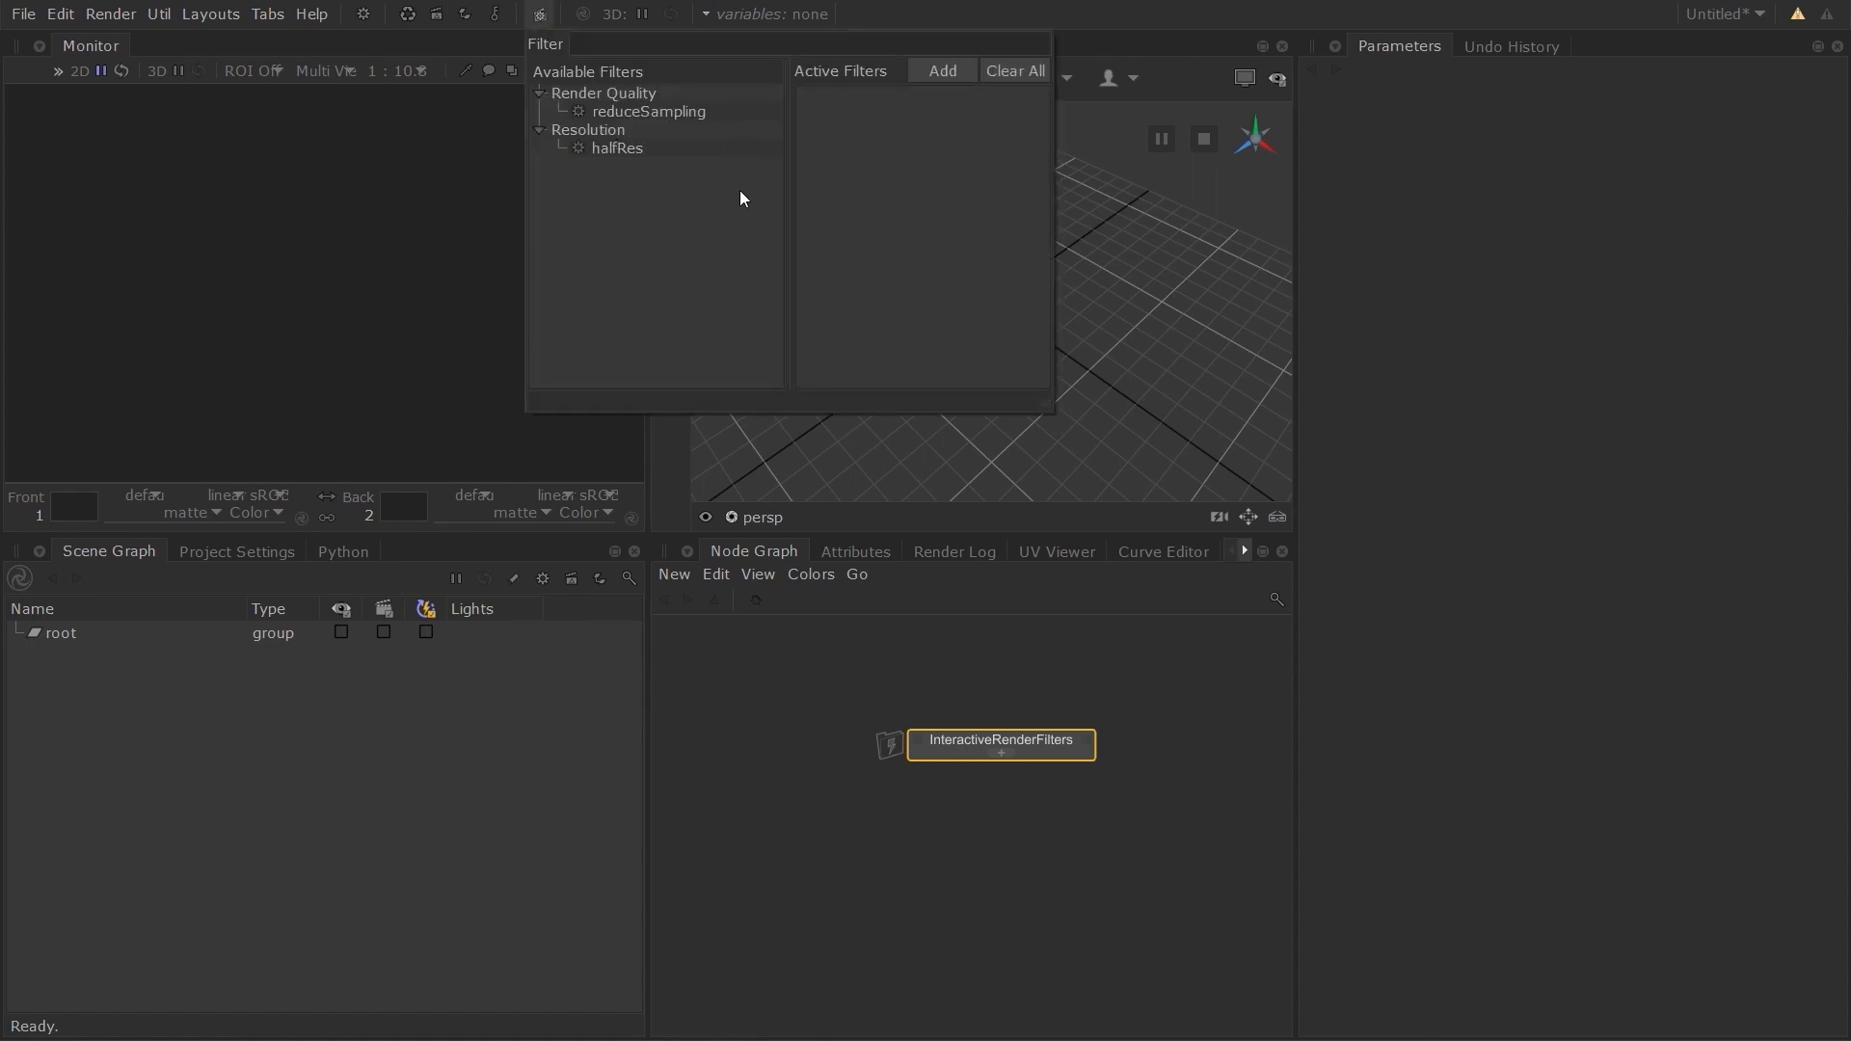
mouse_move(994, 887)
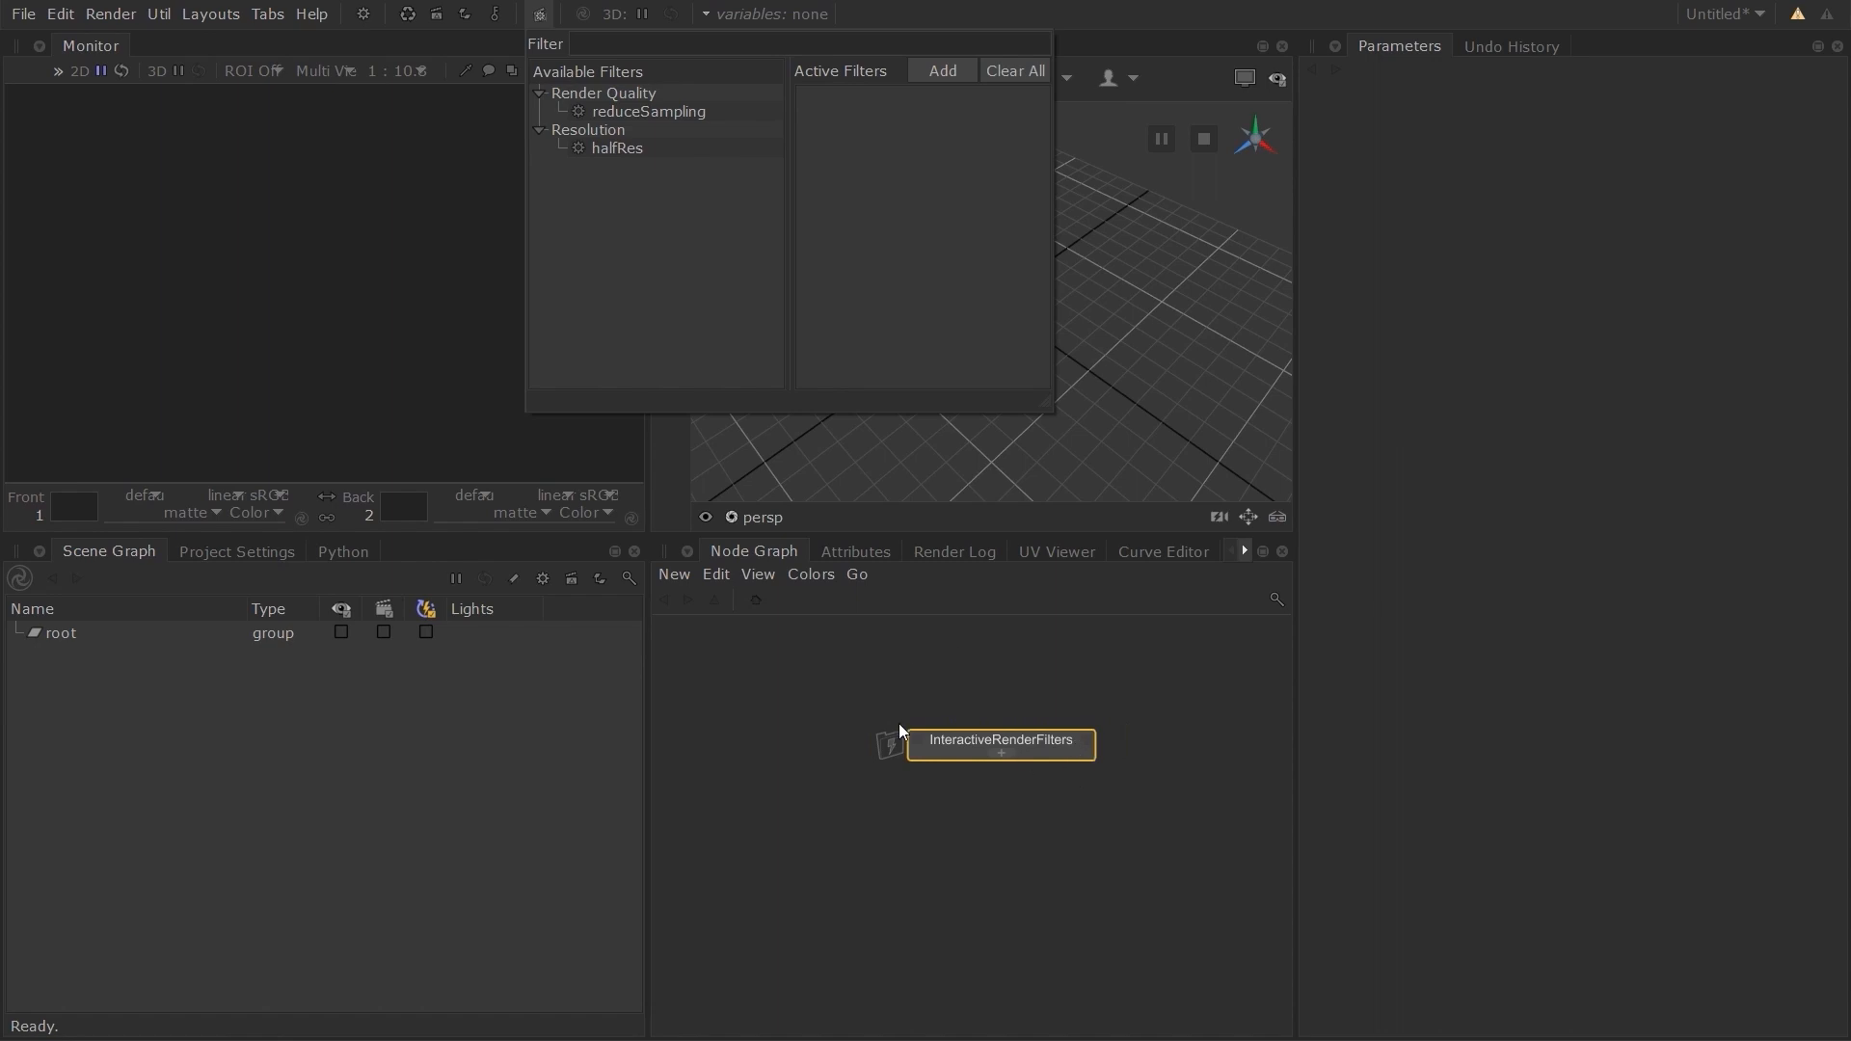
mouse_move(1030, 869)
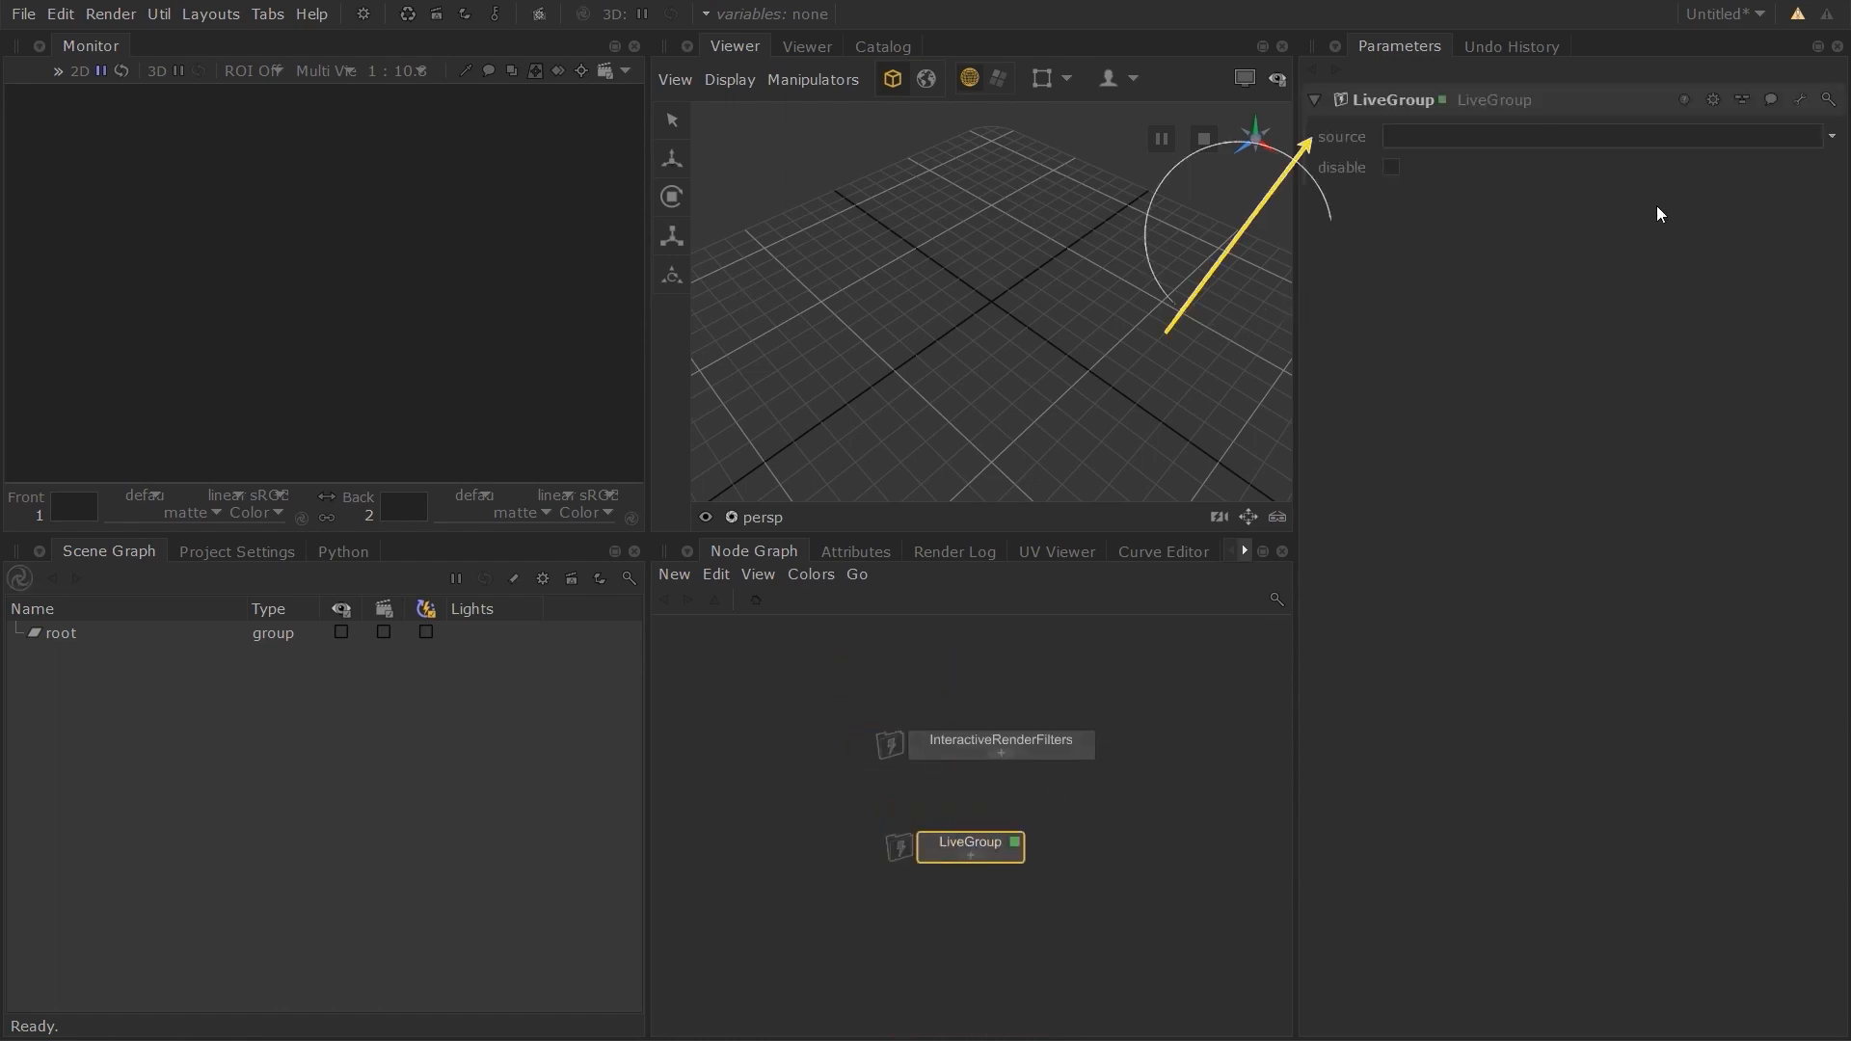
Point the LiveGroup's source at the InteractiveRenderFilters.livegroup file.
click(1831, 136)
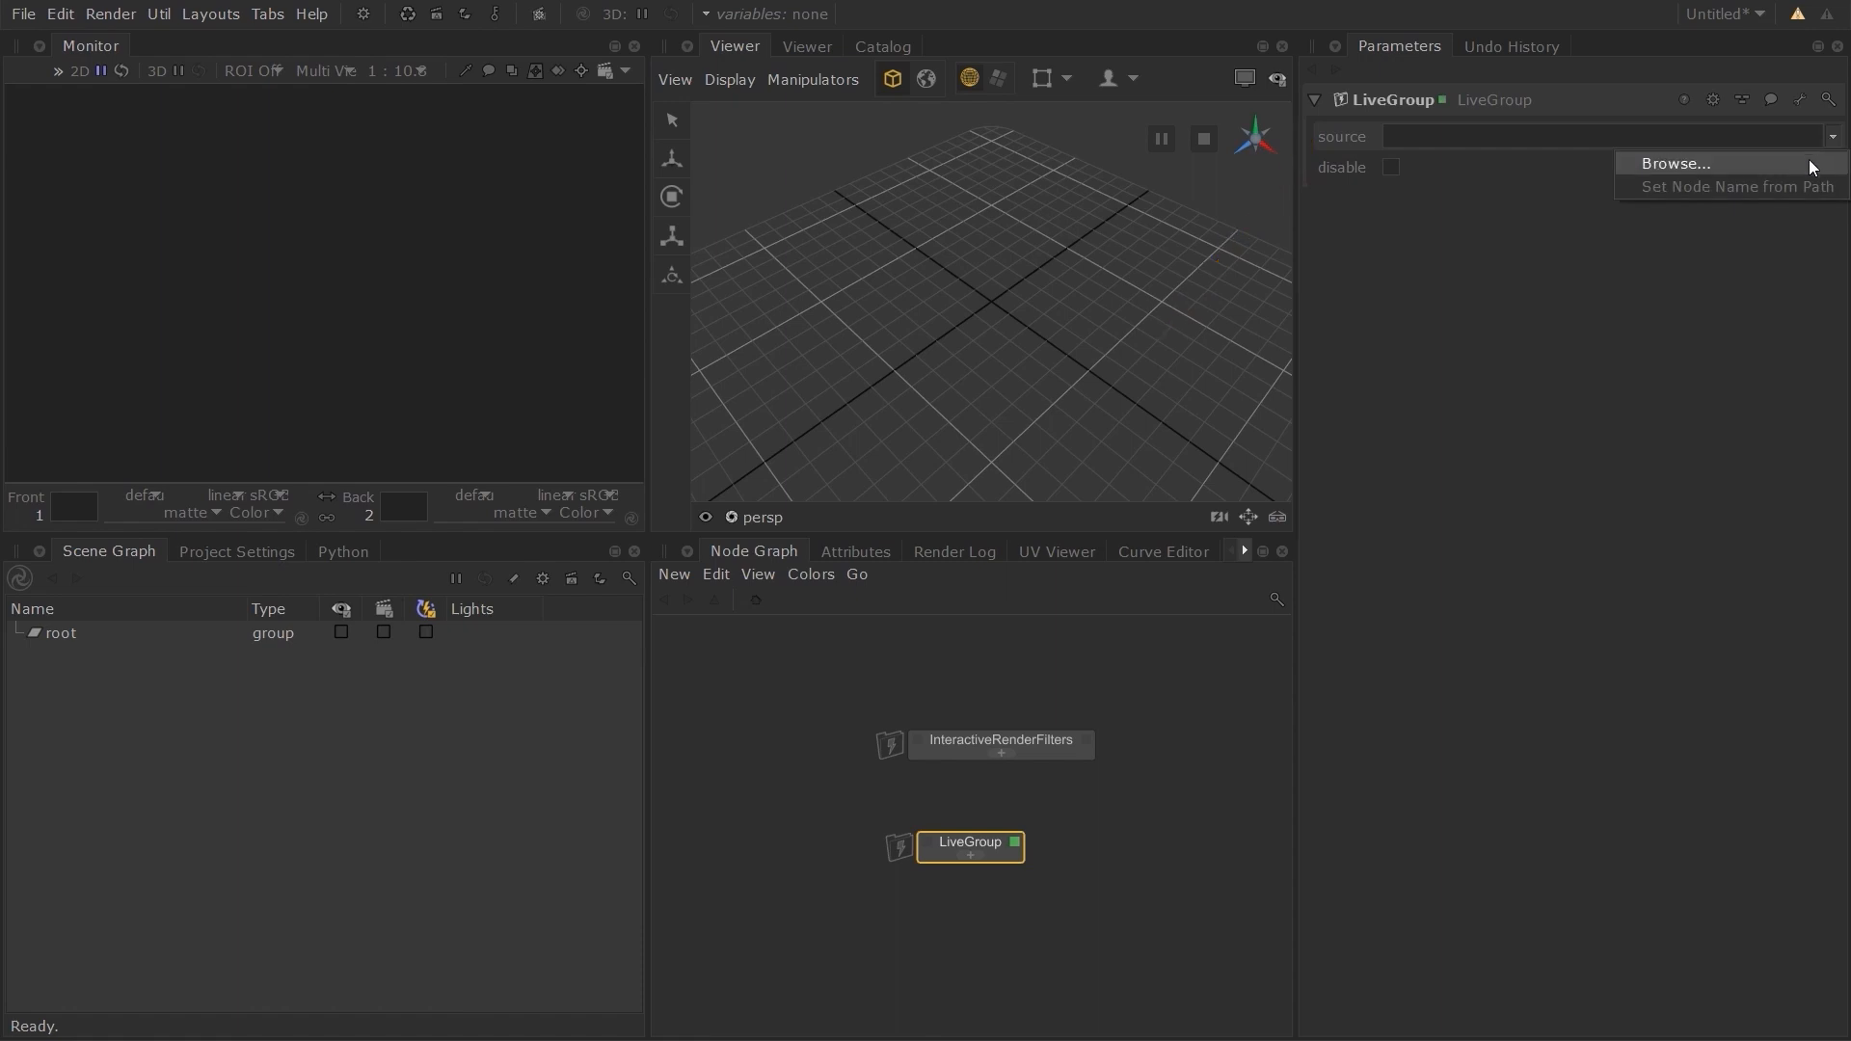
click(1673, 163)
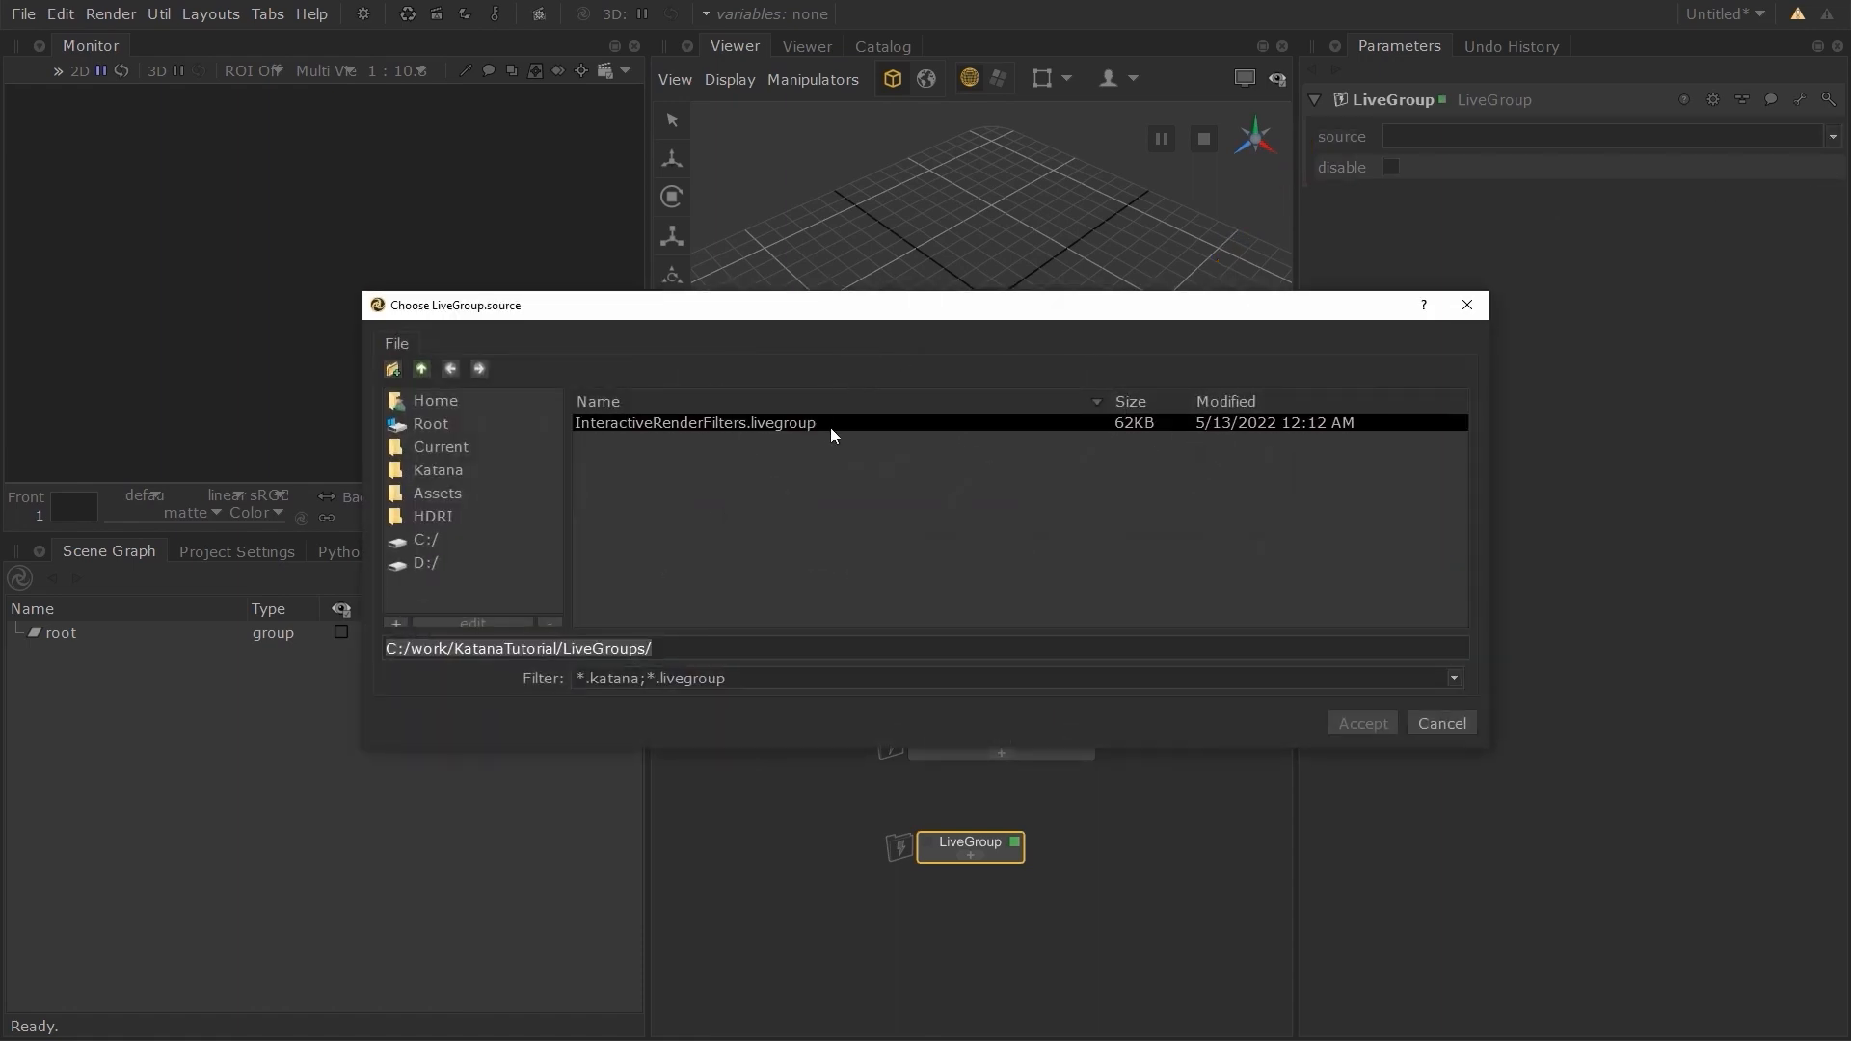
click(694, 422)
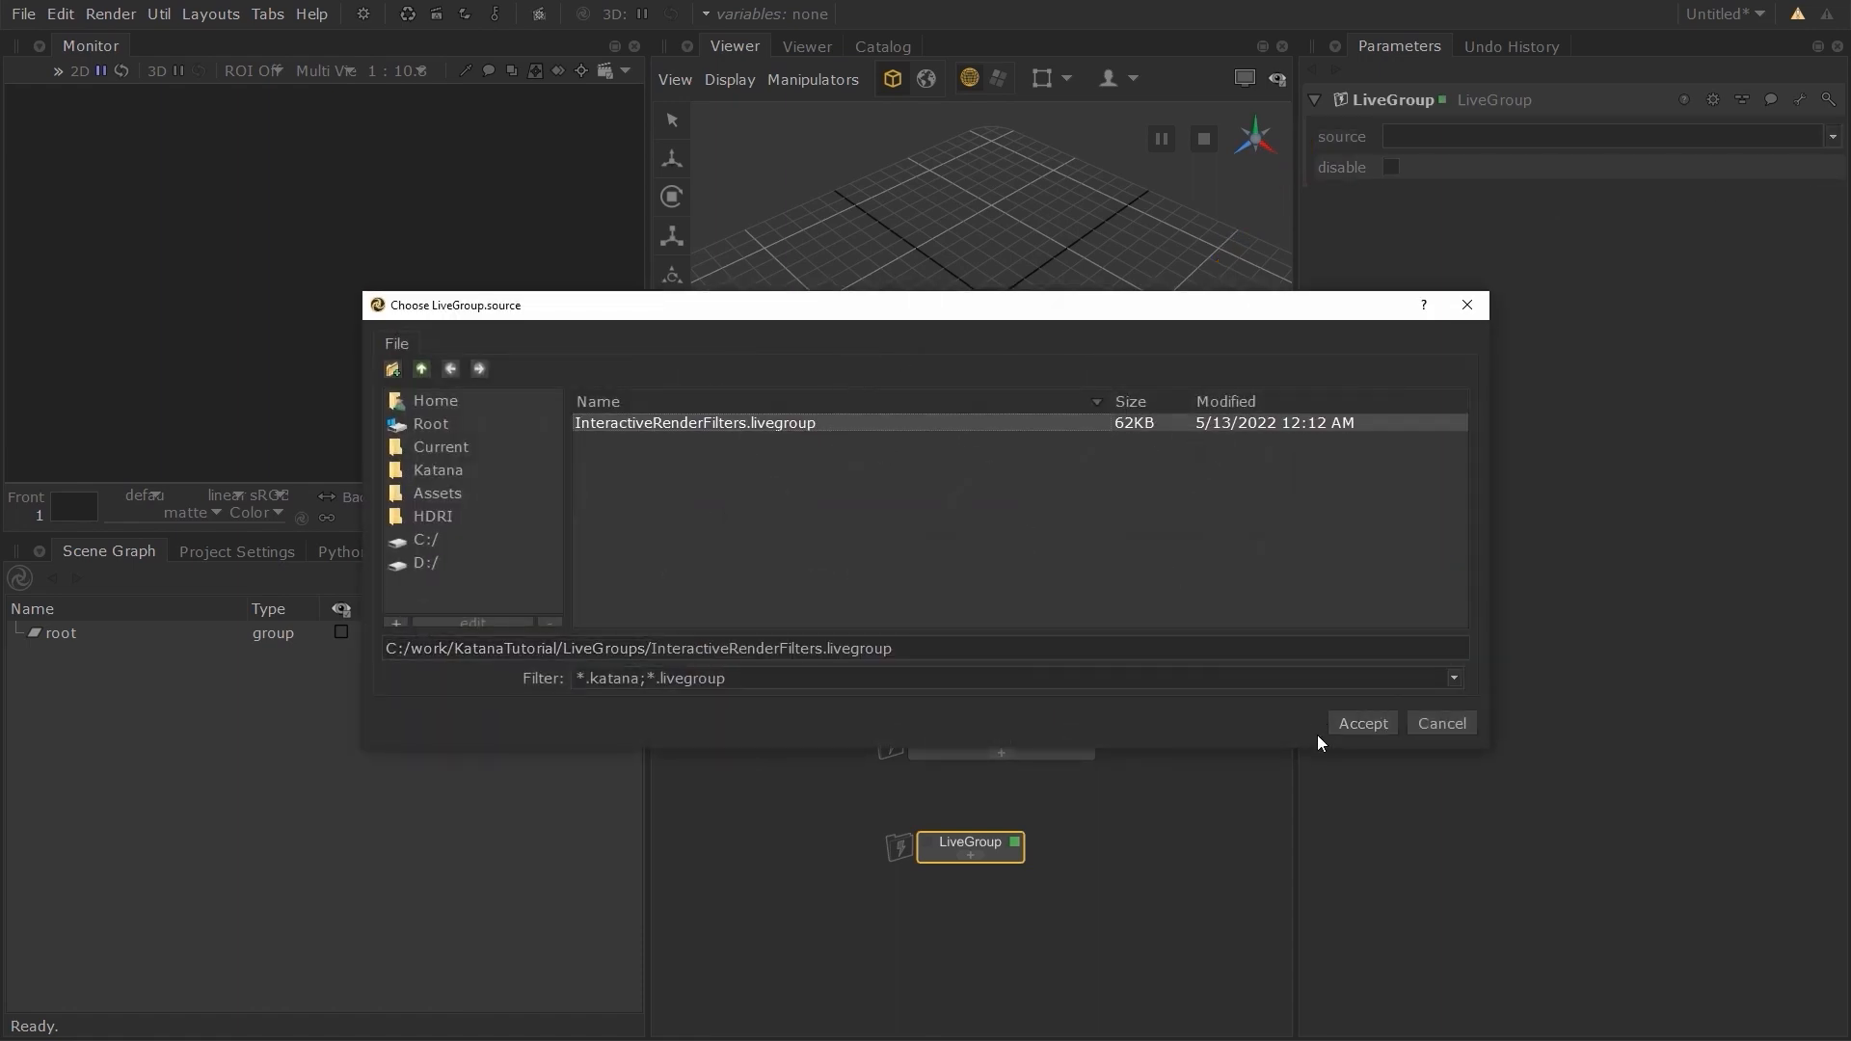
click(1360, 722)
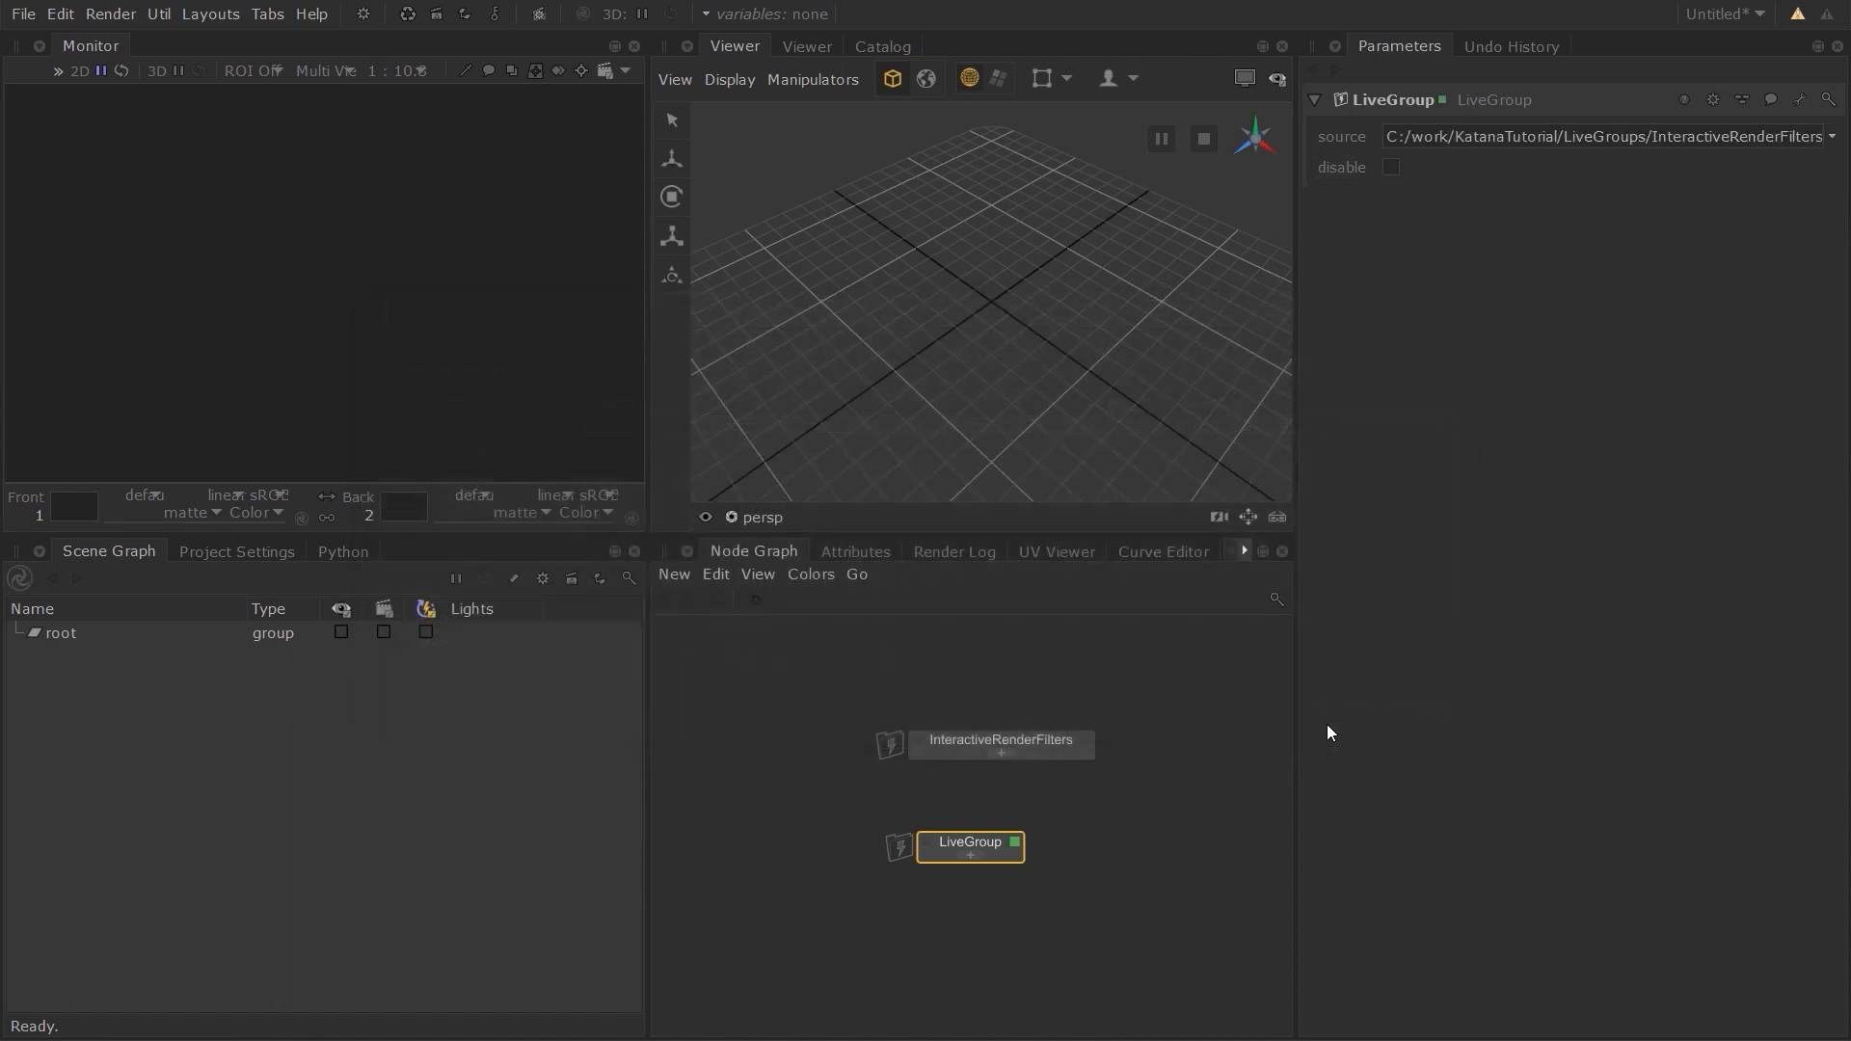
mouse_move(945, 848)
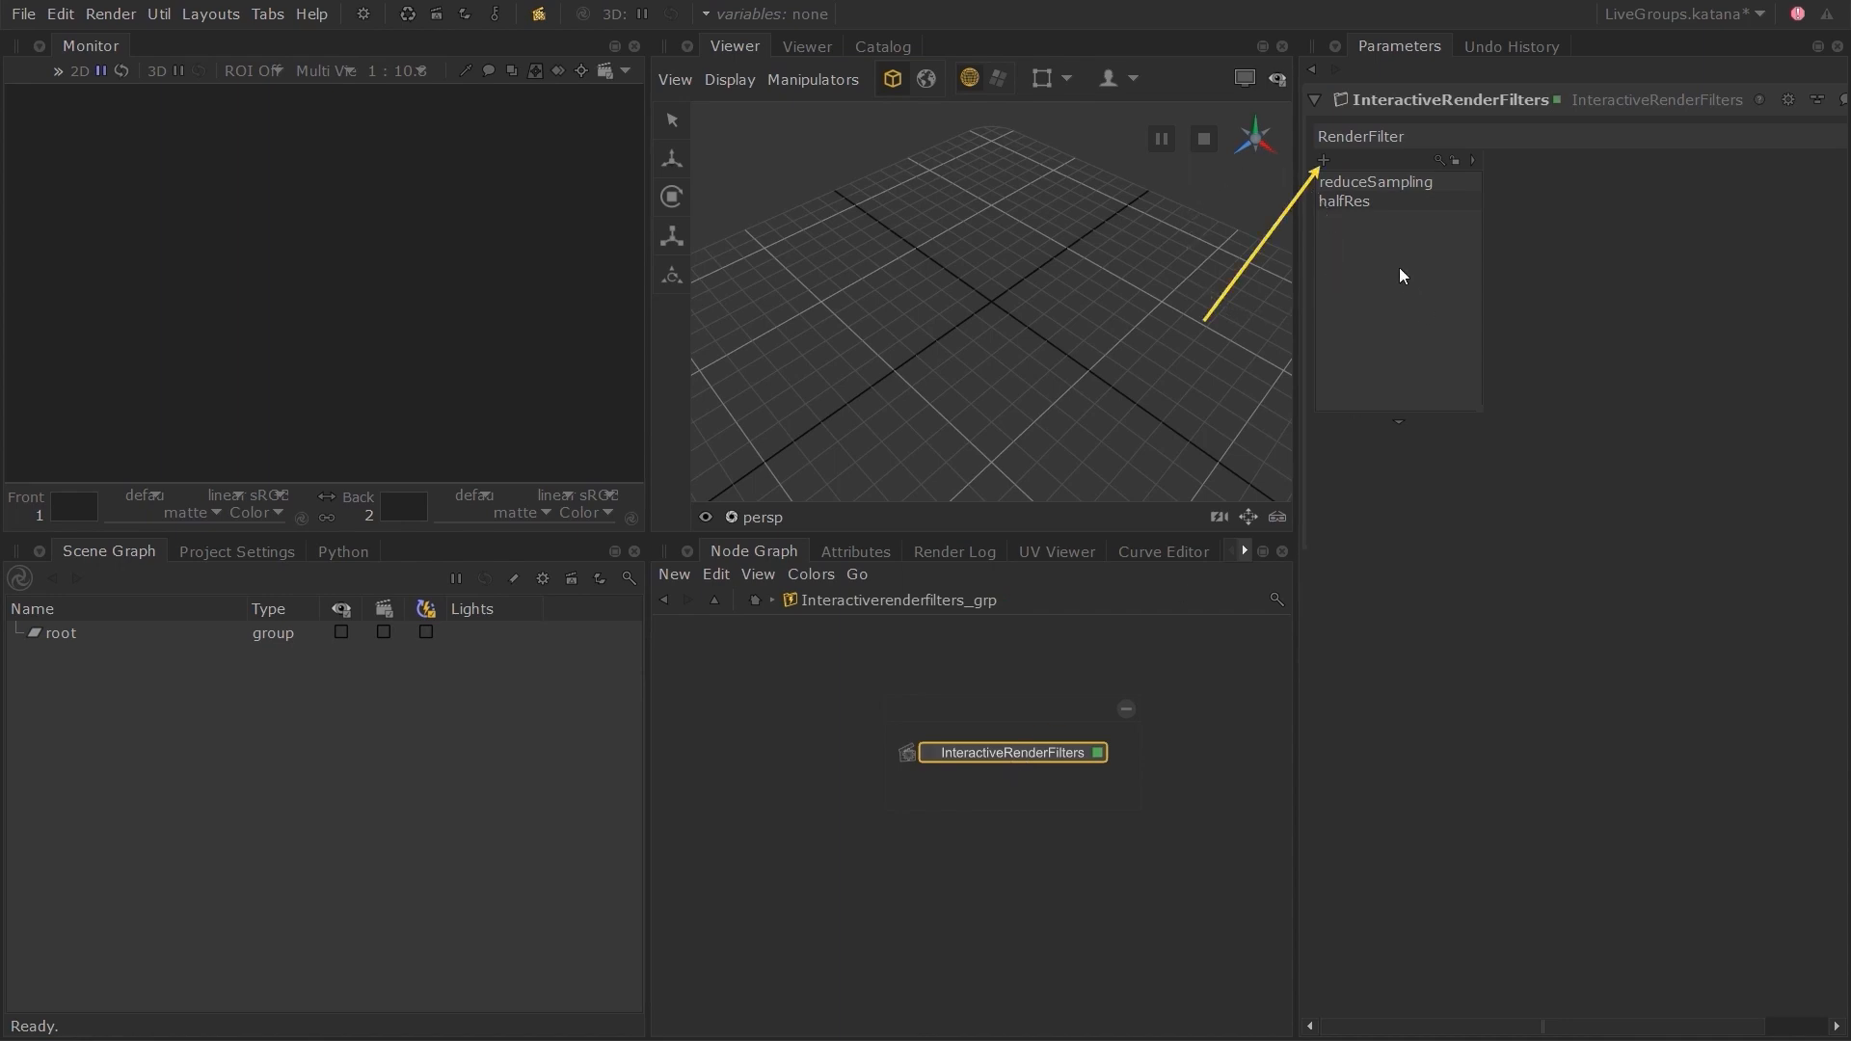
Add a new render filter named testFilter with category test.
click(1324, 159)
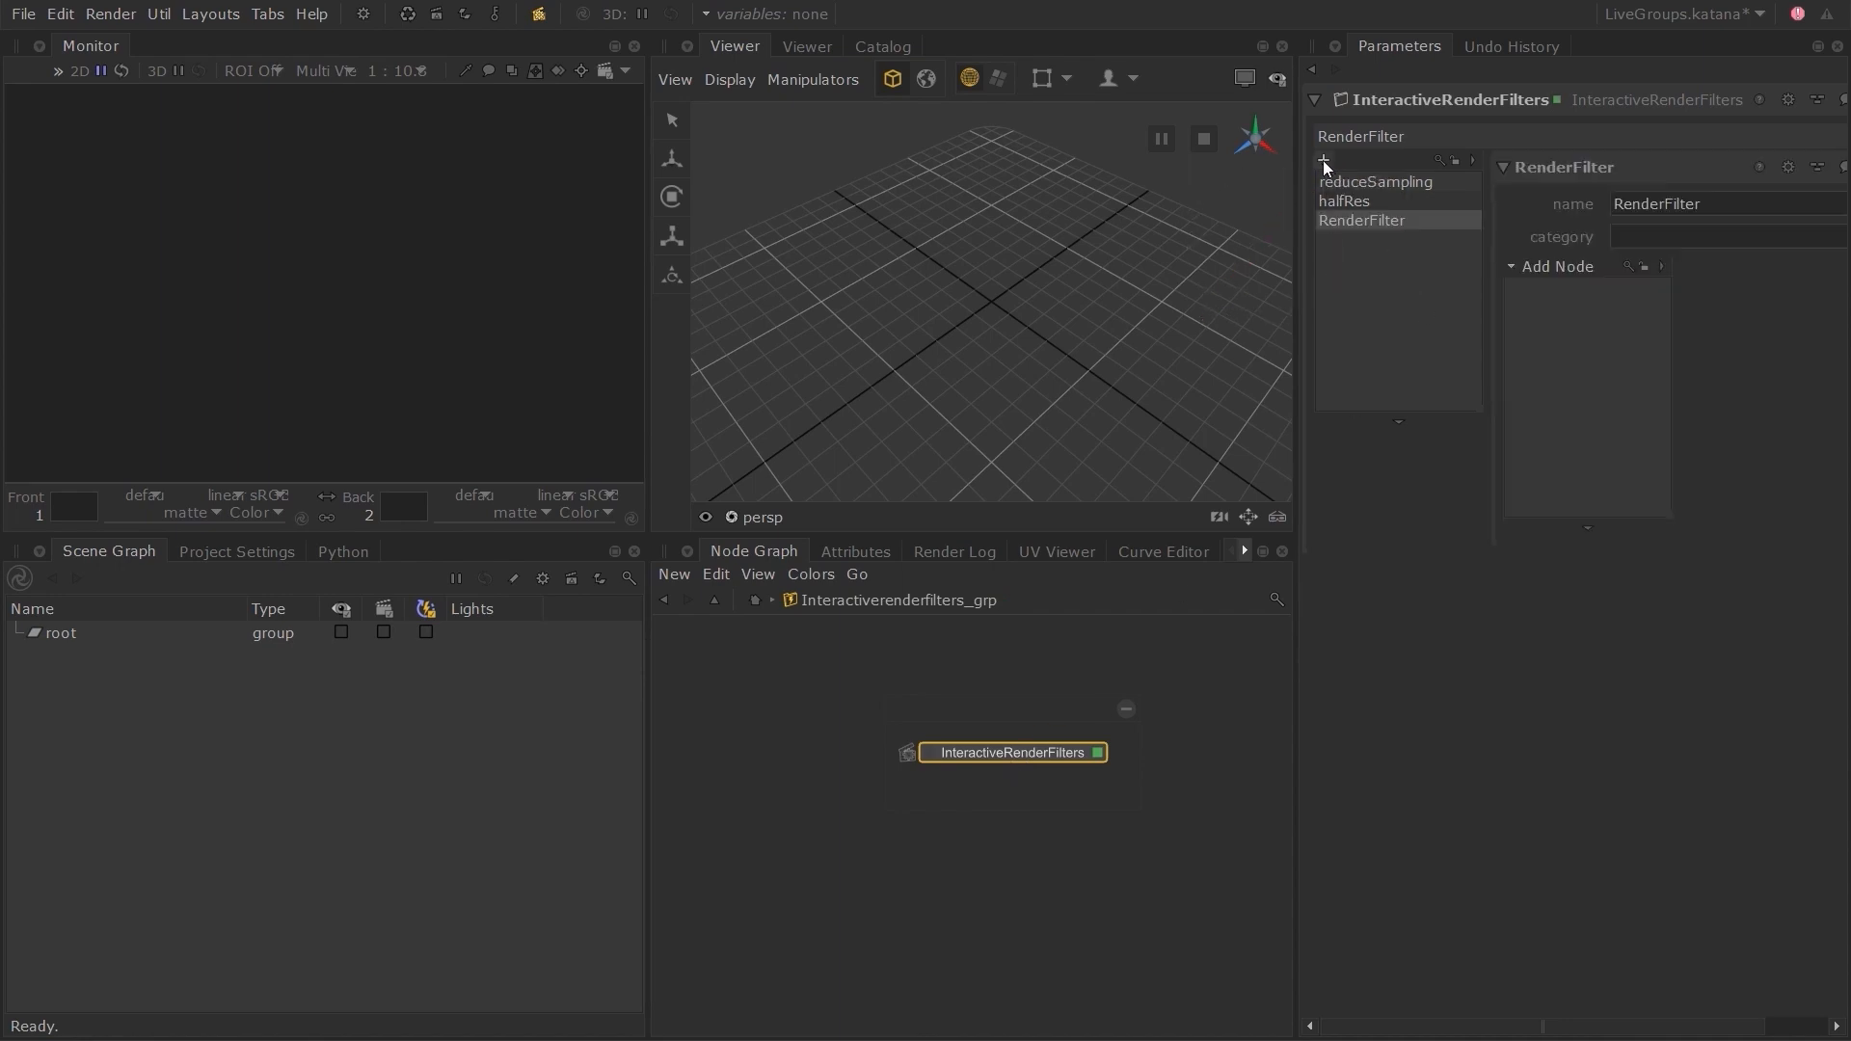
click(1657, 203)
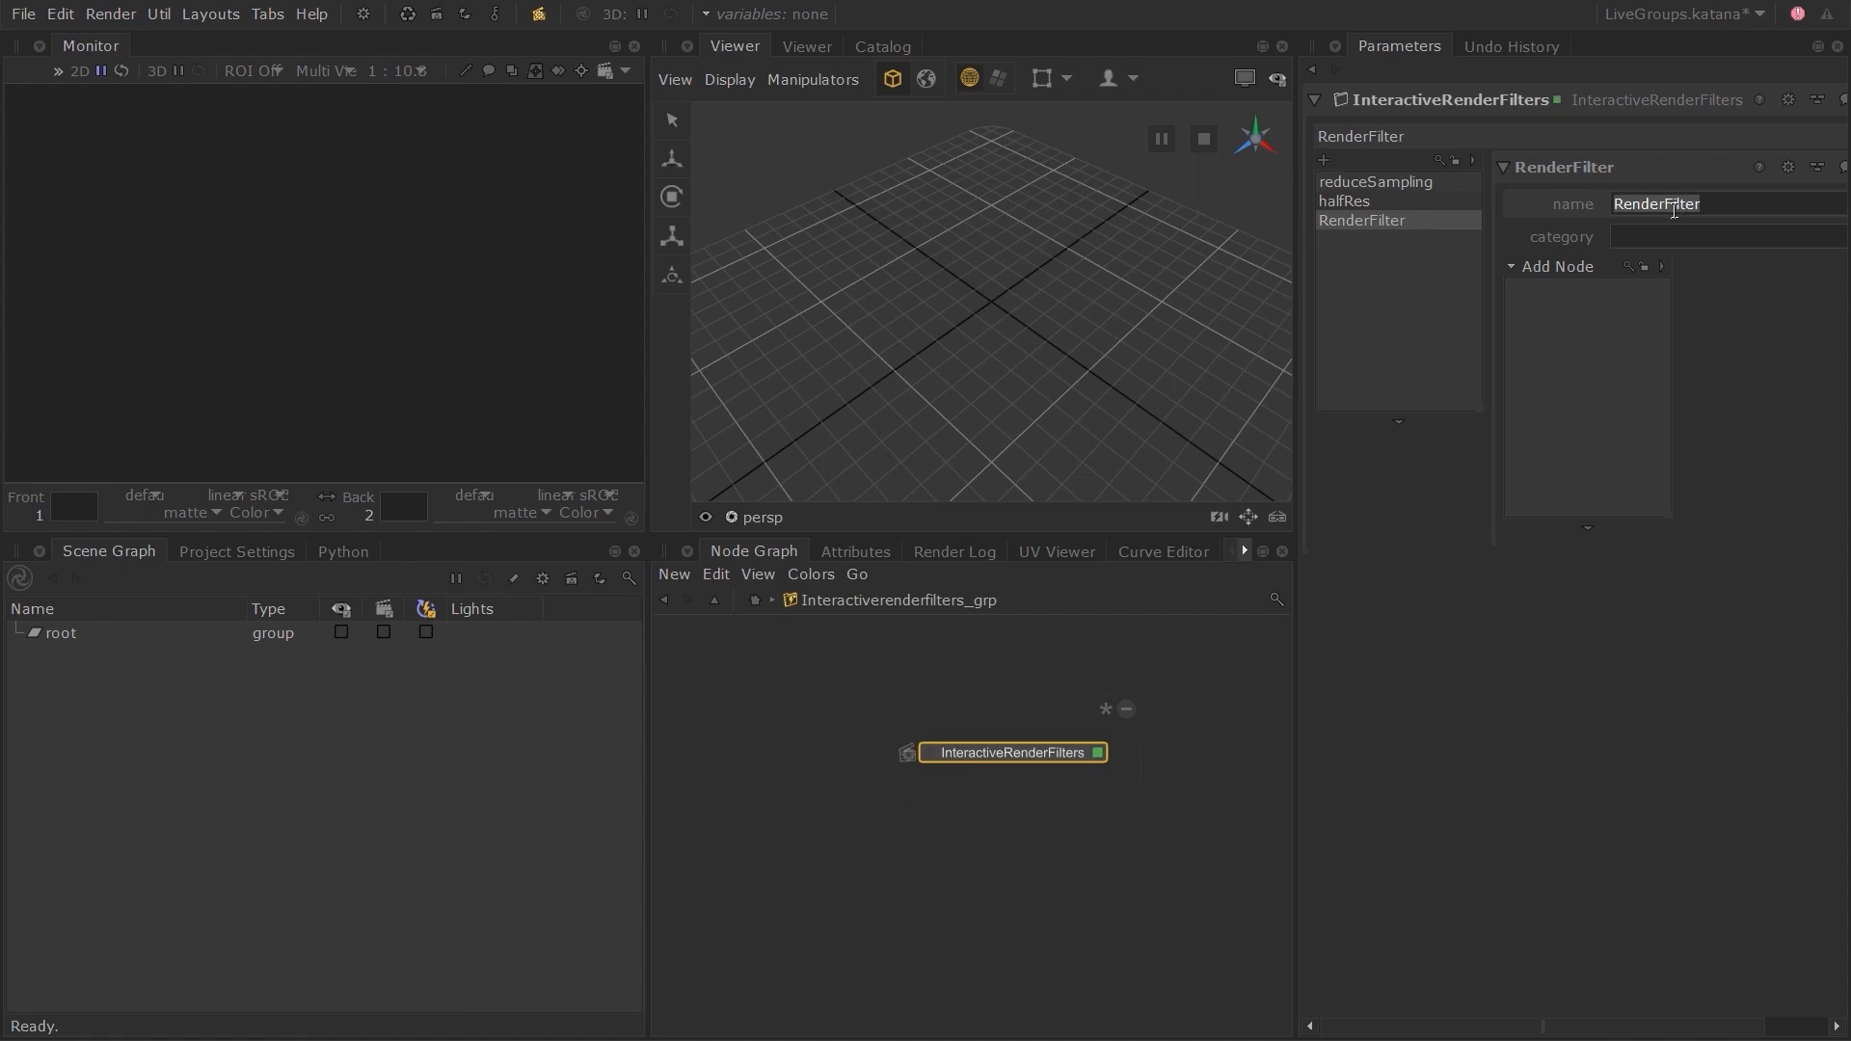
text(test)
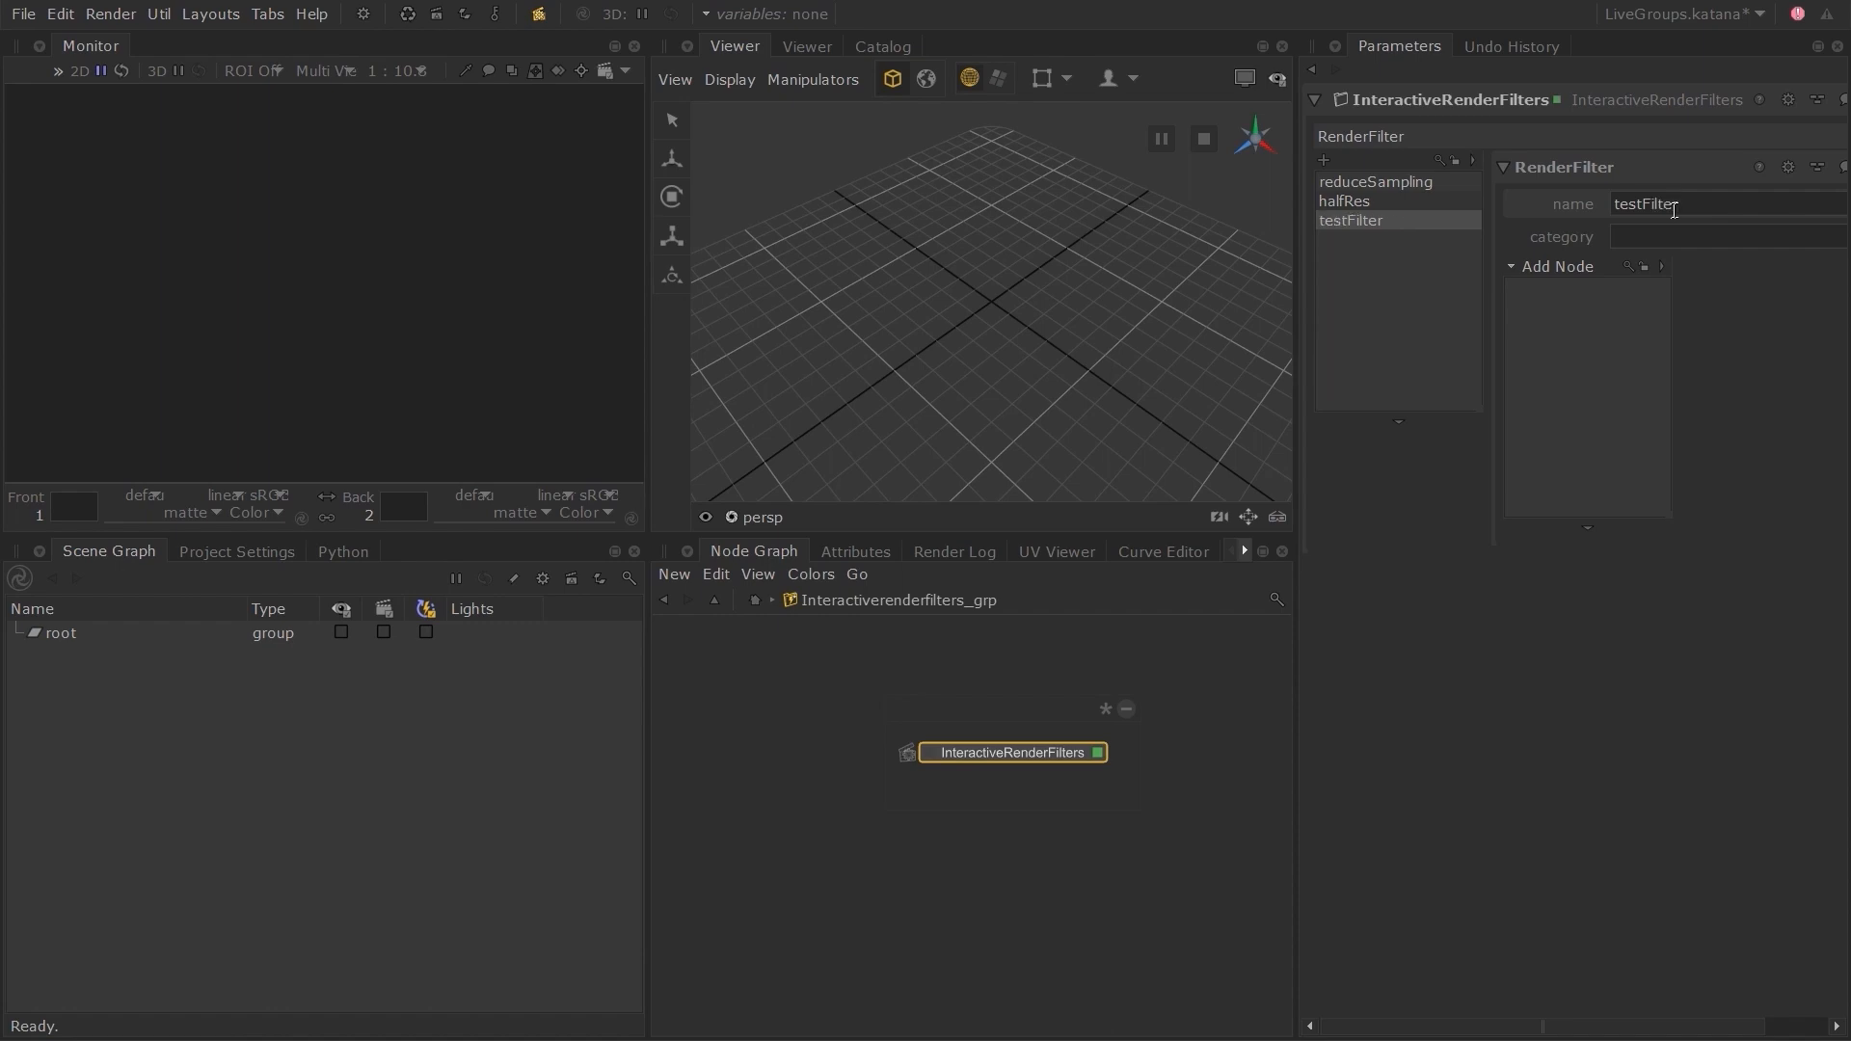
text(test)
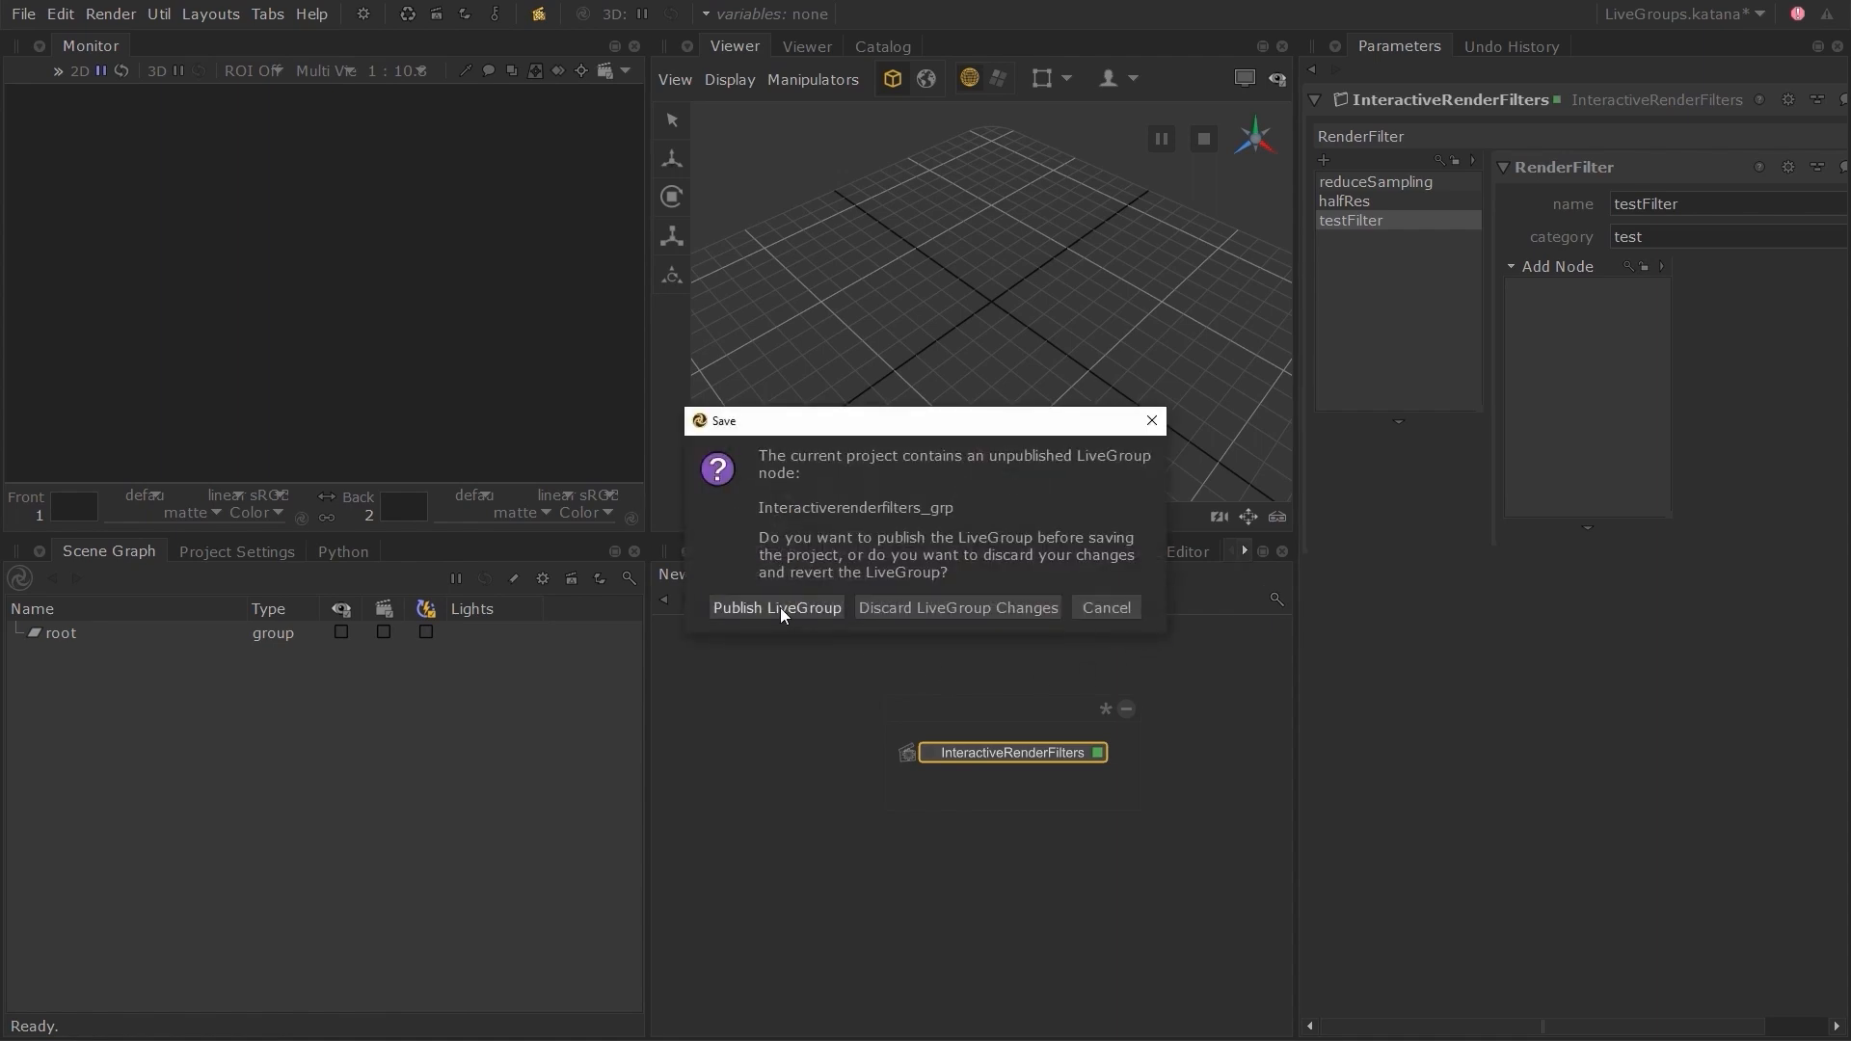
Republish the LiveGroup over InteractiveRenderFilters.livegroup, confirming the overwrite.
click(777, 607)
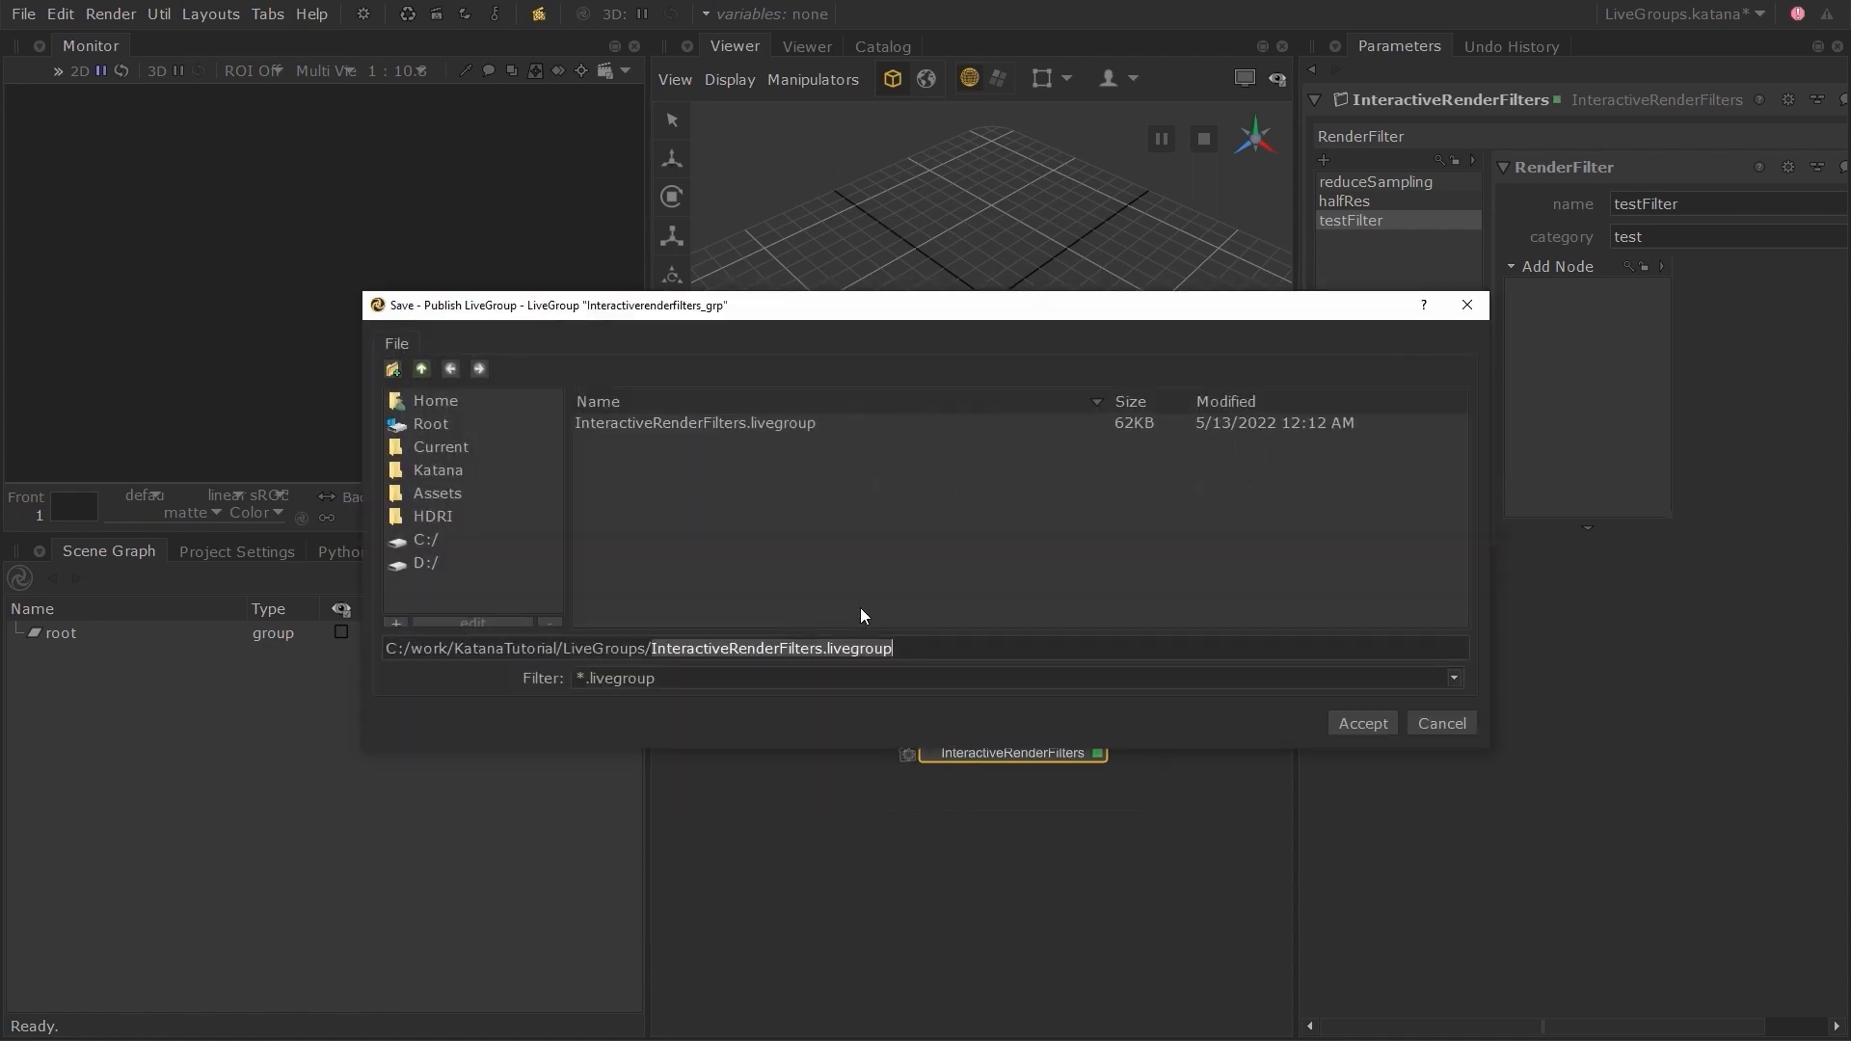
click(694, 423)
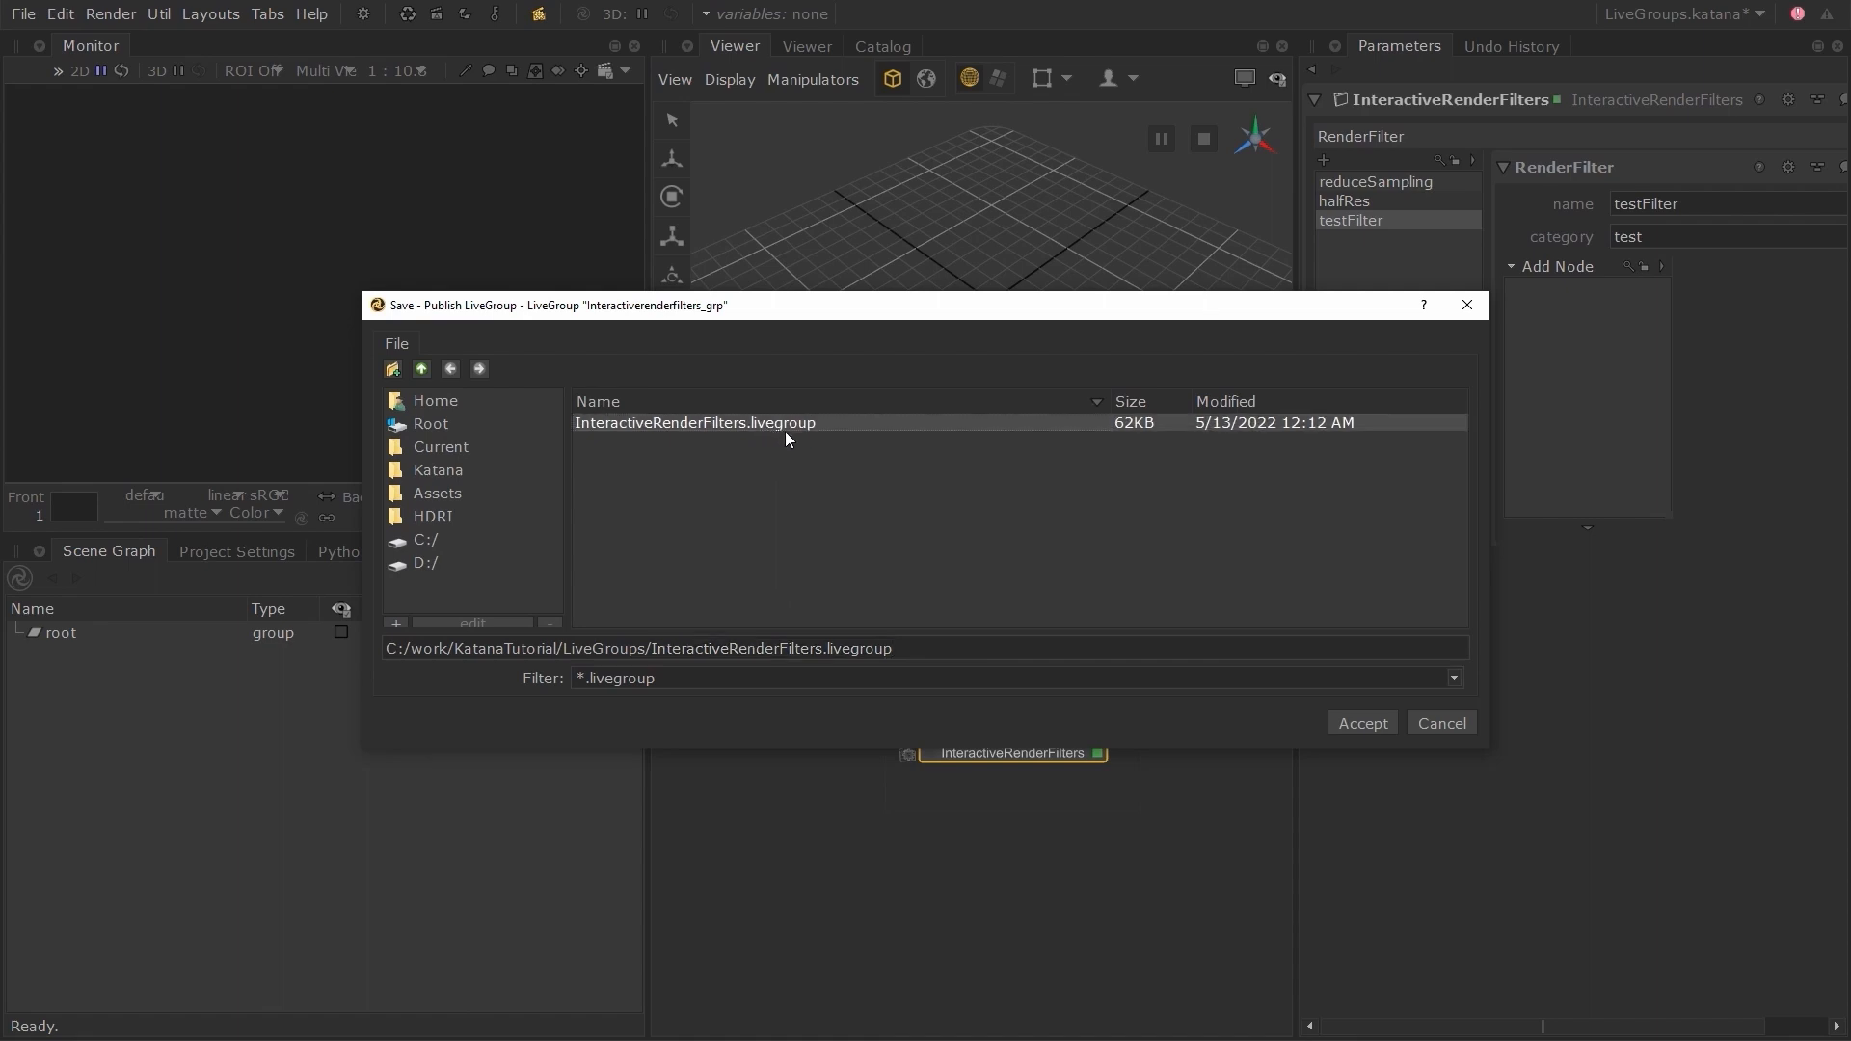
click(1361, 722)
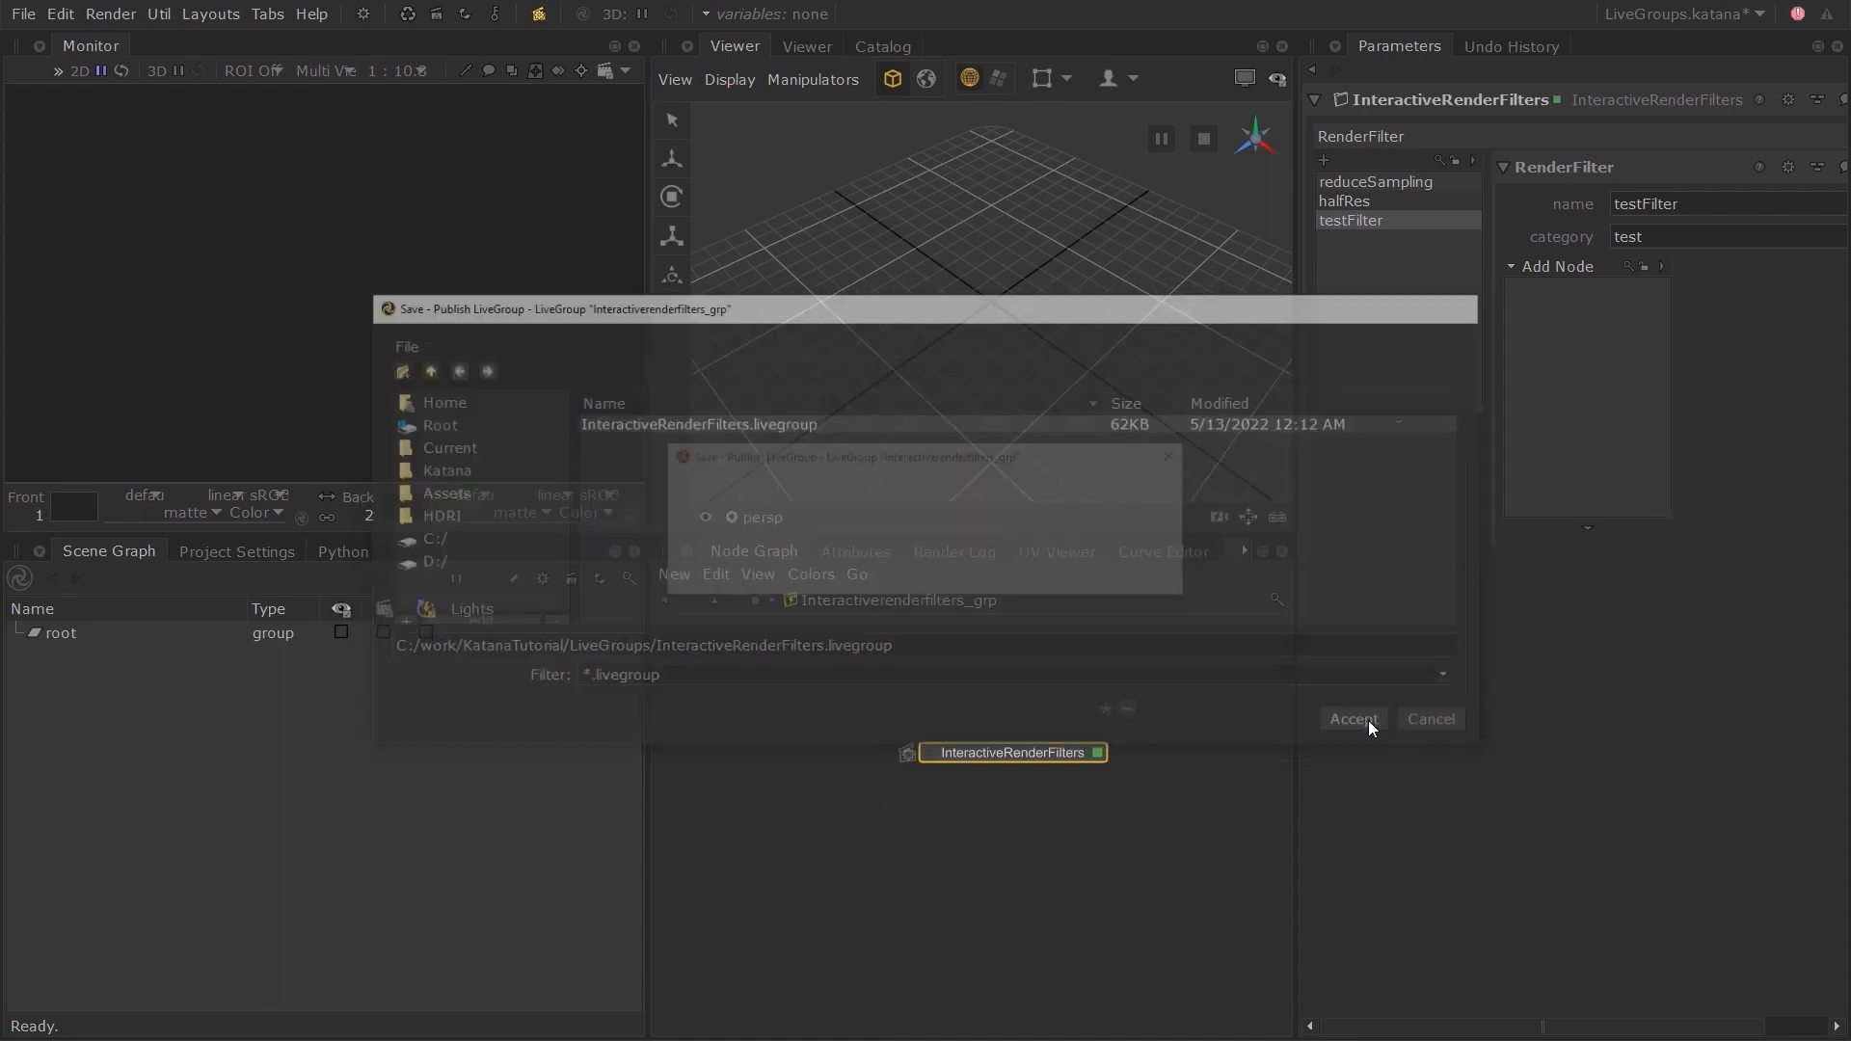
click(1352, 719)
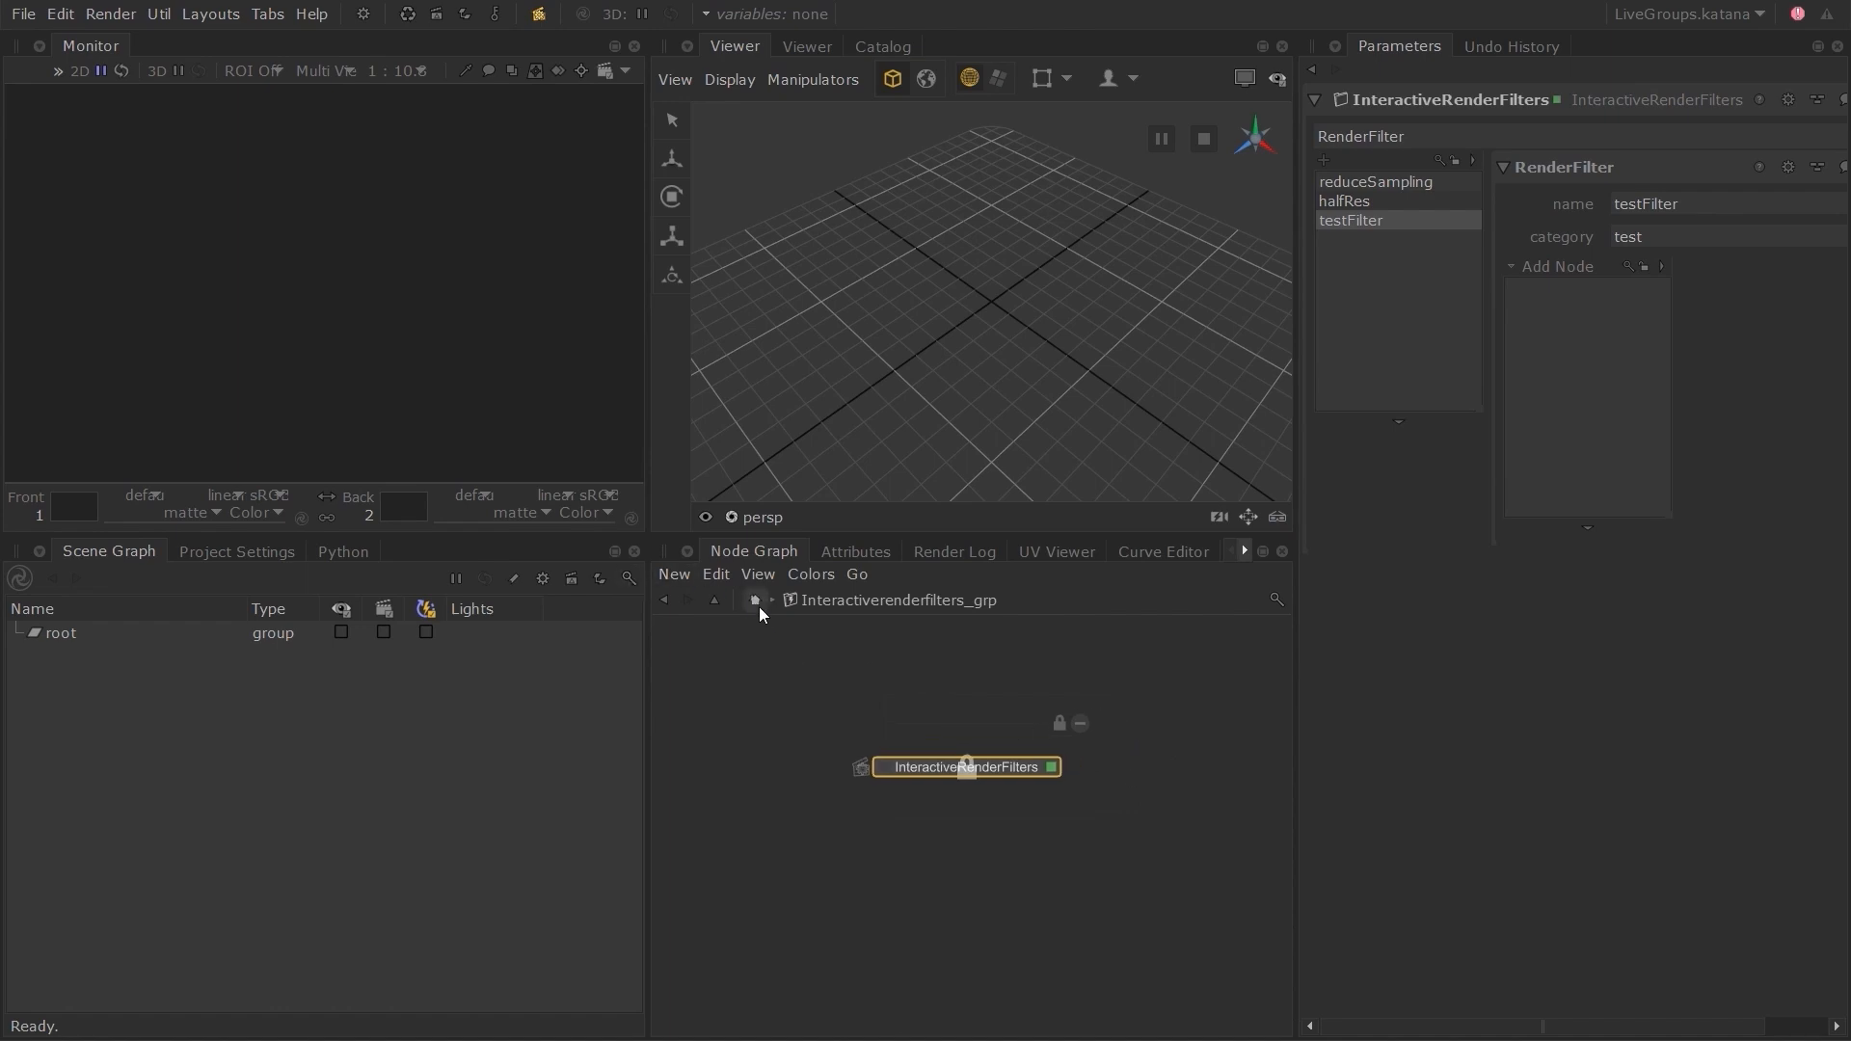
mouse_move(757, 600)
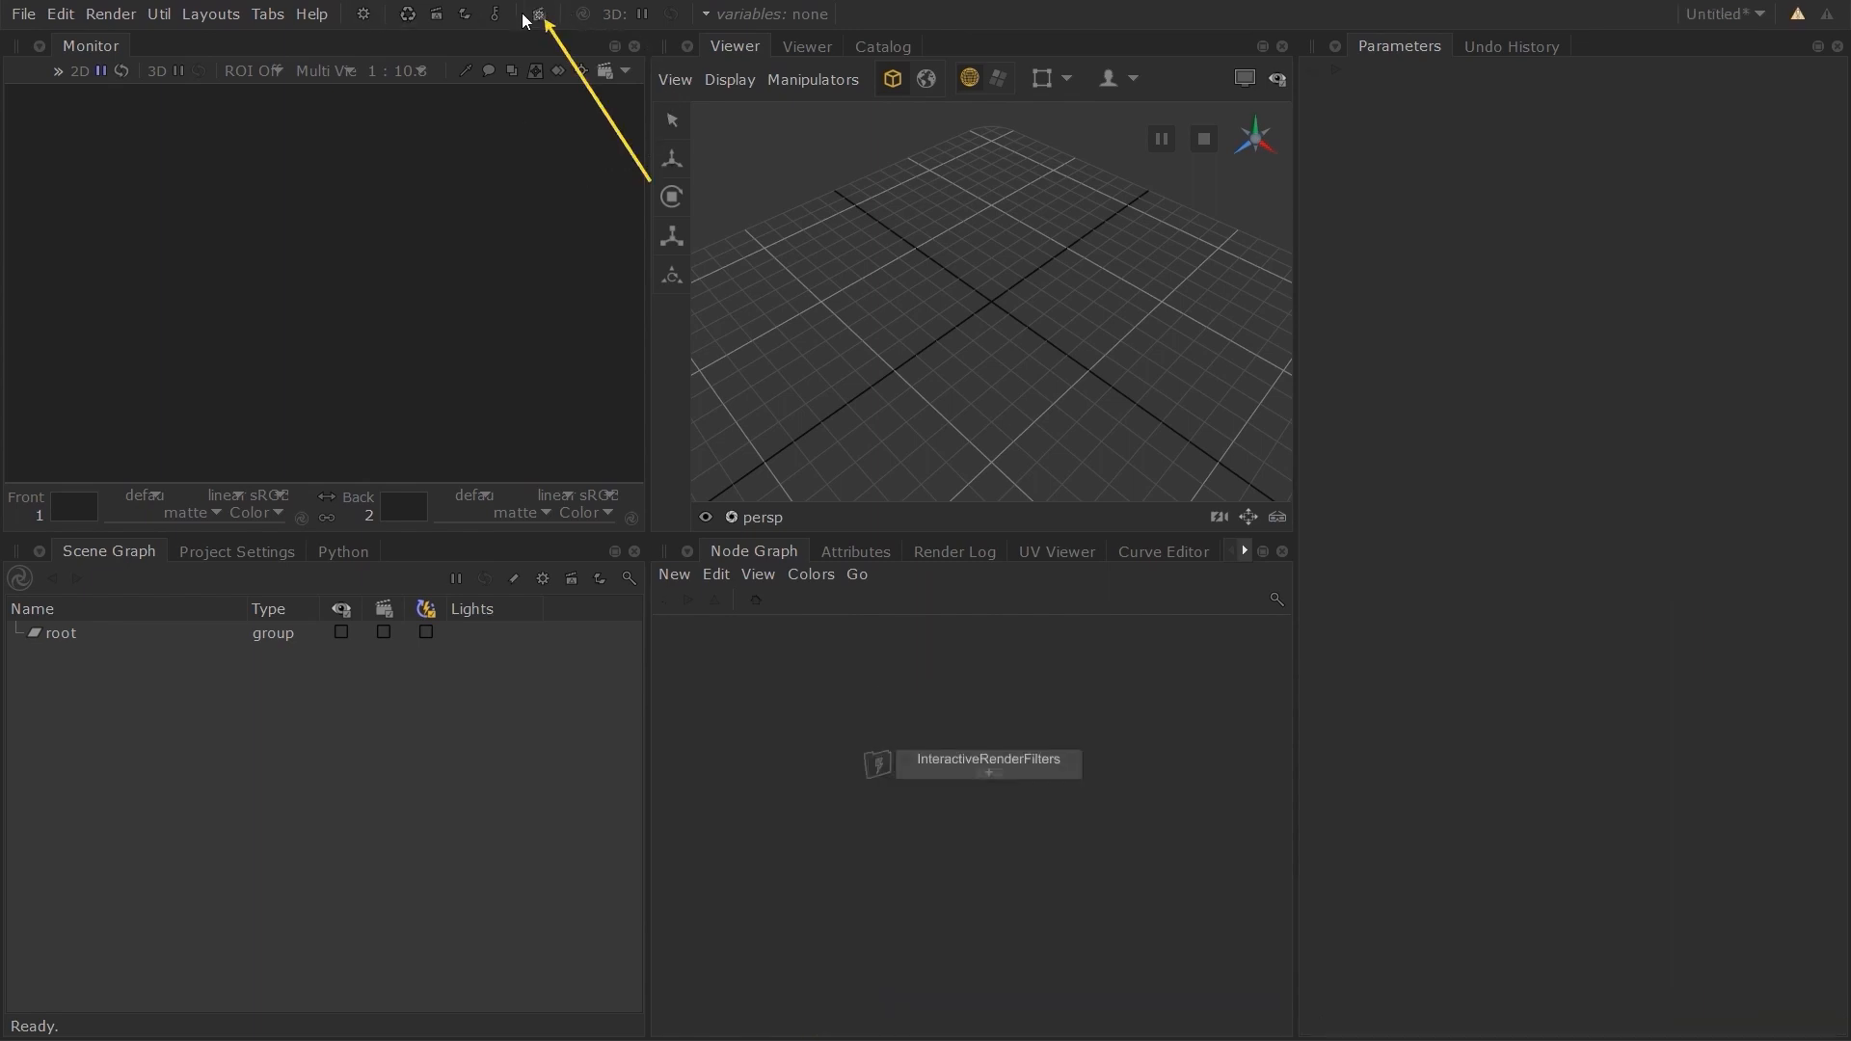
Flush caches and confirm testFilter now appears under test in the filters list.
click(535, 12)
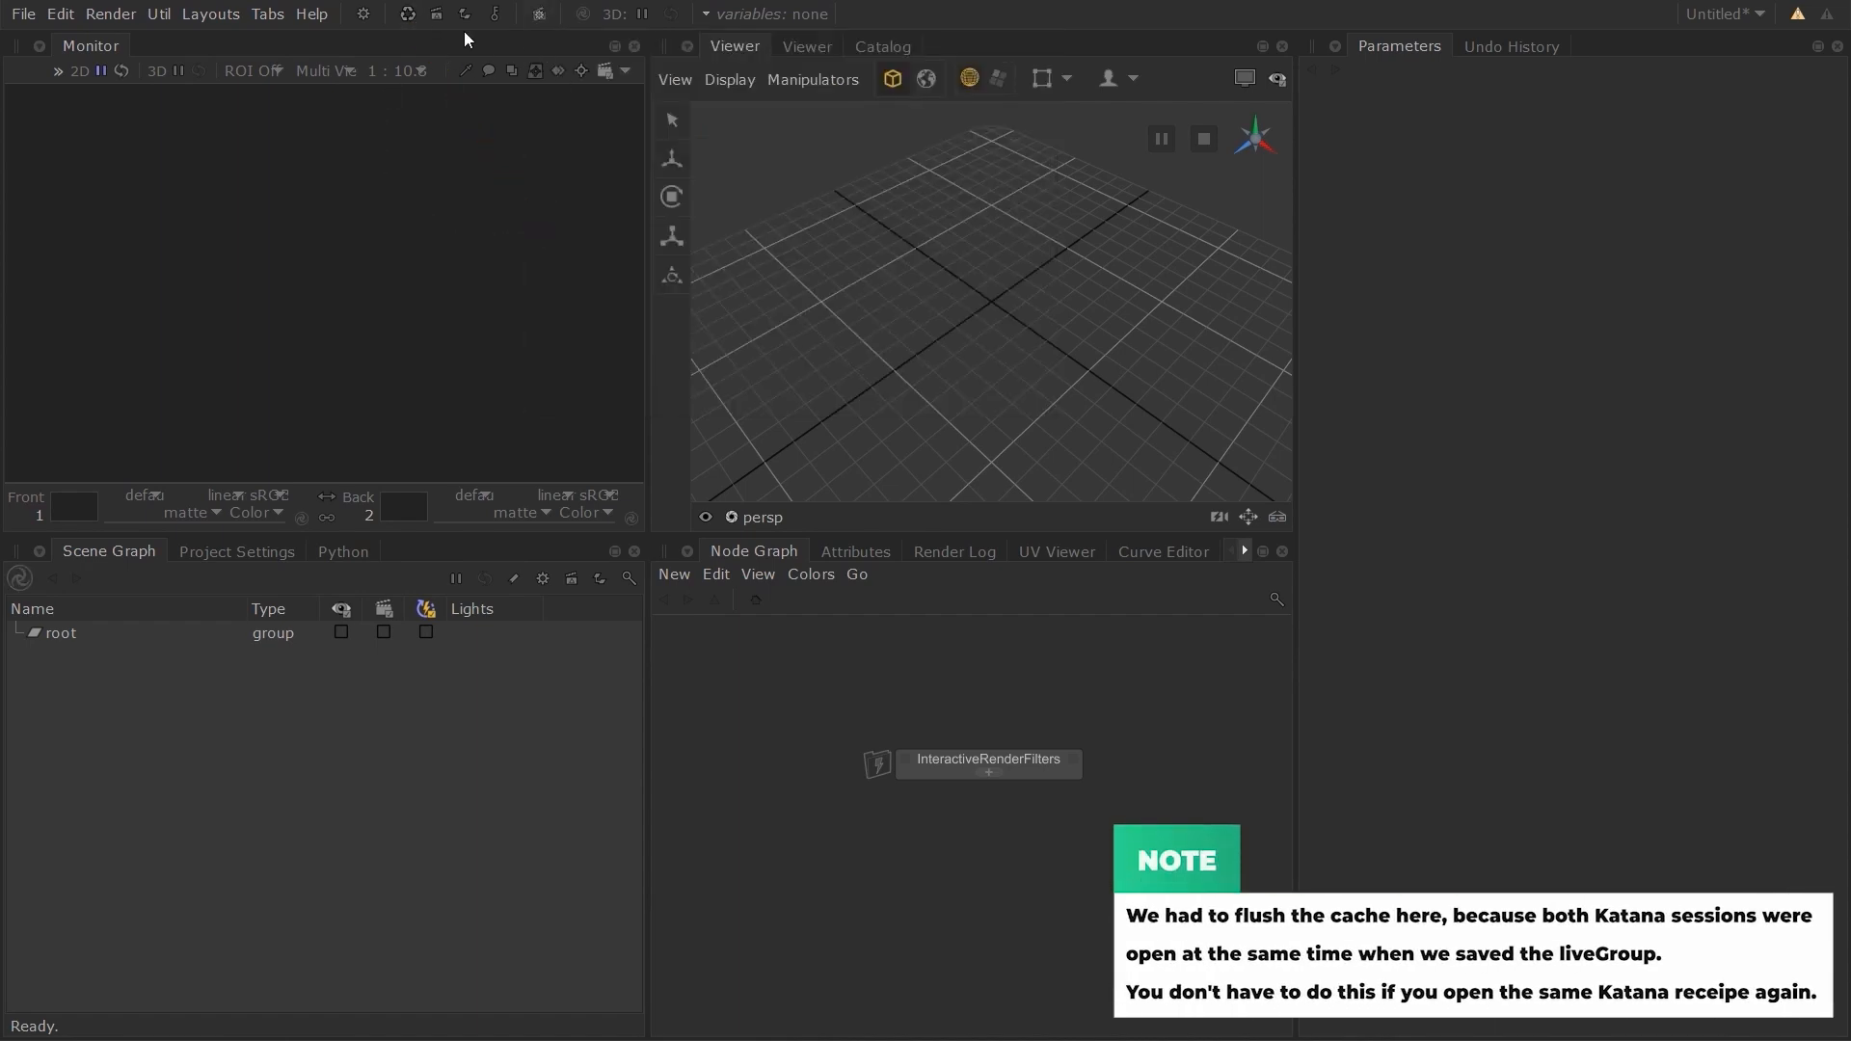
click(538, 13)
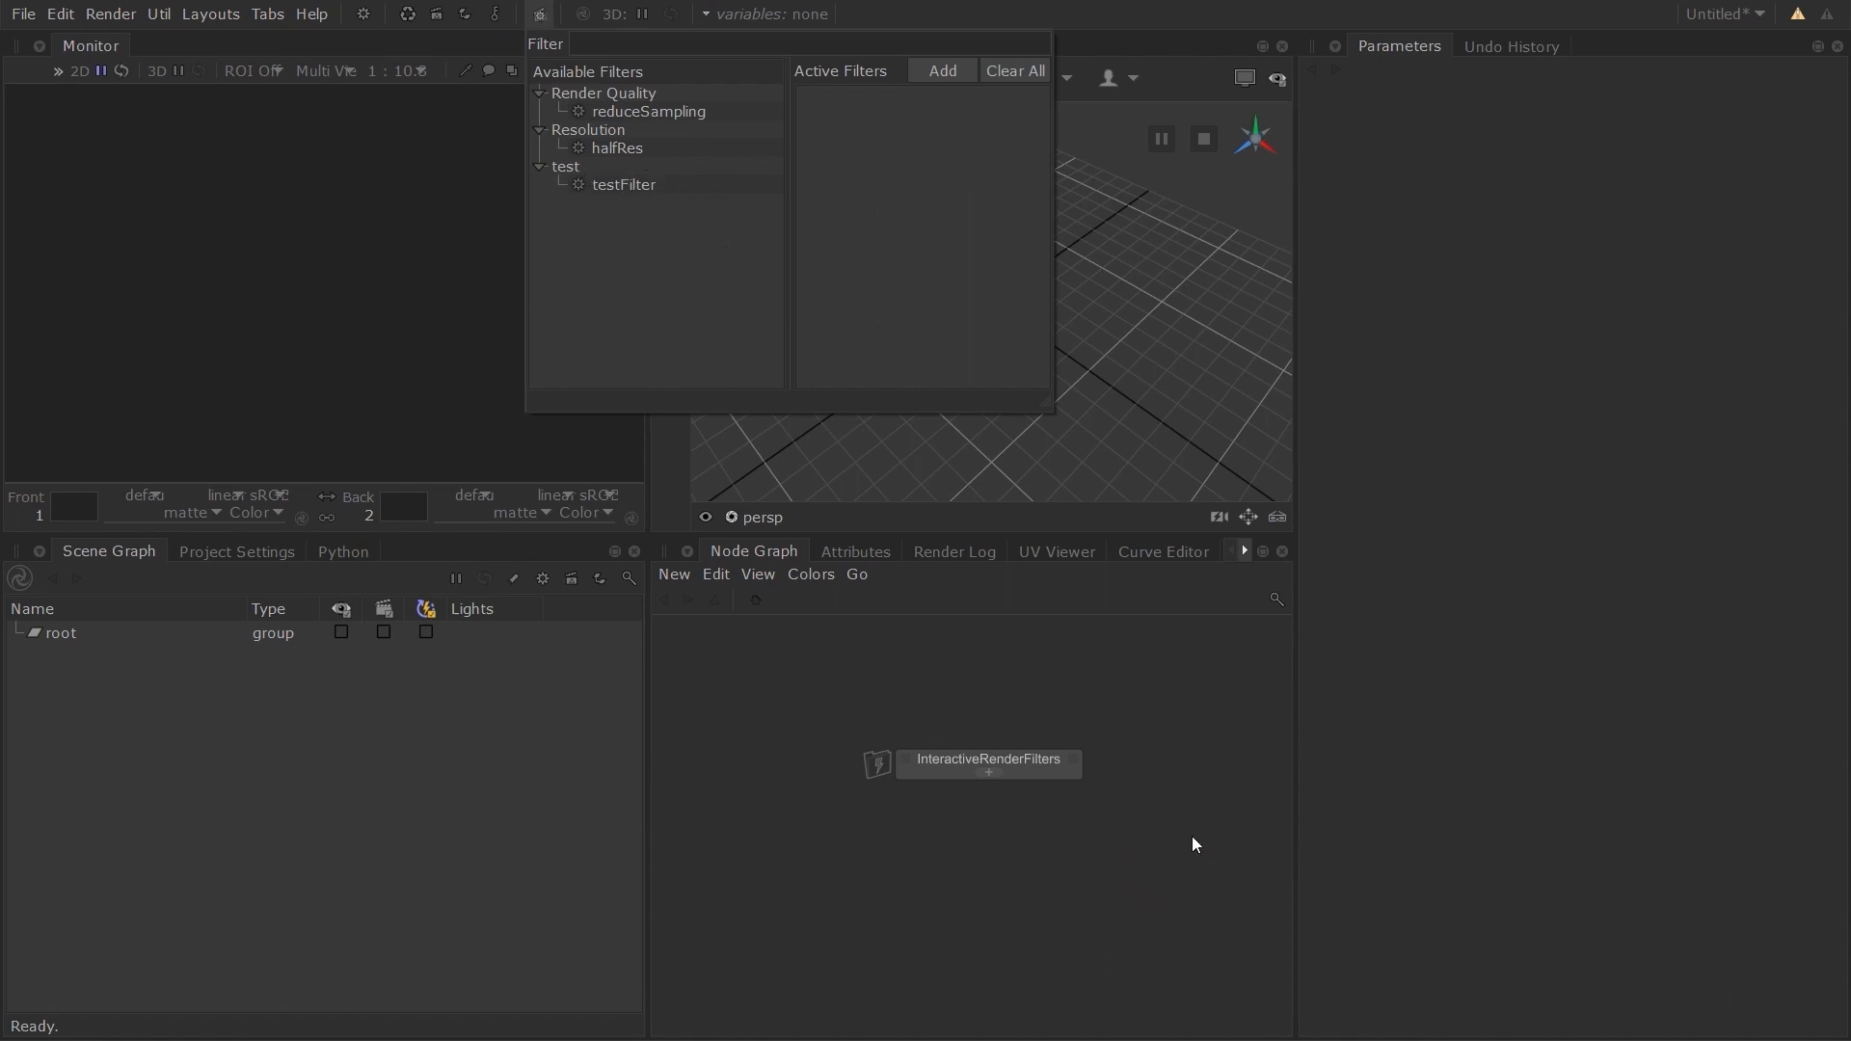
mouse_move(1193, 838)
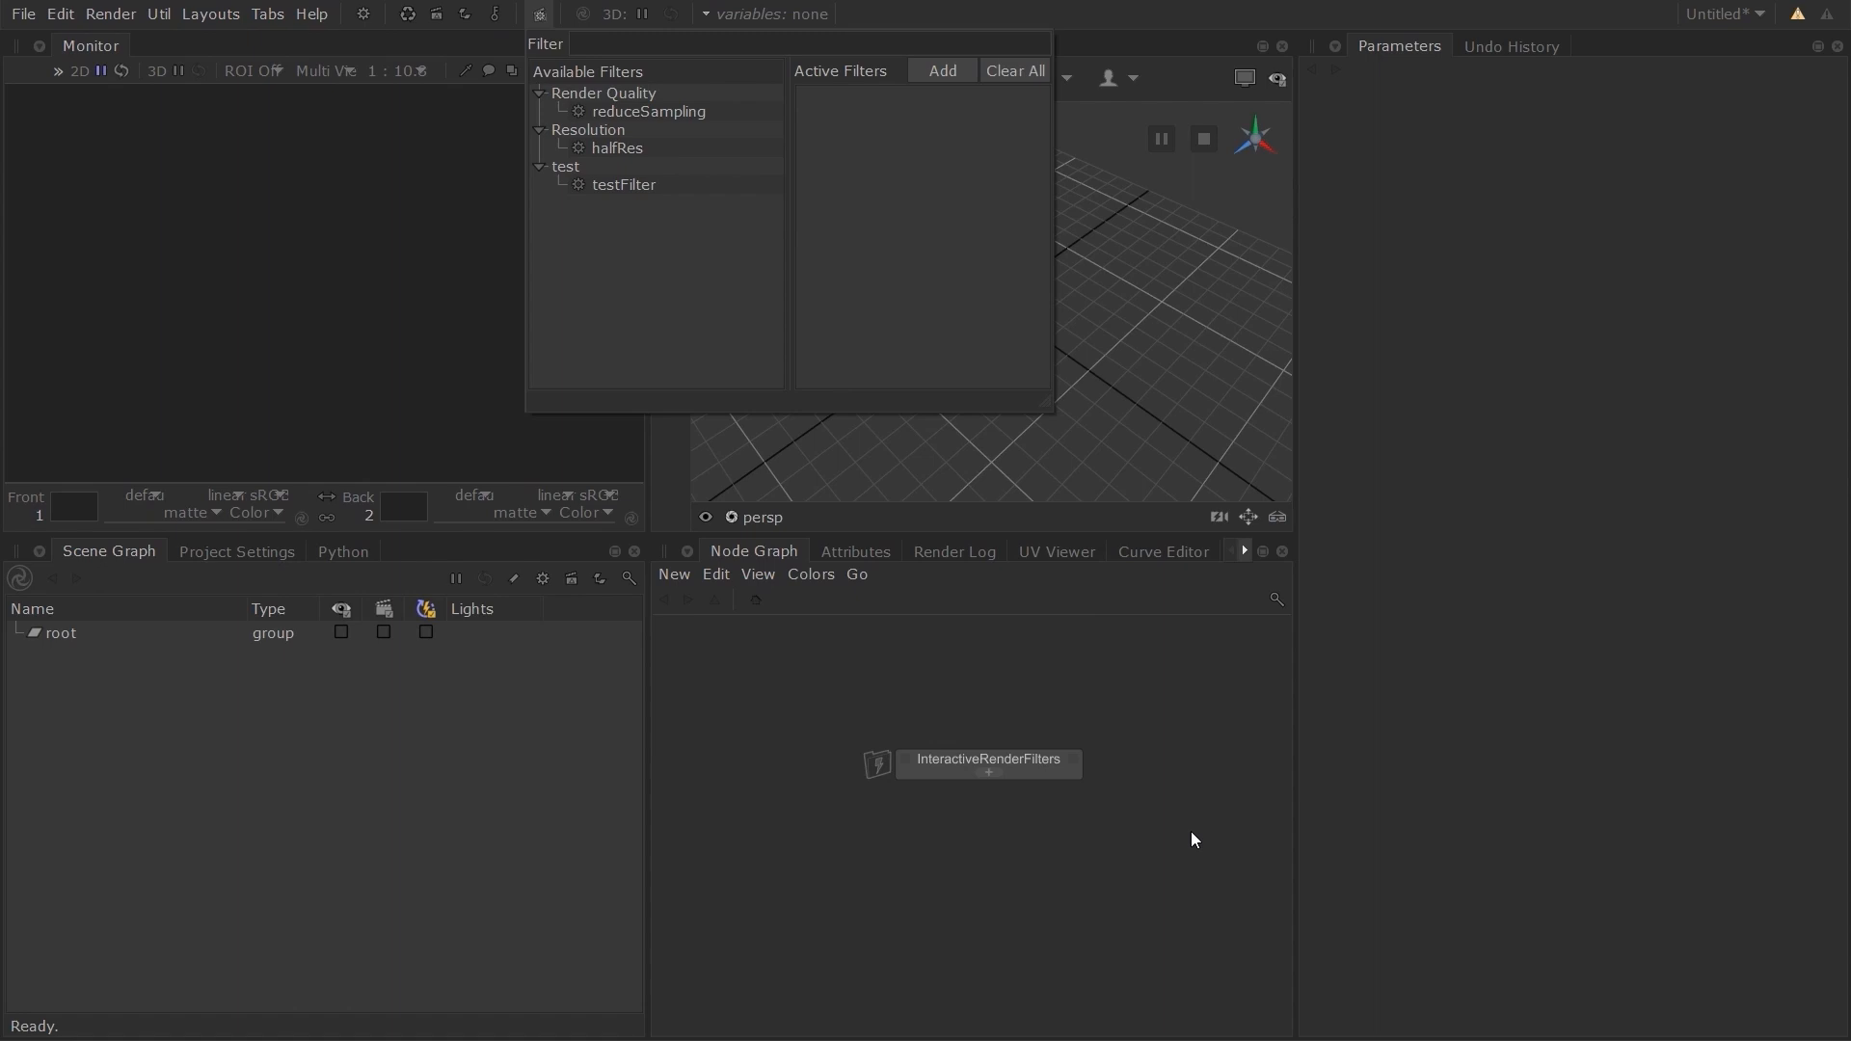